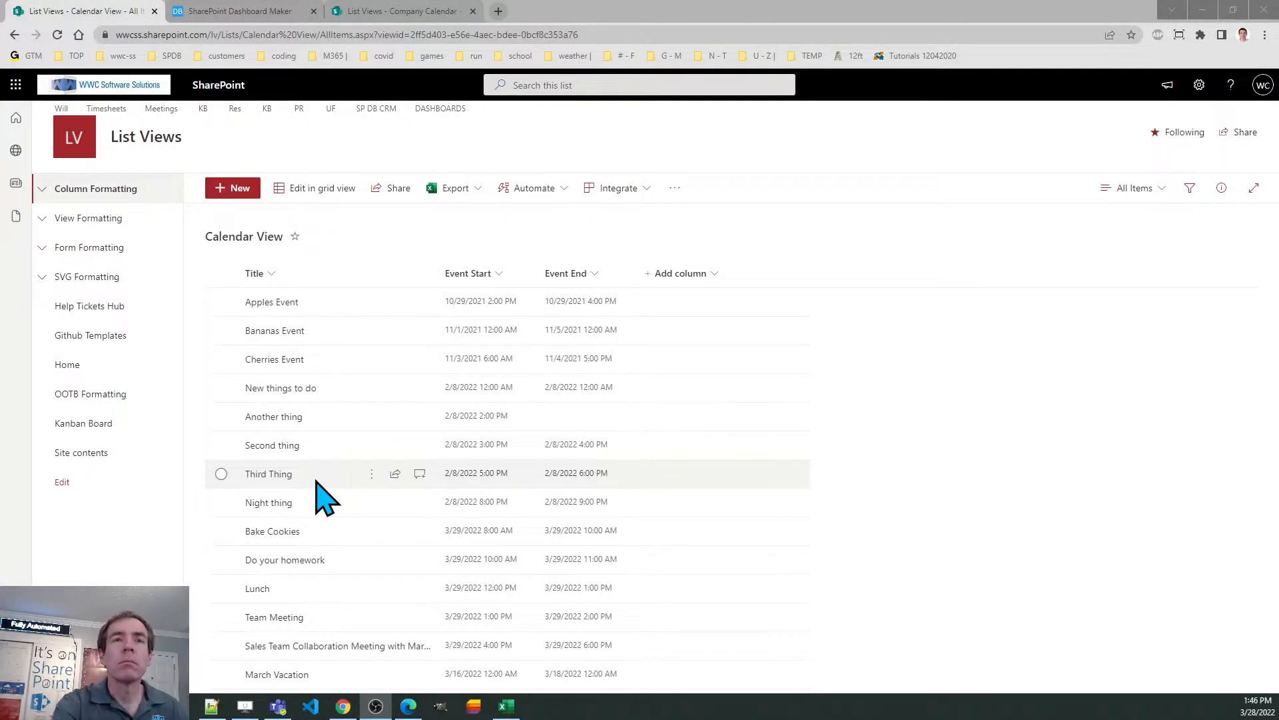
mouse_move(376, 465)
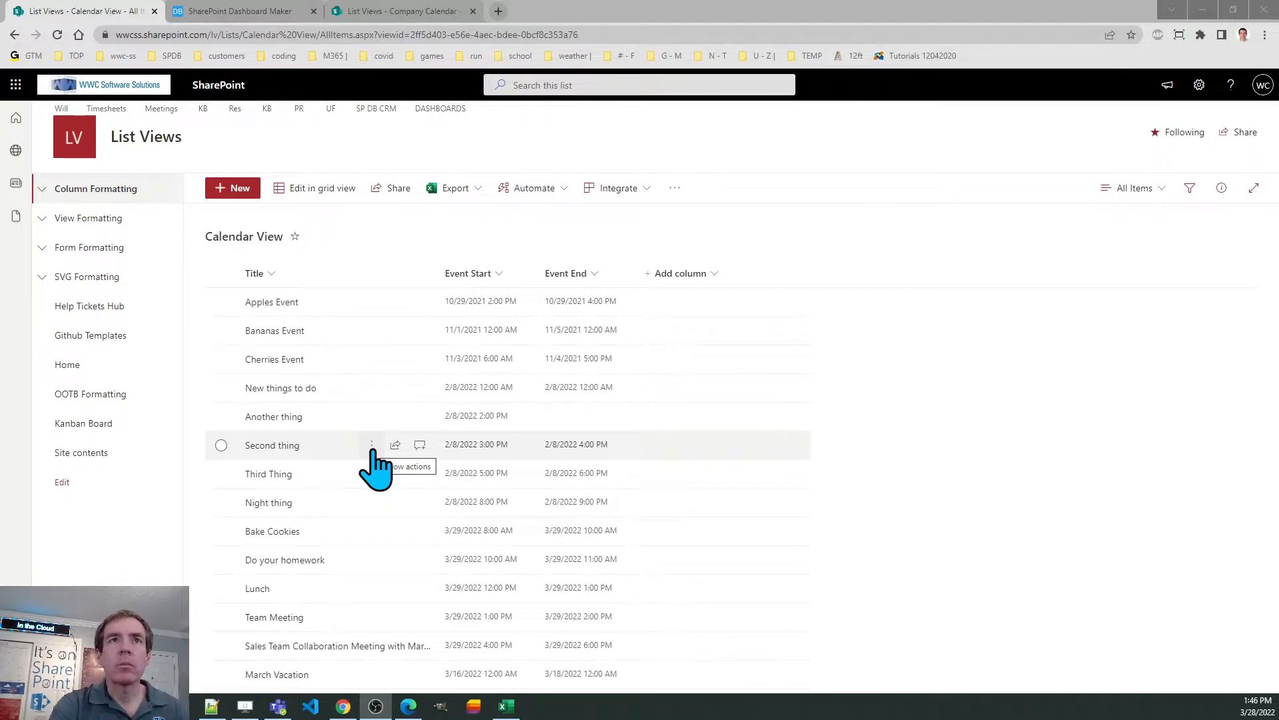
mouse_move(469, 242)
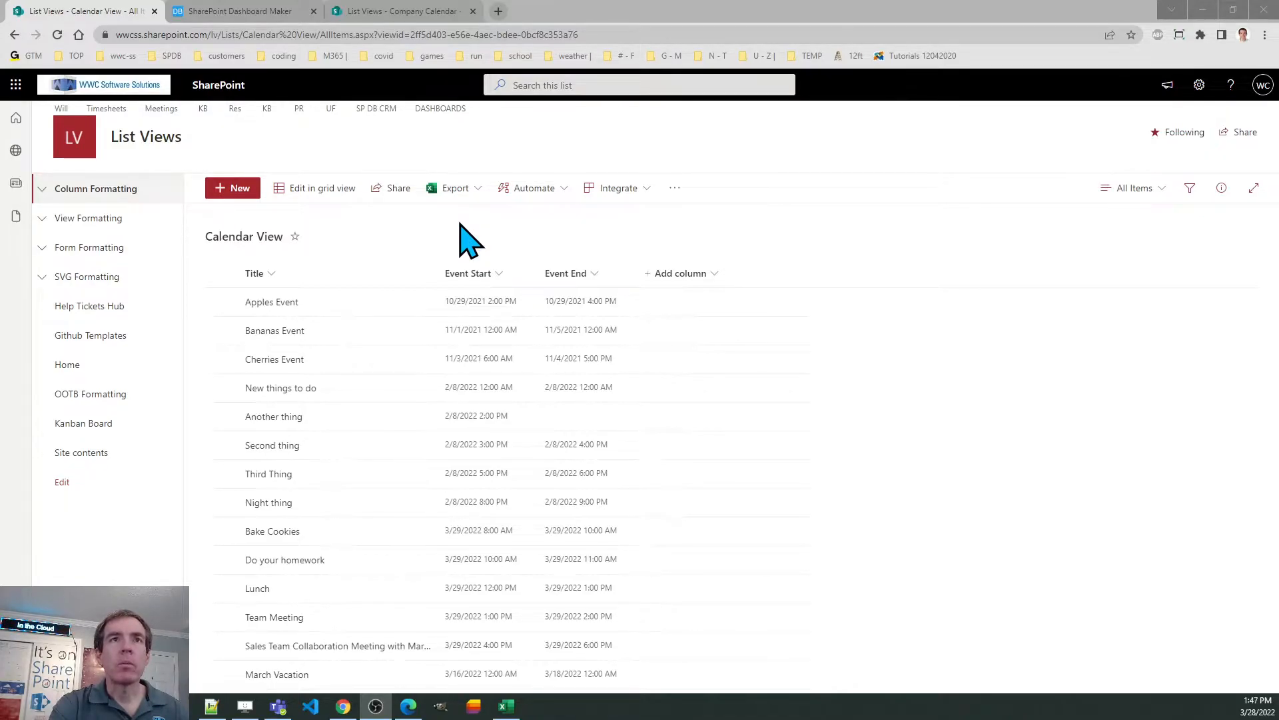
mouse_move(272, 301)
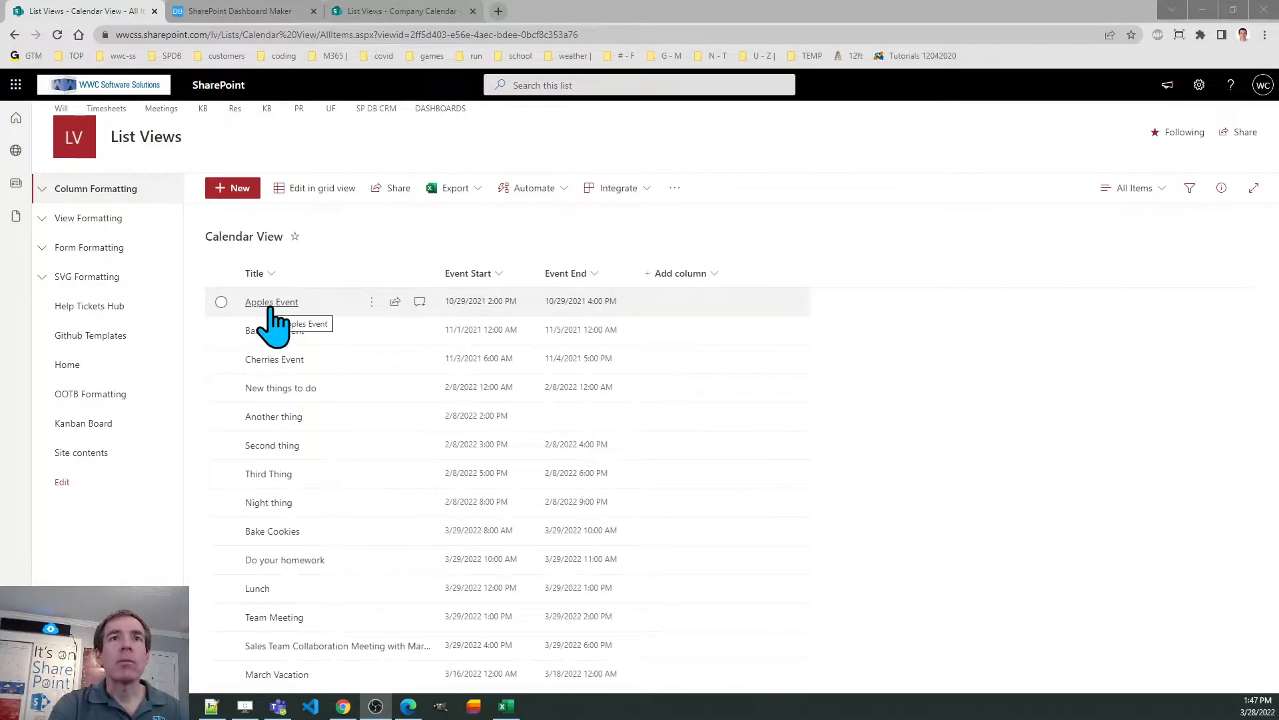
mouse_move(285, 453)
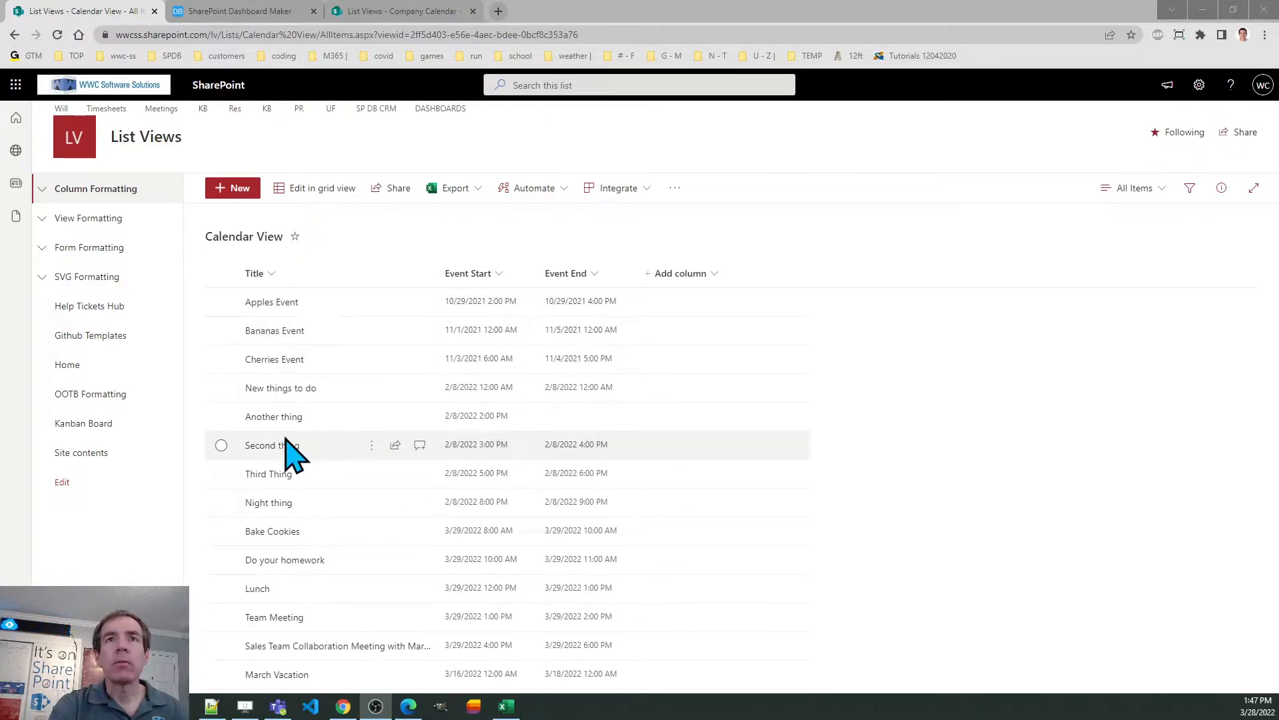
mouse_move(469, 311)
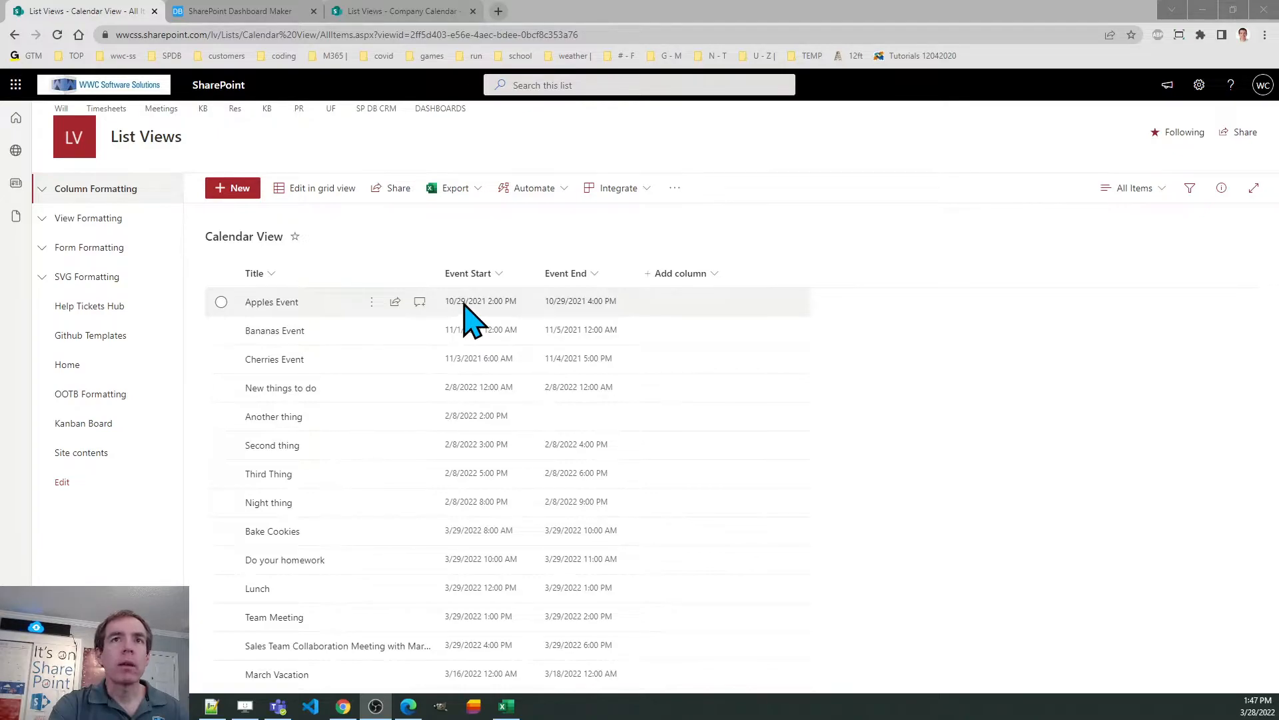
mouse_move(586, 315)
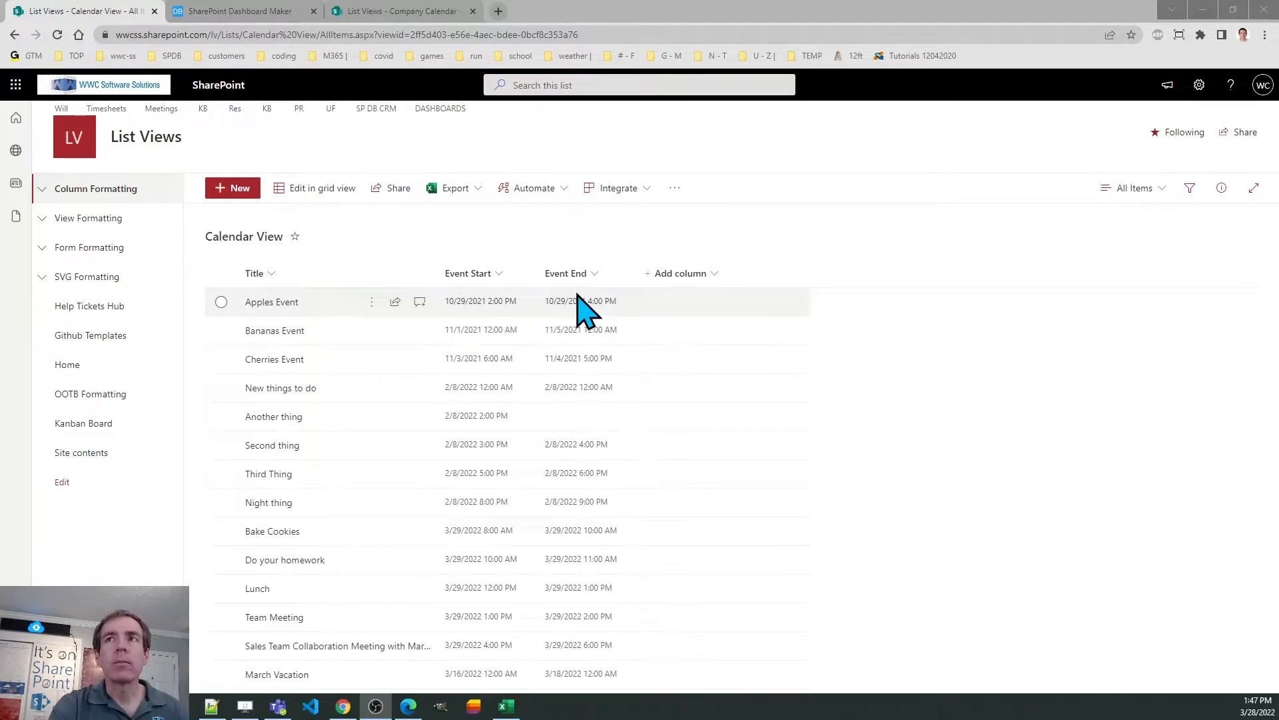
mouse_move(1102, 250)
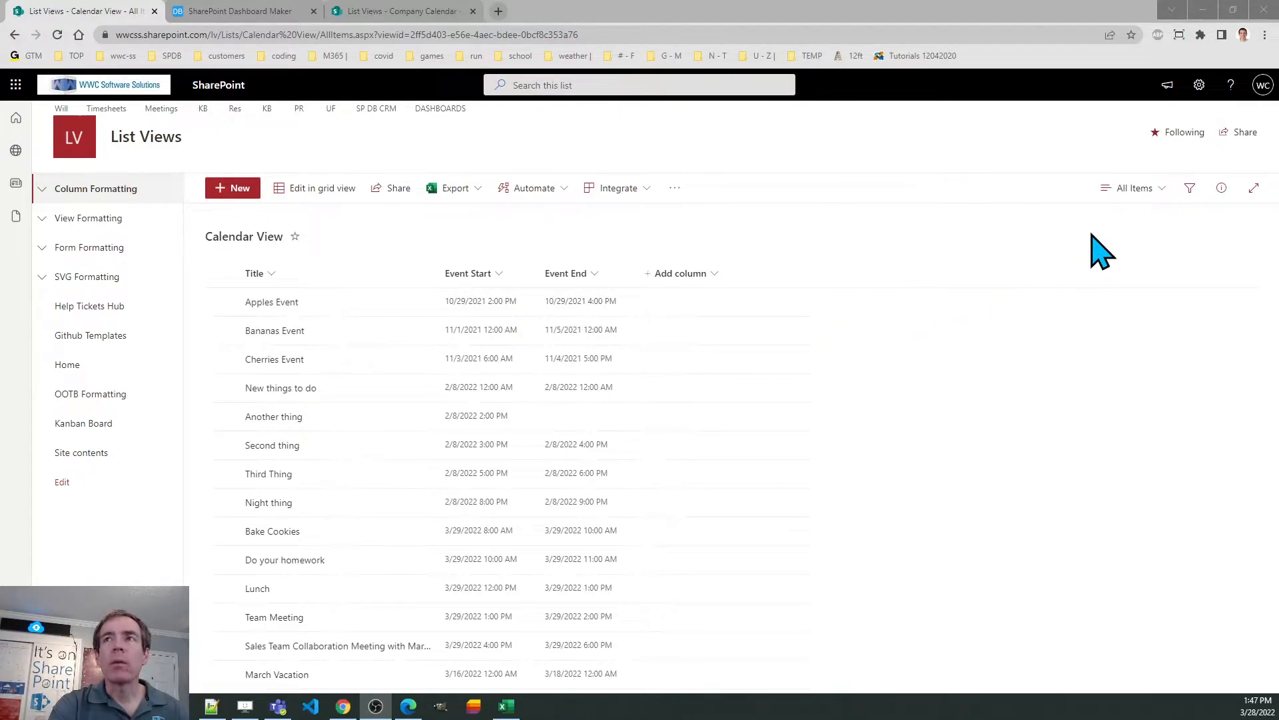
mouse_move(1133, 188)
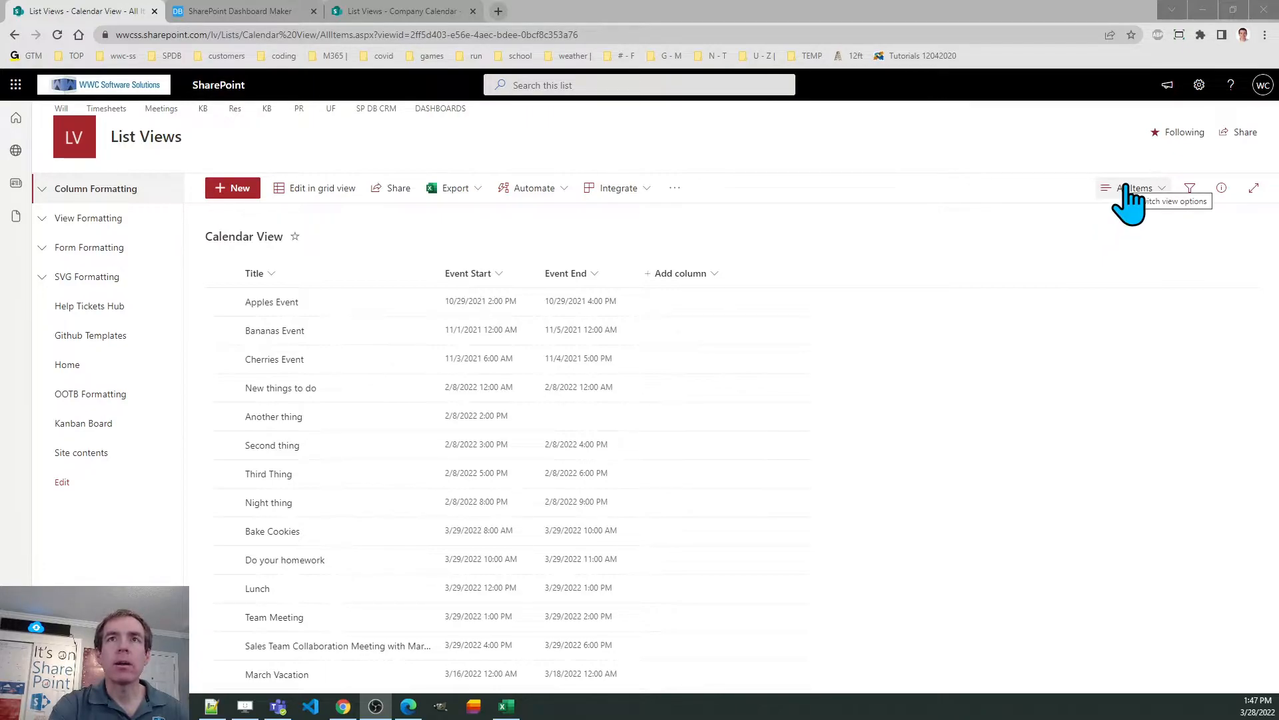
Start creating a new view from the view switcher, cancel it, and reopen the view list.
click(1134, 188)
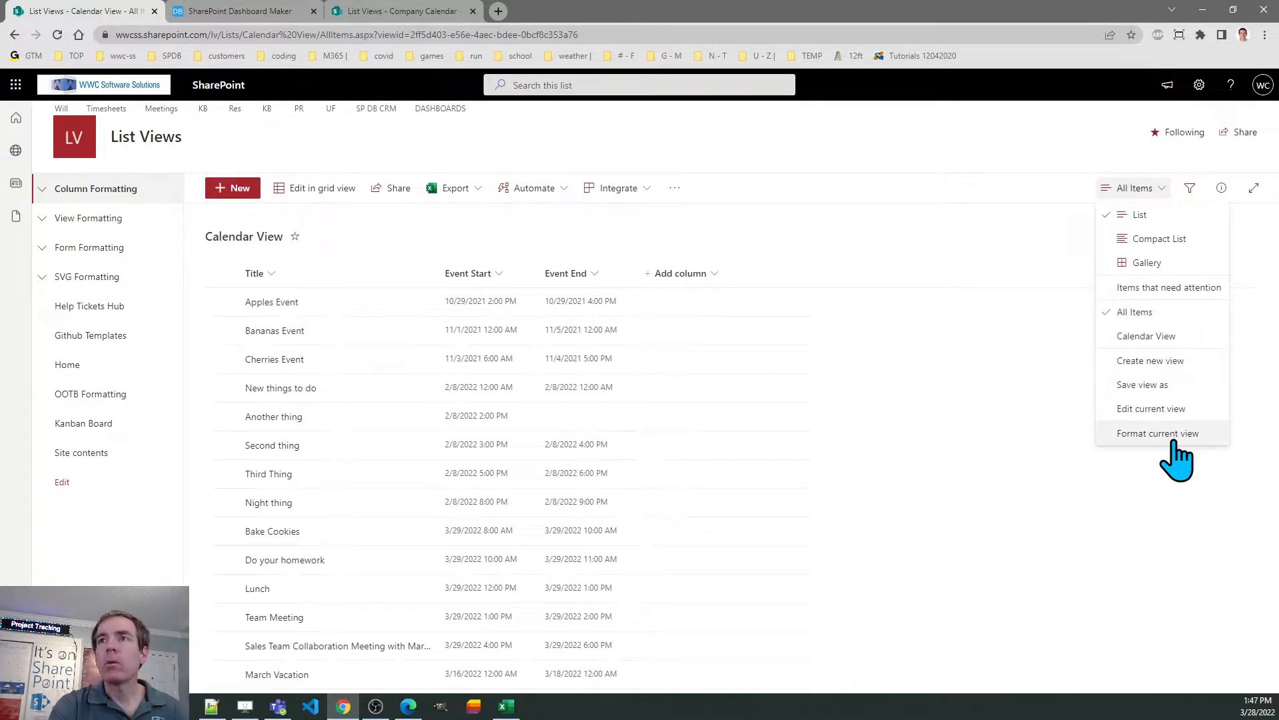
click(1151, 360)
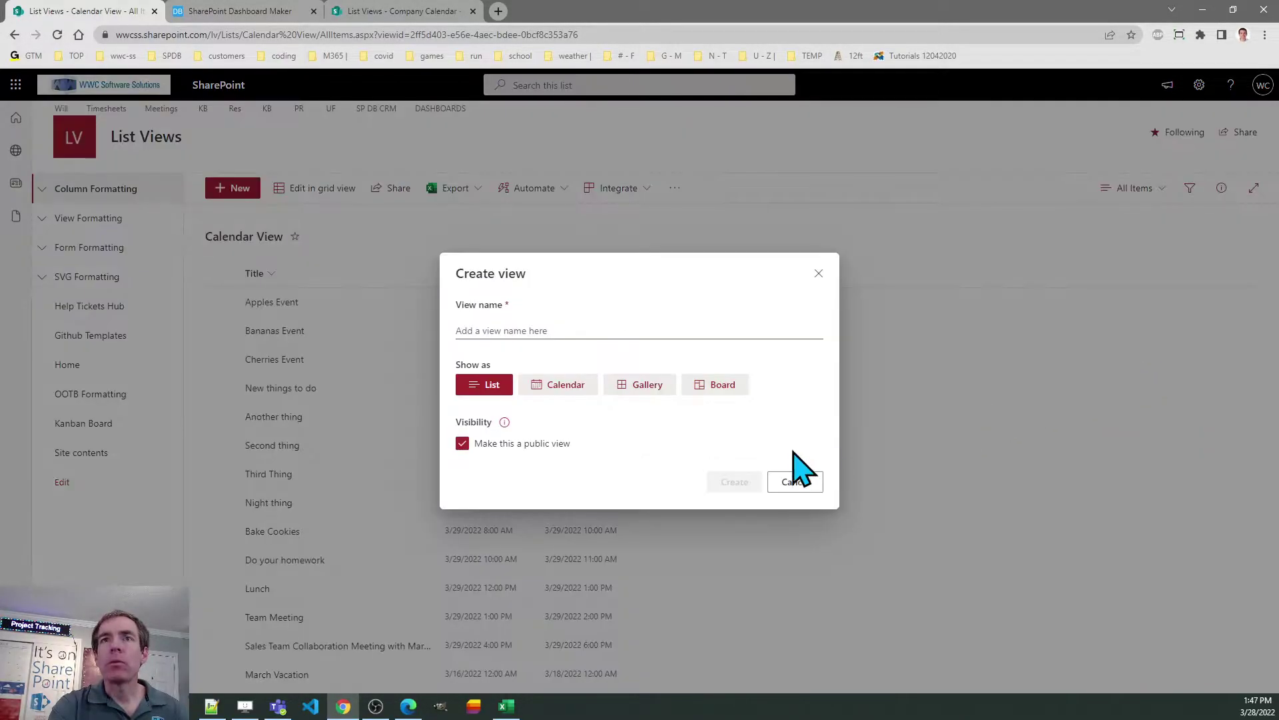
mouse_move(794, 481)
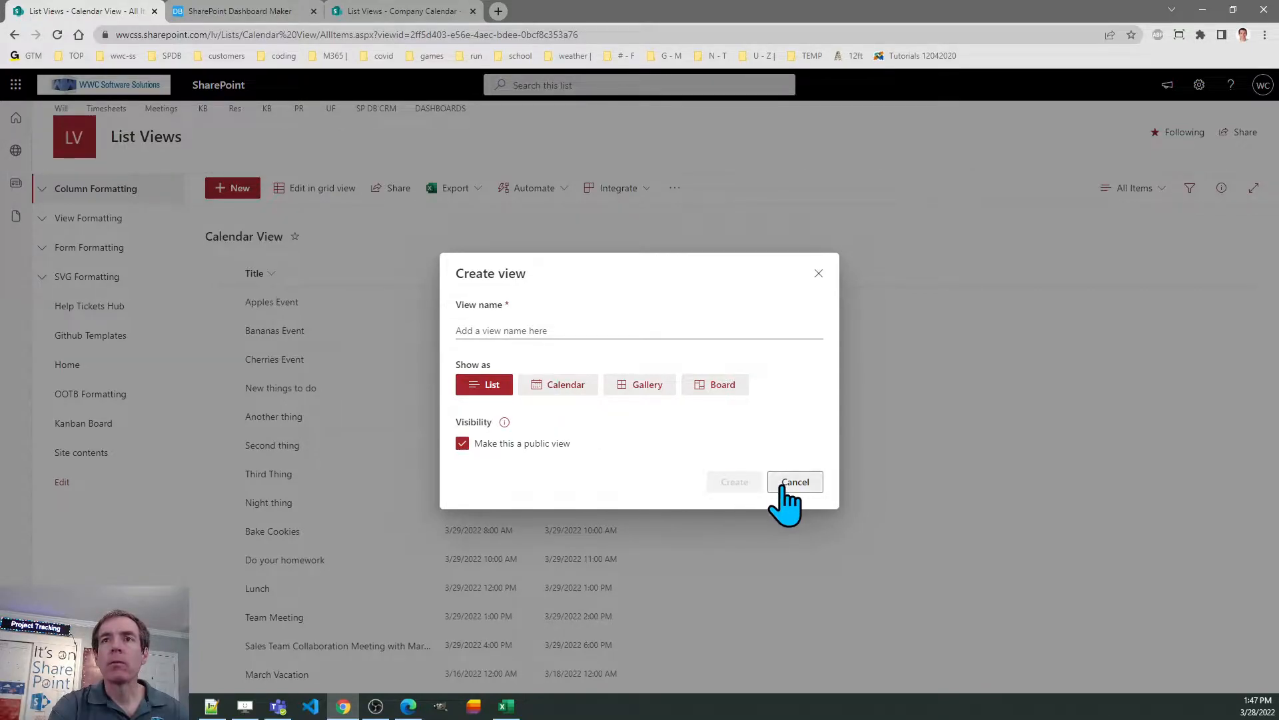
click(795, 481)
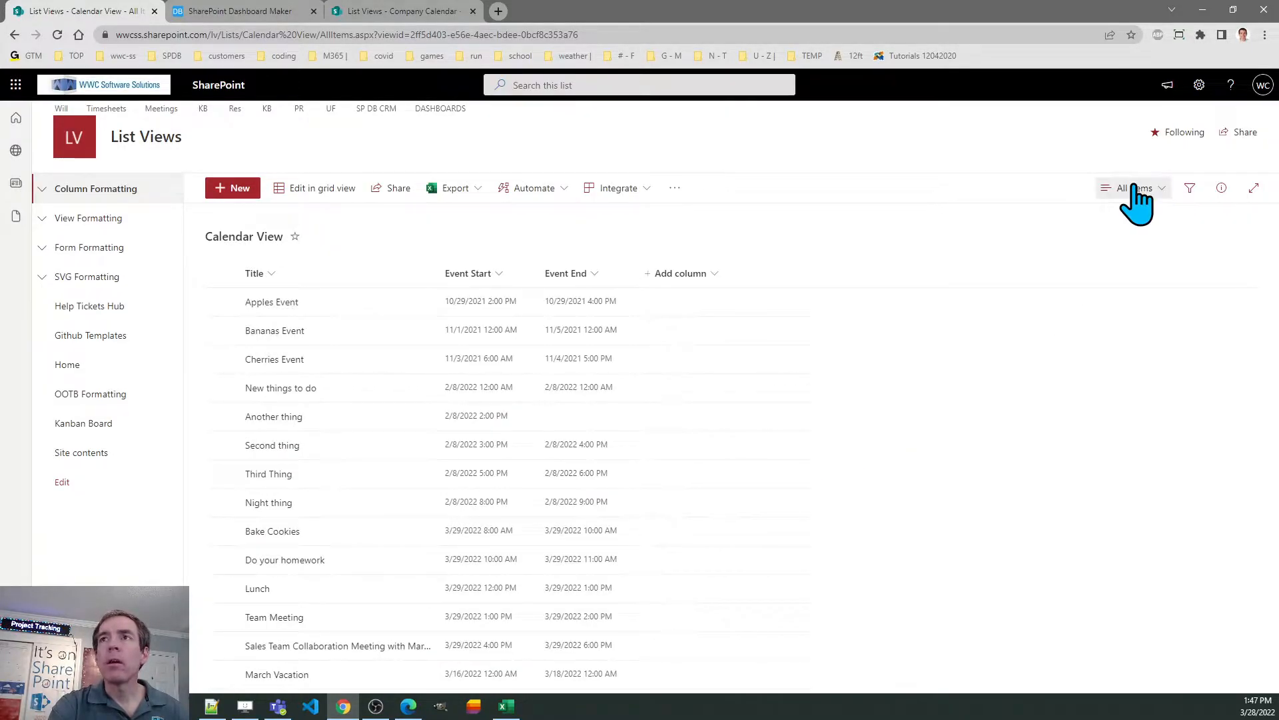
click(1133, 188)
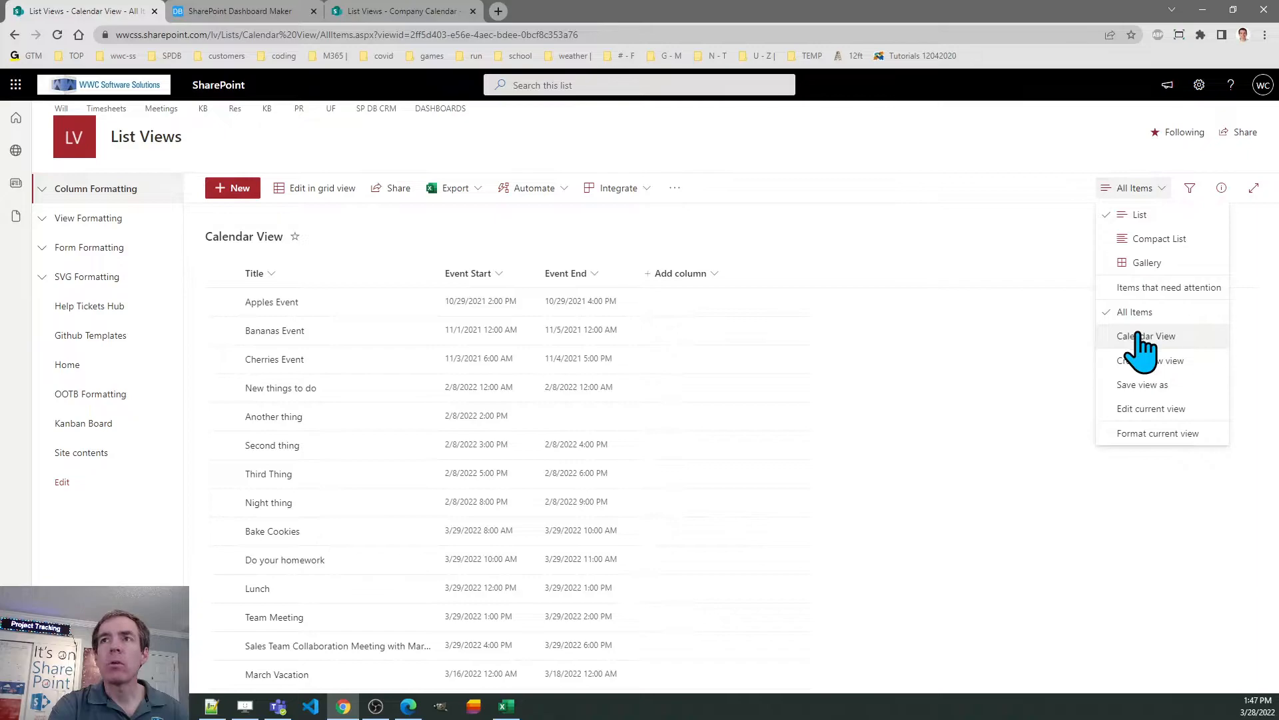
Switch to Calendar View and check the day details for March 23 and March 31.
click(1146, 336)
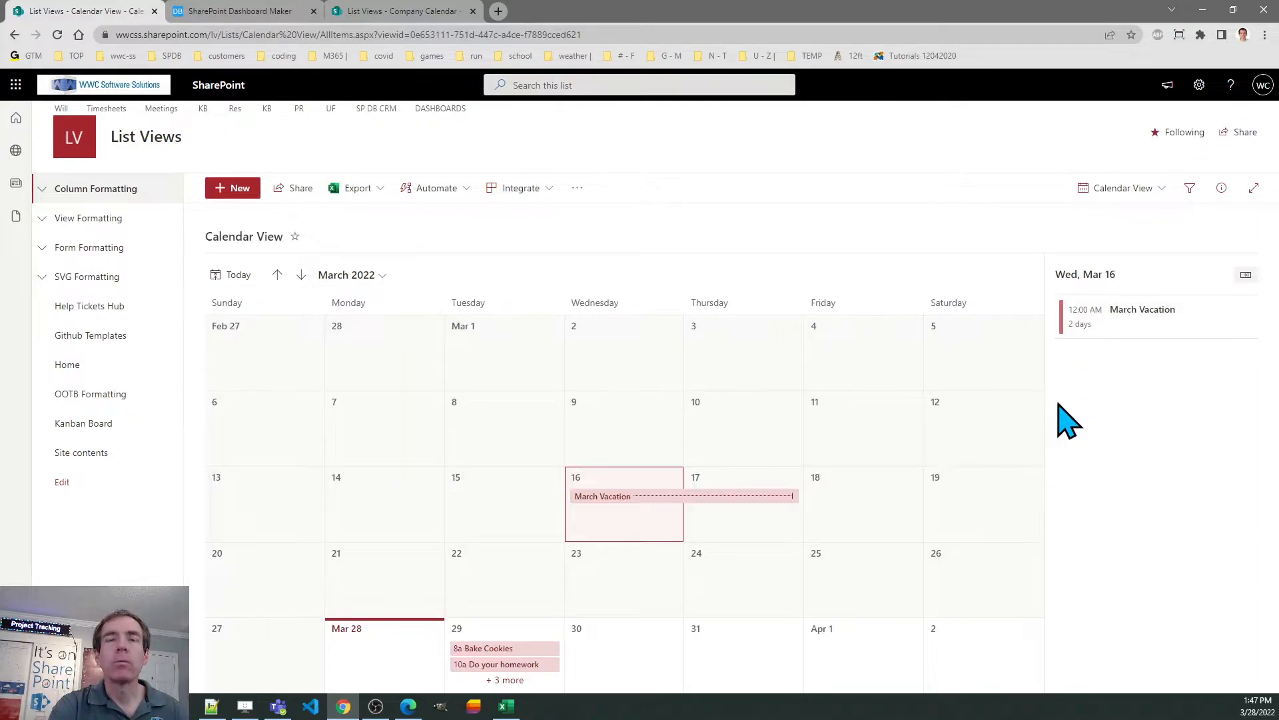
mouse_move(1001, 484)
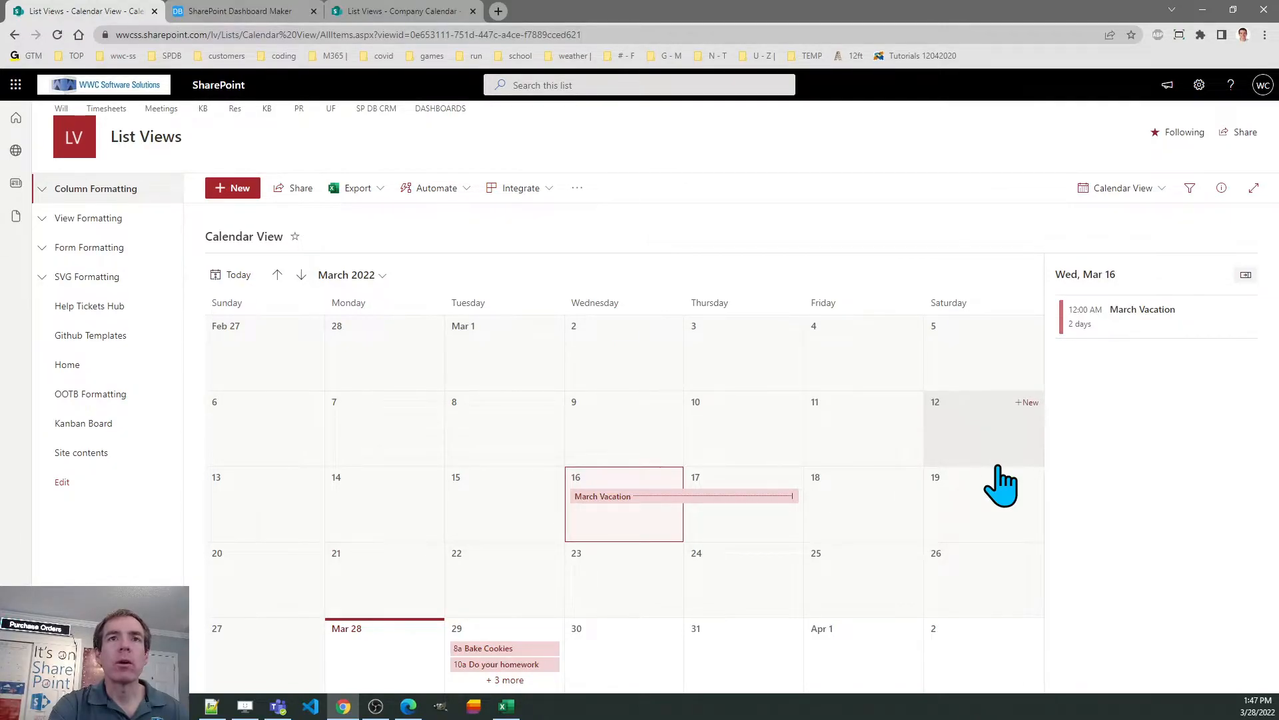
mouse_move(1037, 412)
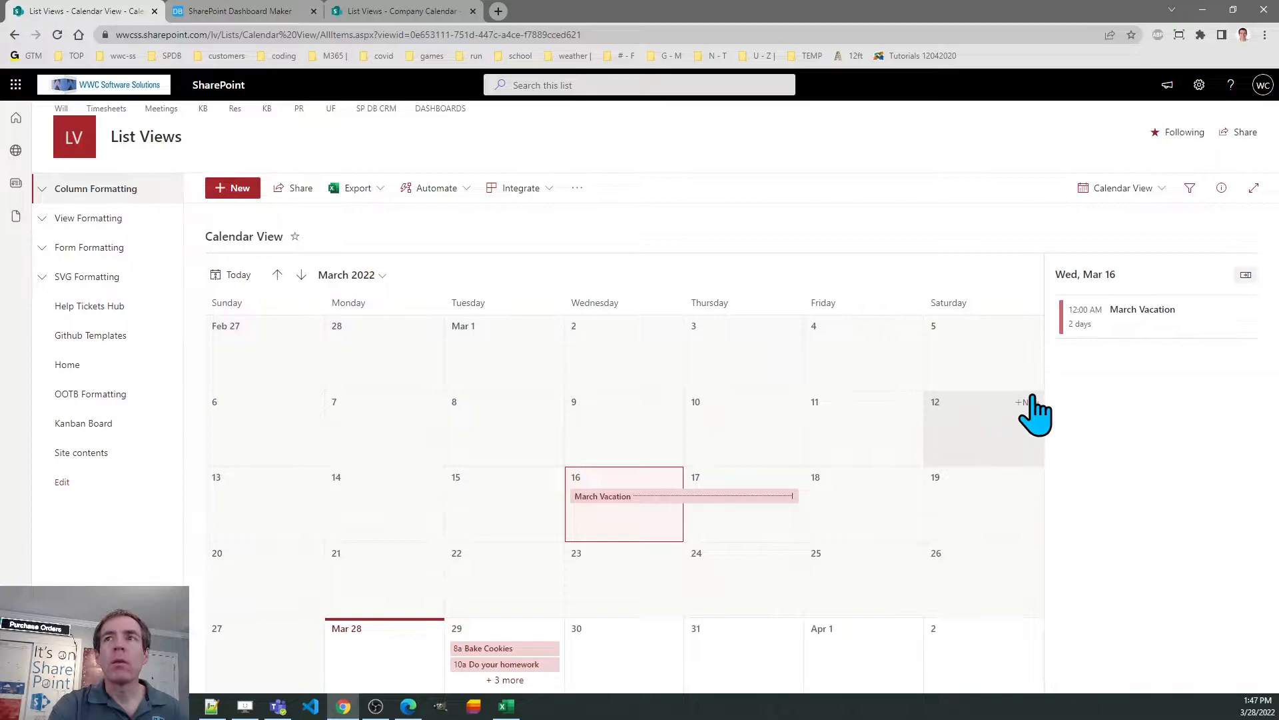
mouse_move(507, 477)
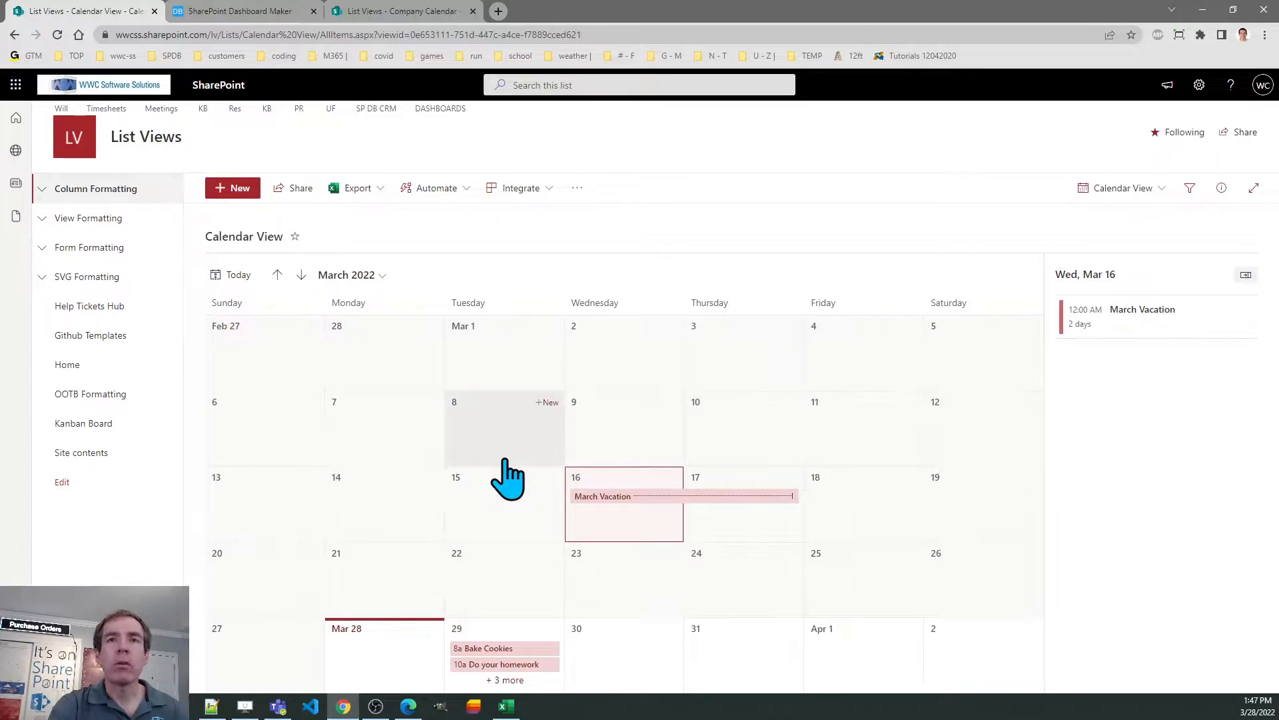
mouse_move(523, 529)
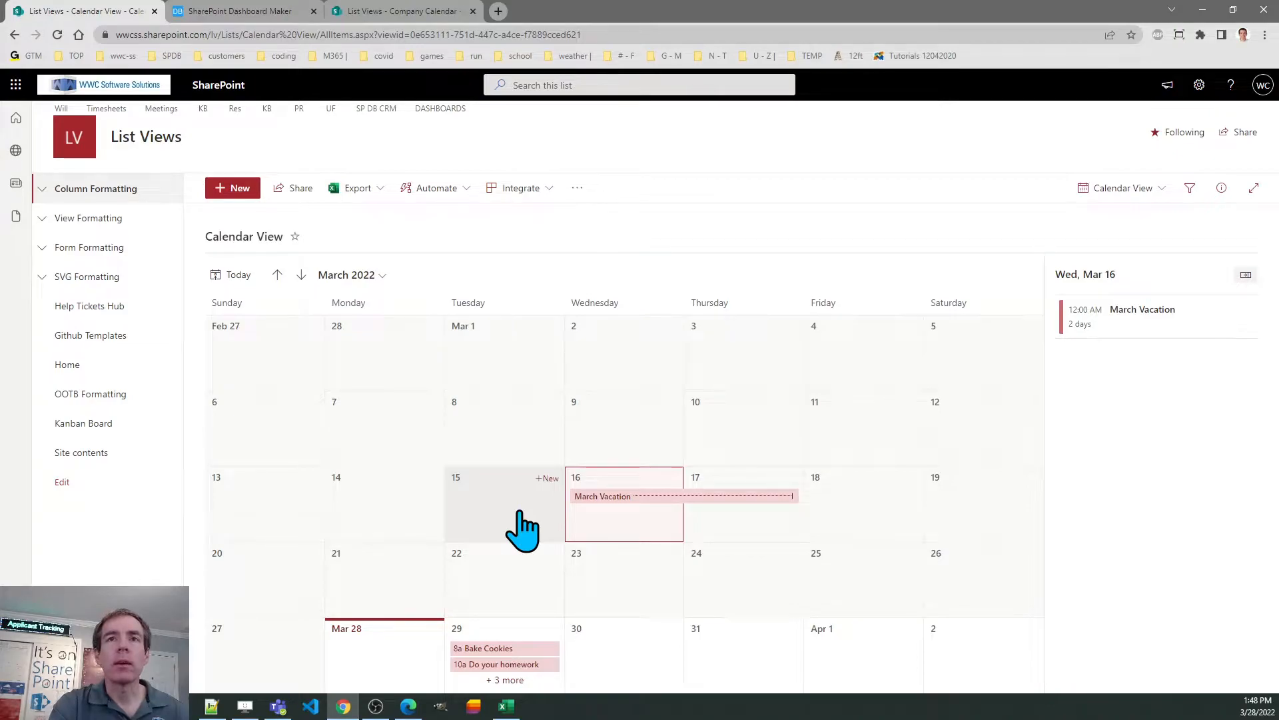
mouse_move(627, 626)
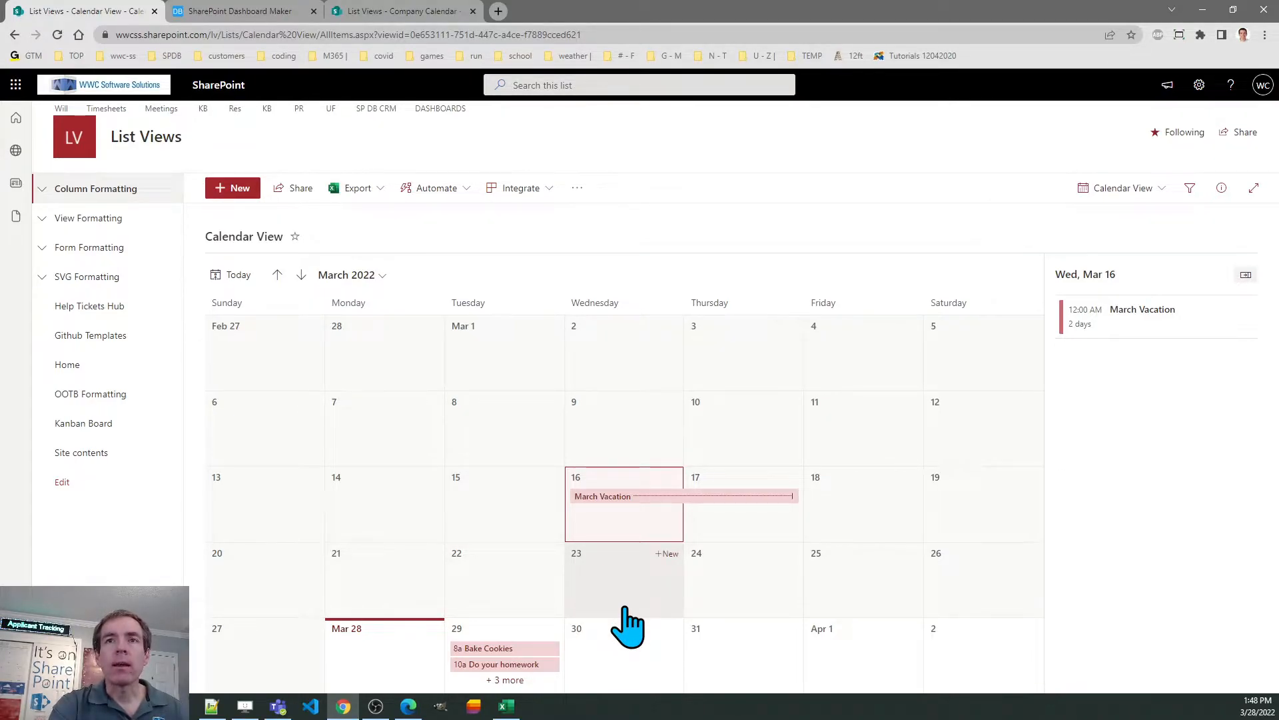
mouse_move(641, 596)
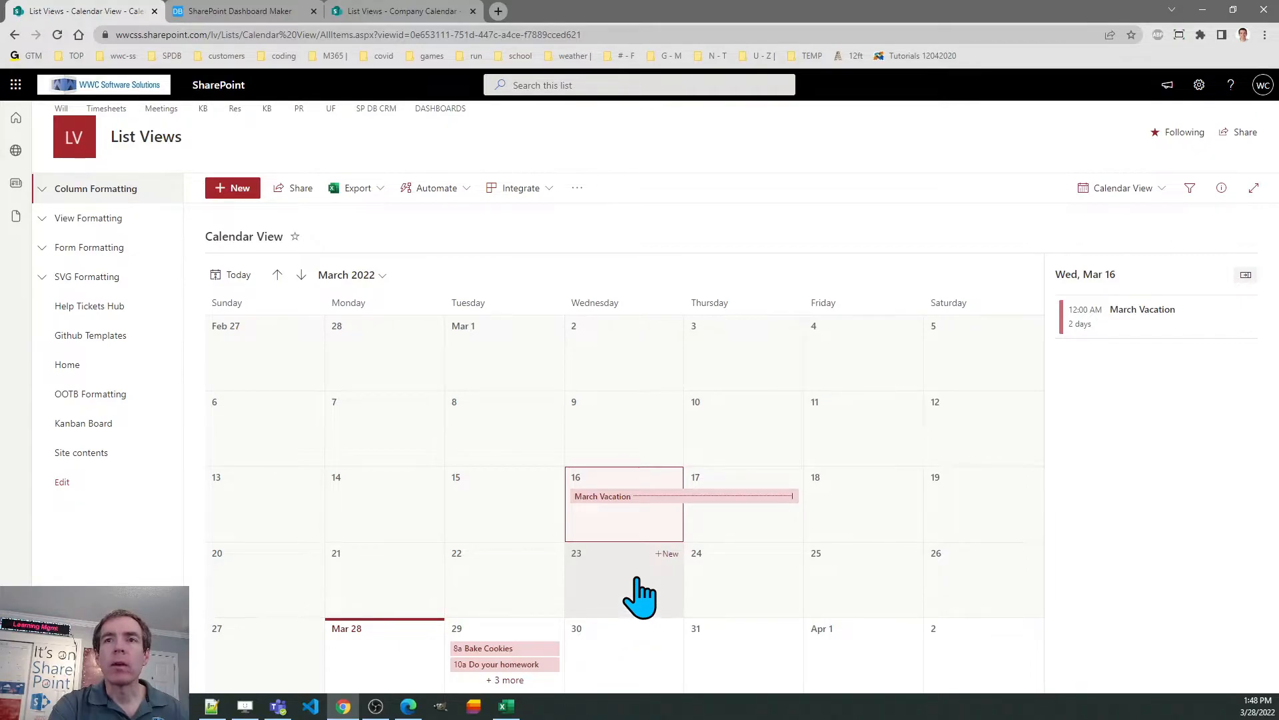
click(624, 580)
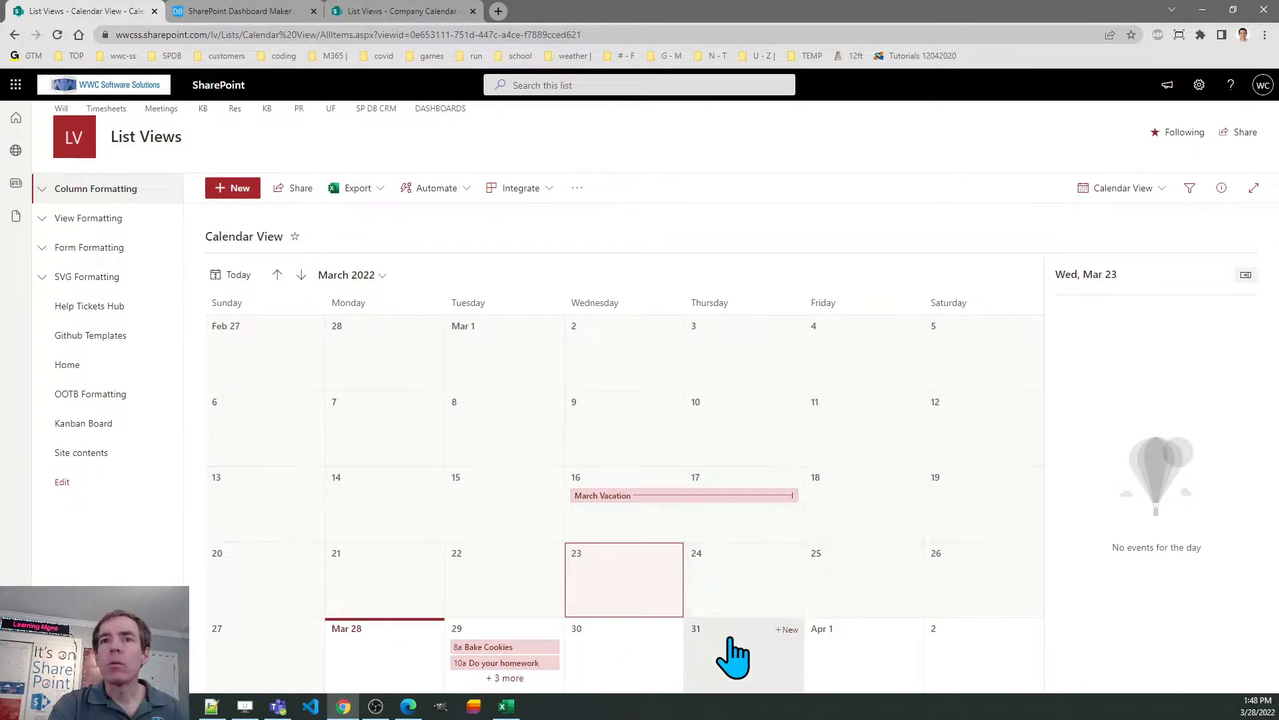
click(743, 657)
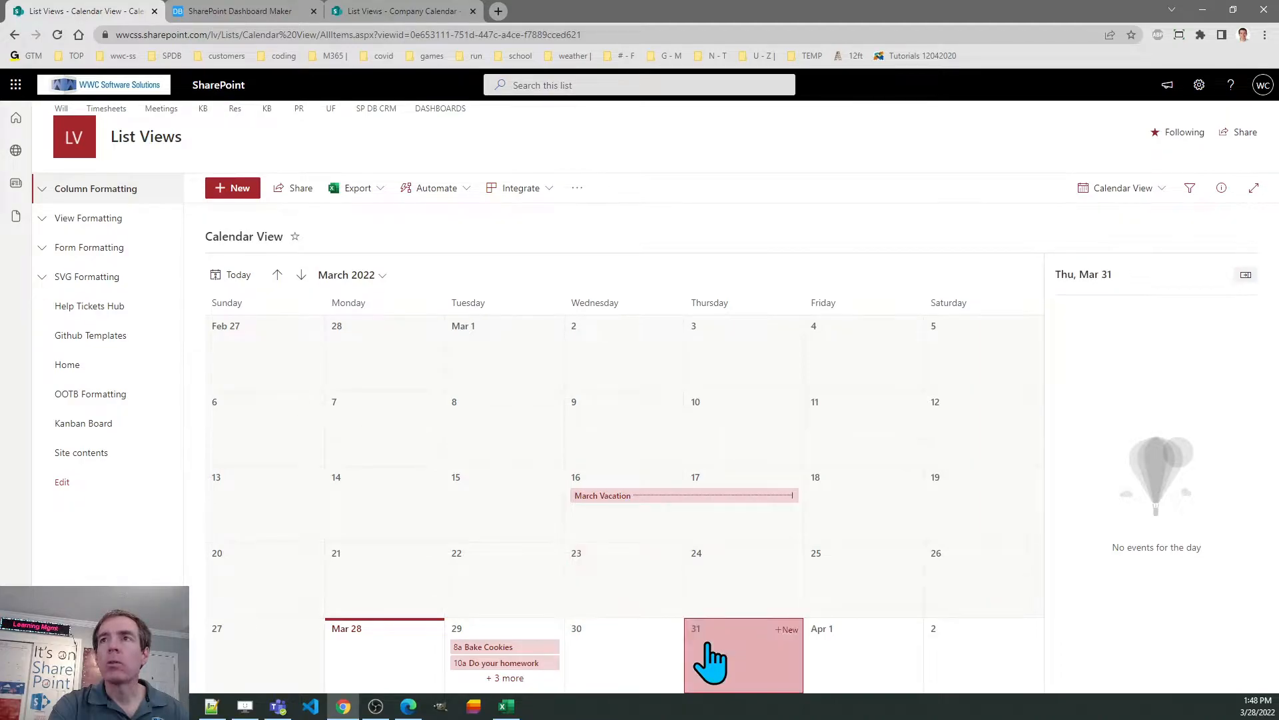
mouse_move(790, 649)
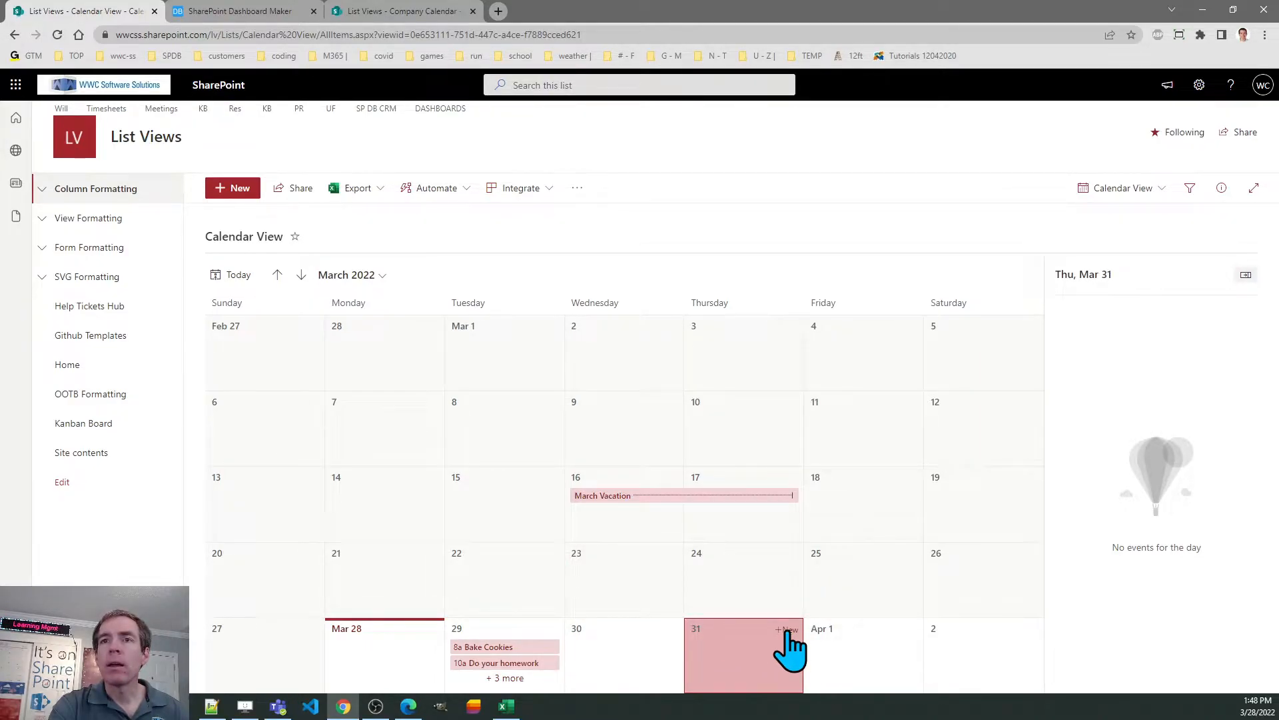
Create a 'Lunch with Tom' event on March 31 from 12:00 PM to 1:00 PM and save it.
click(786, 627)
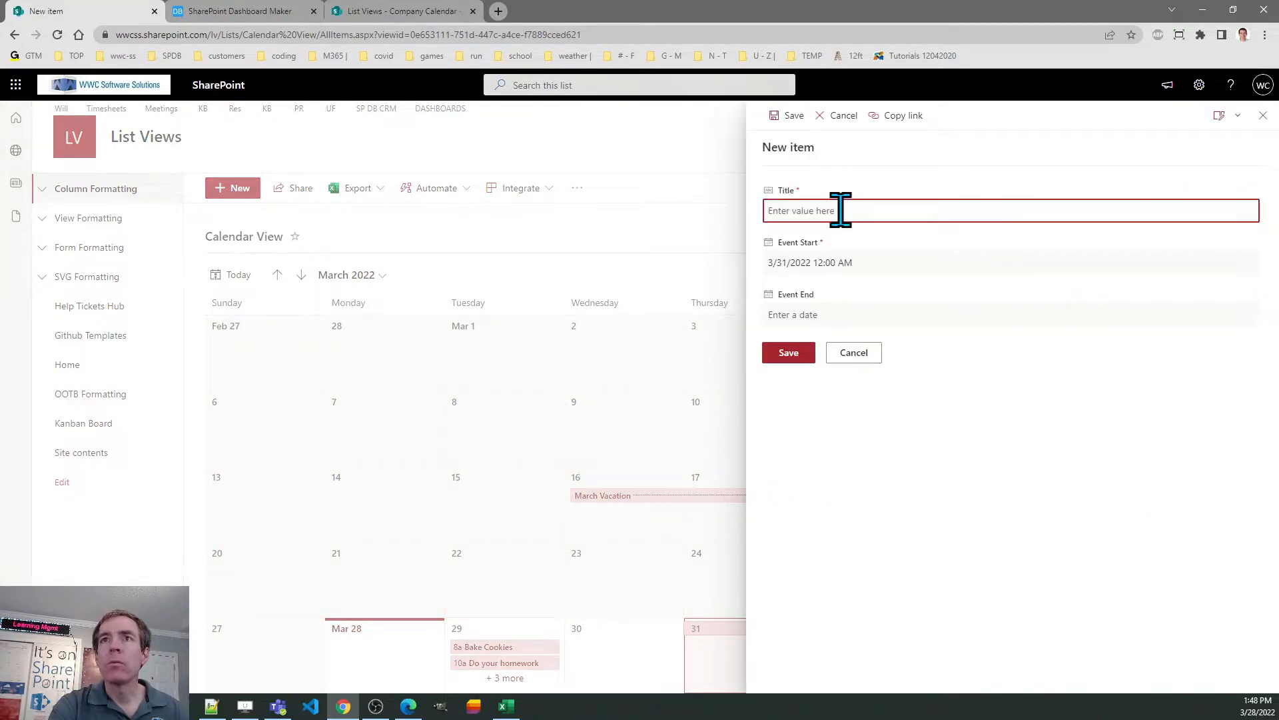
text(Lunch with Tom)
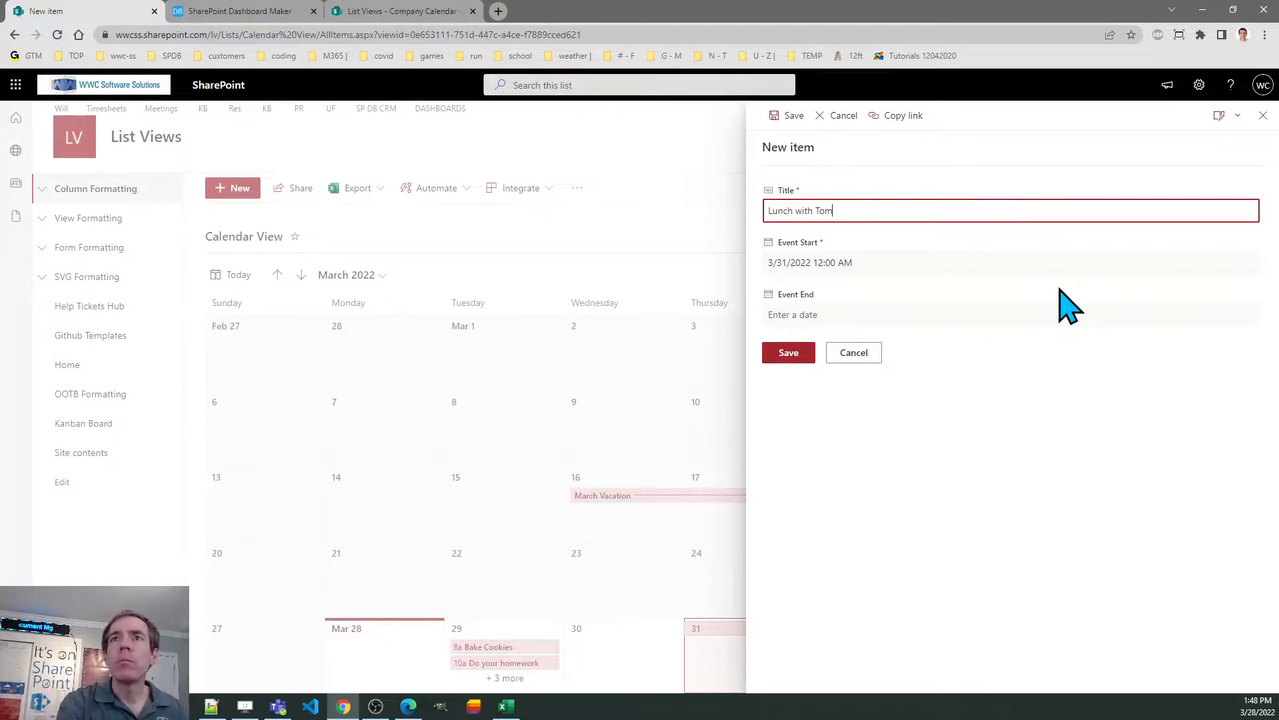
click(809, 263)
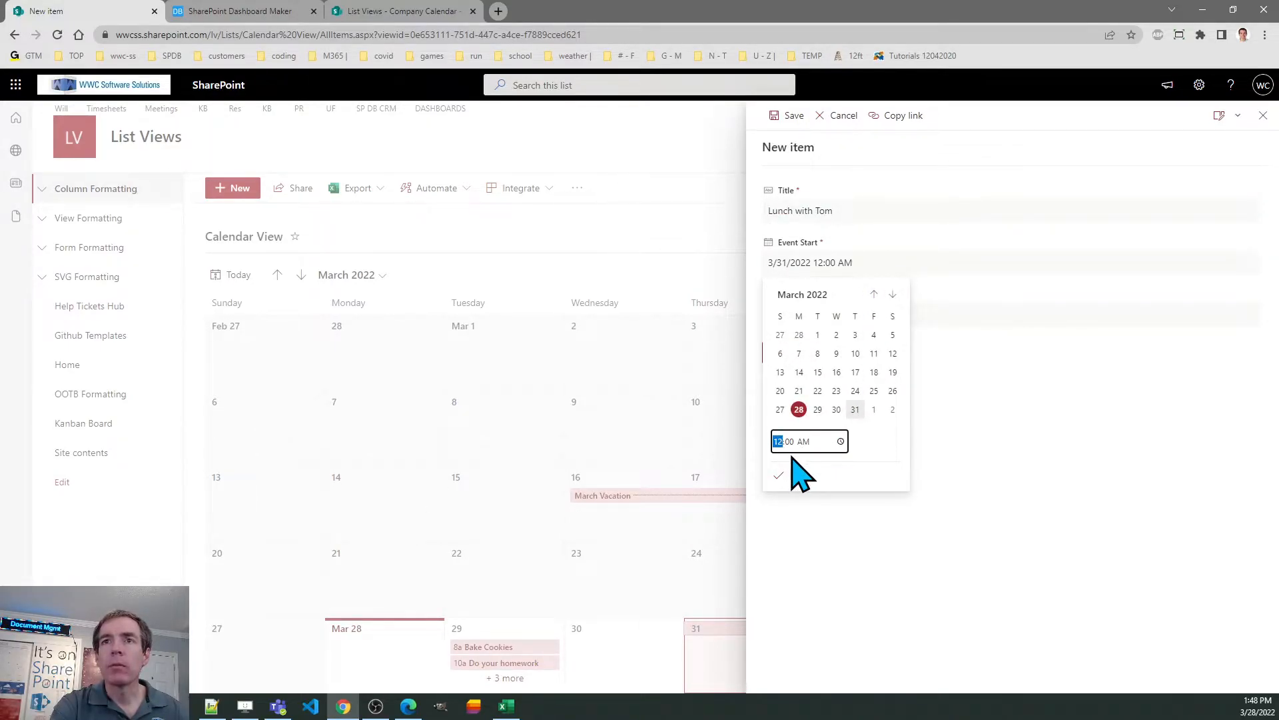
click(805, 441)
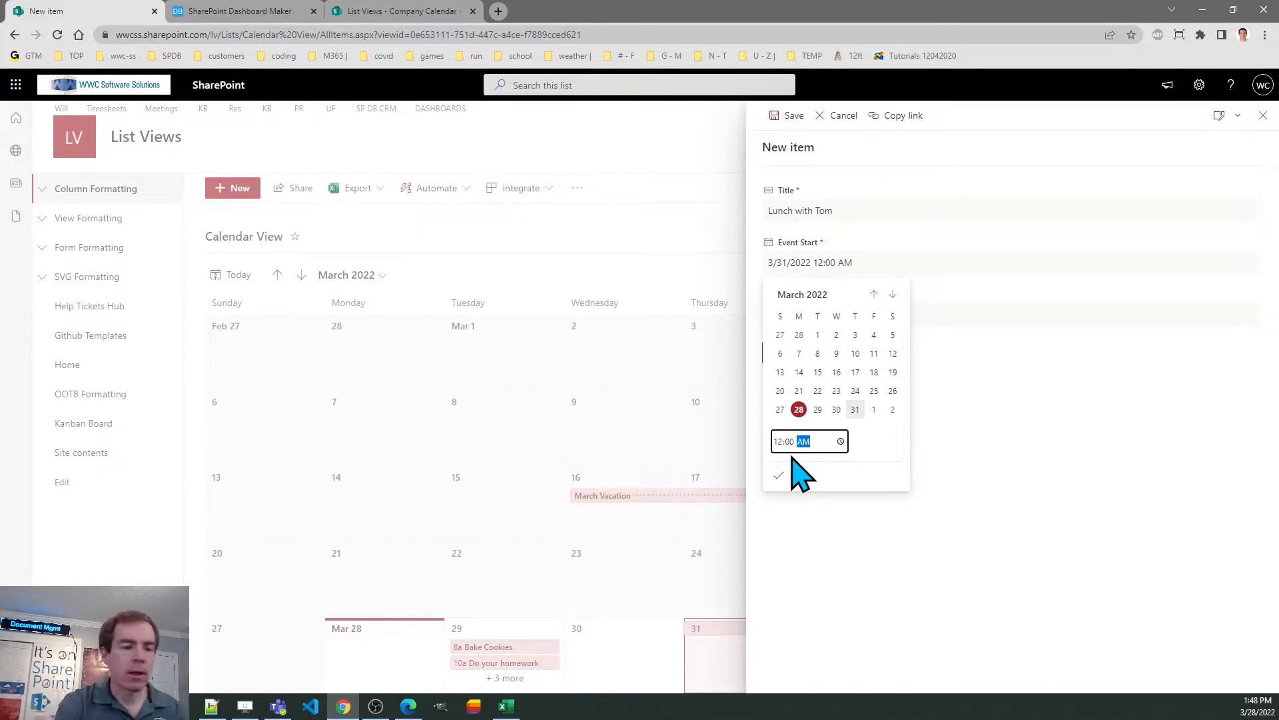
click(803, 441)
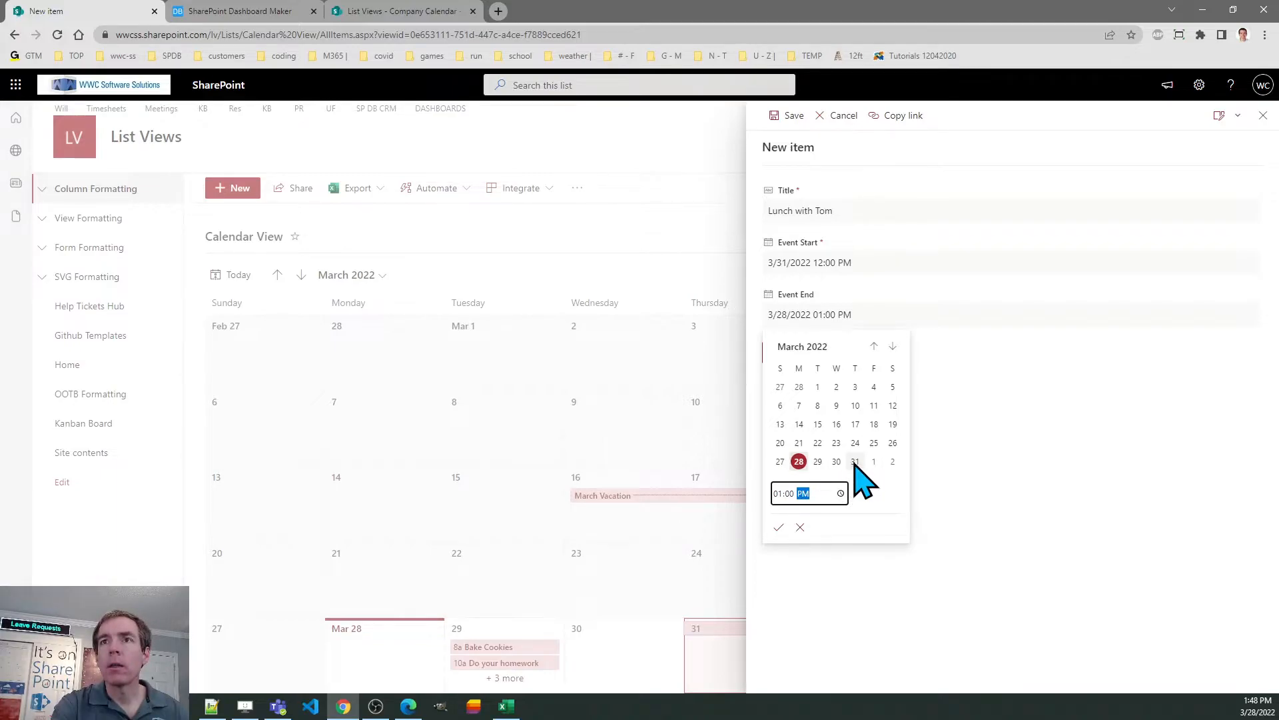
click(854, 461)
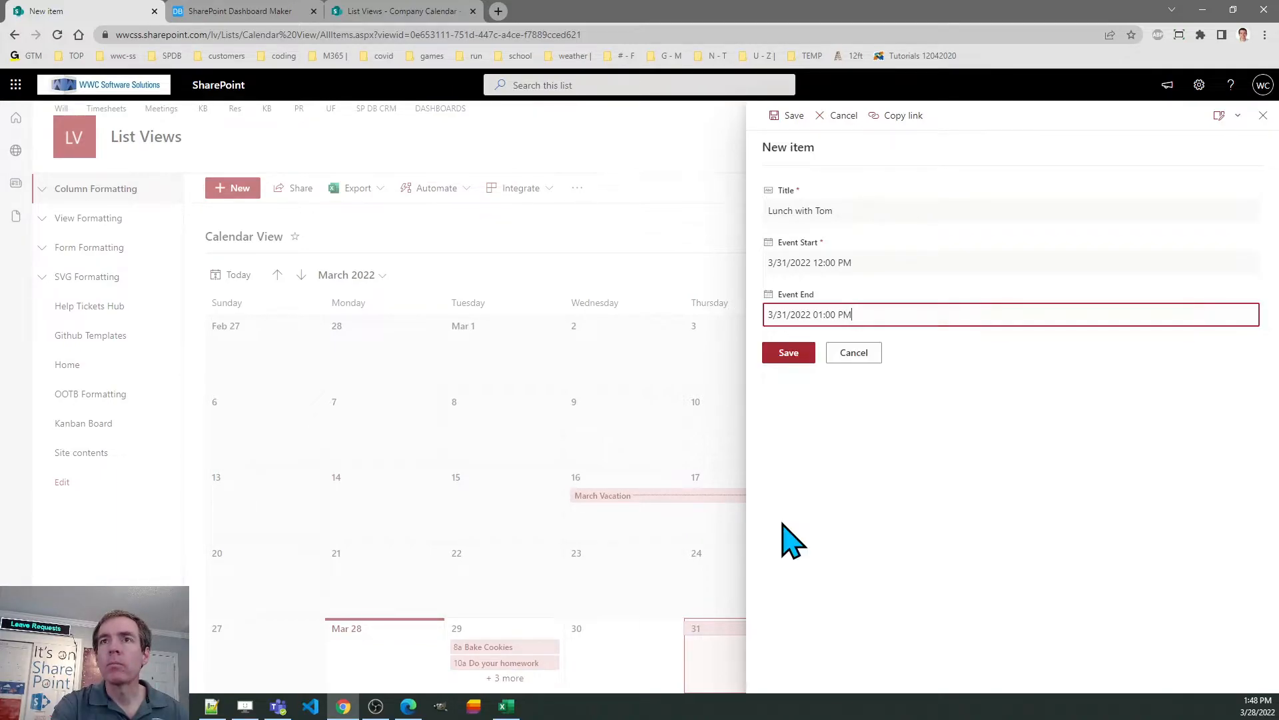
click(788, 352)
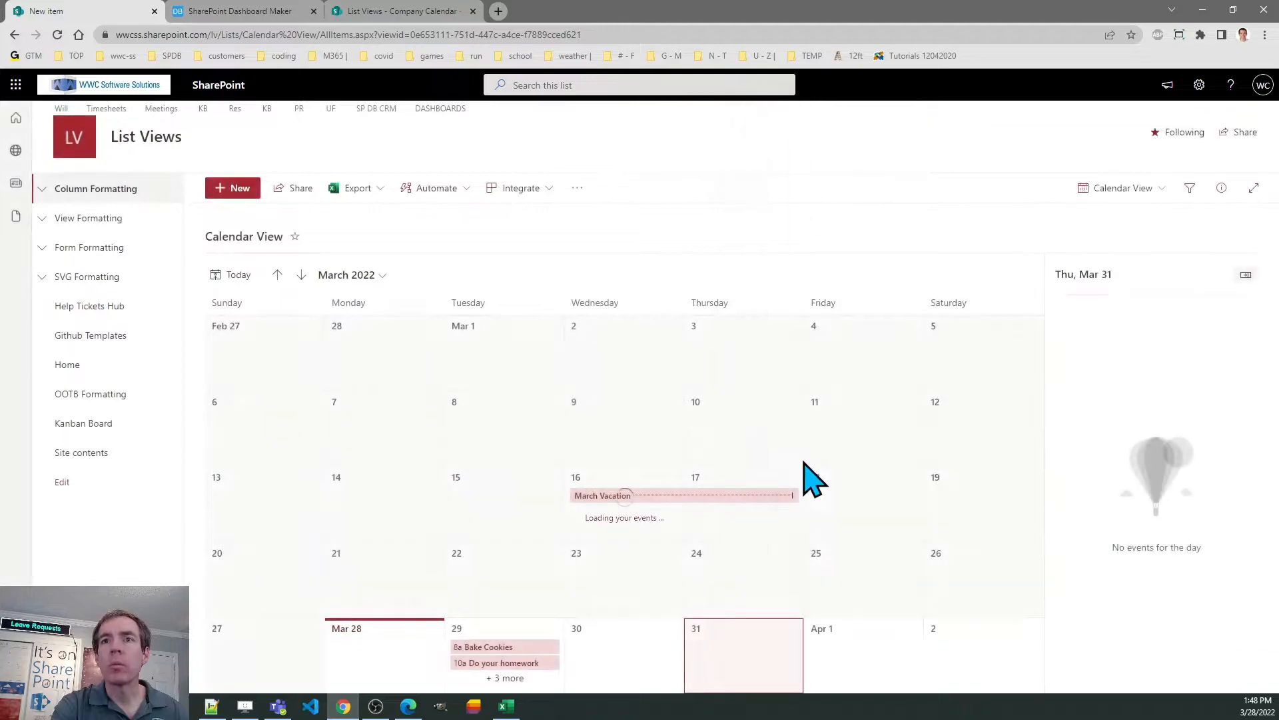
Select March 31 to see the new Lunch with Tom event listed.
click(742, 653)
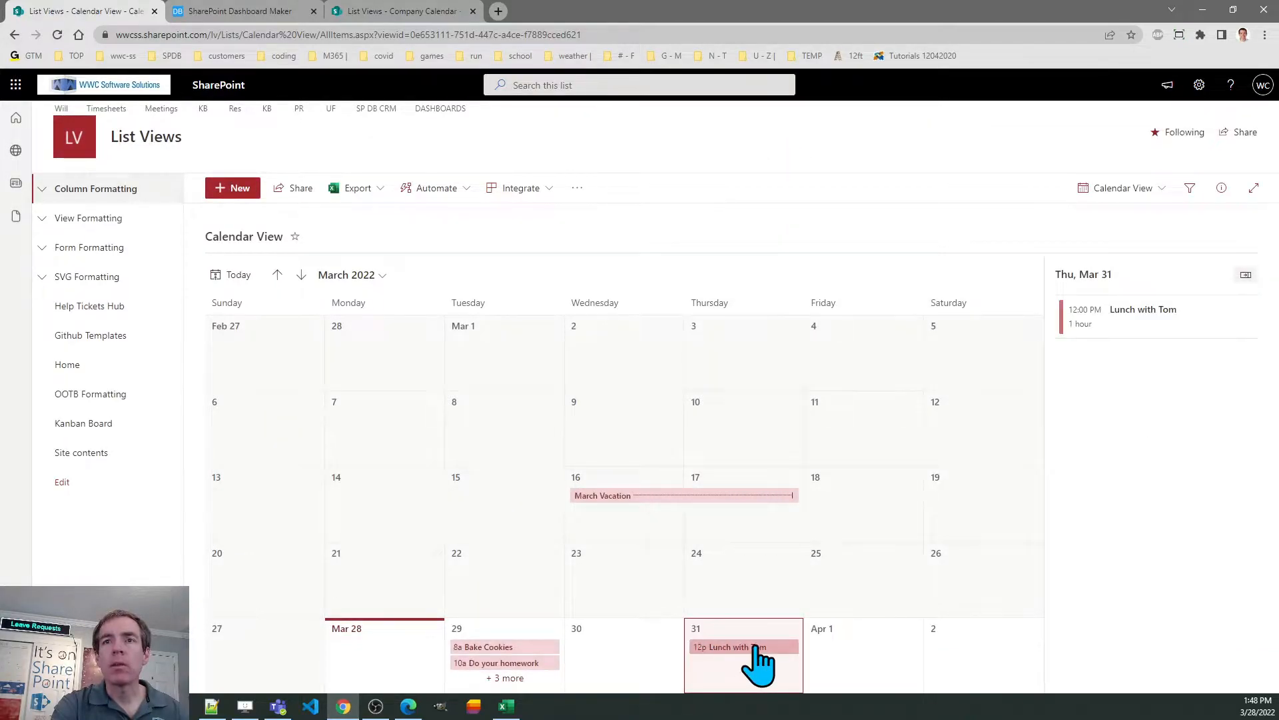
mouse_move(957, 610)
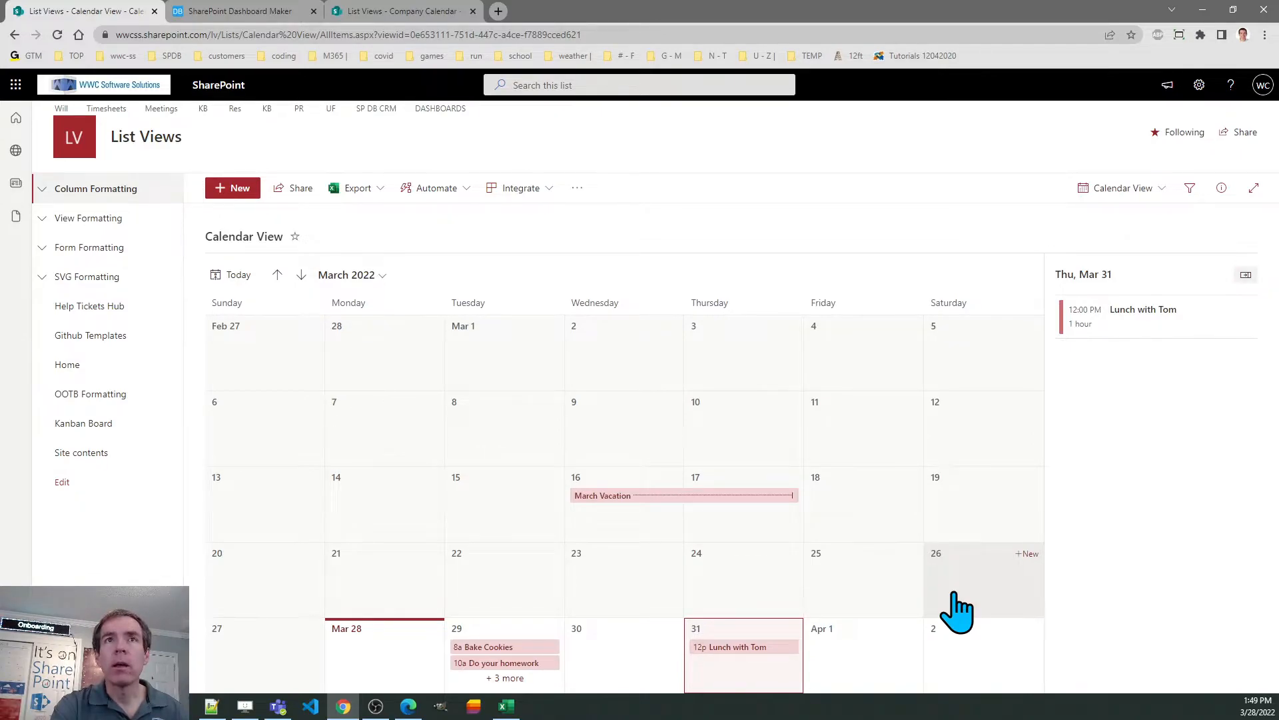
mouse_move(310, 335)
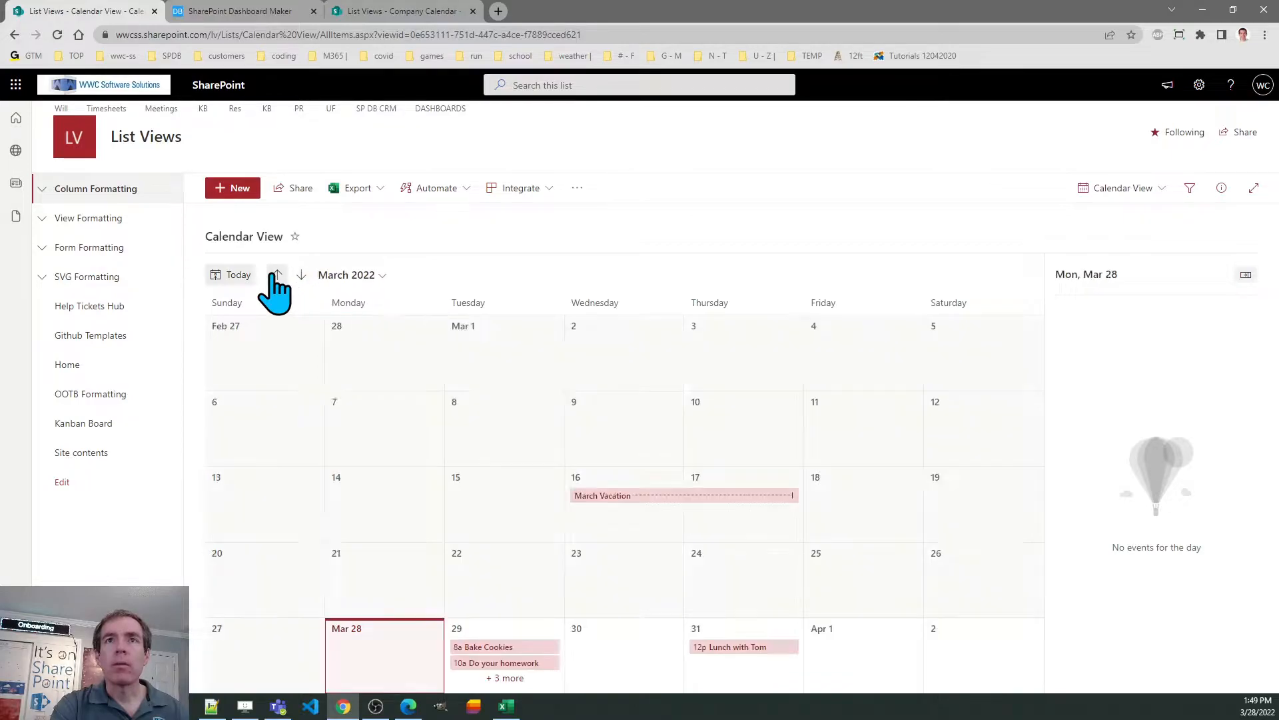
mouse_move(641, 608)
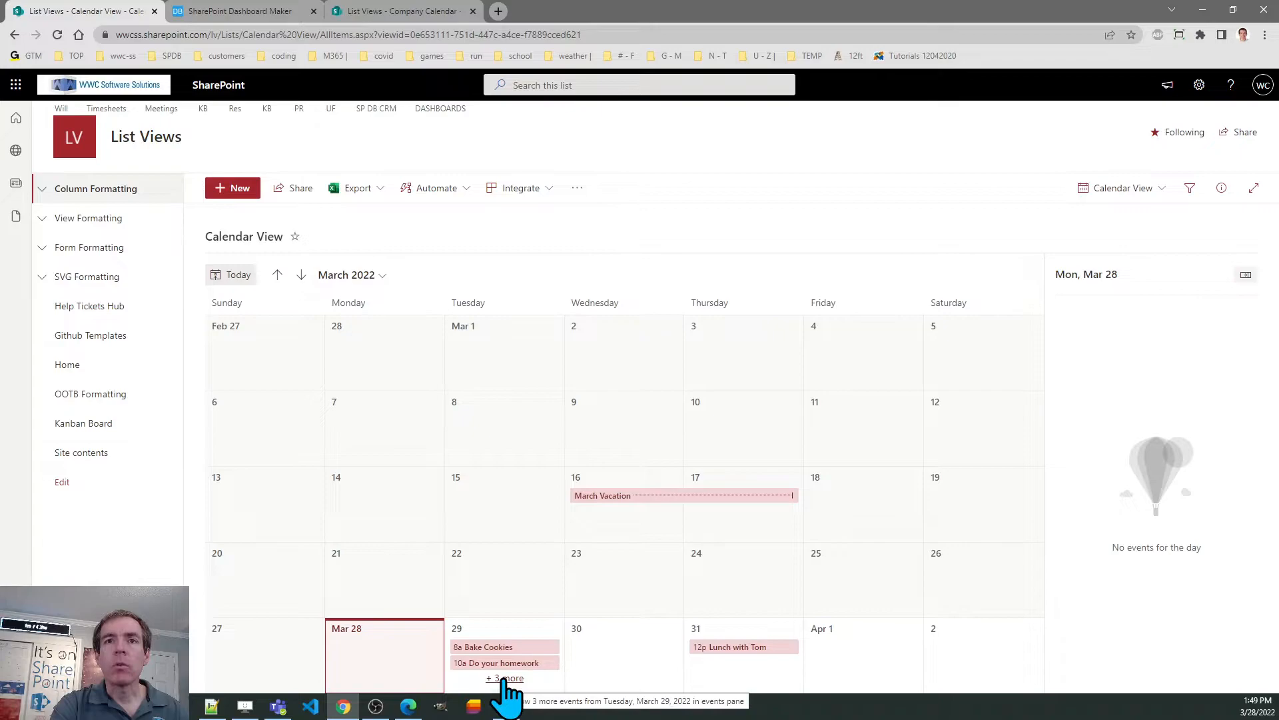
mouse_move(690, 620)
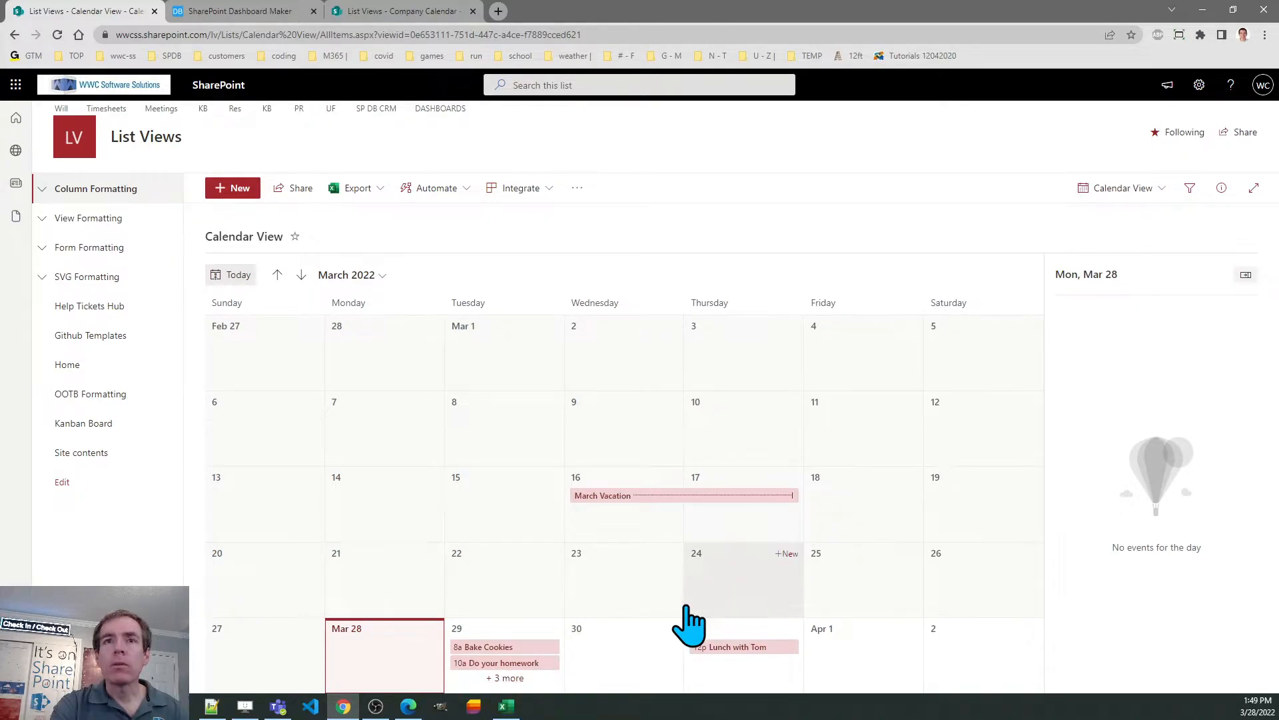
mouse_move(505, 662)
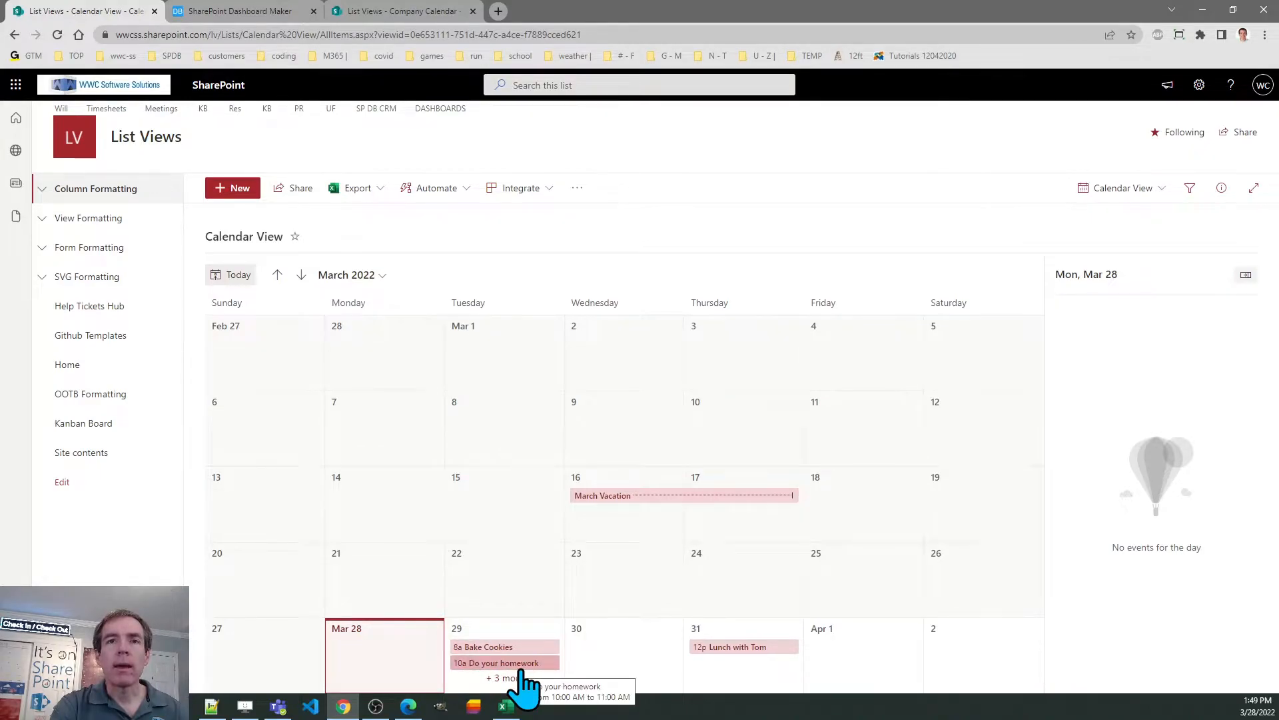
mouse_move(637, 689)
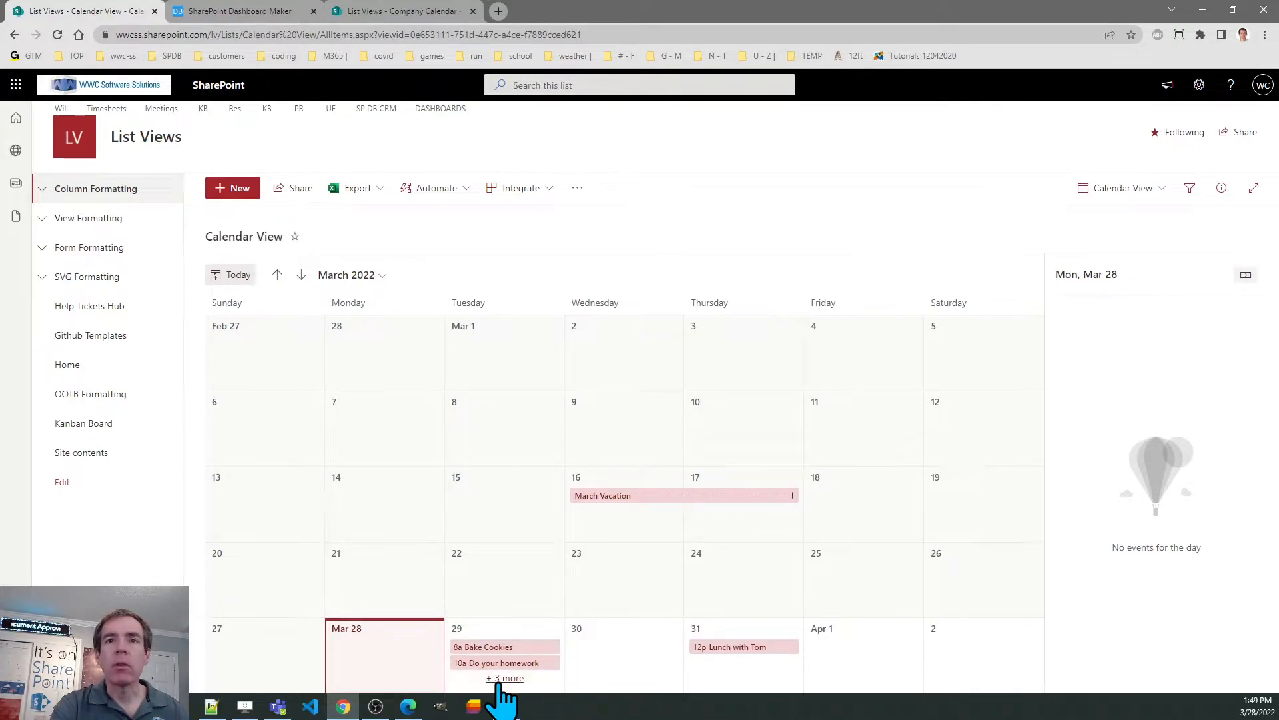
mouse_move(504, 678)
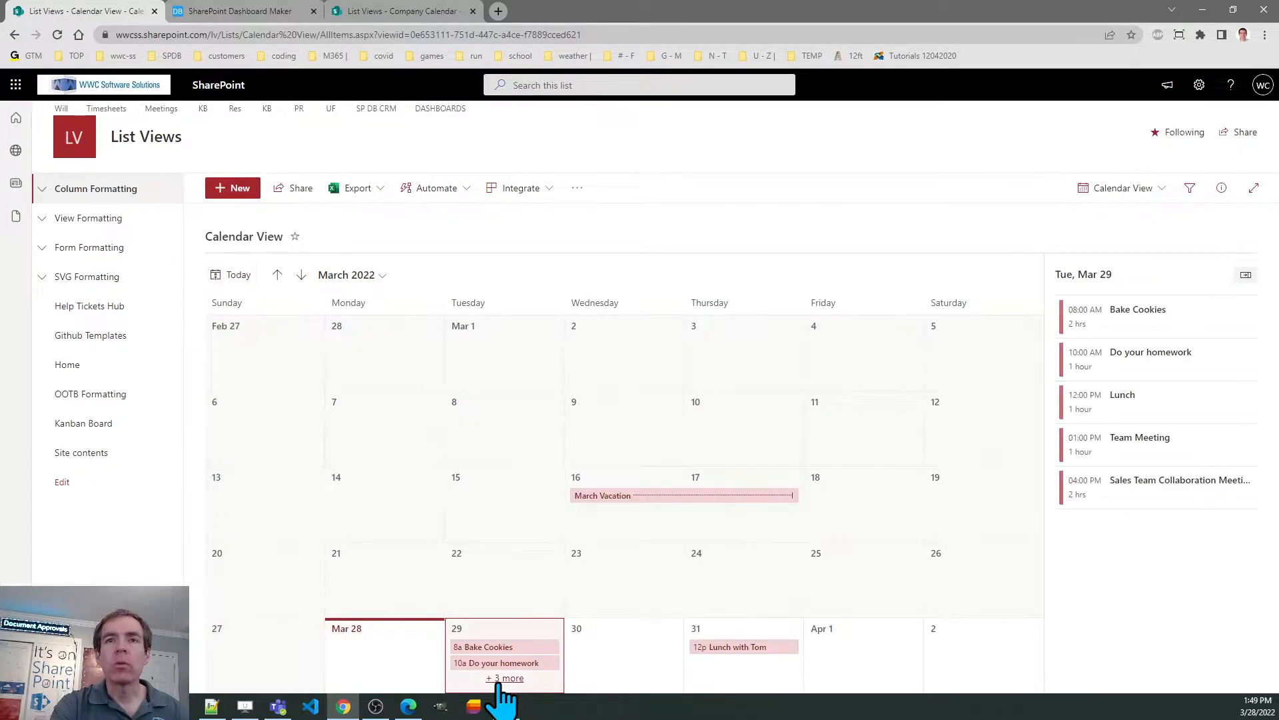
mouse_move(1033, 499)
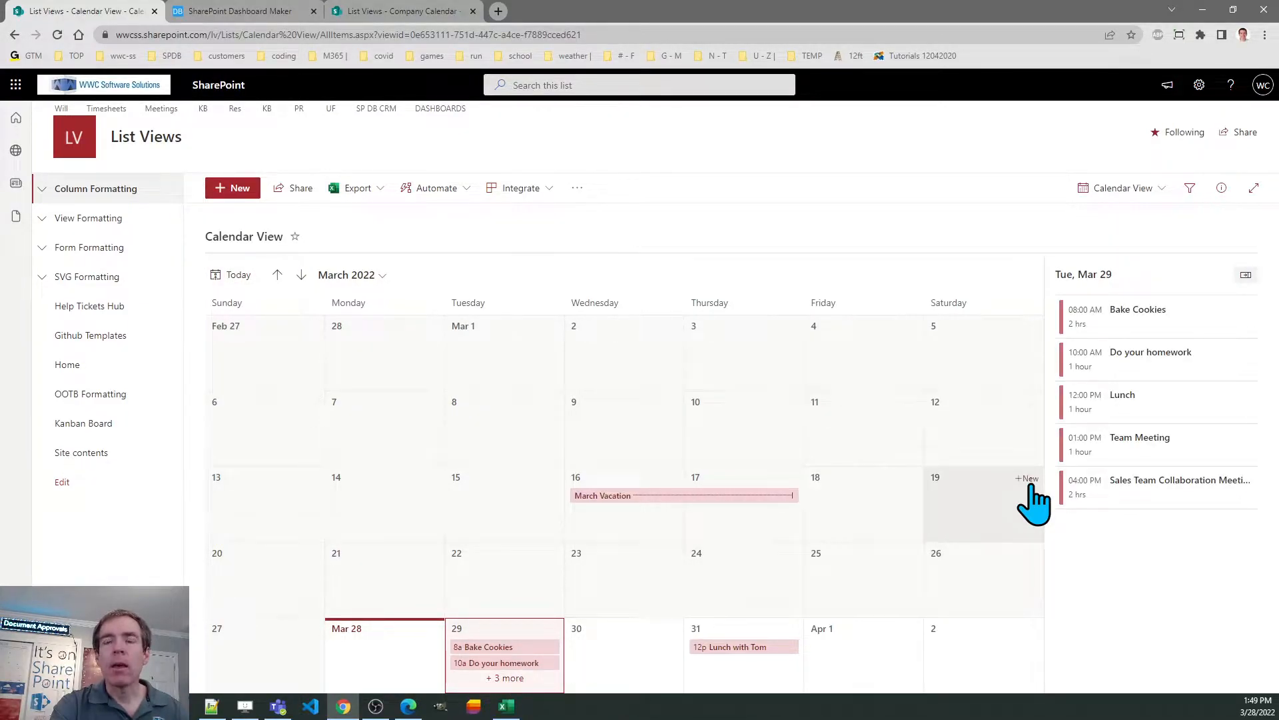
mouse_move(862, 529)
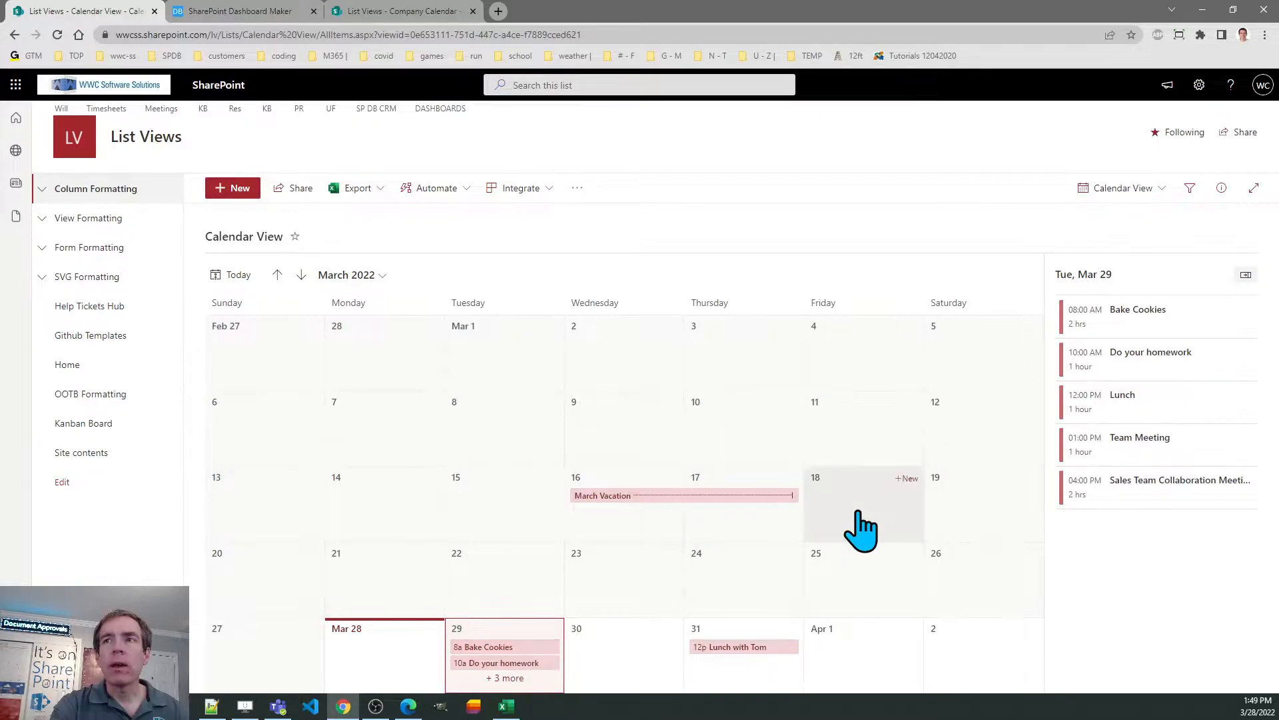
mouse_move(1133, 502)
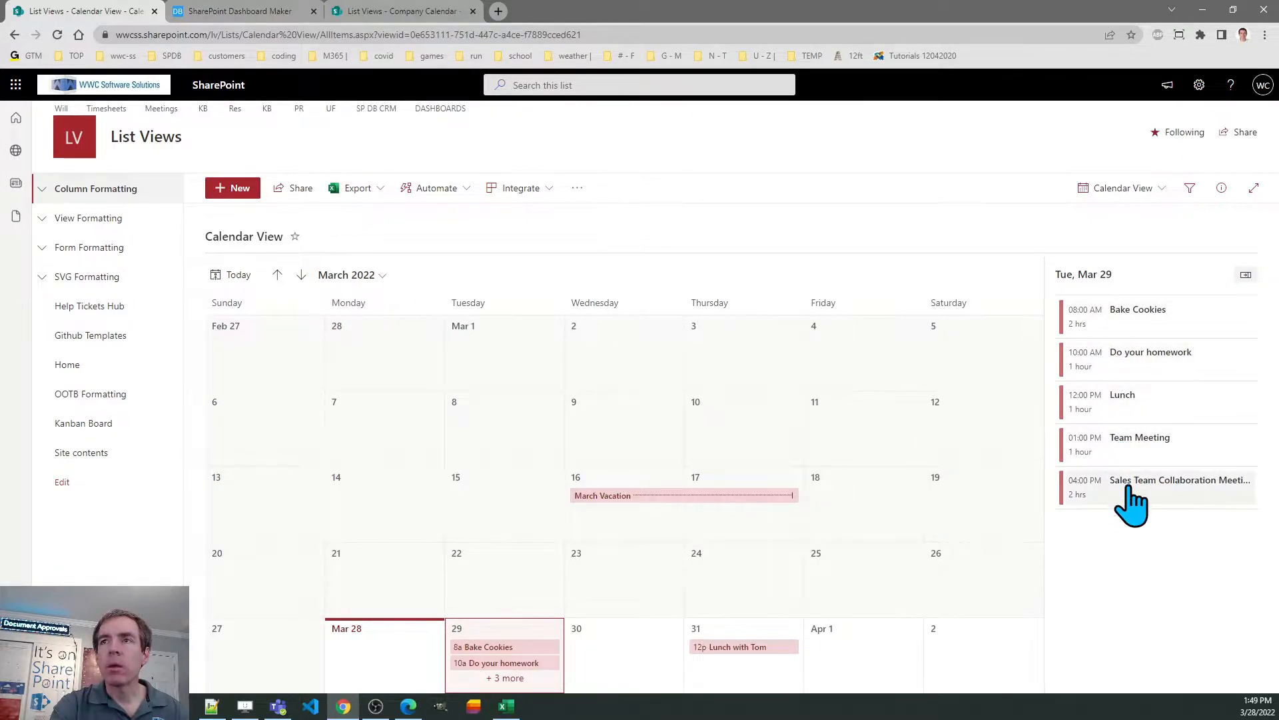
mouse_move(1162, 571)
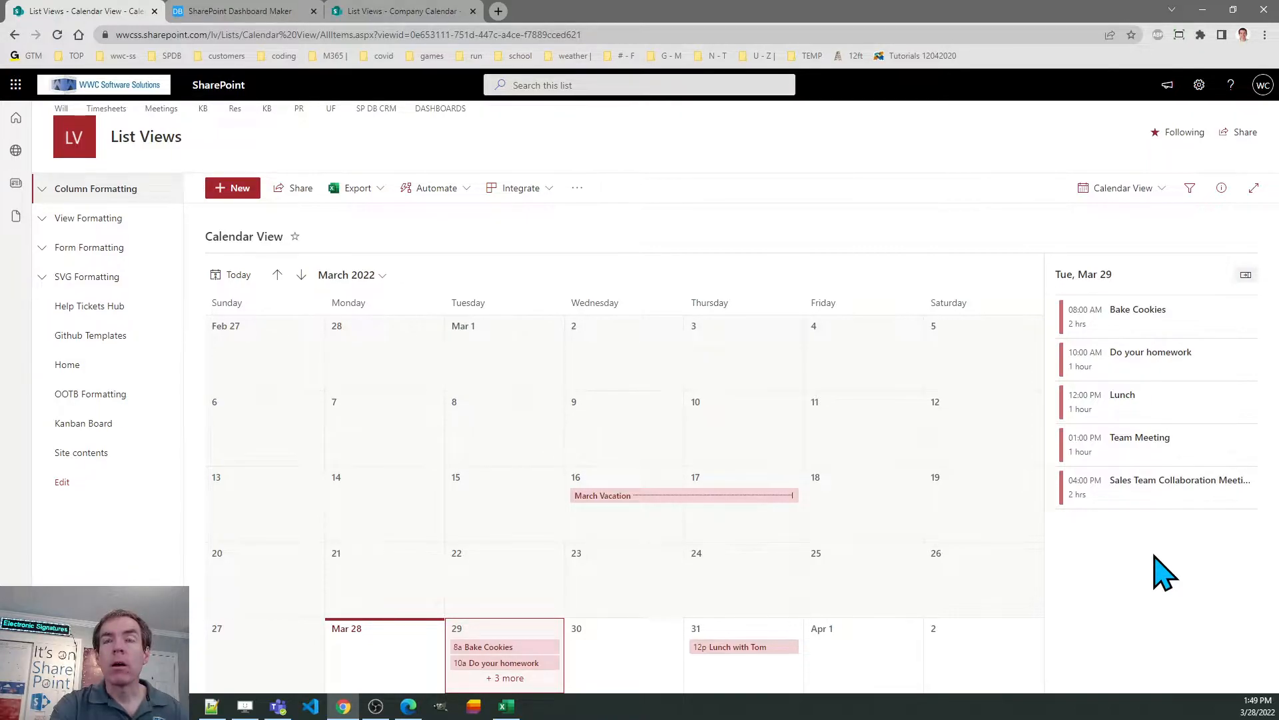
mouse_move(1173, 514)
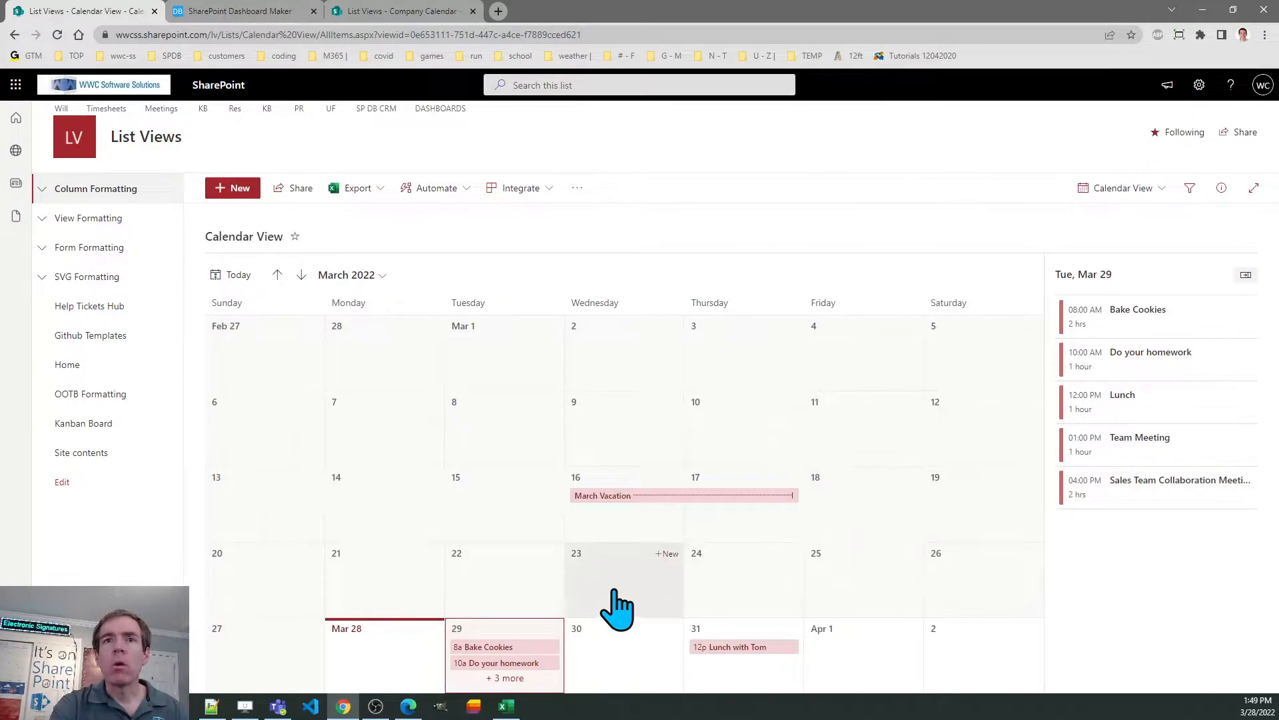
Show the empty day details for Wednesday, March 23.
click(624, 580)
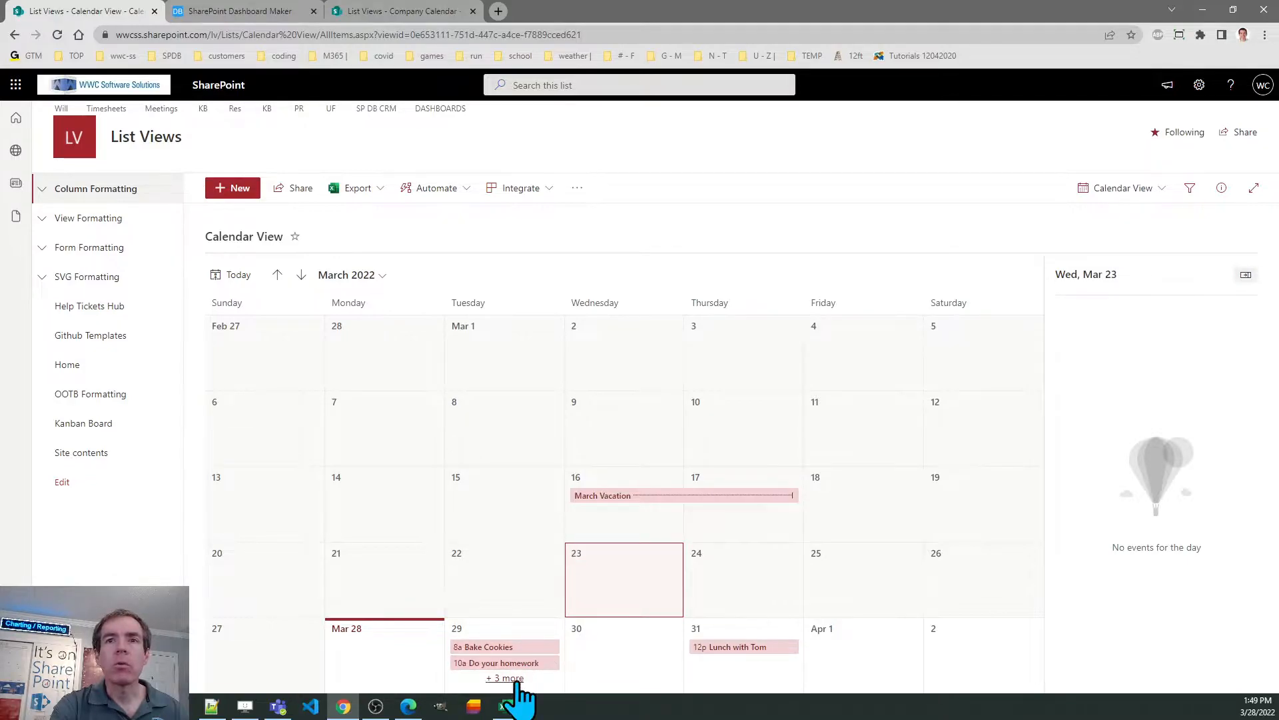
mouse_move(503, 679)
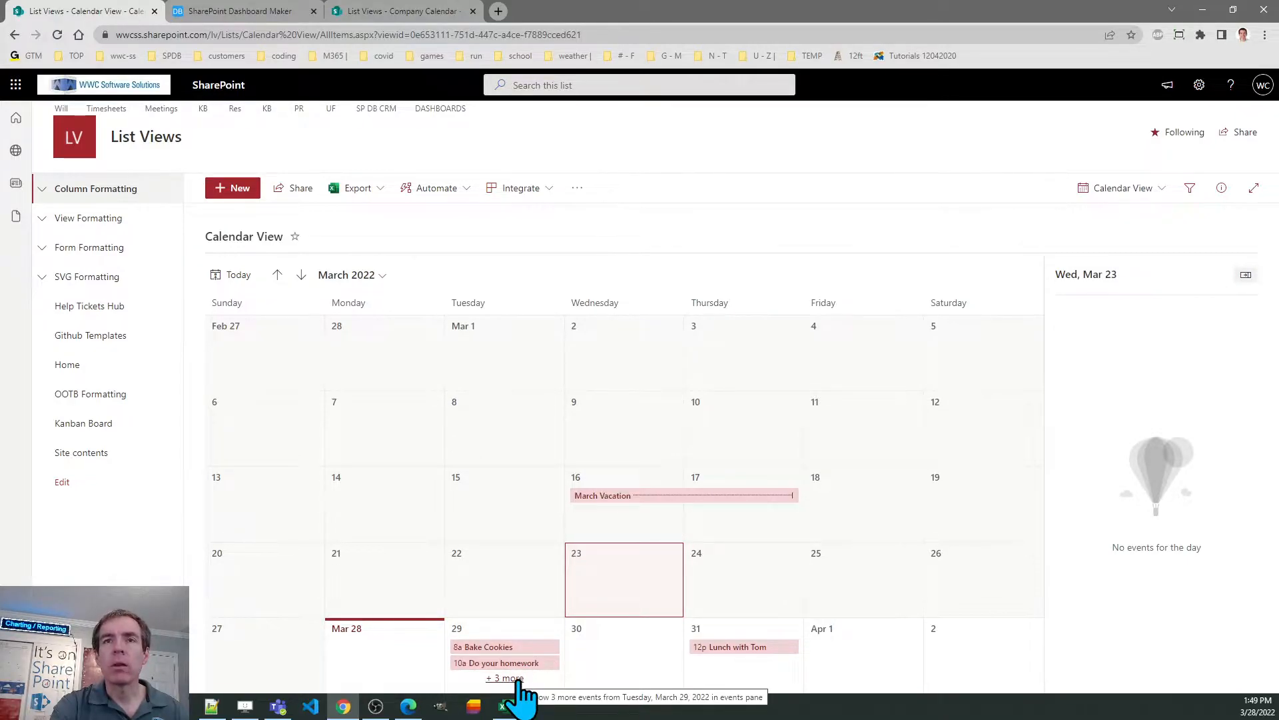
mouse_move(615, 628)
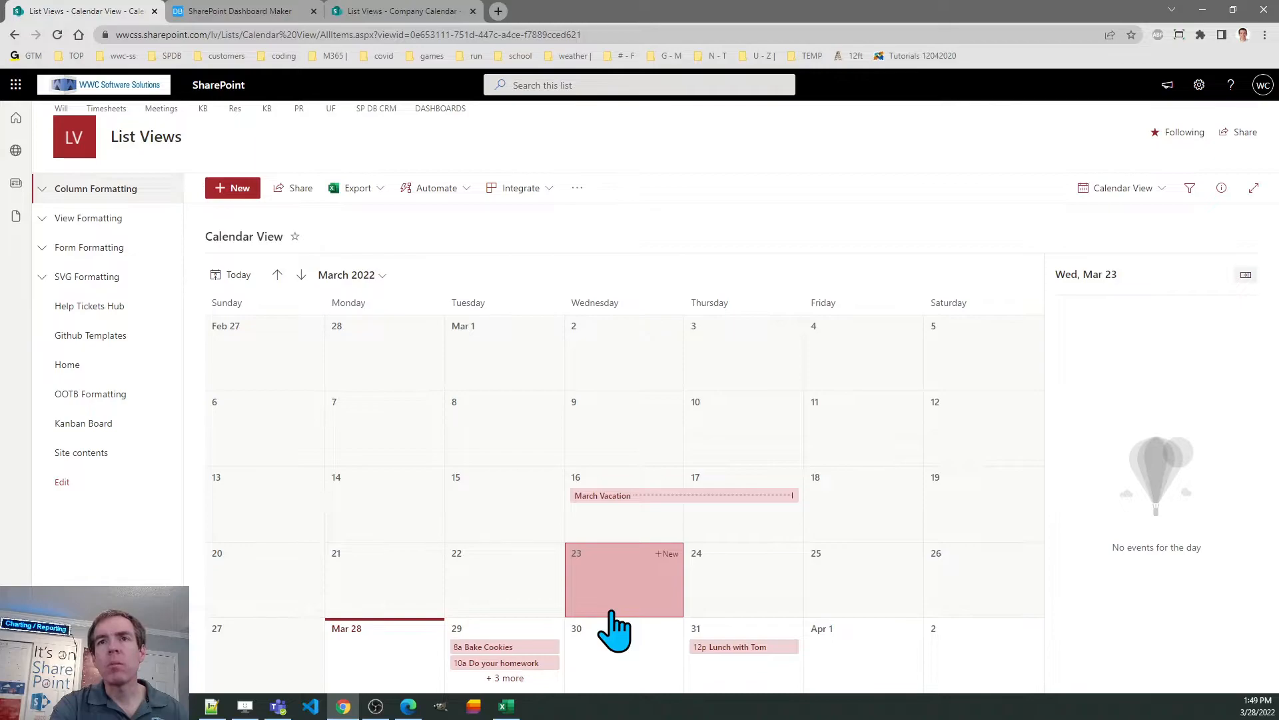
mouse_move(572, 420)
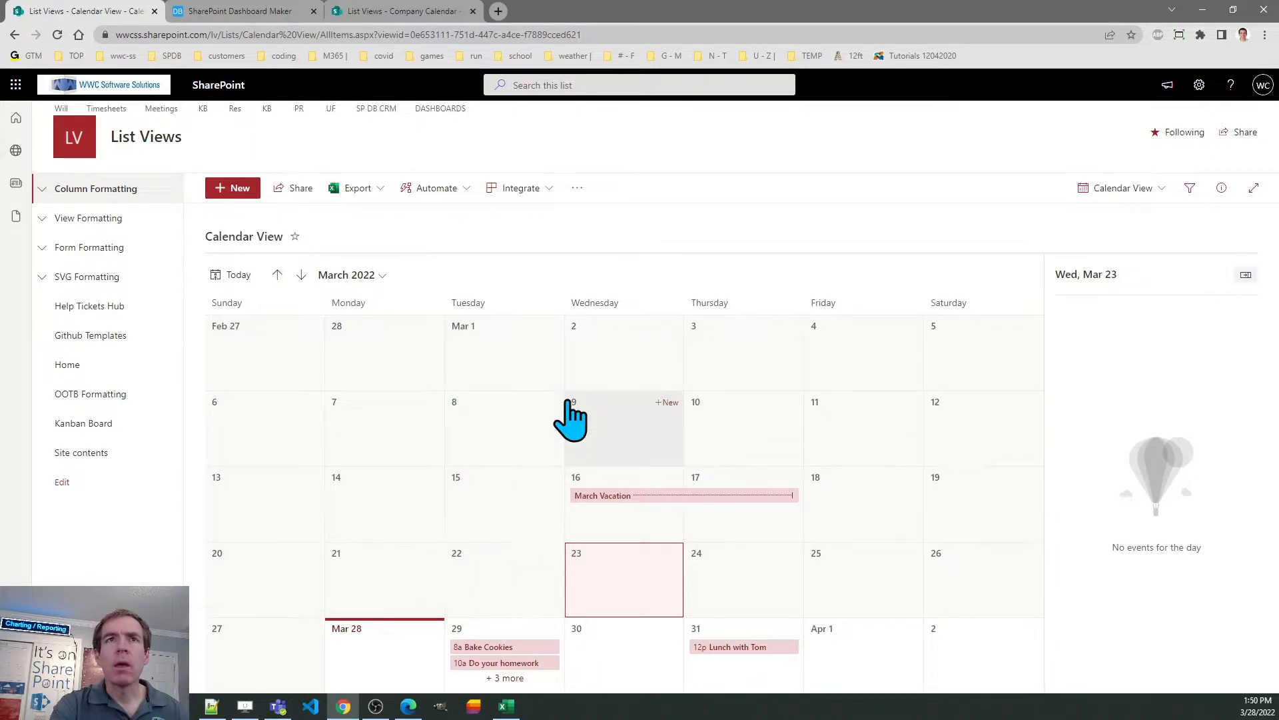
mouse_move(458, 351)
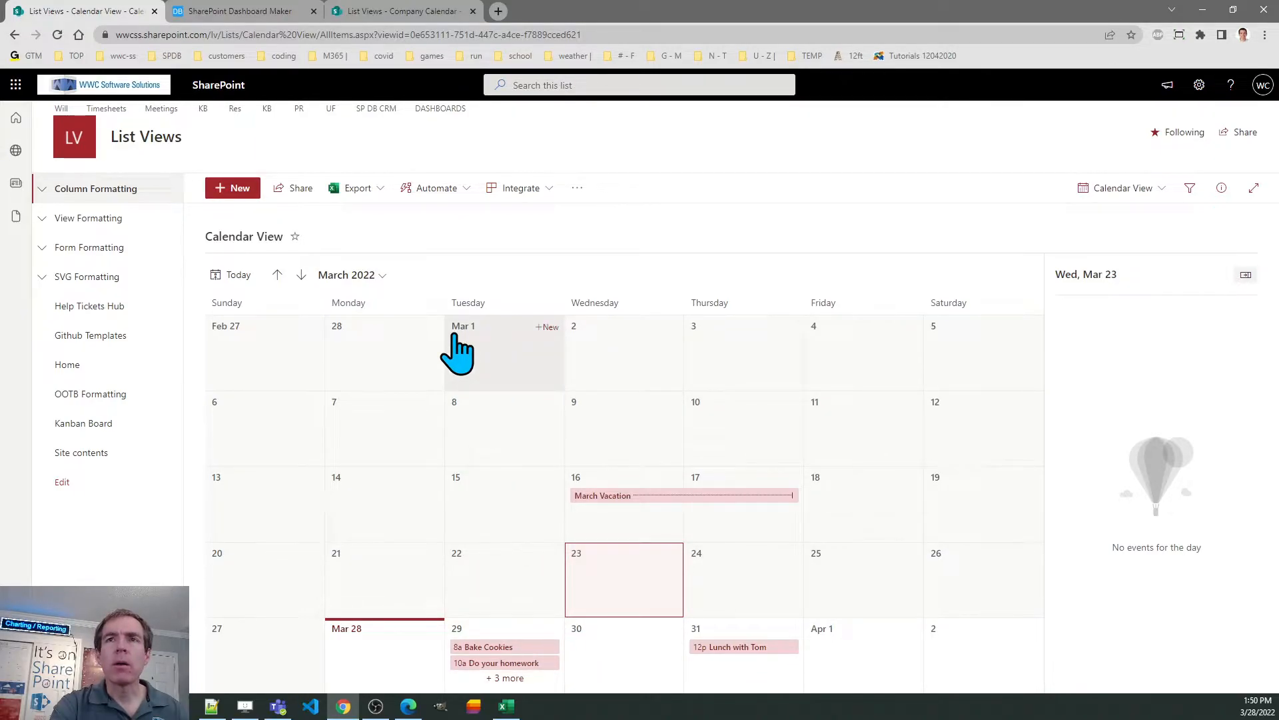
mouse_move(539, 396)
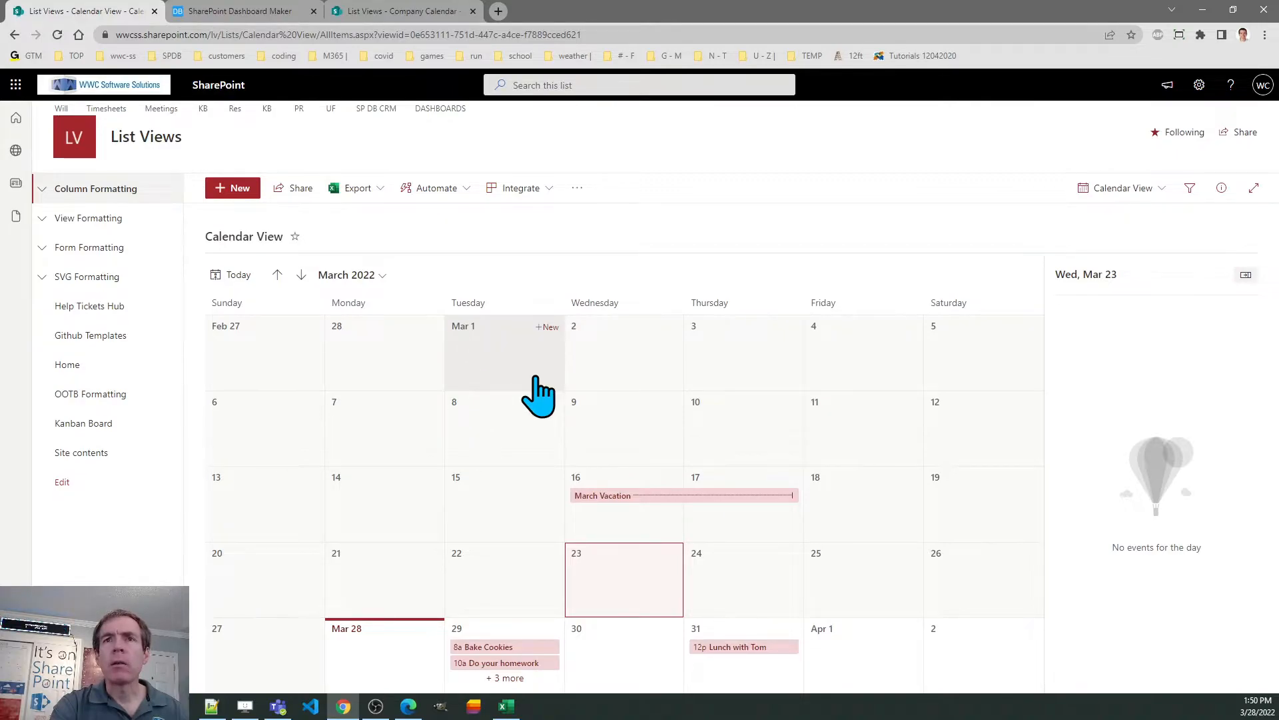
mouse_move(624, 588)
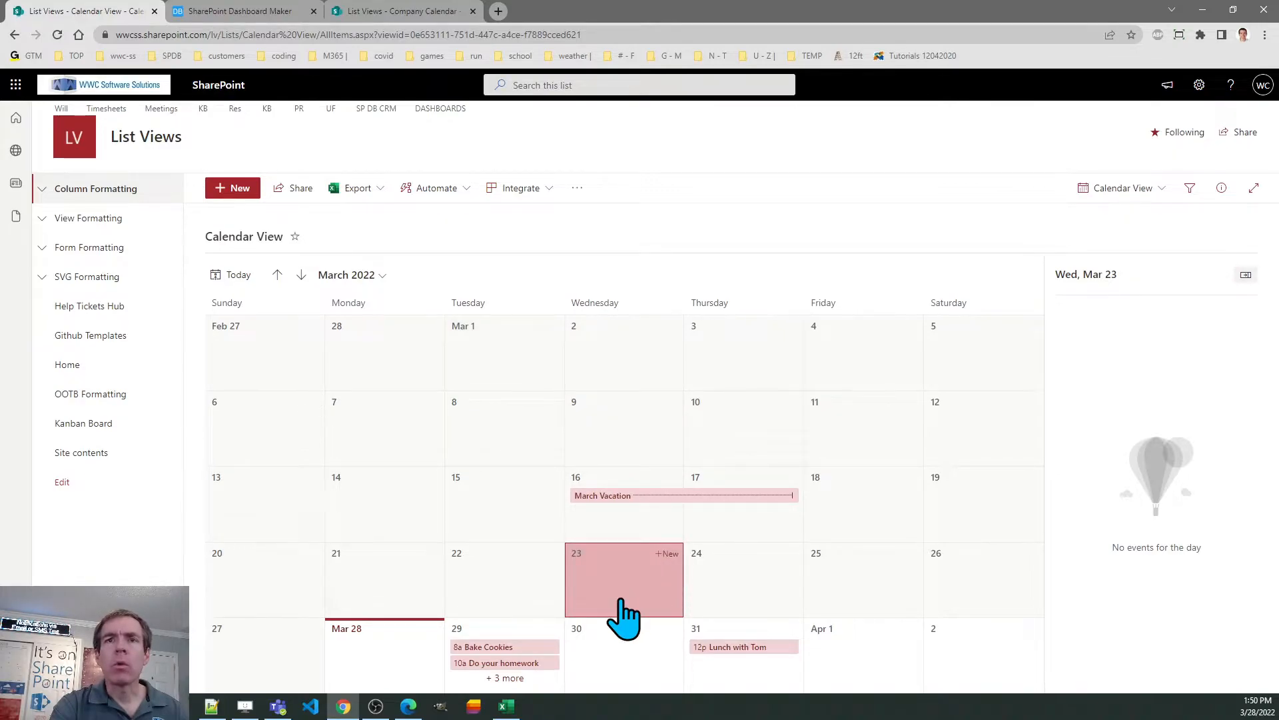
mouse_move(569, 602)
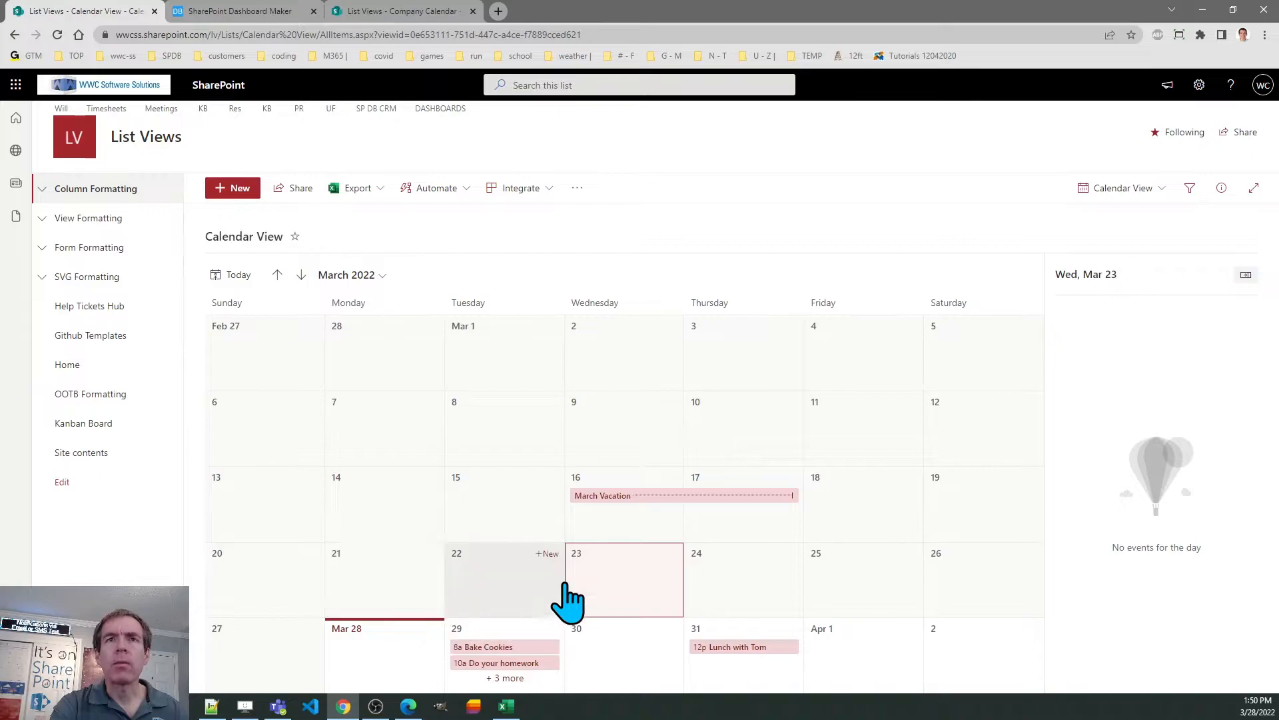
mouse_move(528, 477)
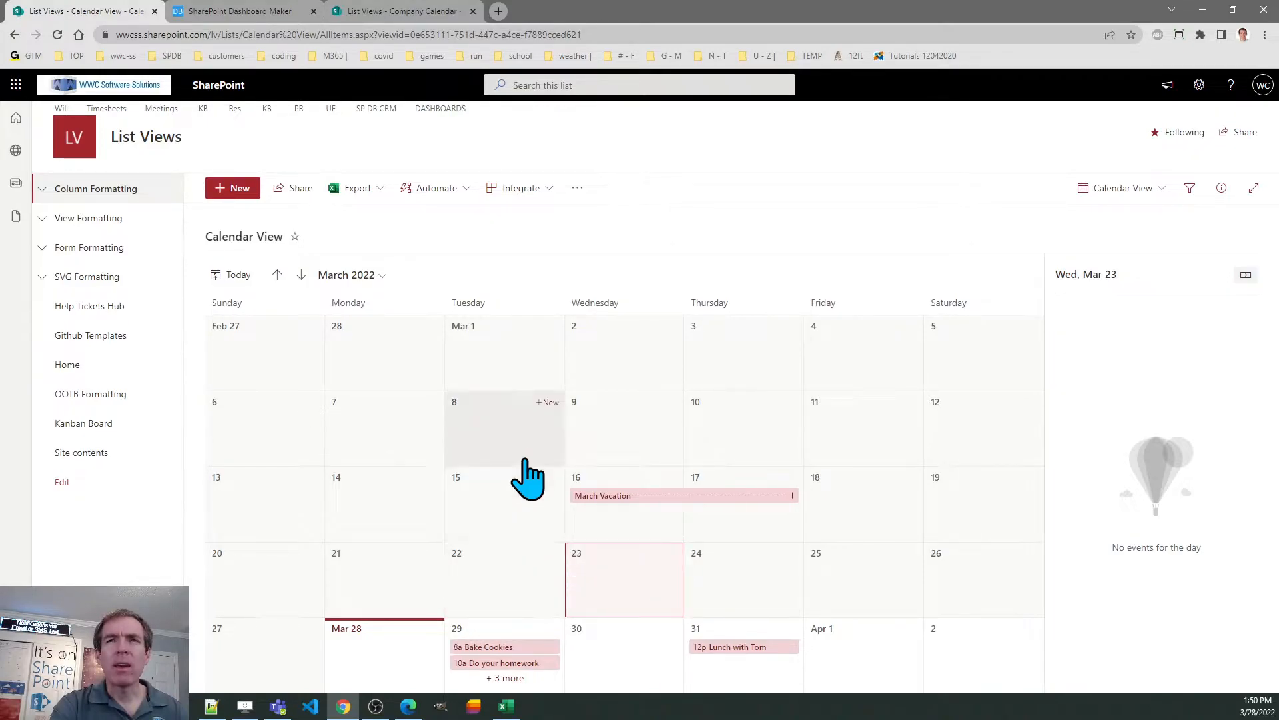
mouse_move(632, 281)
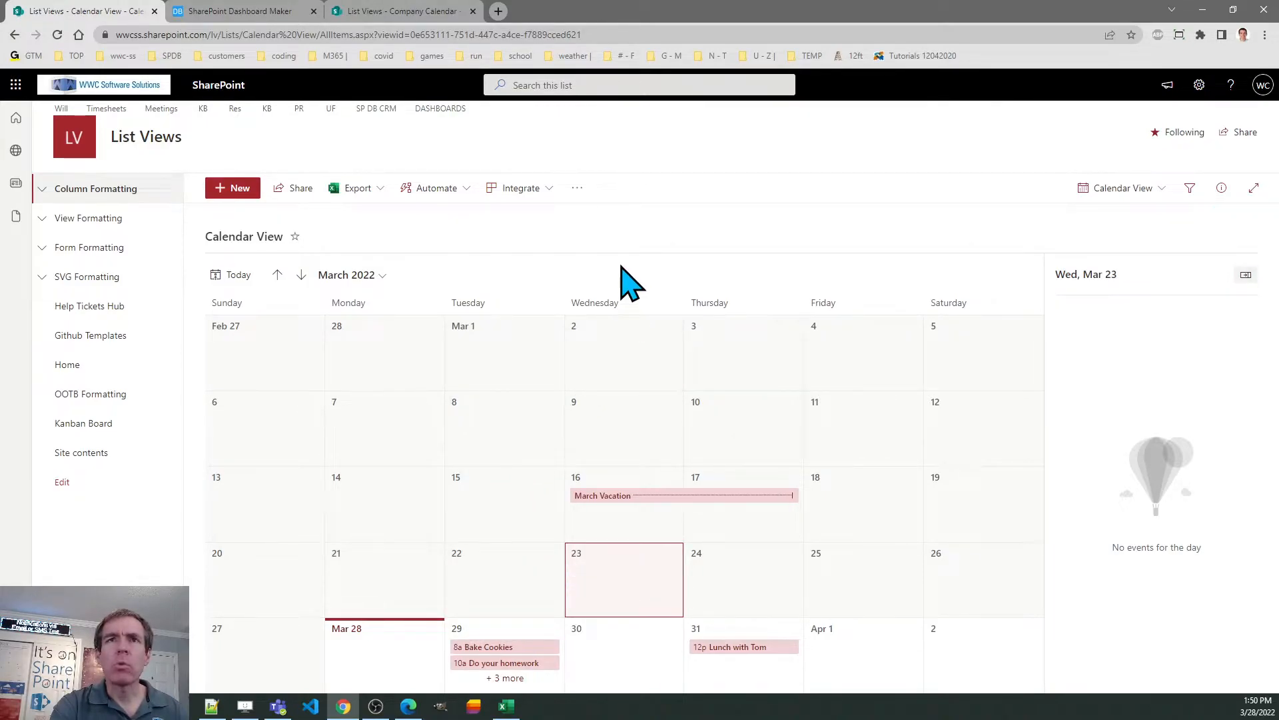
mouse_move(622, 347)
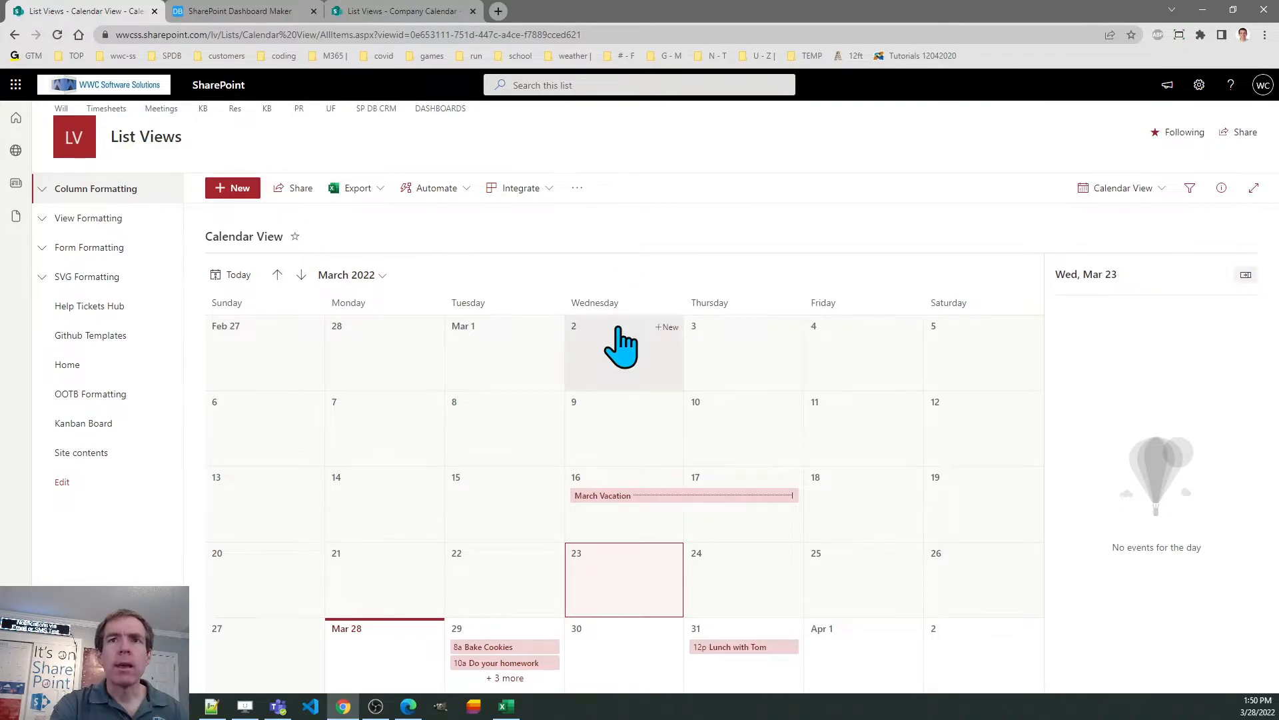
mouse_move(623, 580)
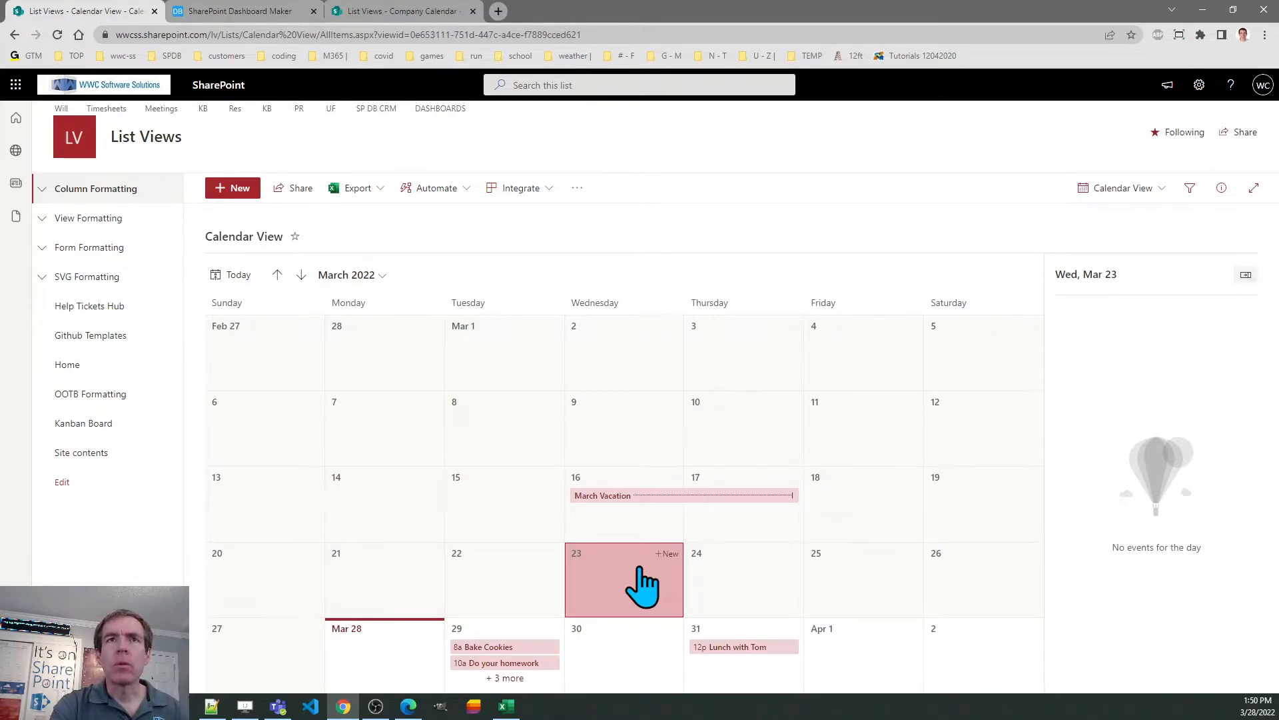
mouse_move(396, 282)
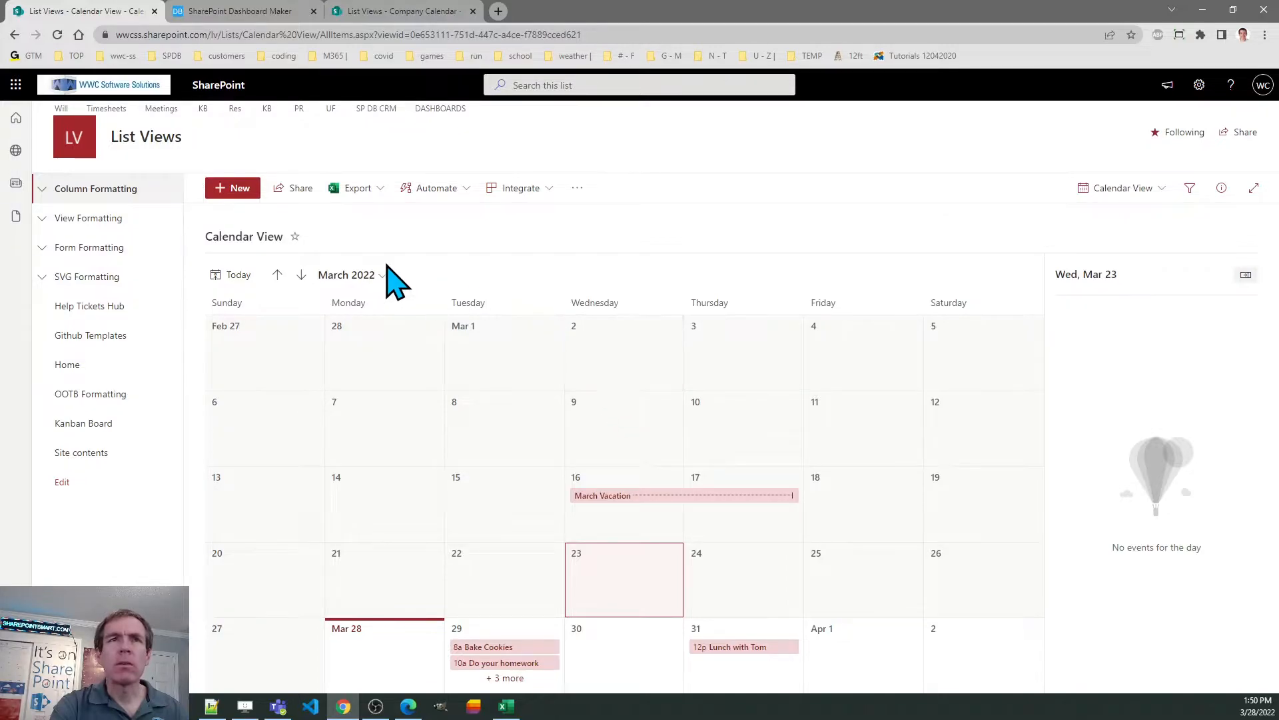
Move the calendar forward to April 2022 and back to March 2022.
click(299, 274)
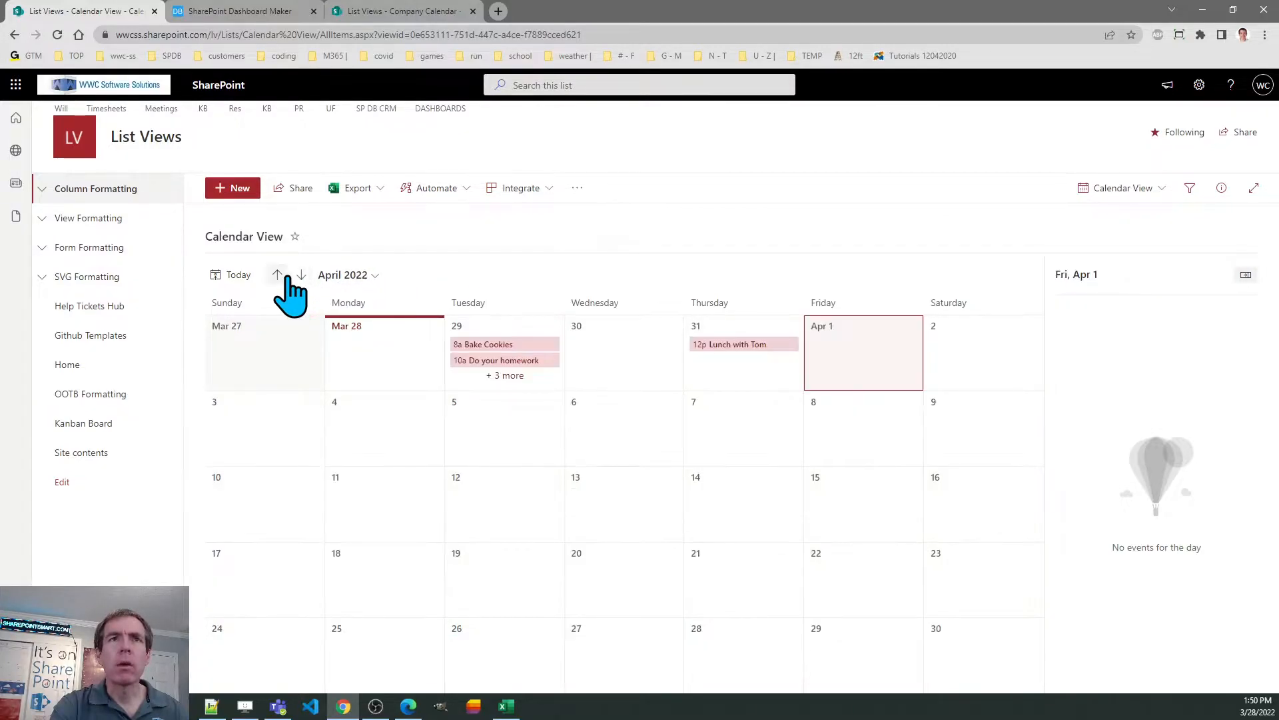
click(277, 275)
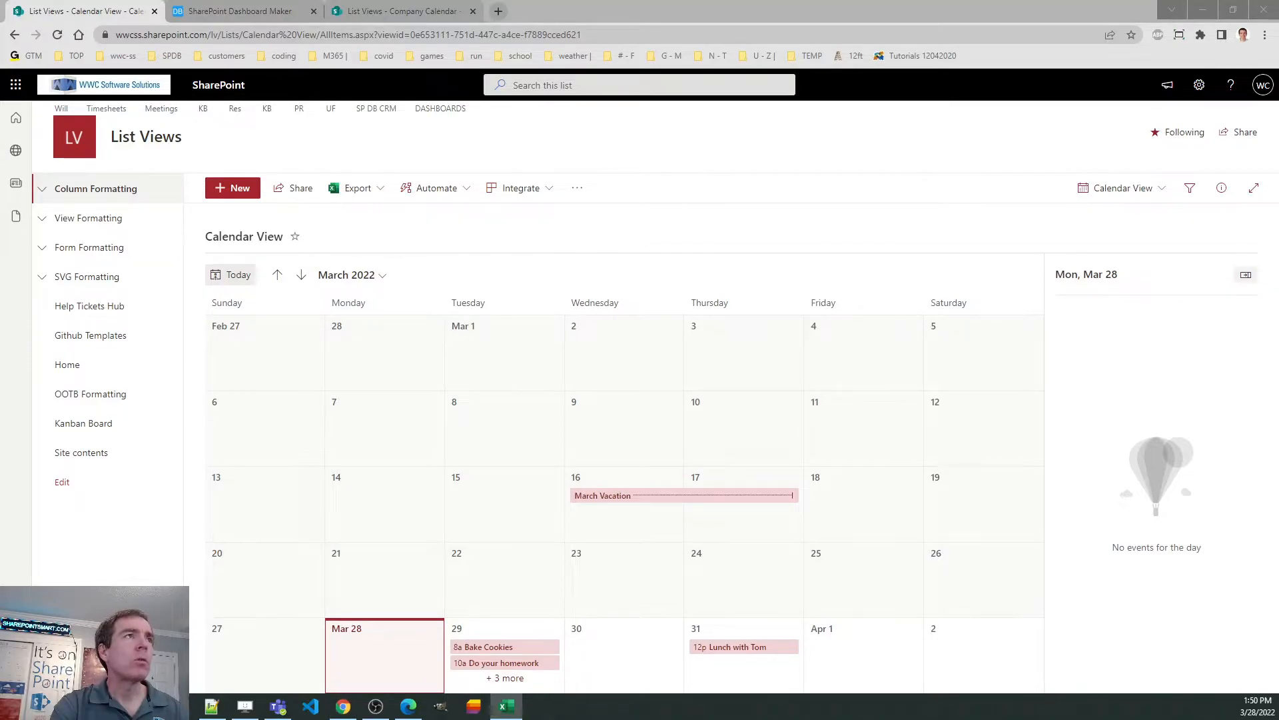
Maximize the CalendarMatrix workbook and review the Highlight Current Date, Multiple Events and font style rows.
click(504, 705)
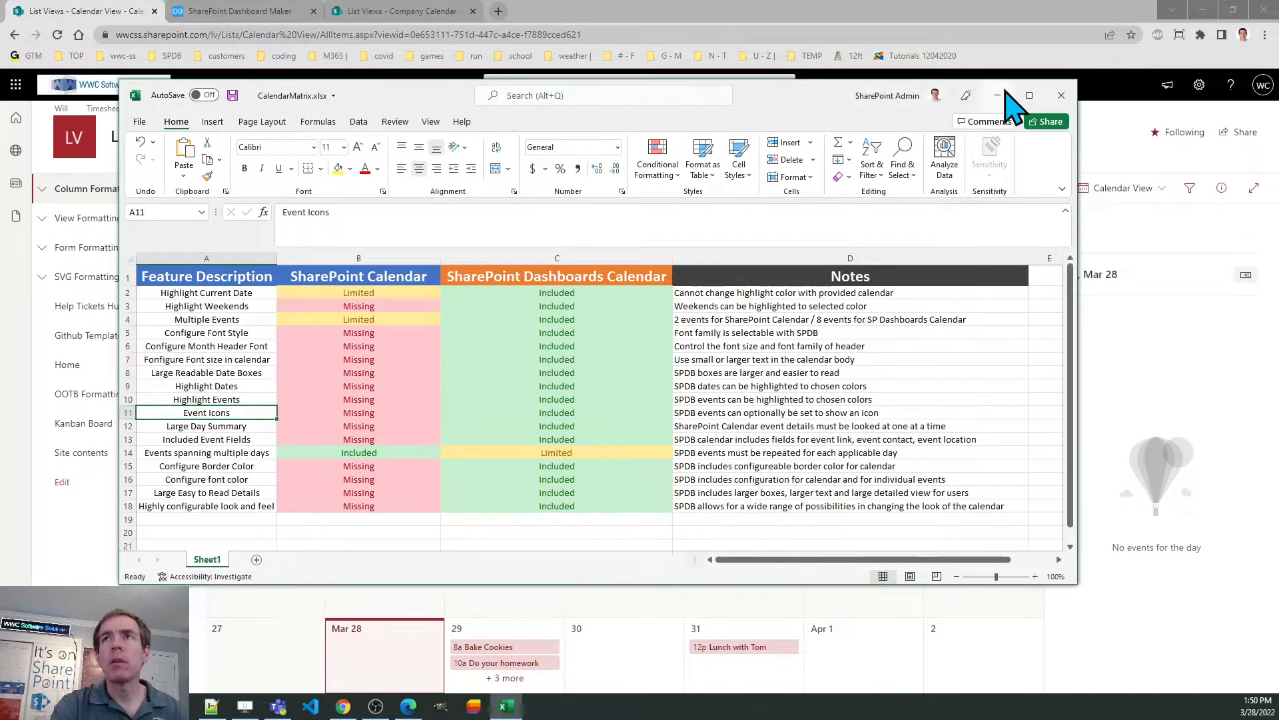
click(1029, 96)
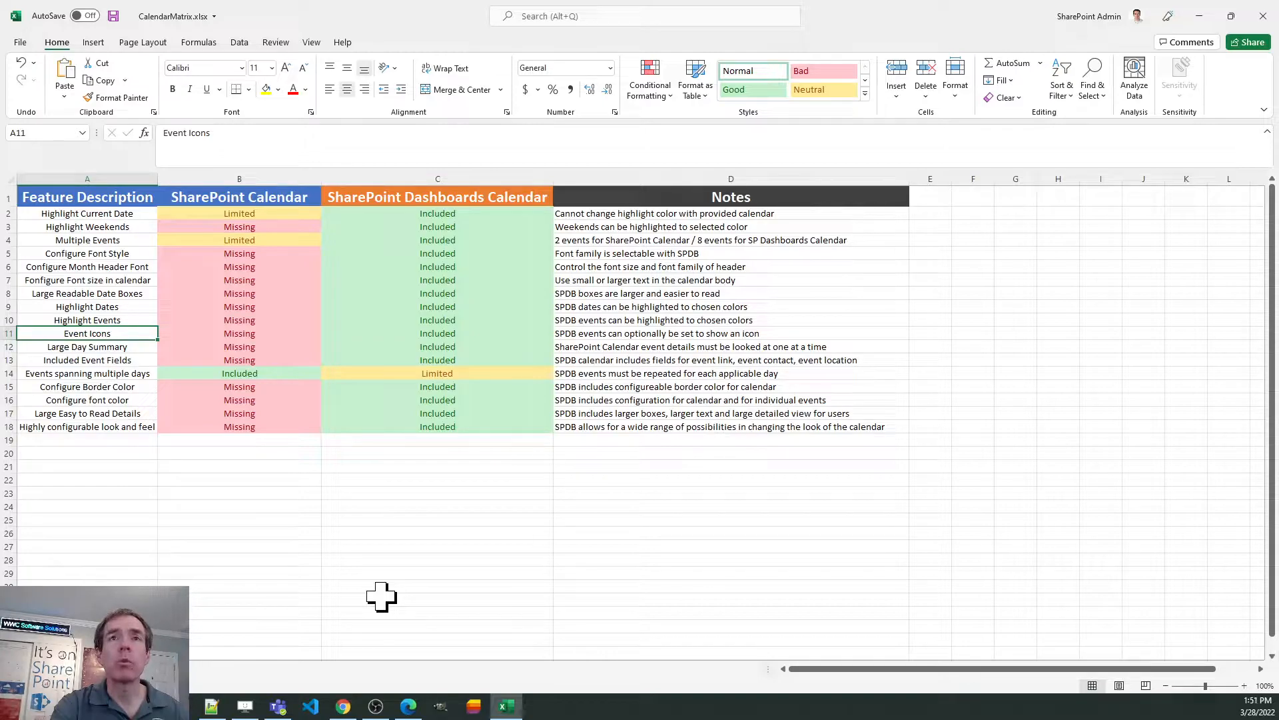
mouse_move(321, 490)
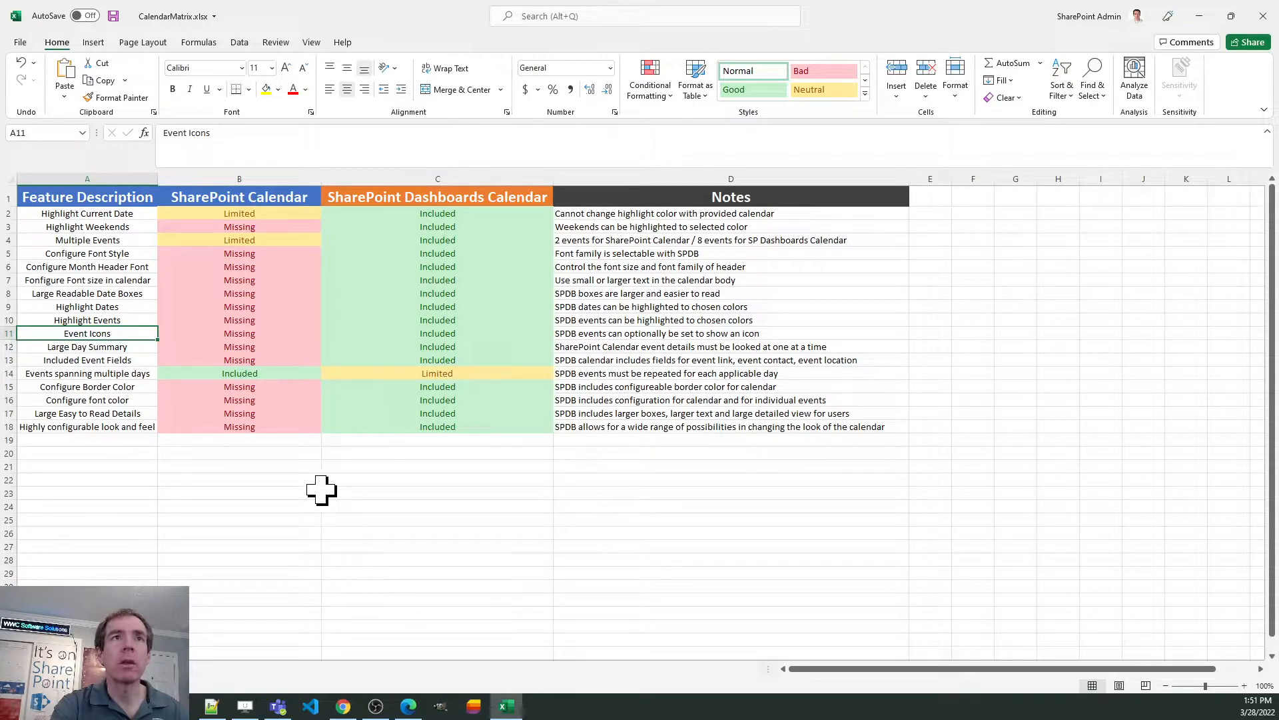
mouse_move(106, 212)
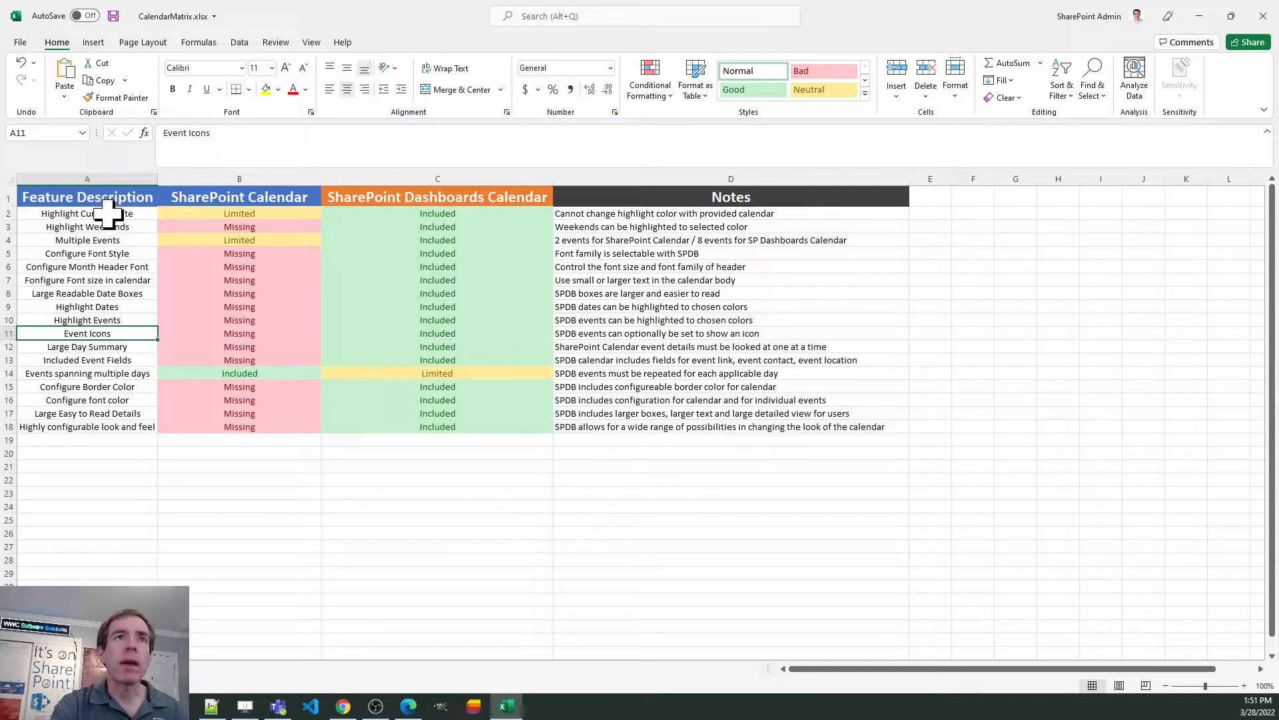
click(87, 213)
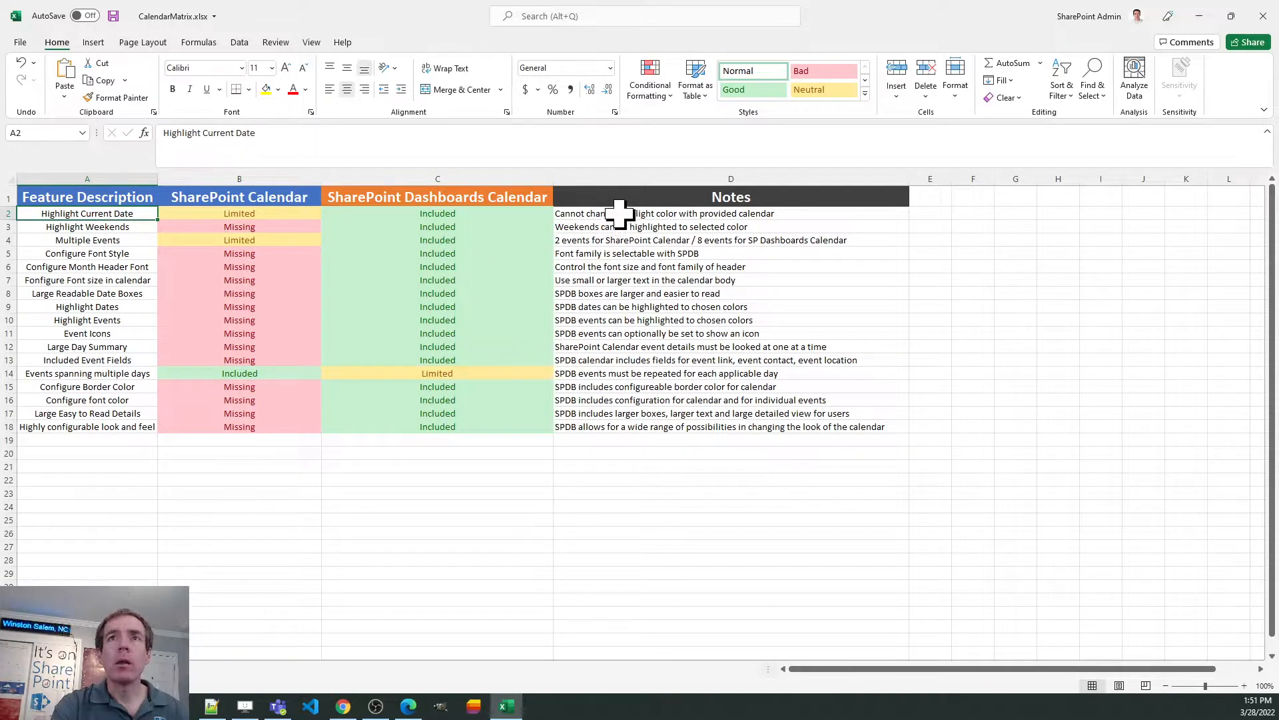
click(731, 213)
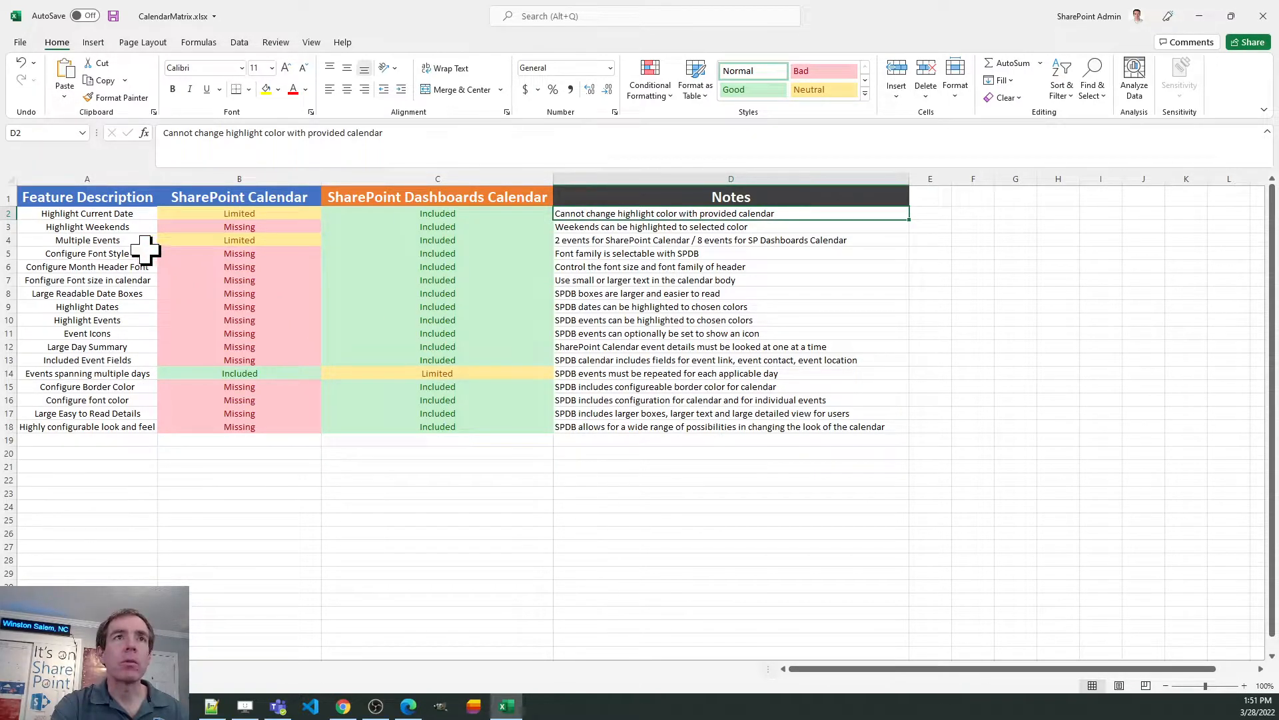
mouse_move(118, 216)
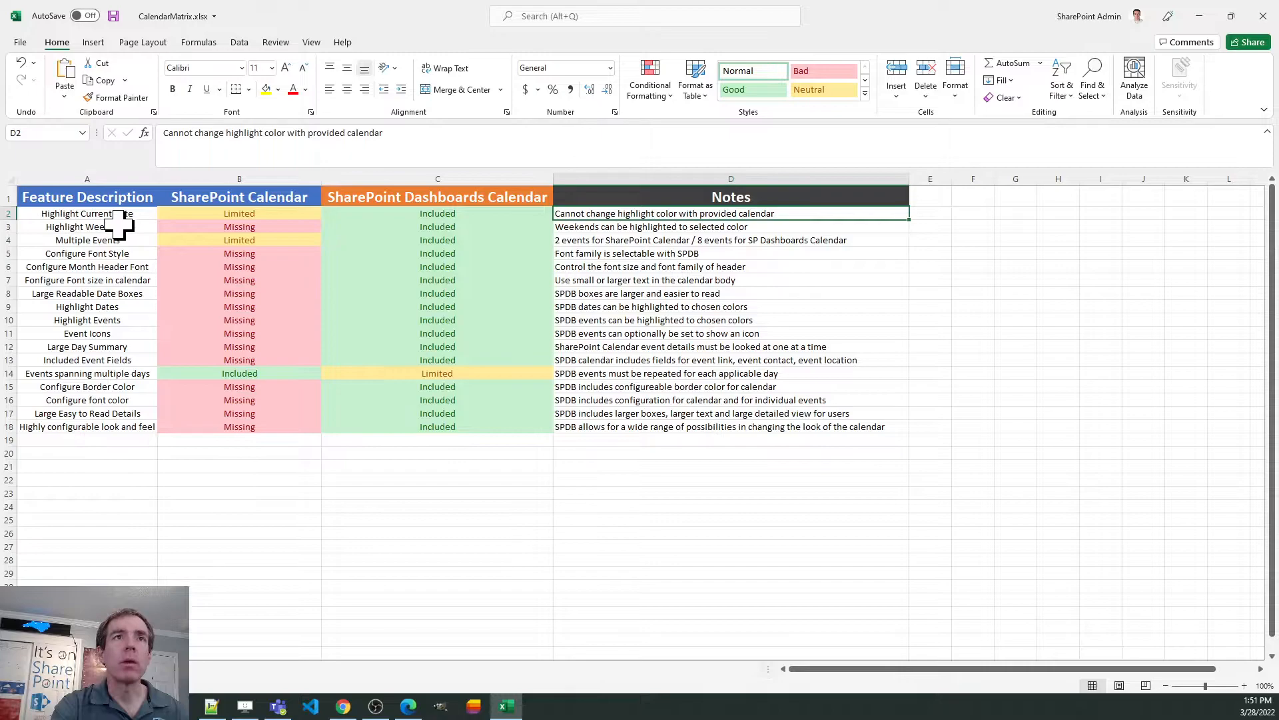
click(87, 227)
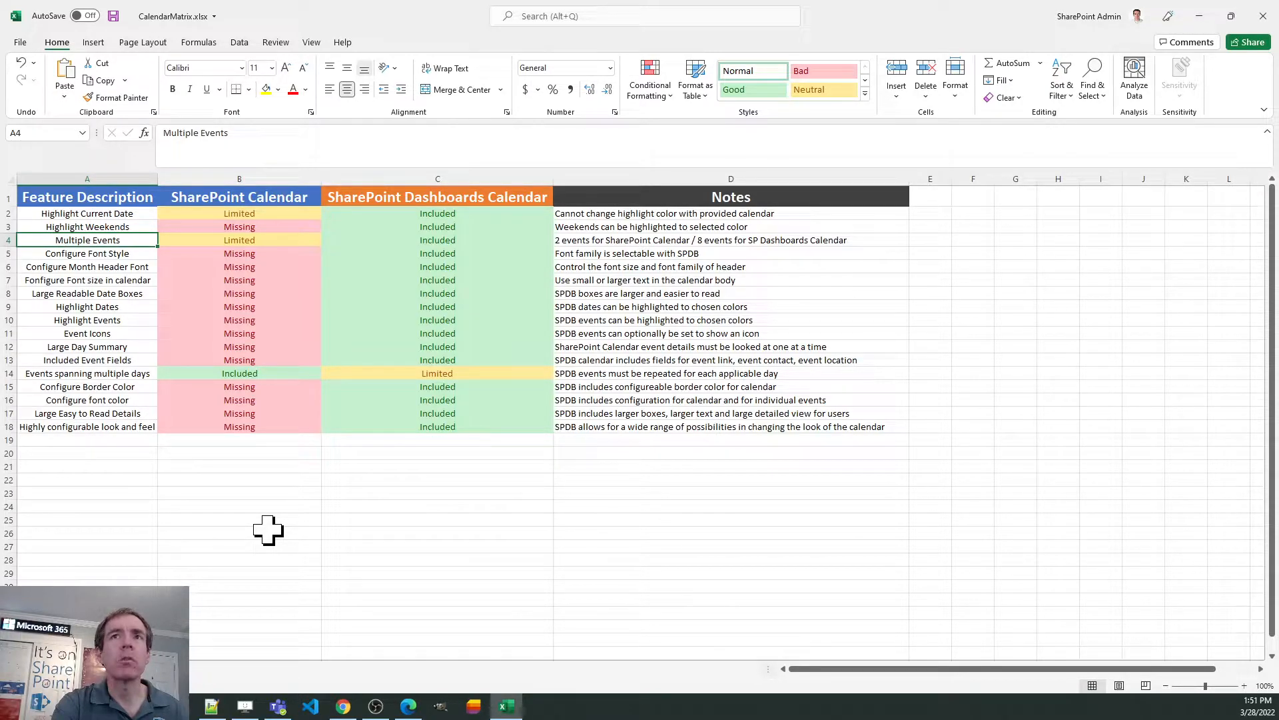
click(87, 254)
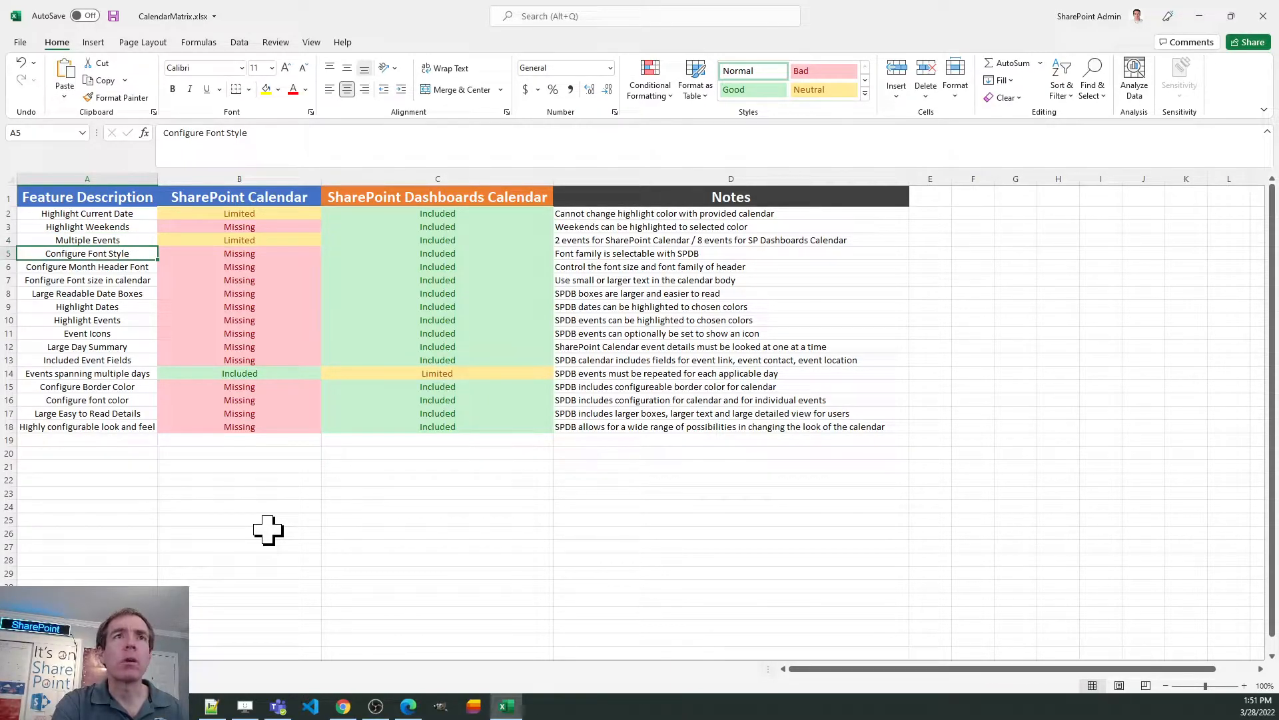
click(86, 267)
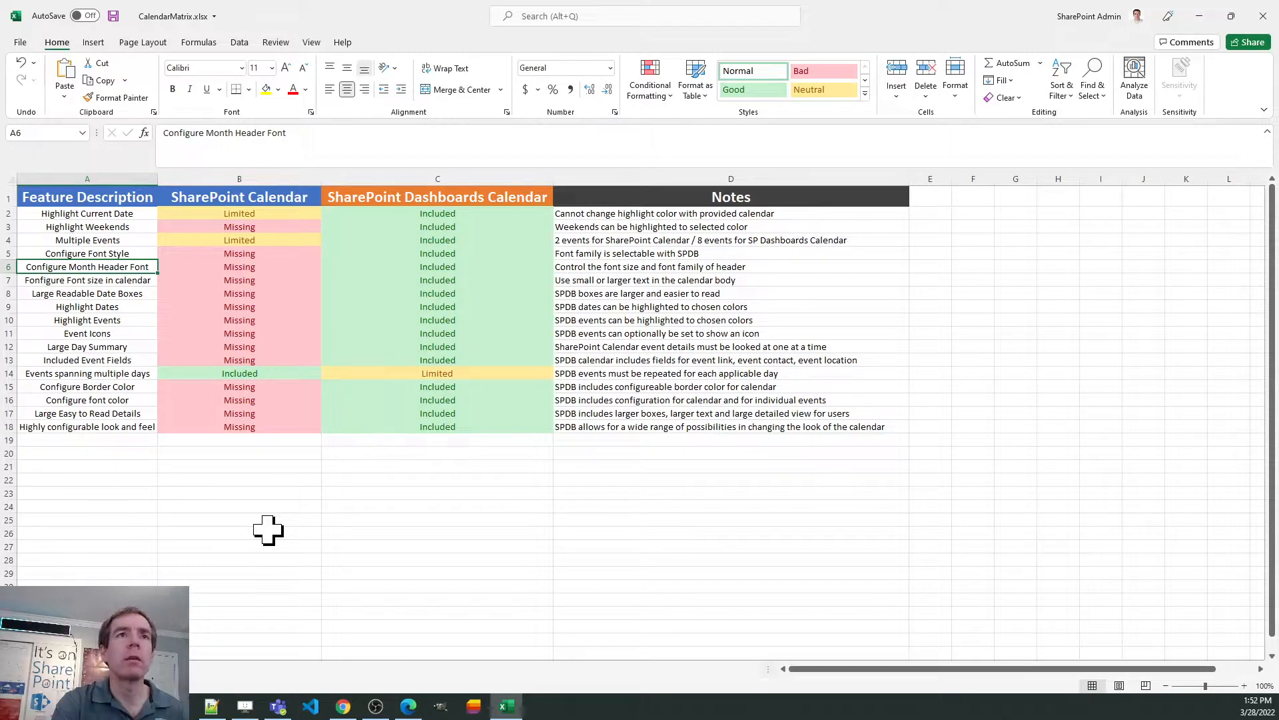
Review the Highlight Dates, Event Icons, Day Summary, Event Fields, Border Color and look-and-feel rows, then return to the browser.
click(87, 307)
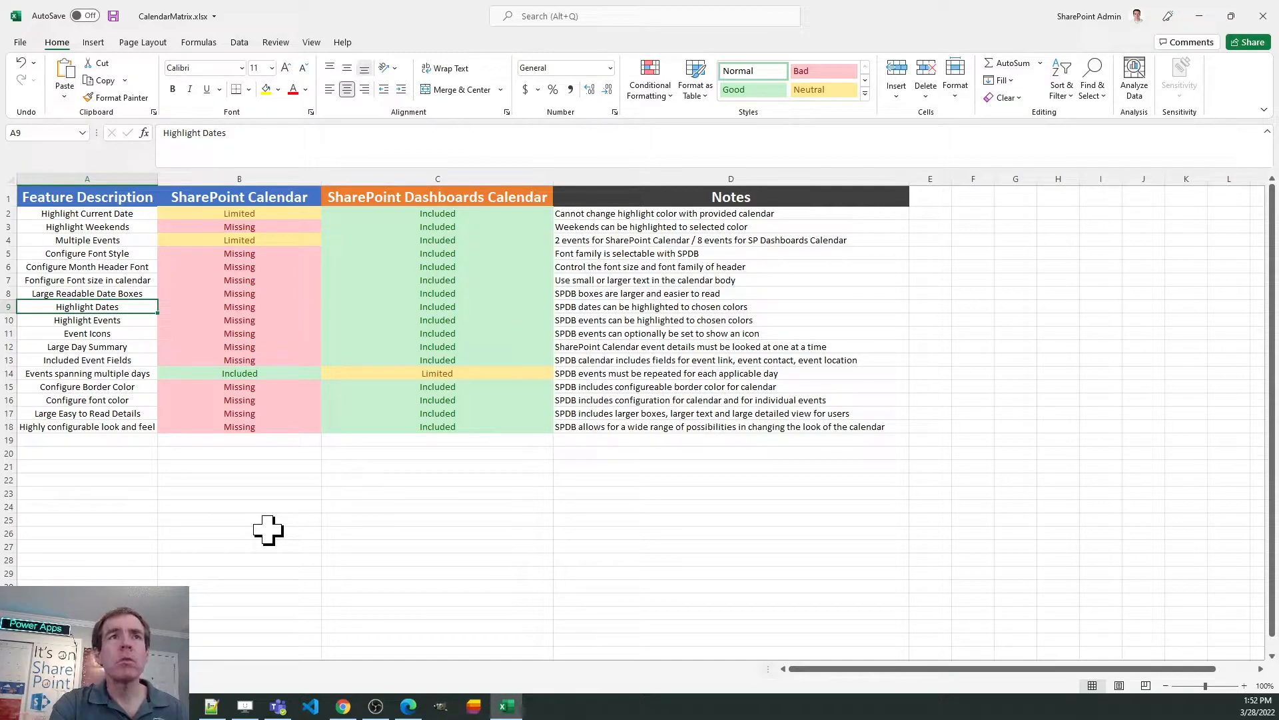
click(85, 333)
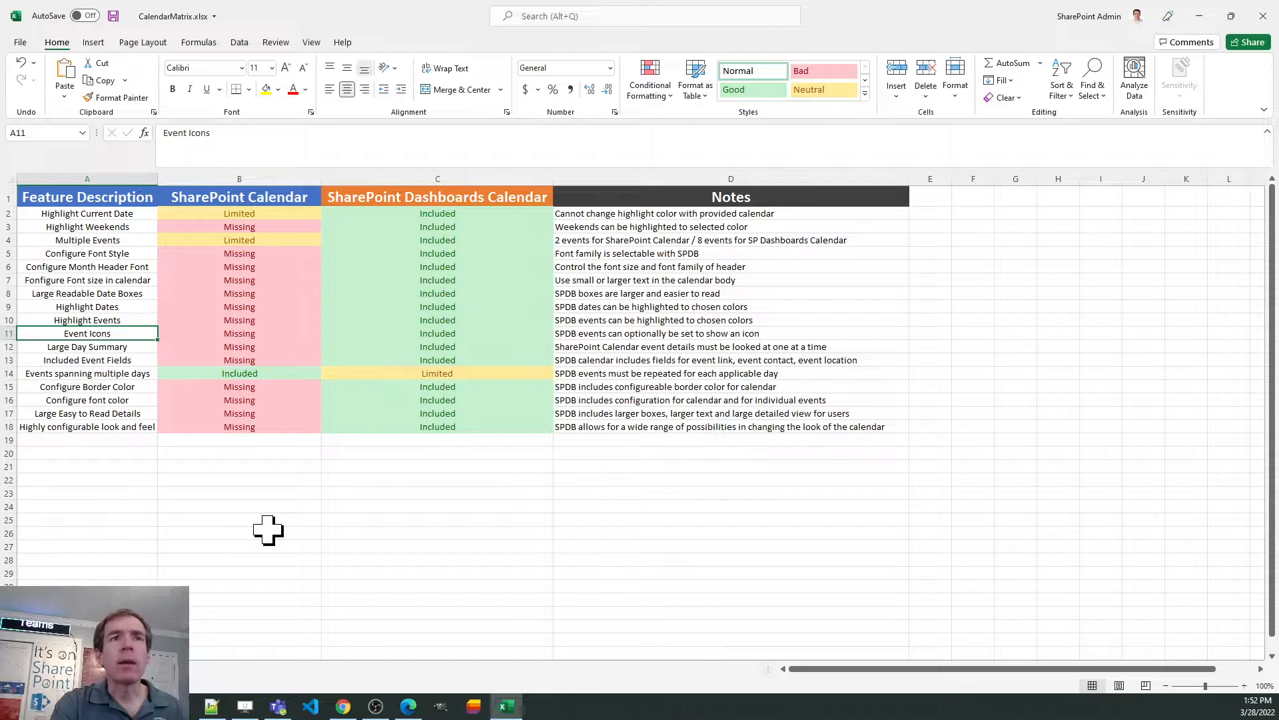
click(86, 347)
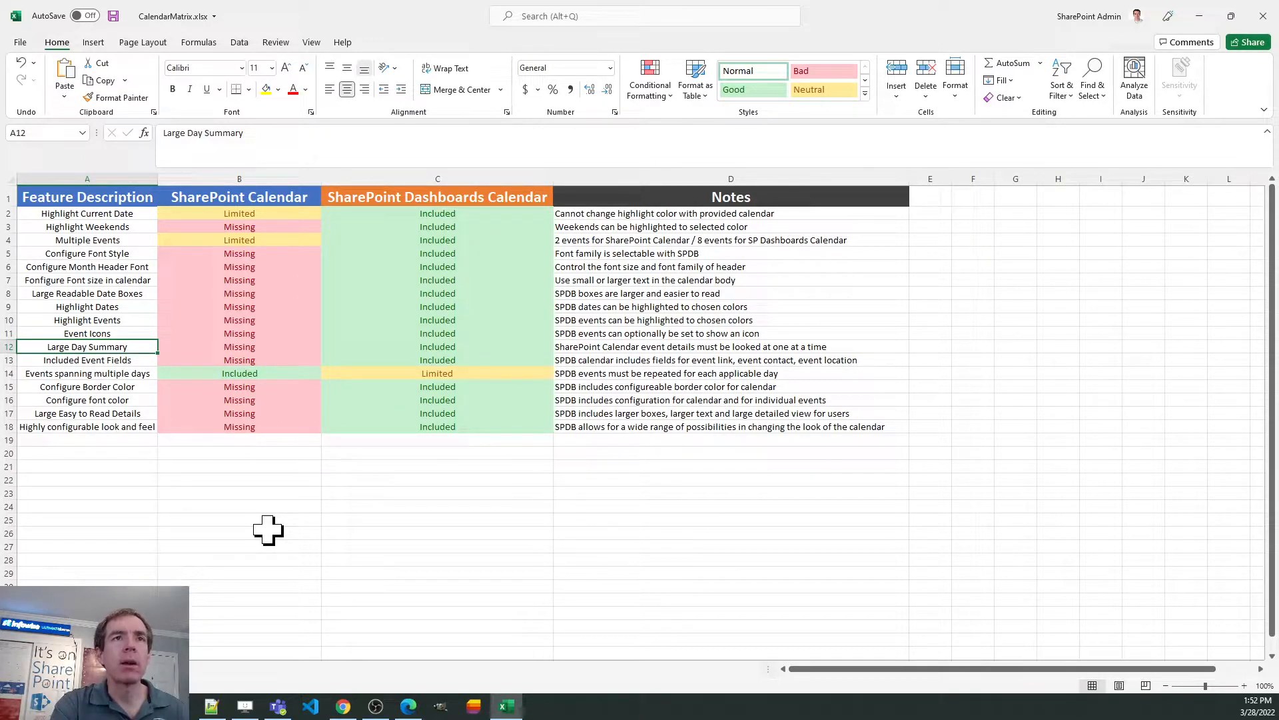
click(86, 360)
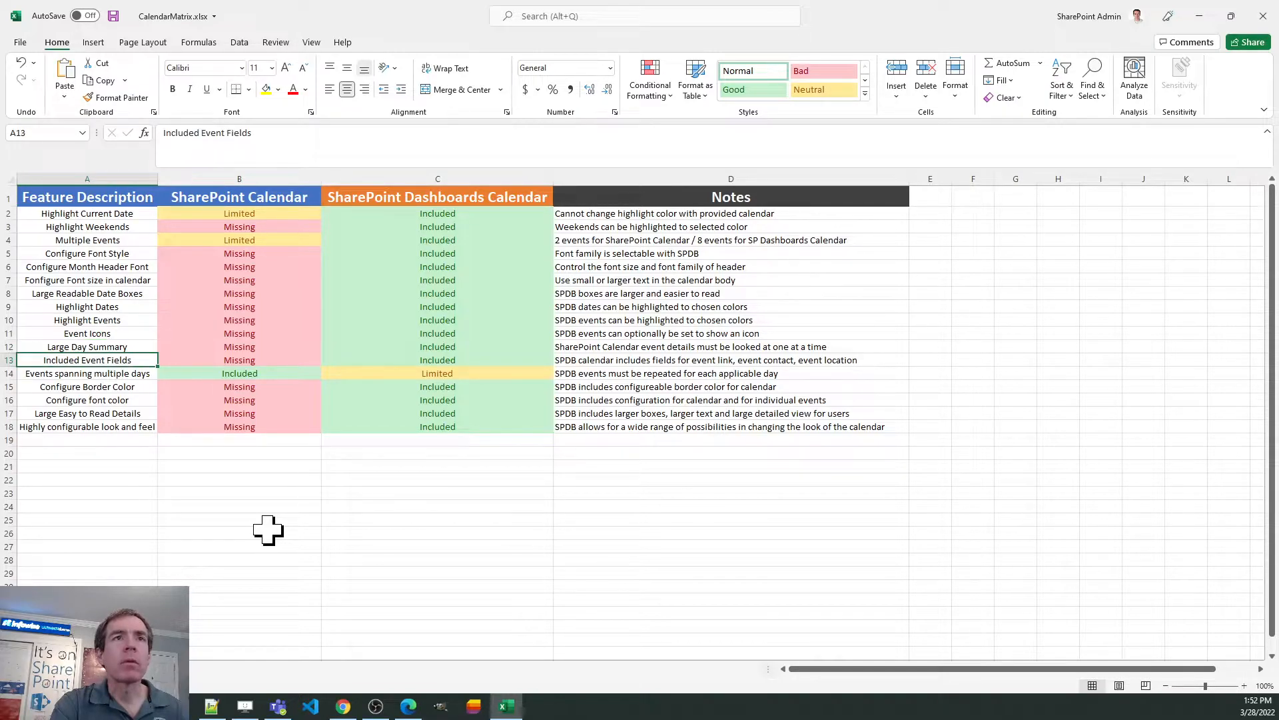
click(87, 387)
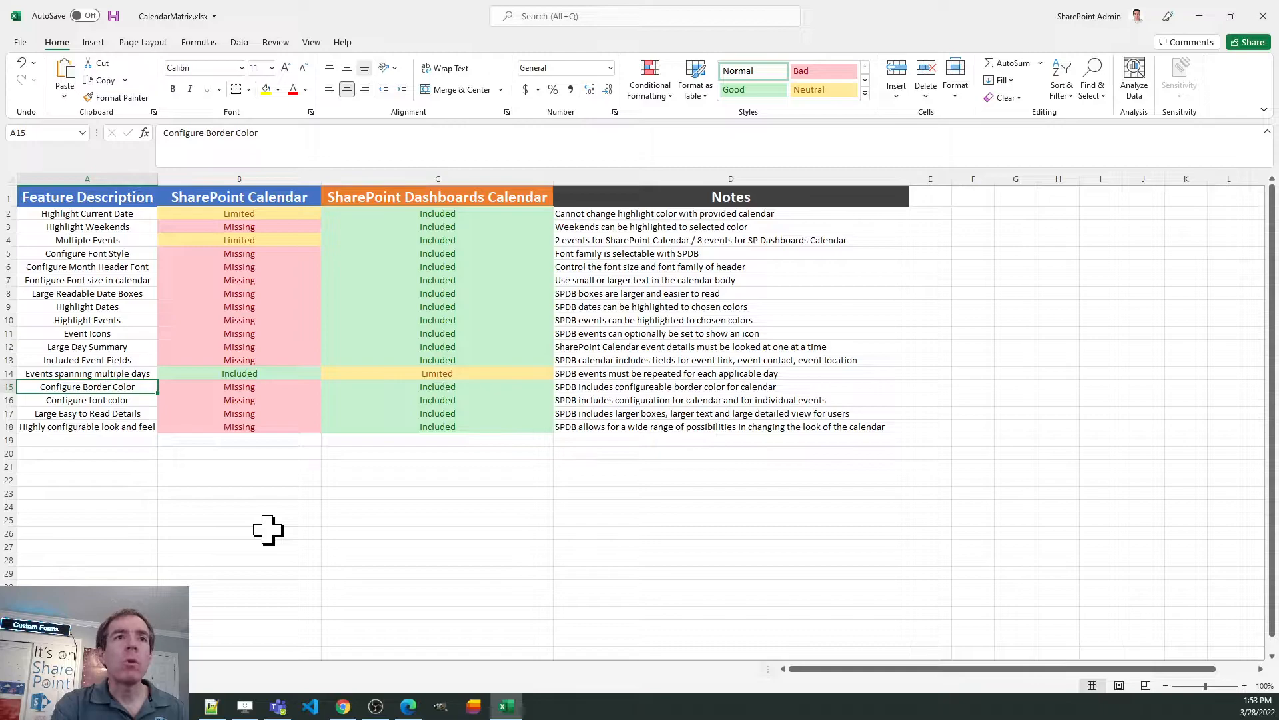
click(85, 427)
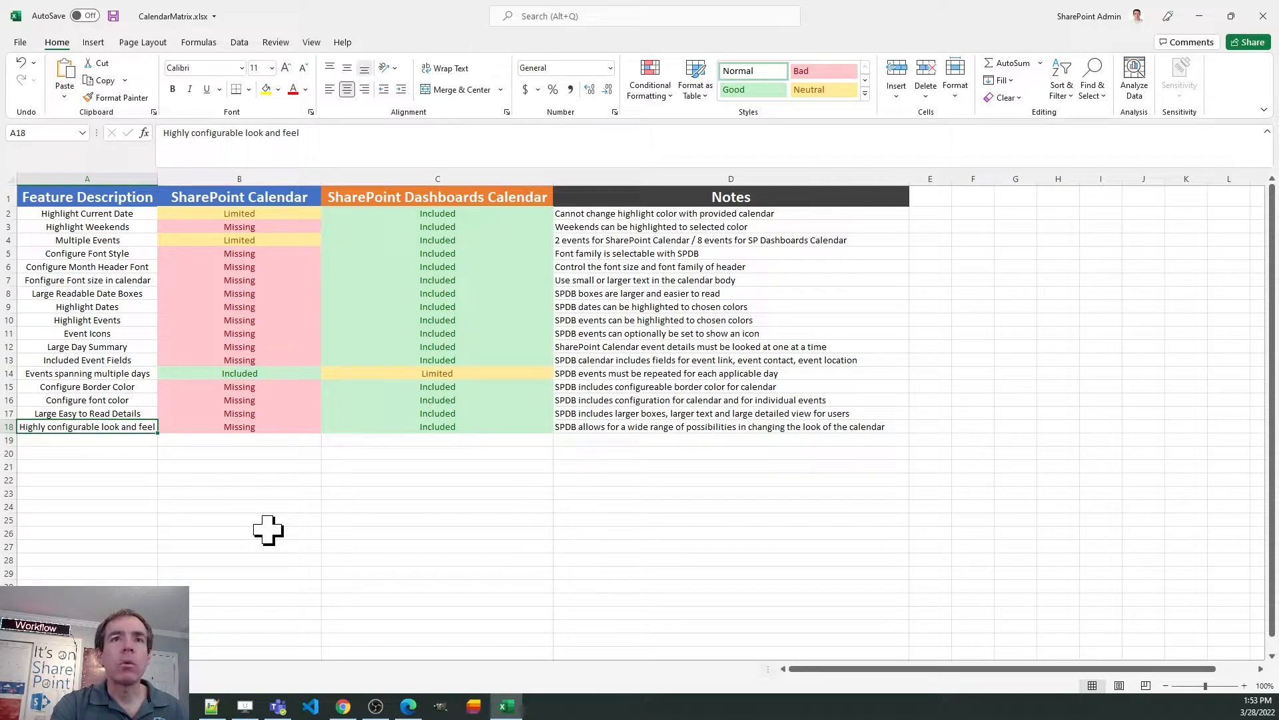
click(343, 707)
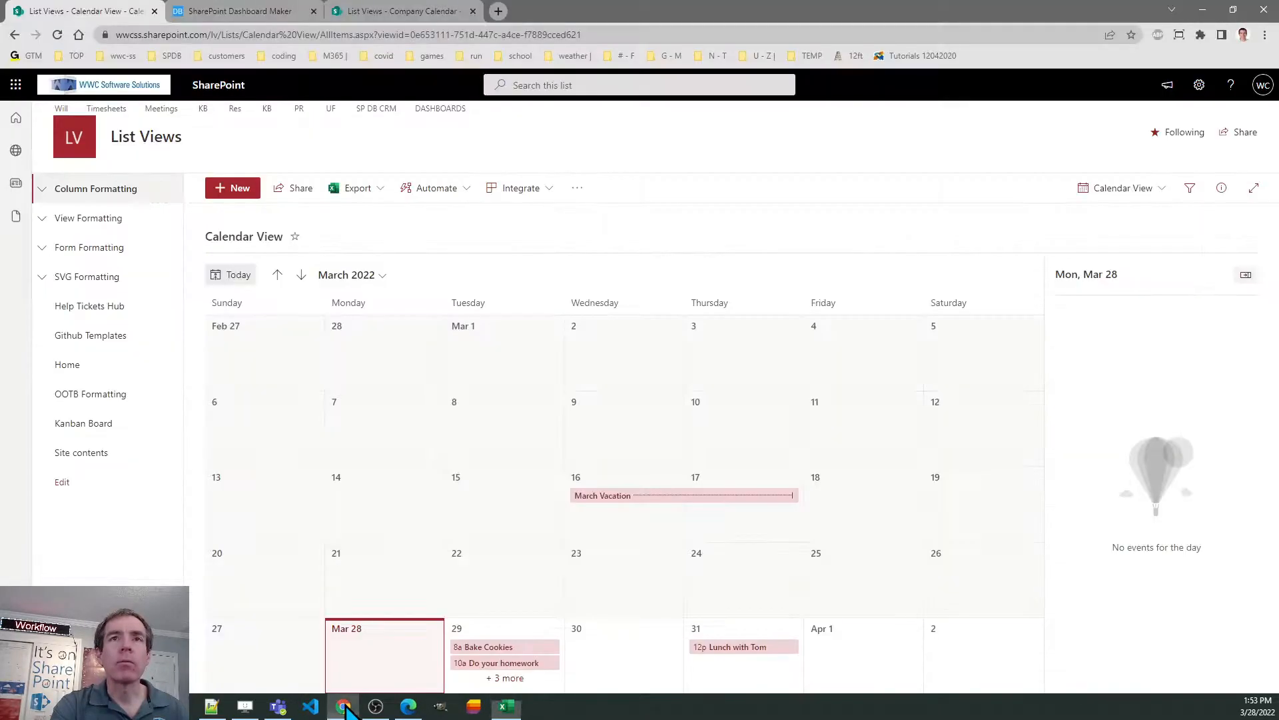
mouse_move(383, 350)
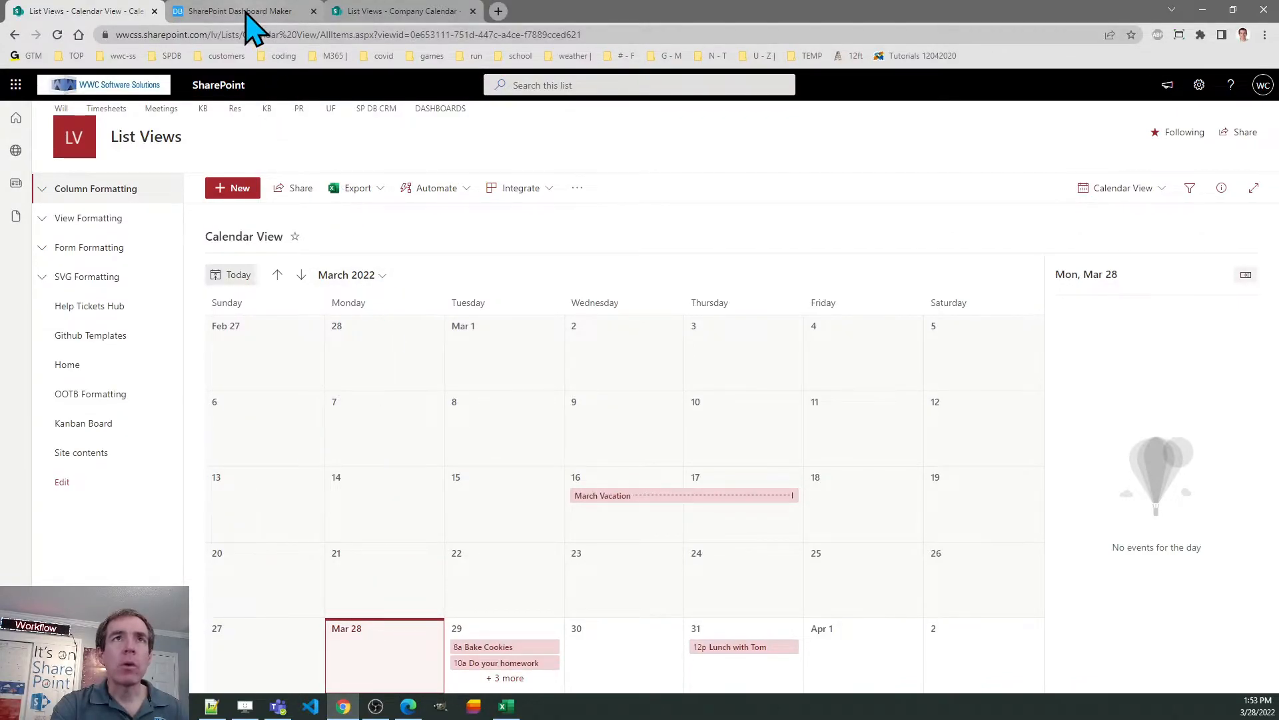
Switch to the SharePoint Dashboard Maker tab showing the View - Calendar template.
click(238, 10)
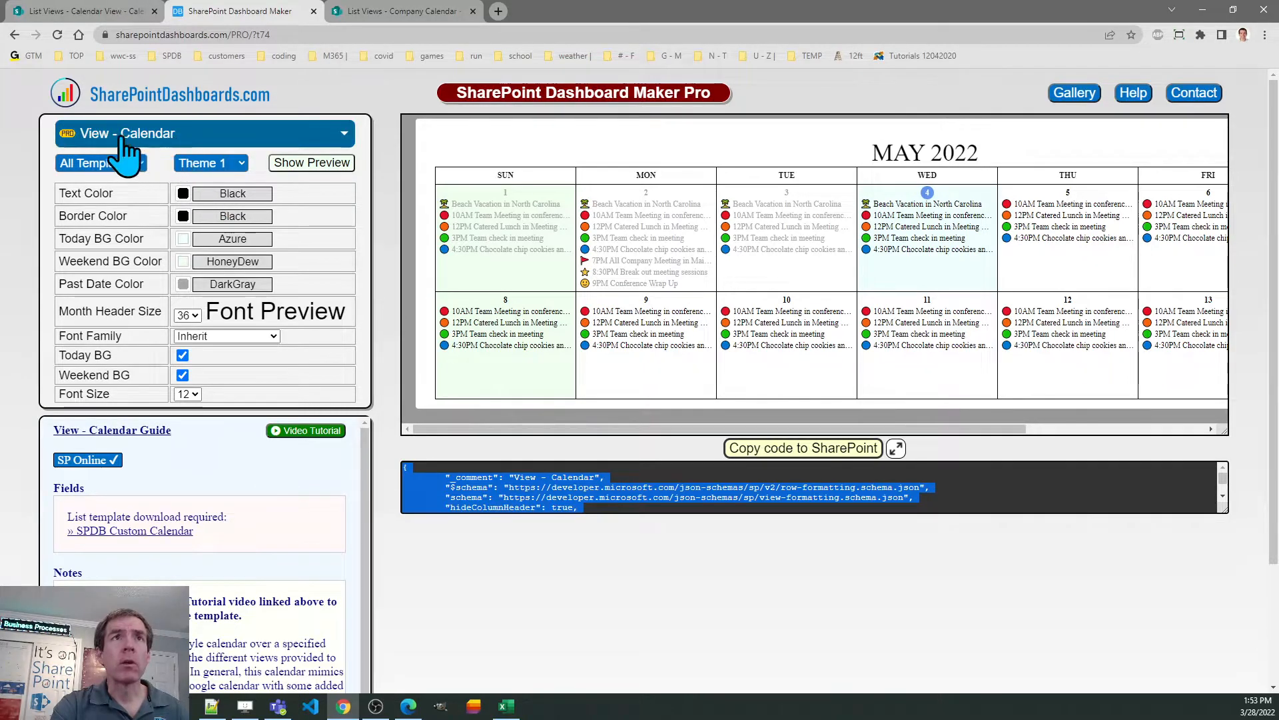
mouse_move(172, 146)
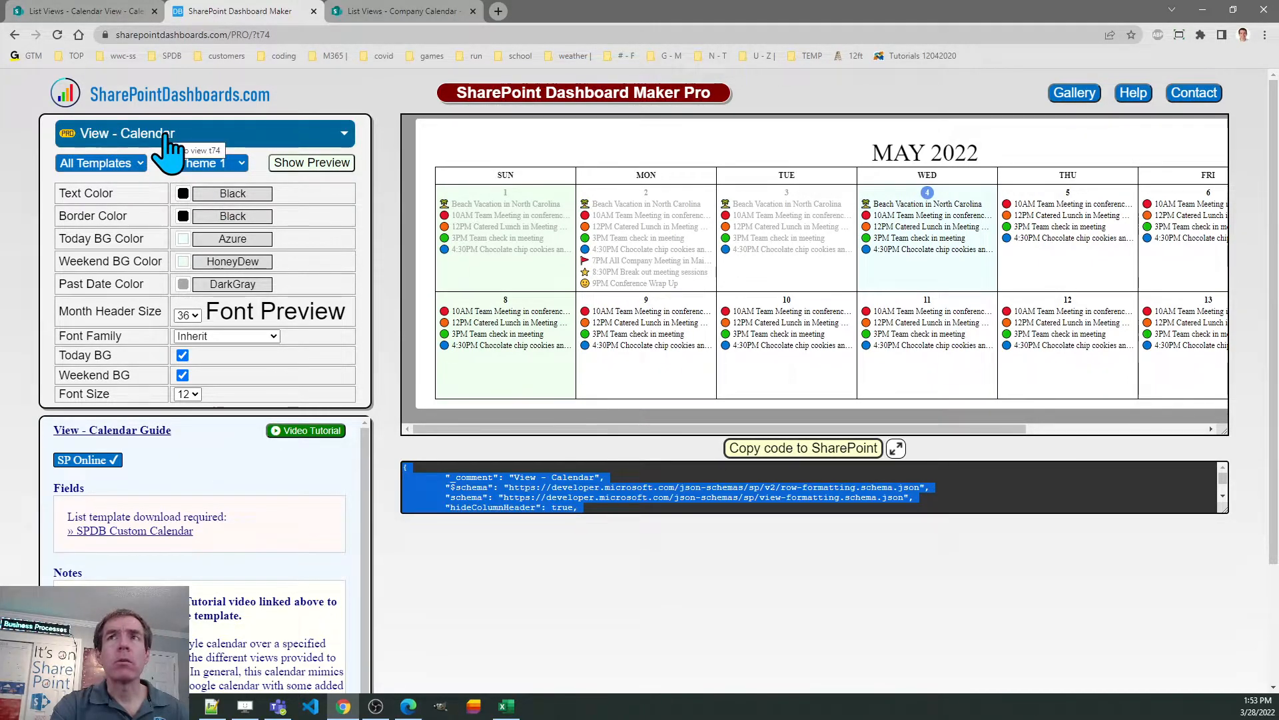
mouse_move(1074, 92)
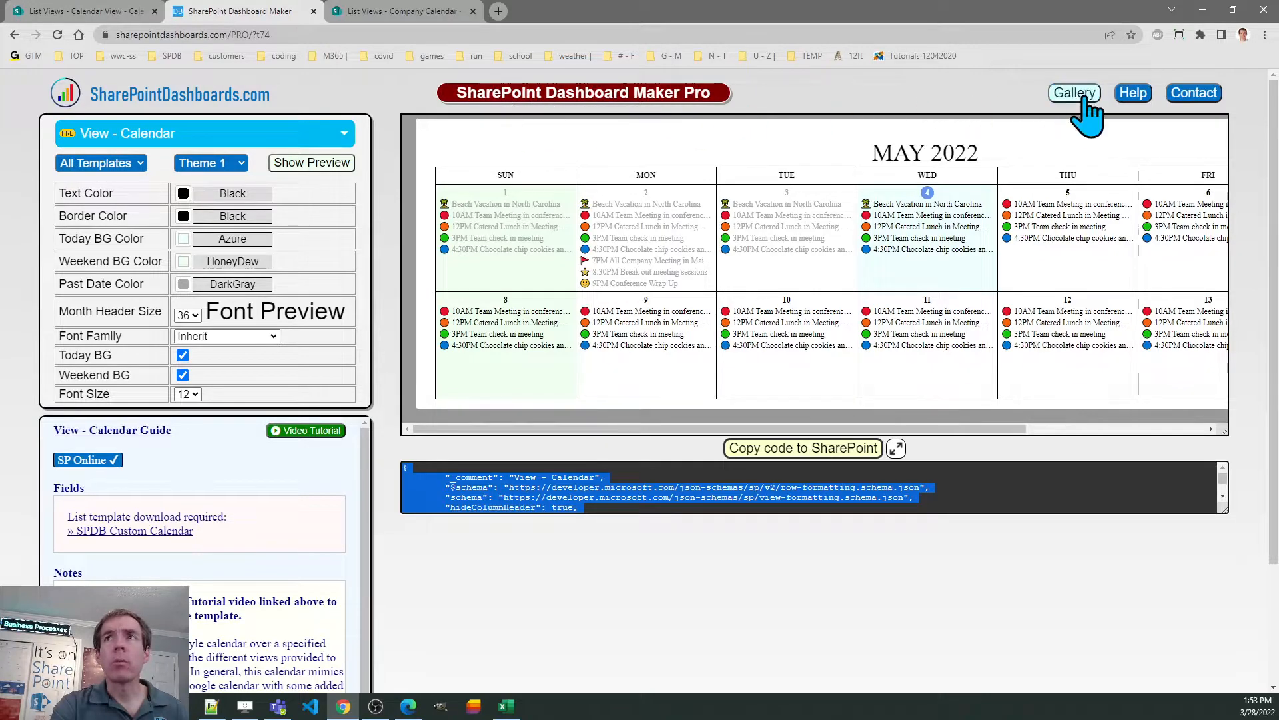
Find the Calendar template in the Gallery via a 'cal' search and open it in the maker.
click(1074, 92)
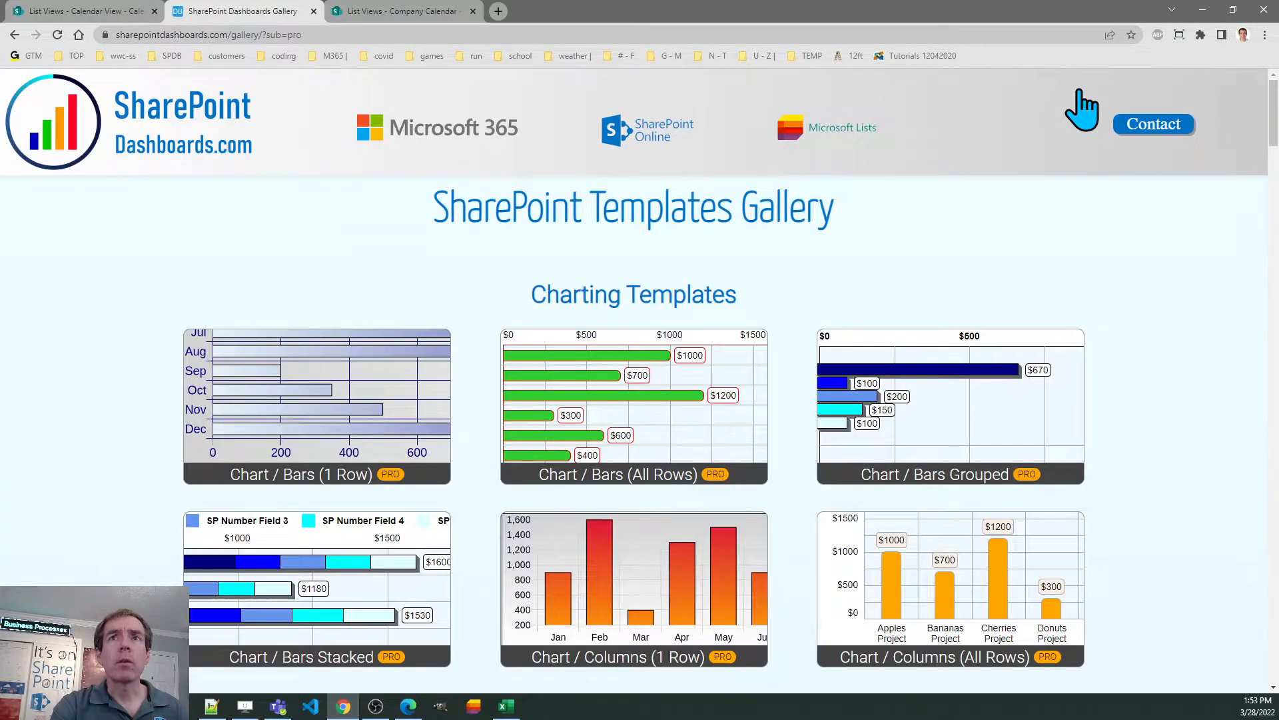
mouse_move(1003, 231)
text(g)
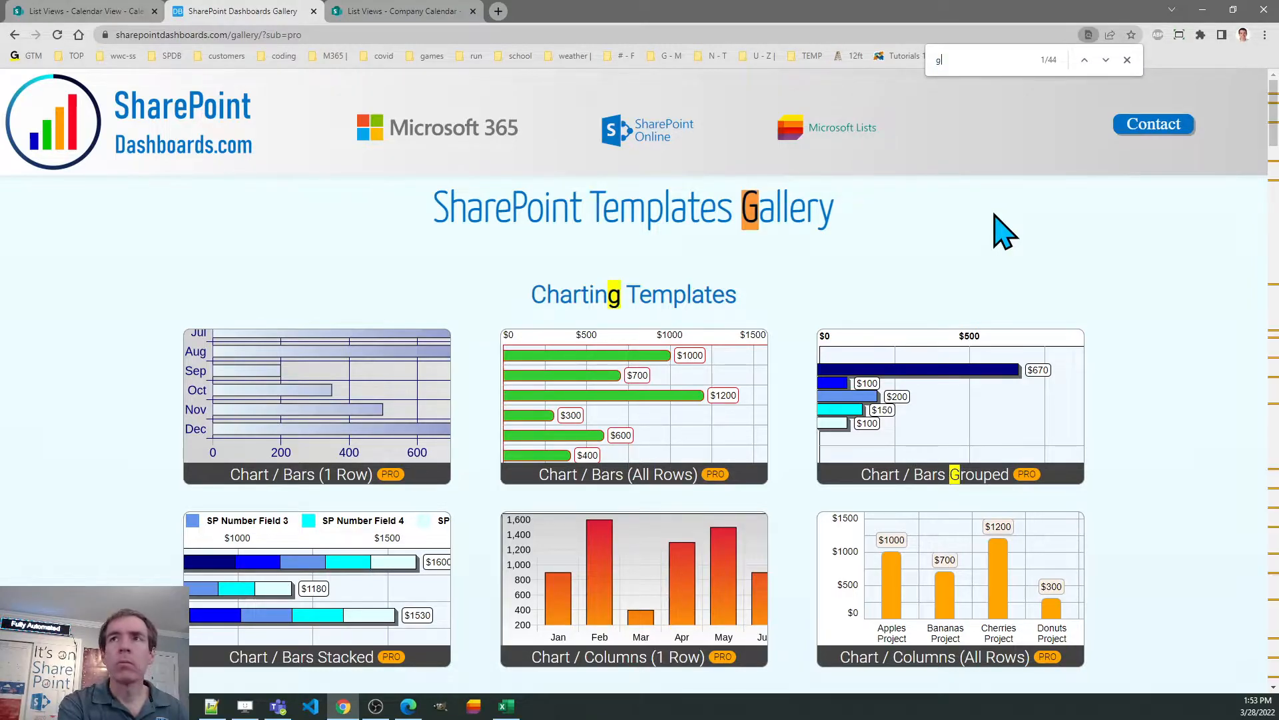
text(calen)
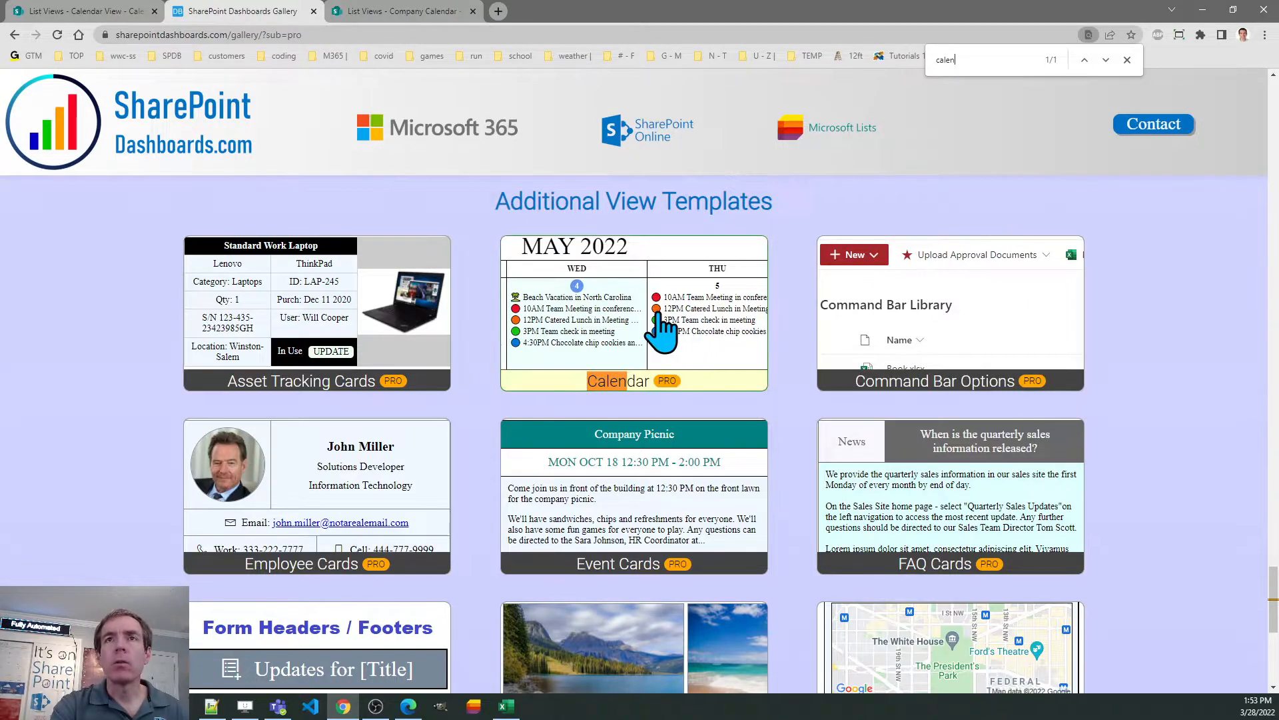
click(618, 382)
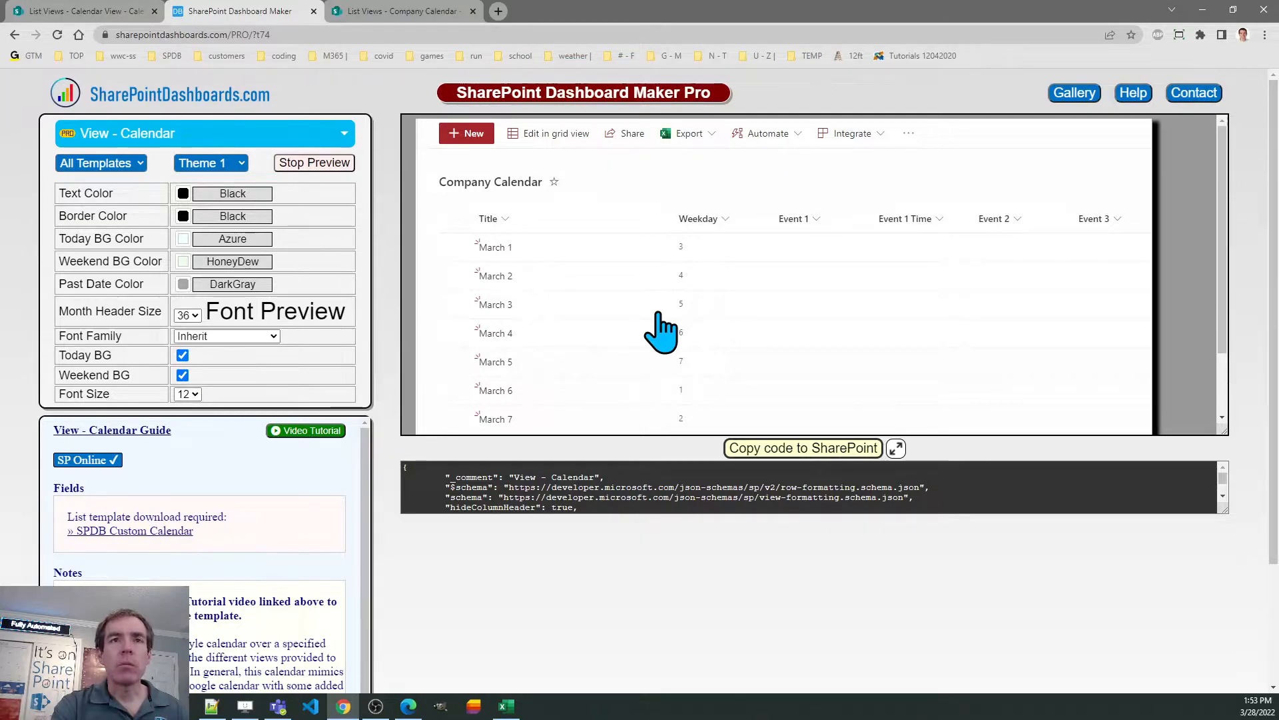
Turn off live preview, try LightCyan today colour and Themes 2 and 3, then return to Theme 1.
click(313, 163)
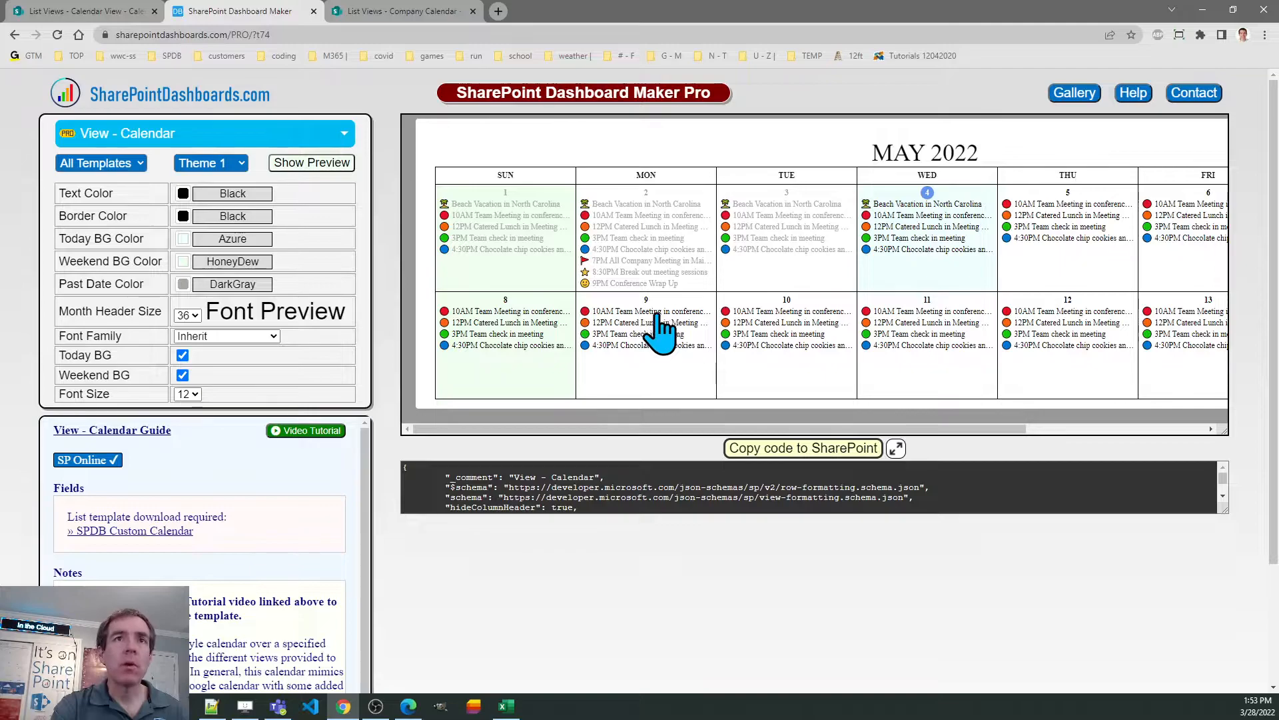
mouse_move(511, 380)
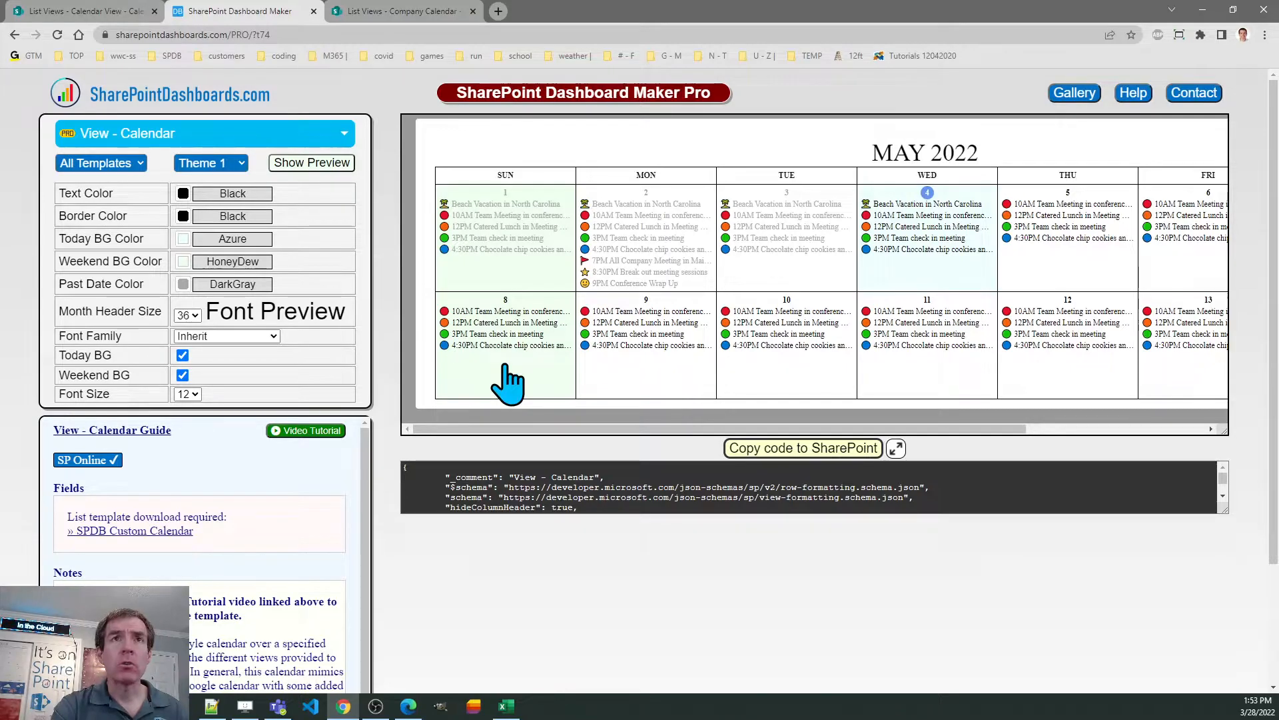
mouse_move(576, 447)
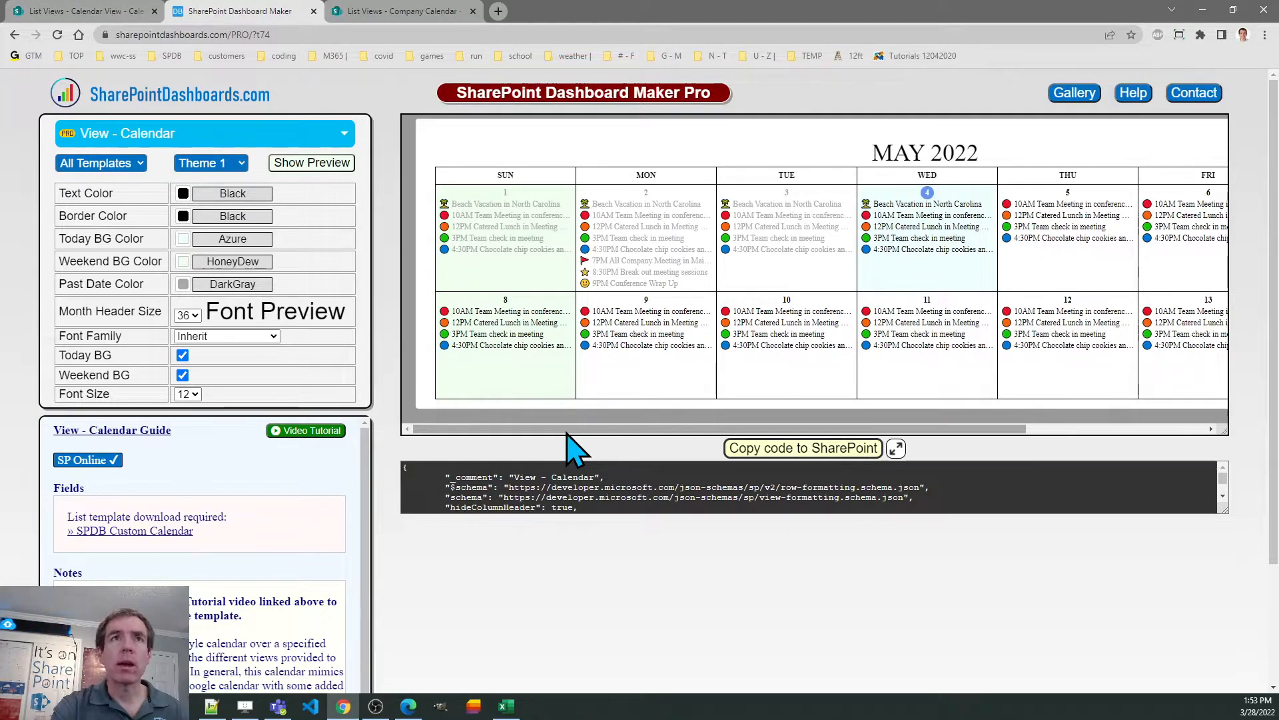
mouse_move(372, 400)
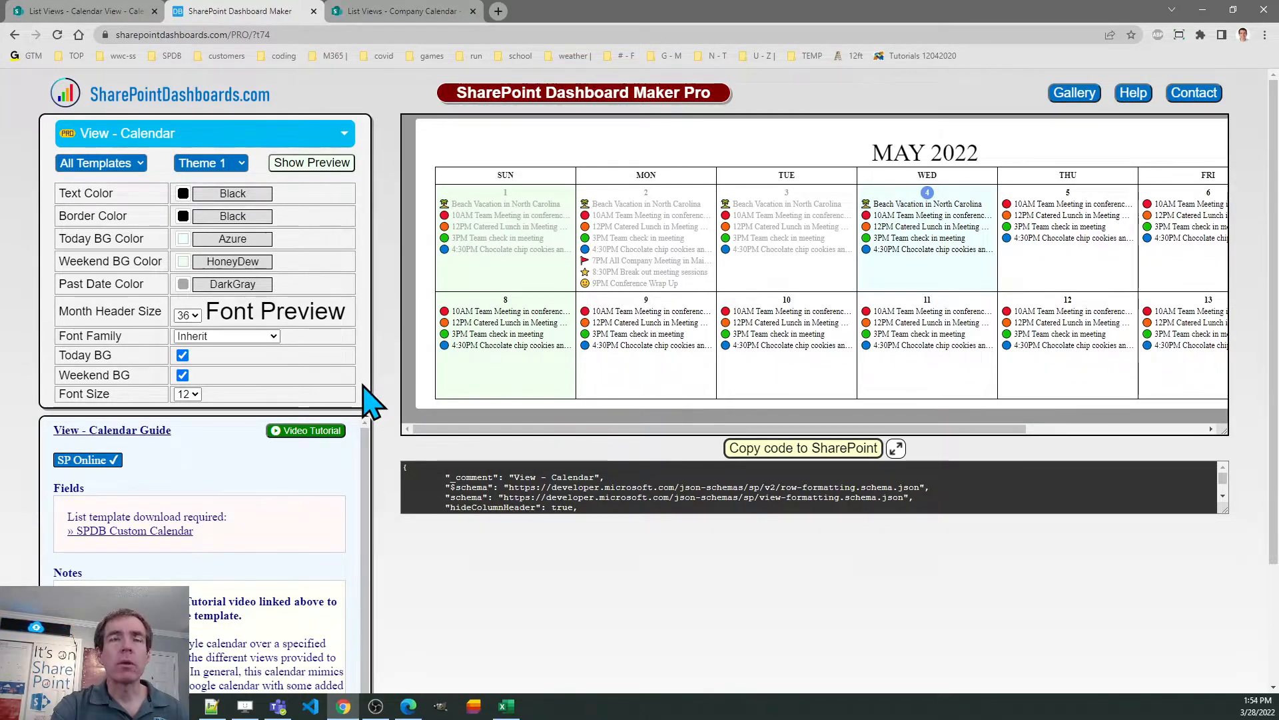
mouse_move(192, 277)
text(Linen)
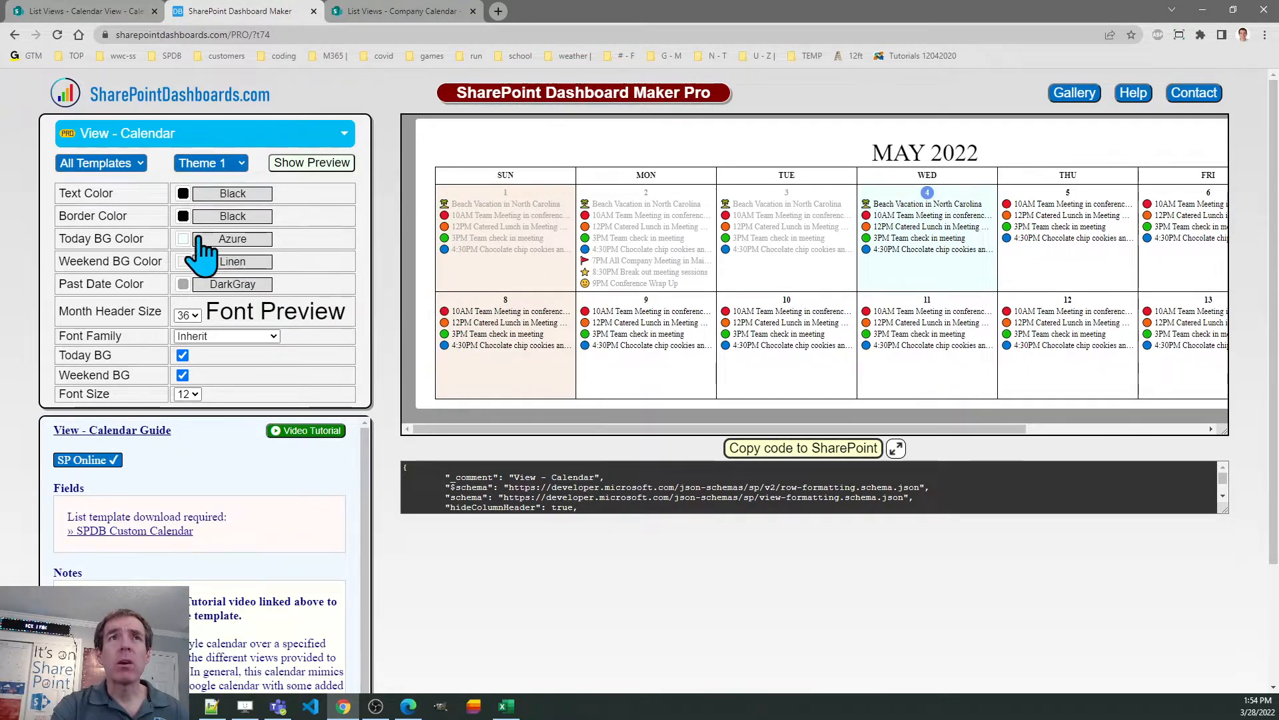
click(183, 239)
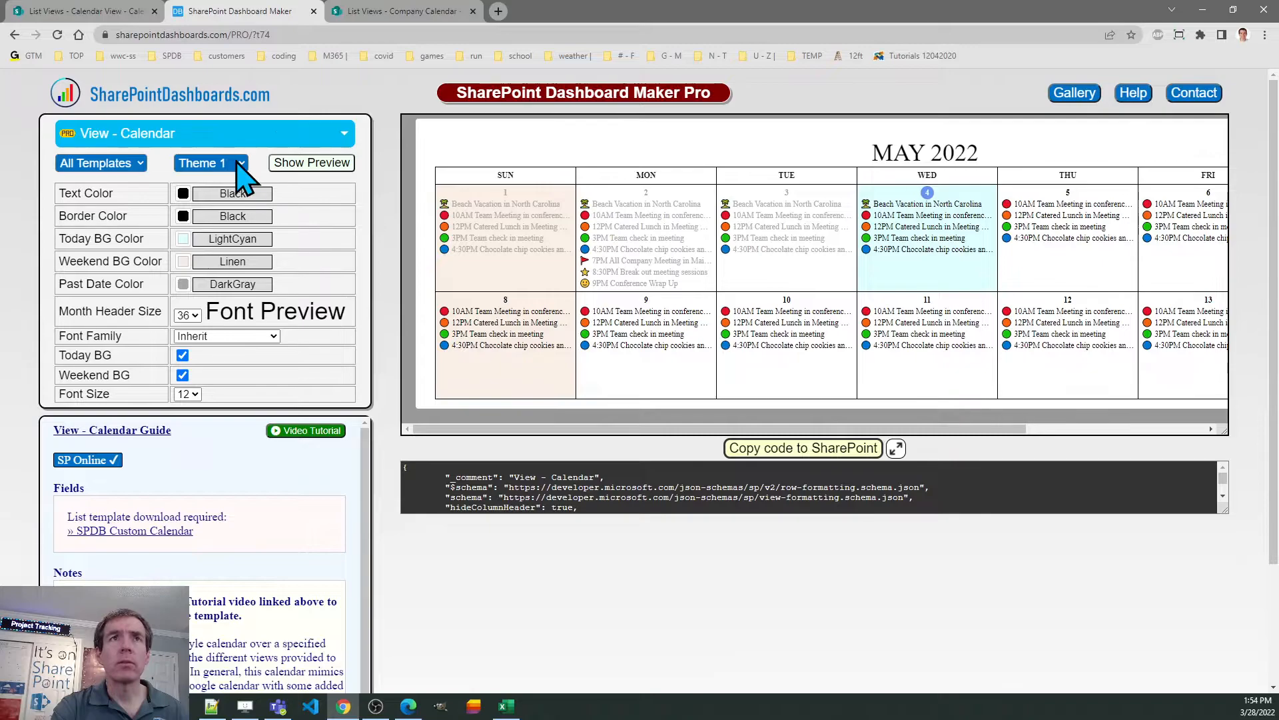
click(210, 163)
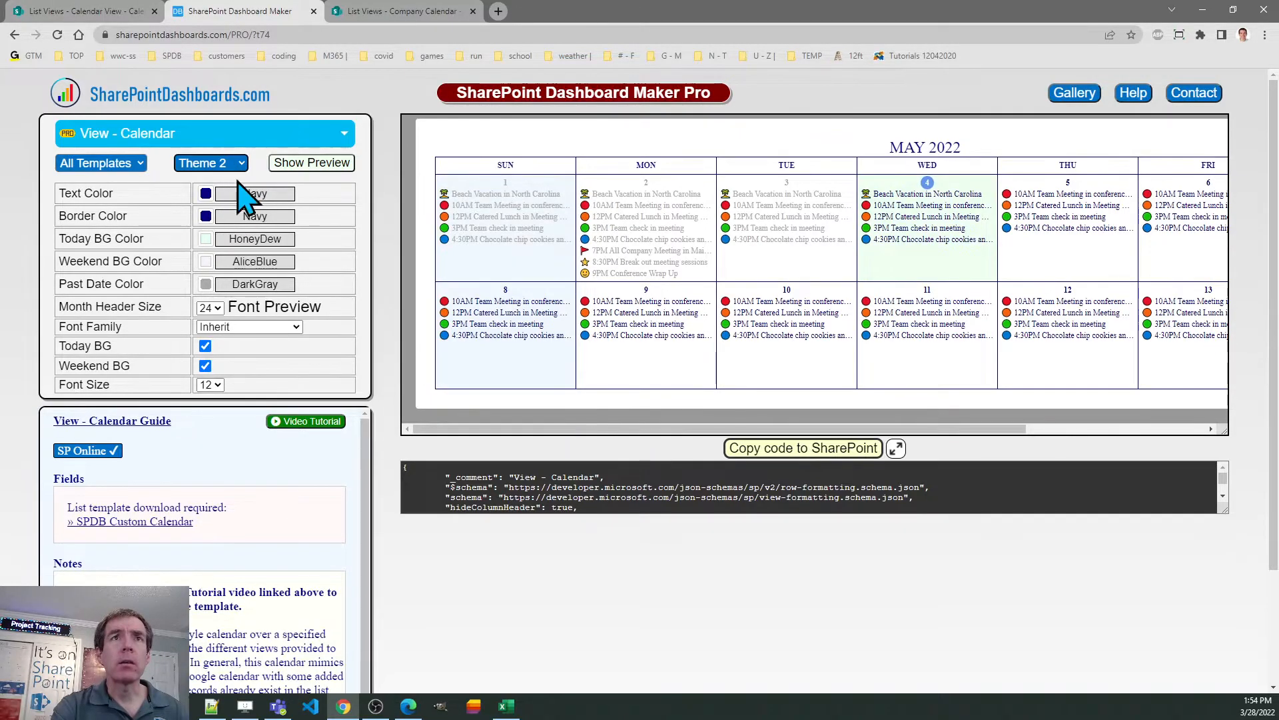
click(209, 162)
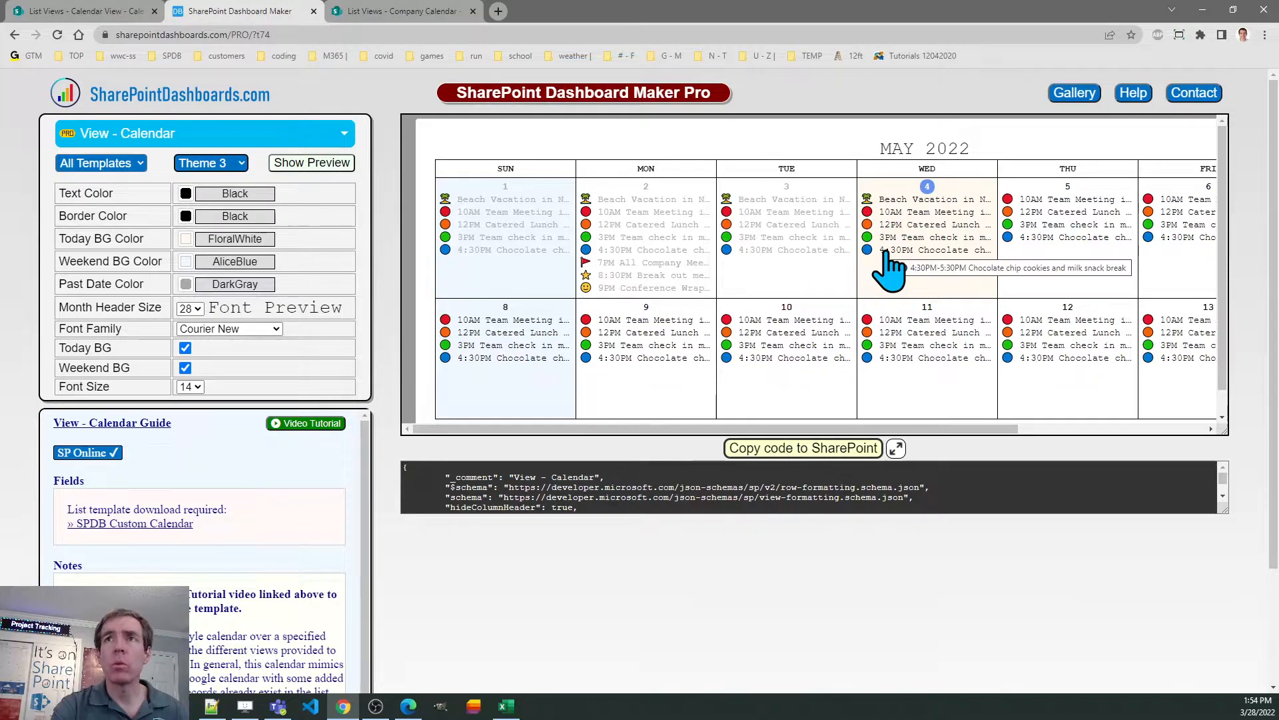
click(205, 162)
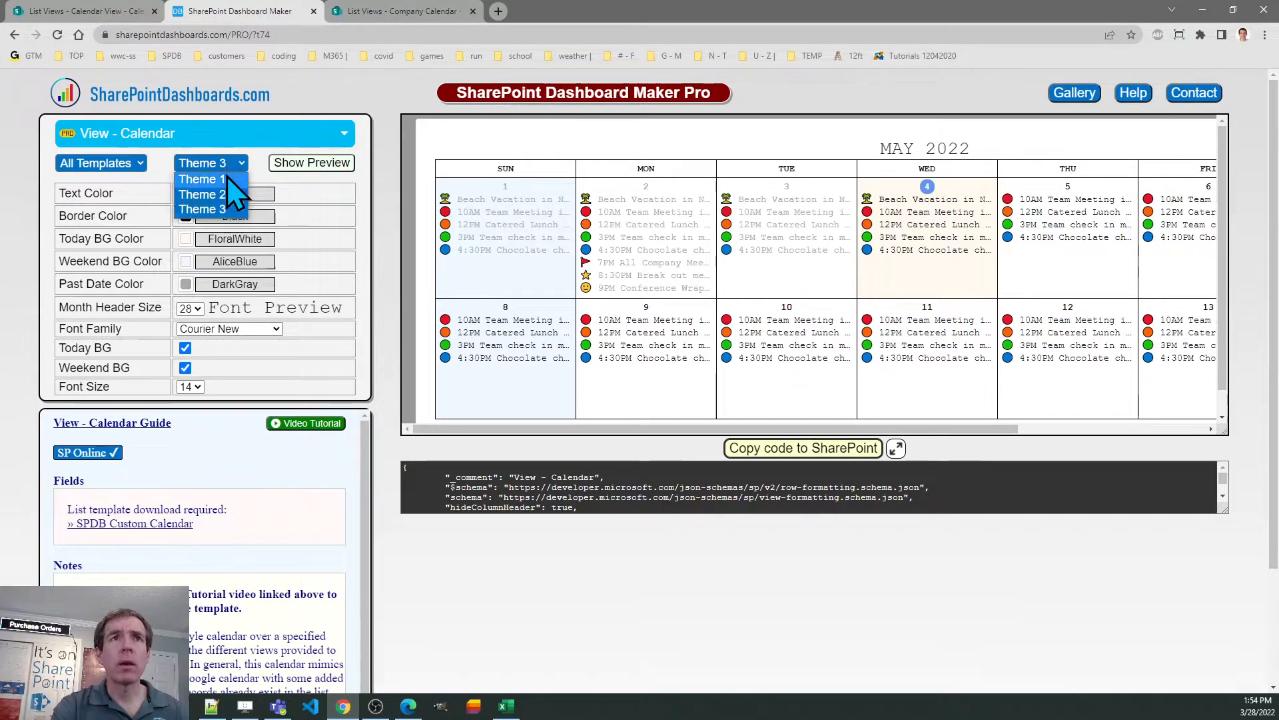
click(200, 177)
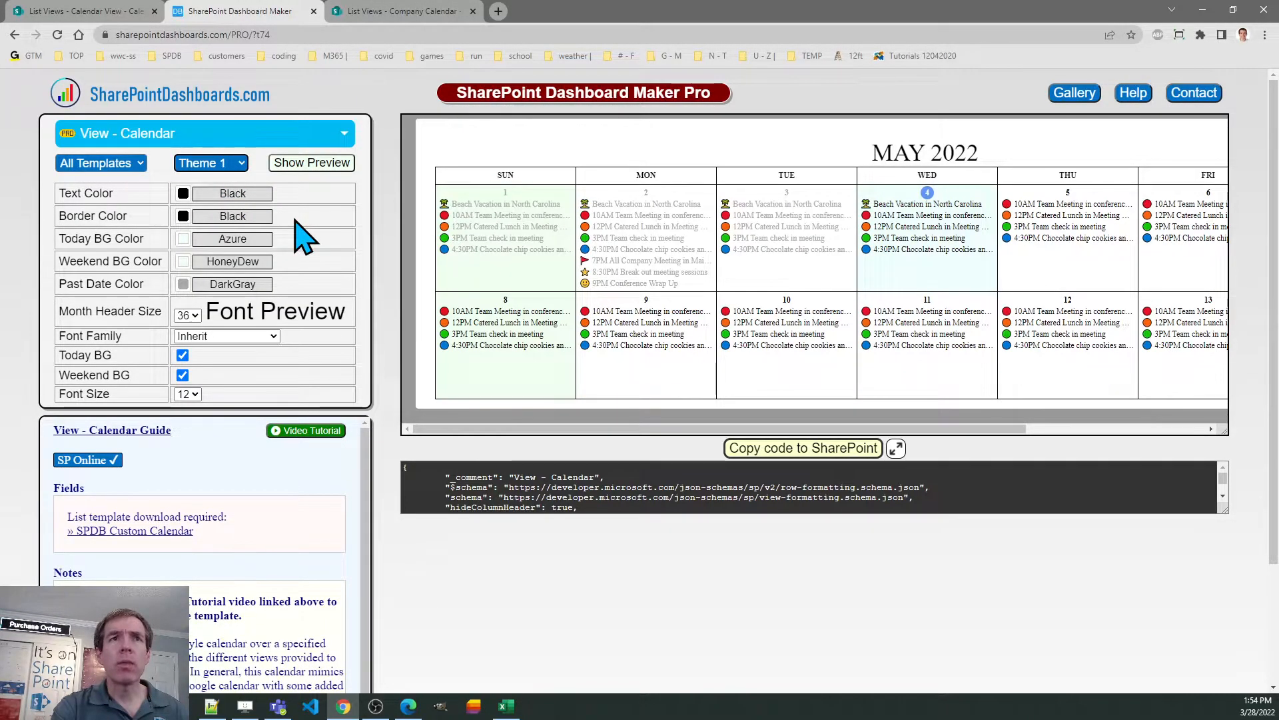
mouse_move(285, 266)
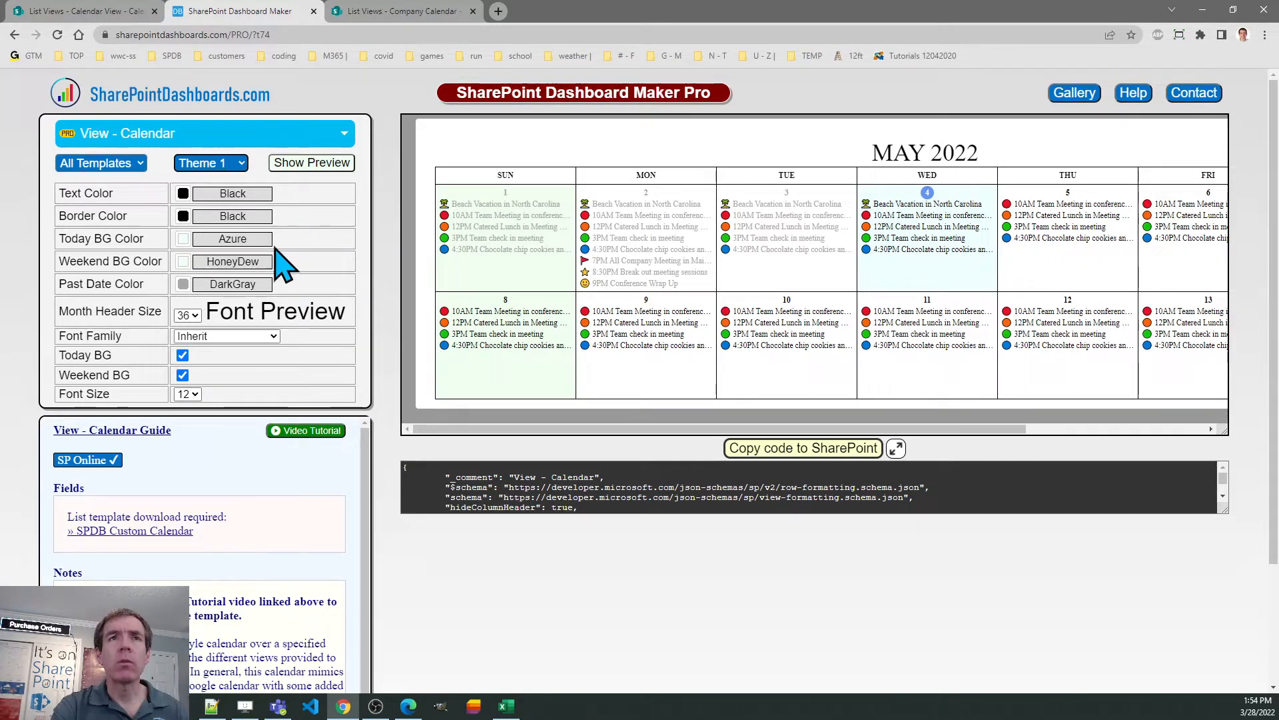
Set the calendar font size to 12 and reapply the first colour theme.
click(186, 394)
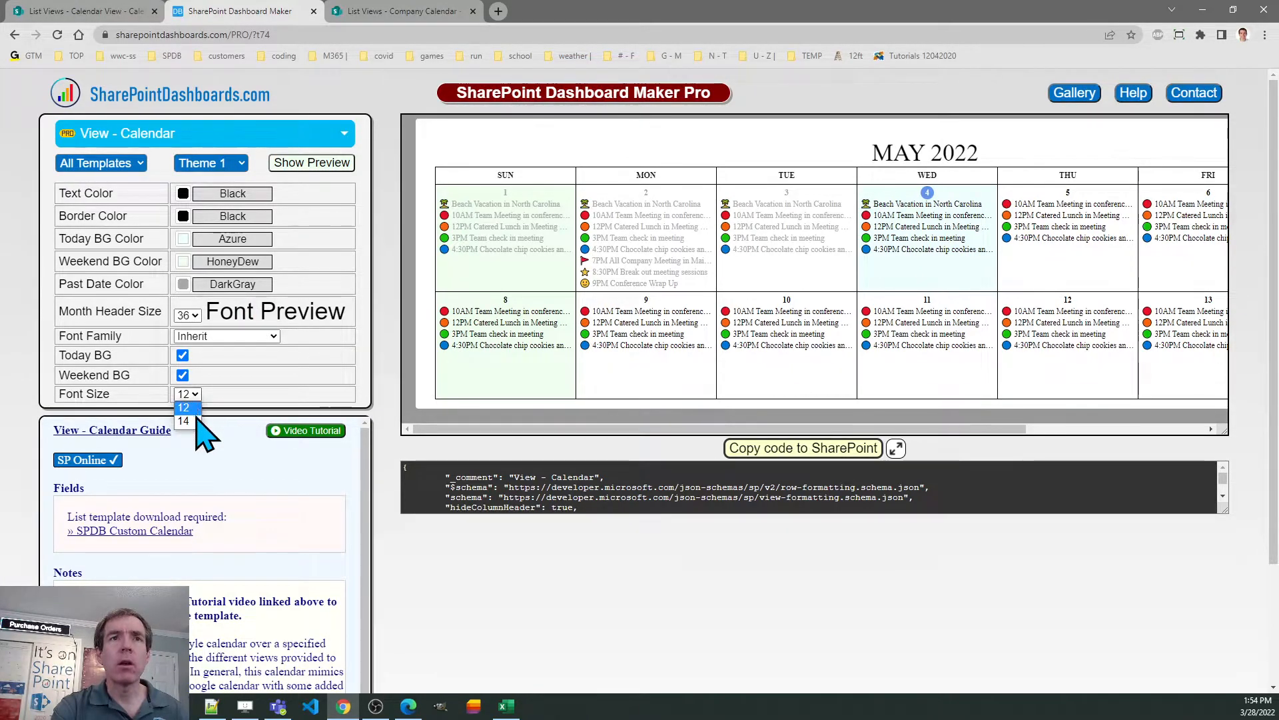
click(184, 420)
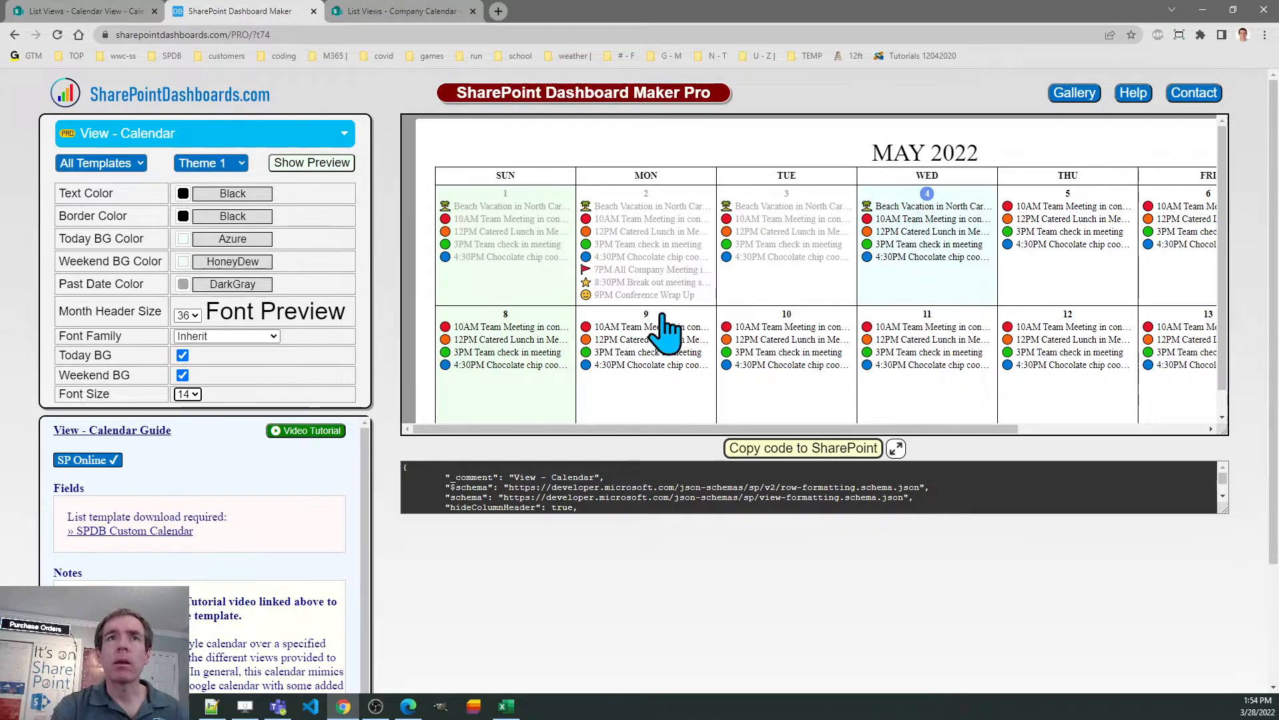
mouse_move(238, 184)
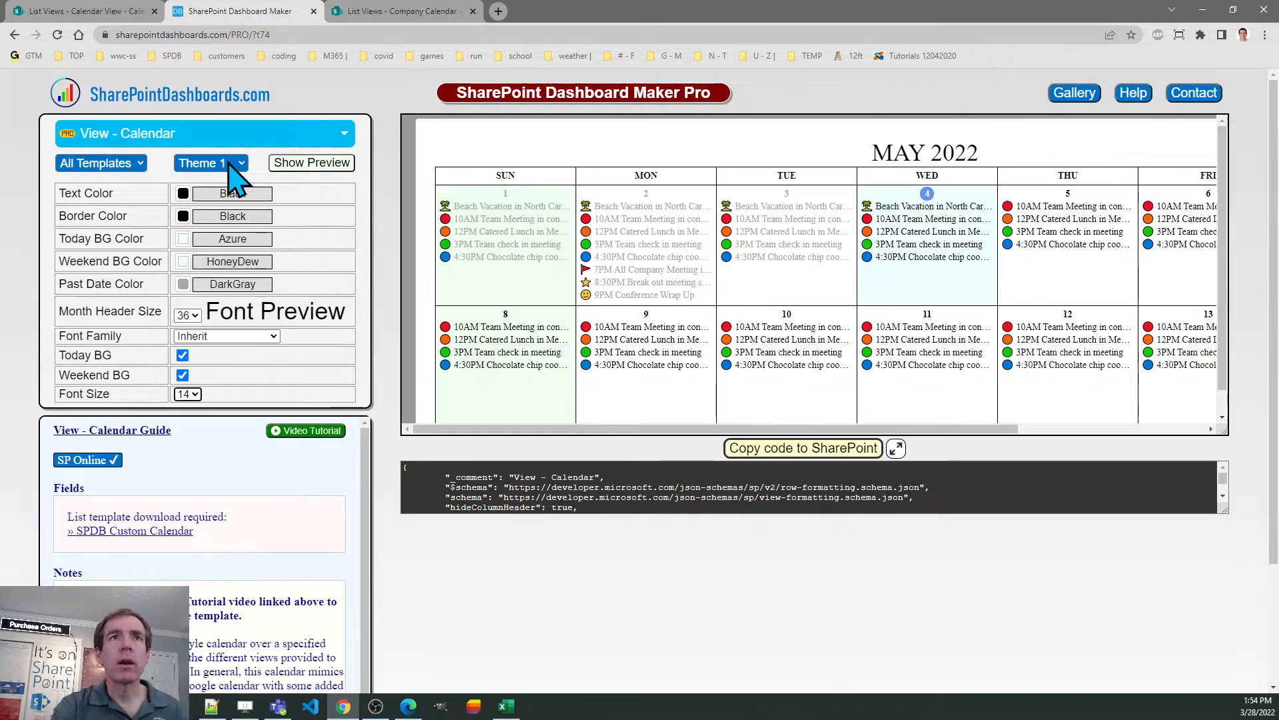
click(210, 163)
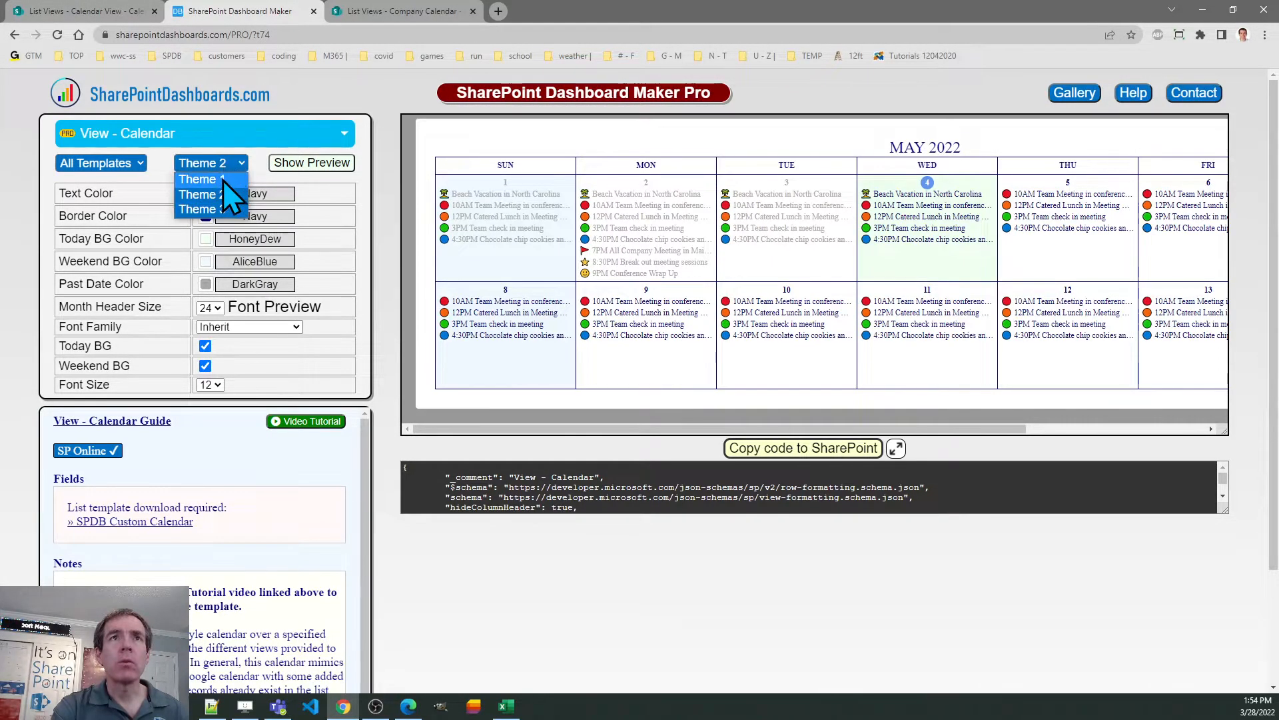
click(197, 179)
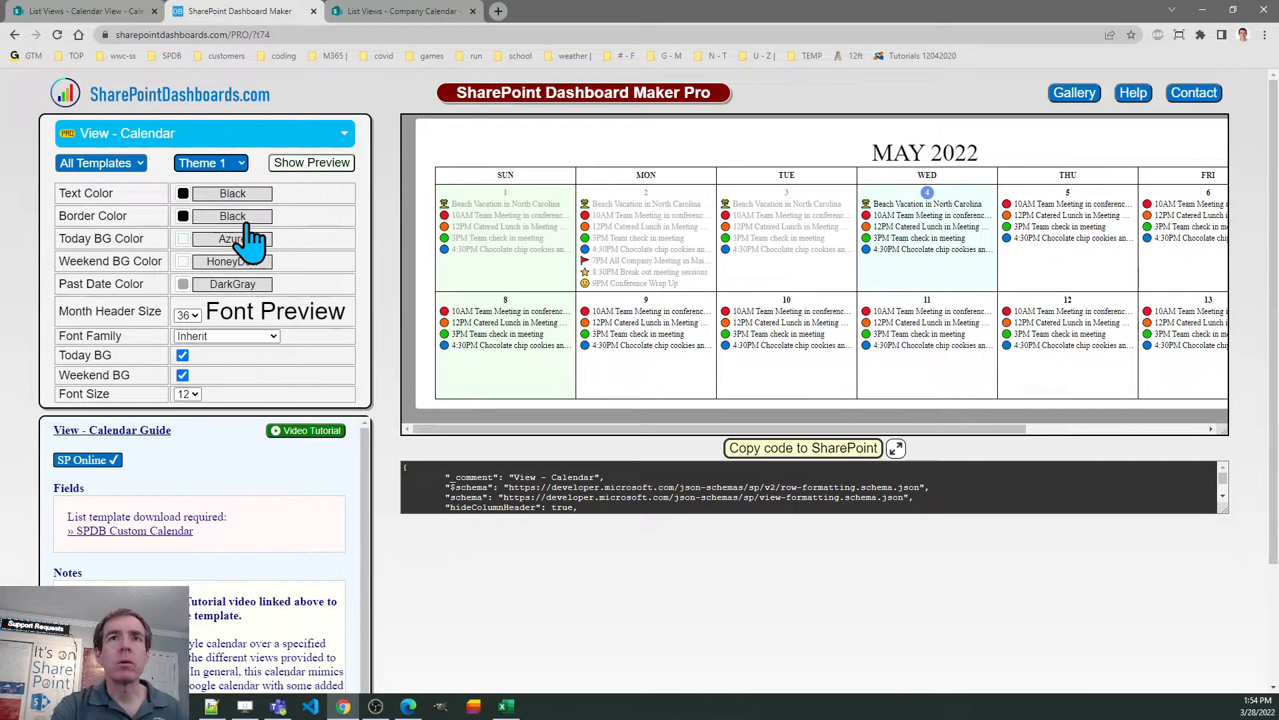
mouse_move(732, 469)
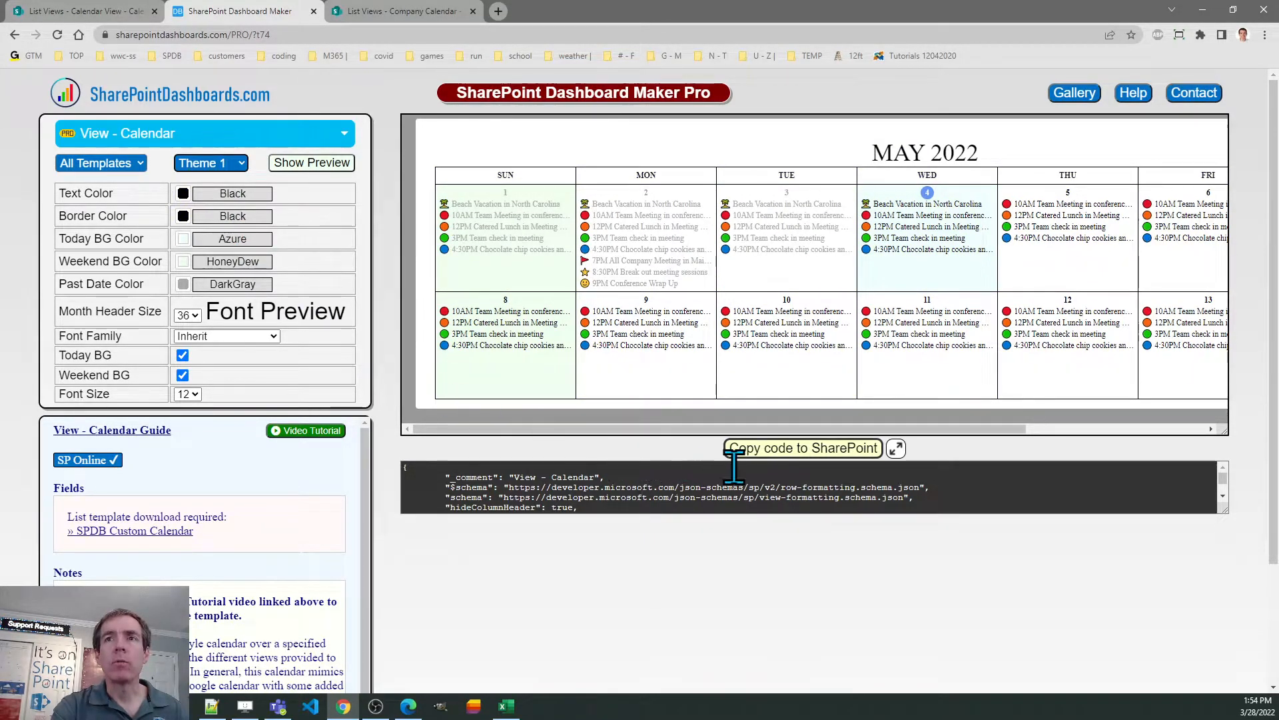
Copy the generated calendar JSON from Dashboard Maker Pro, keeping Theme 1.
click(802, 448)
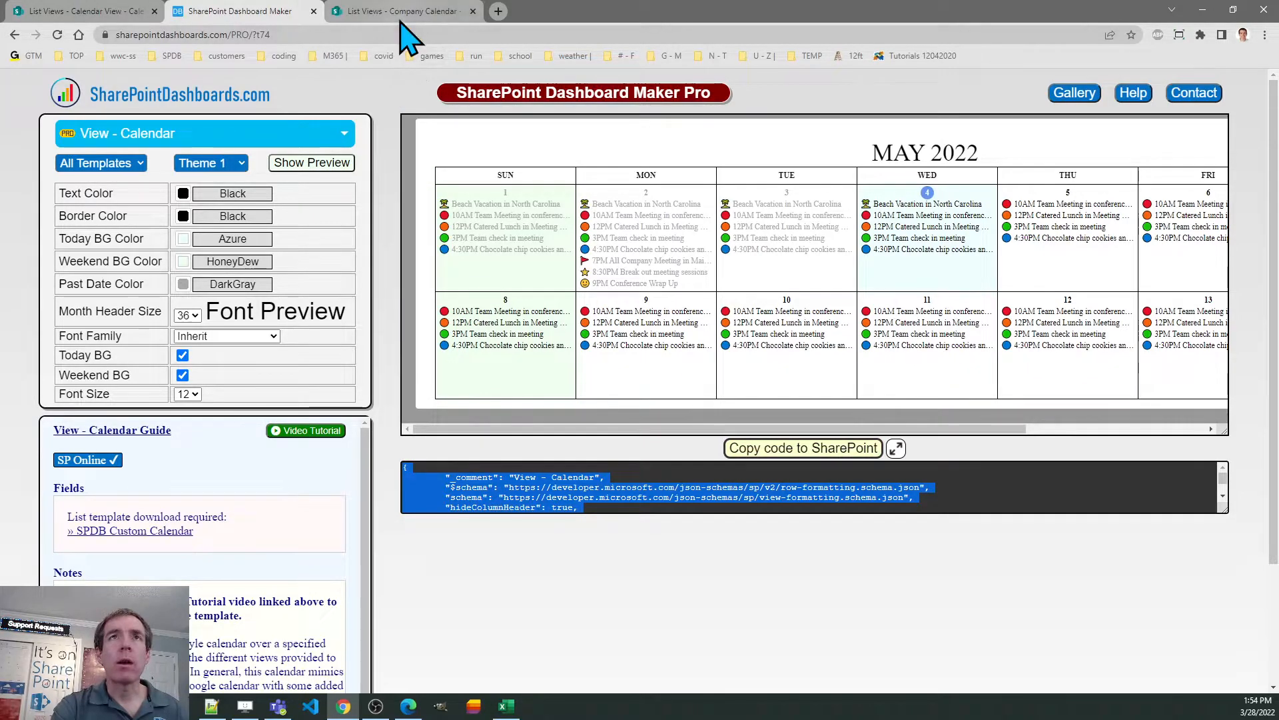
mouse_move(384, 569)
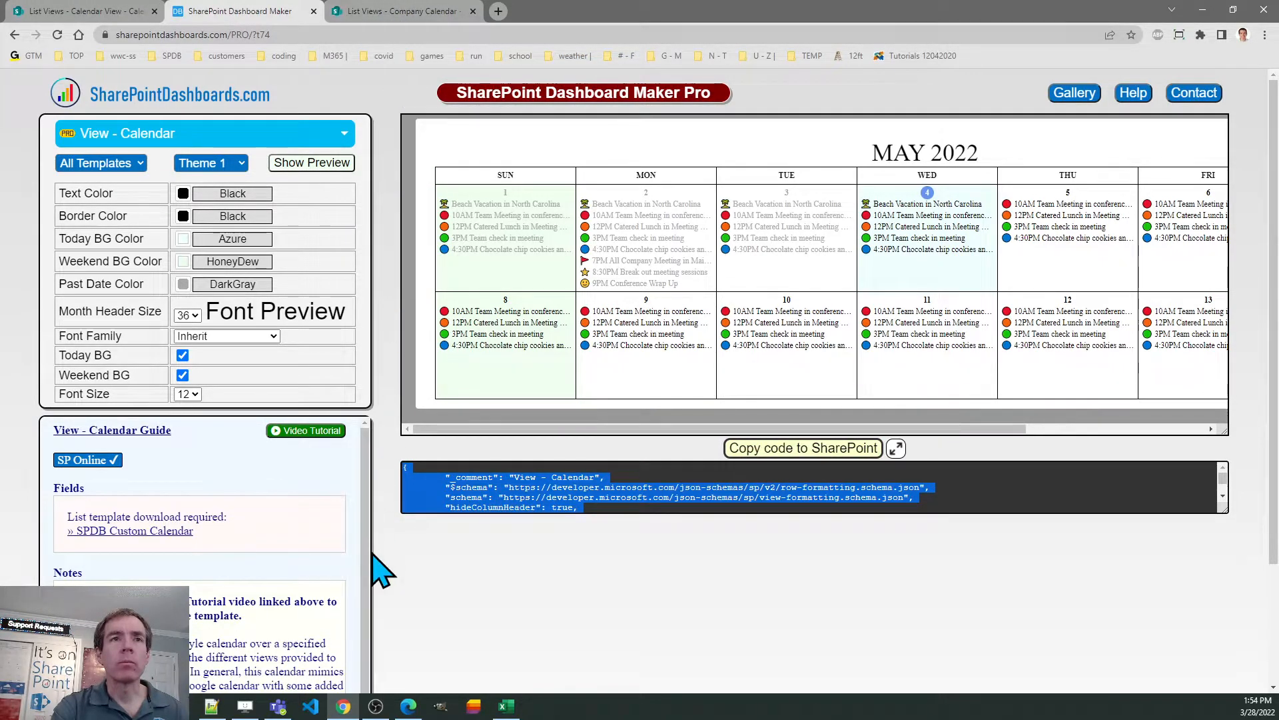
mouse_move(257, 546)
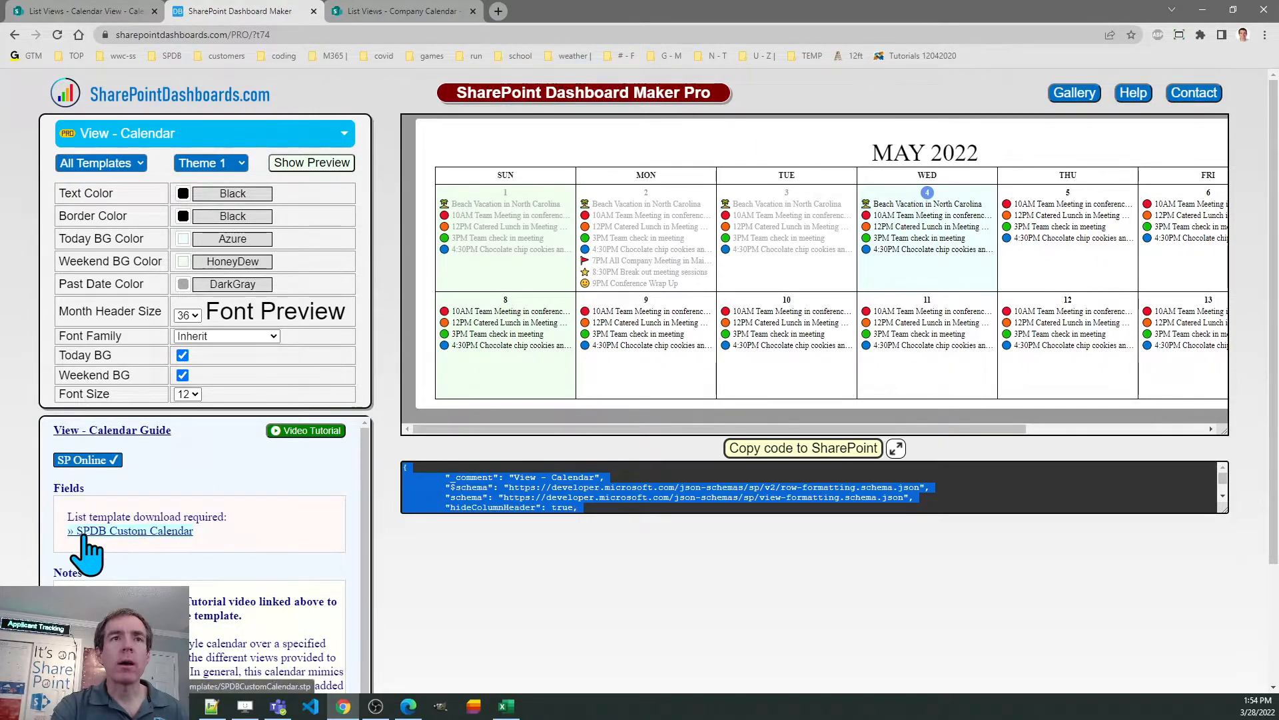
mouse_move(257, 553)
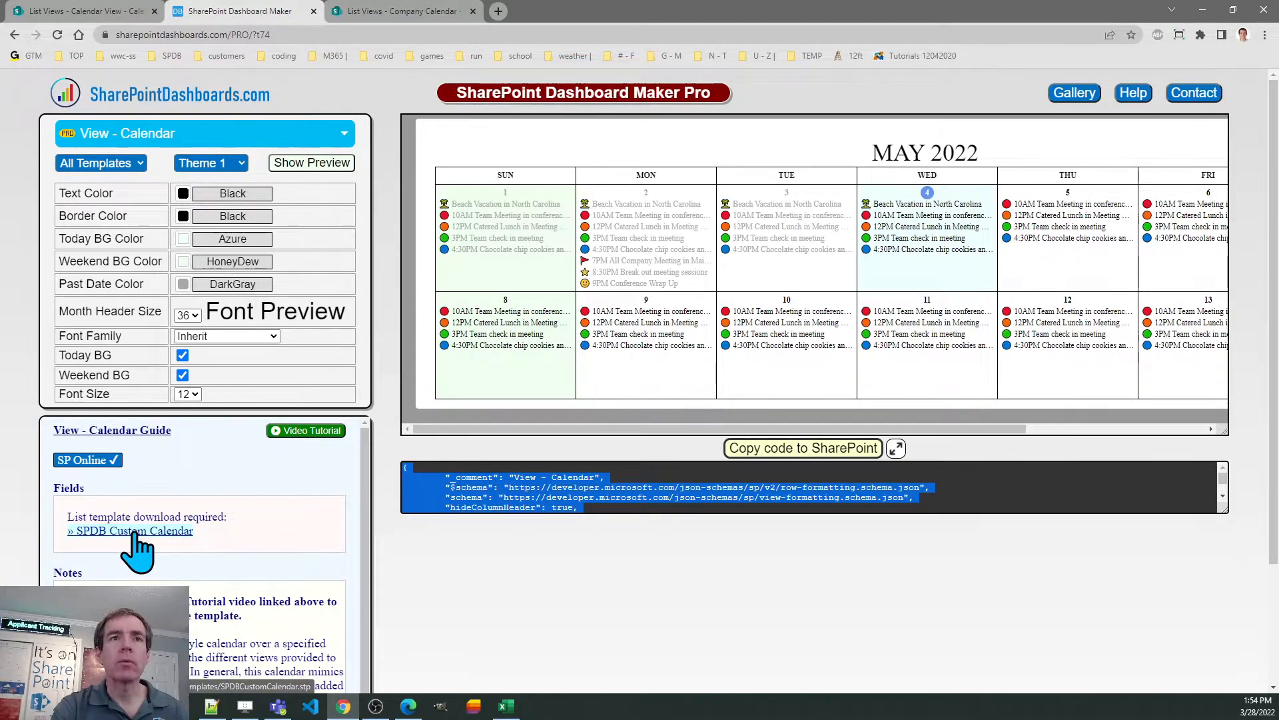
mouse_move(342, 461)
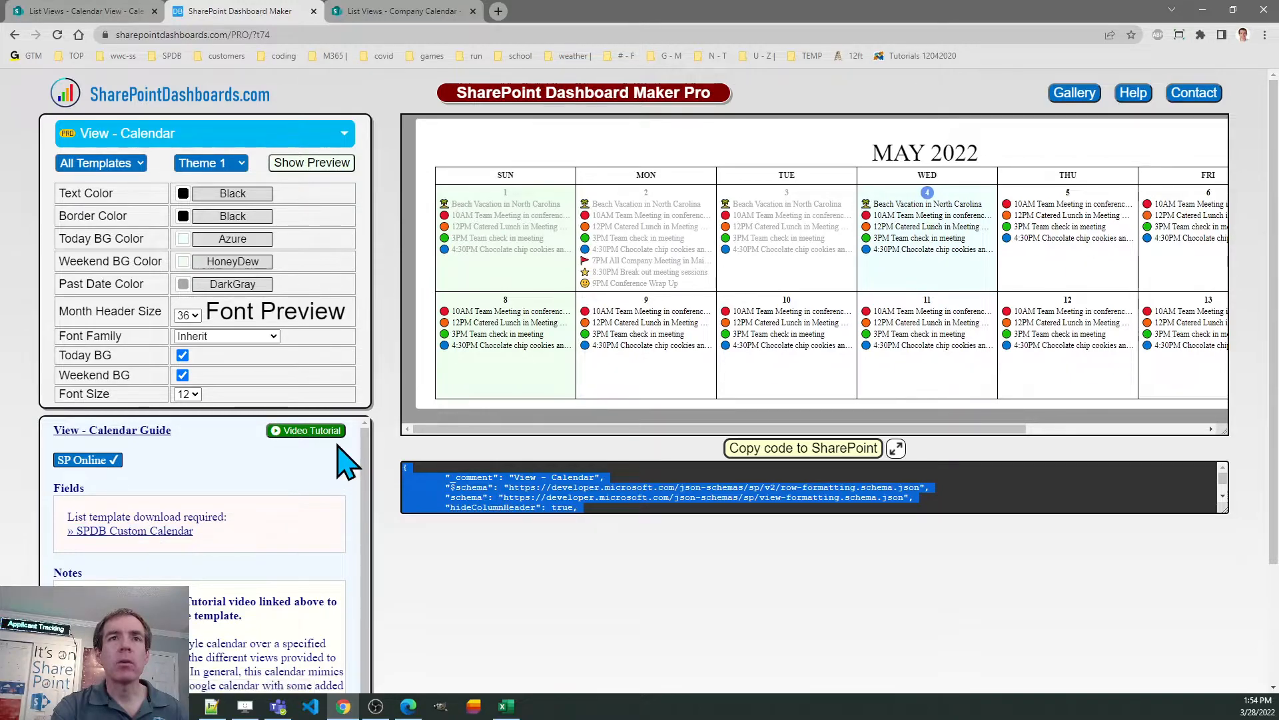
mouse_move(338, 495)
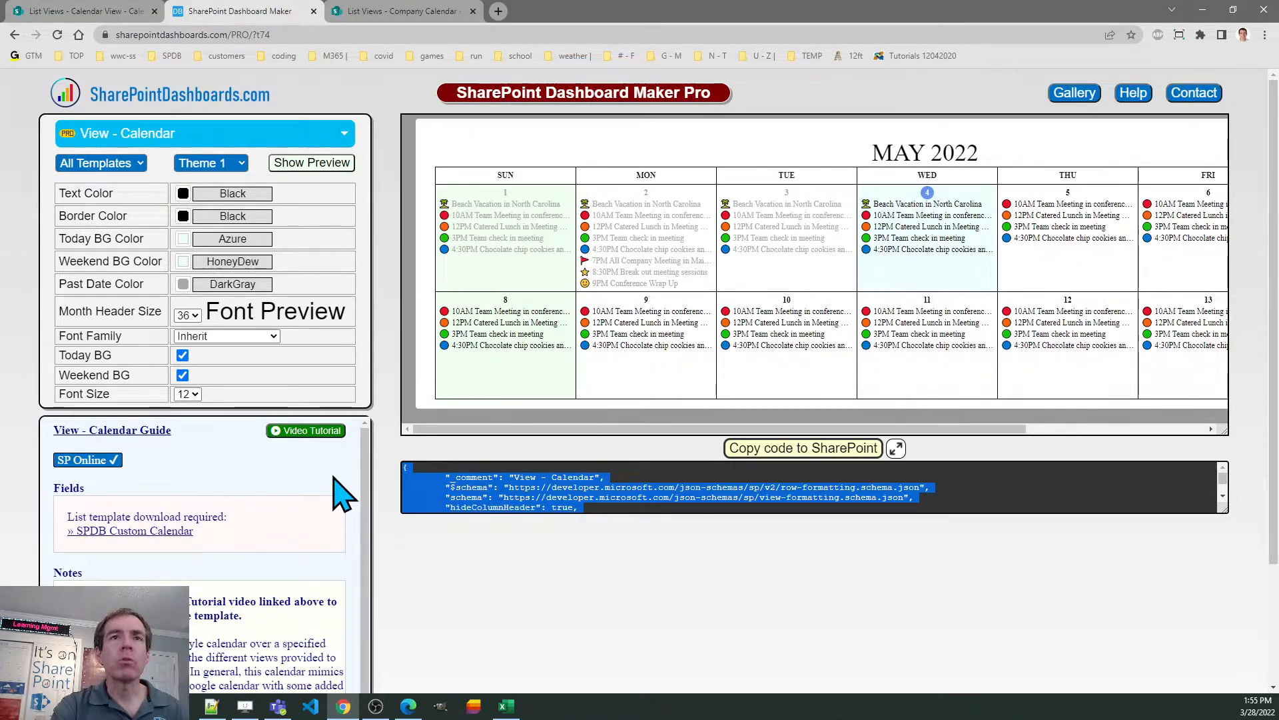
mouse_move(392, 15)
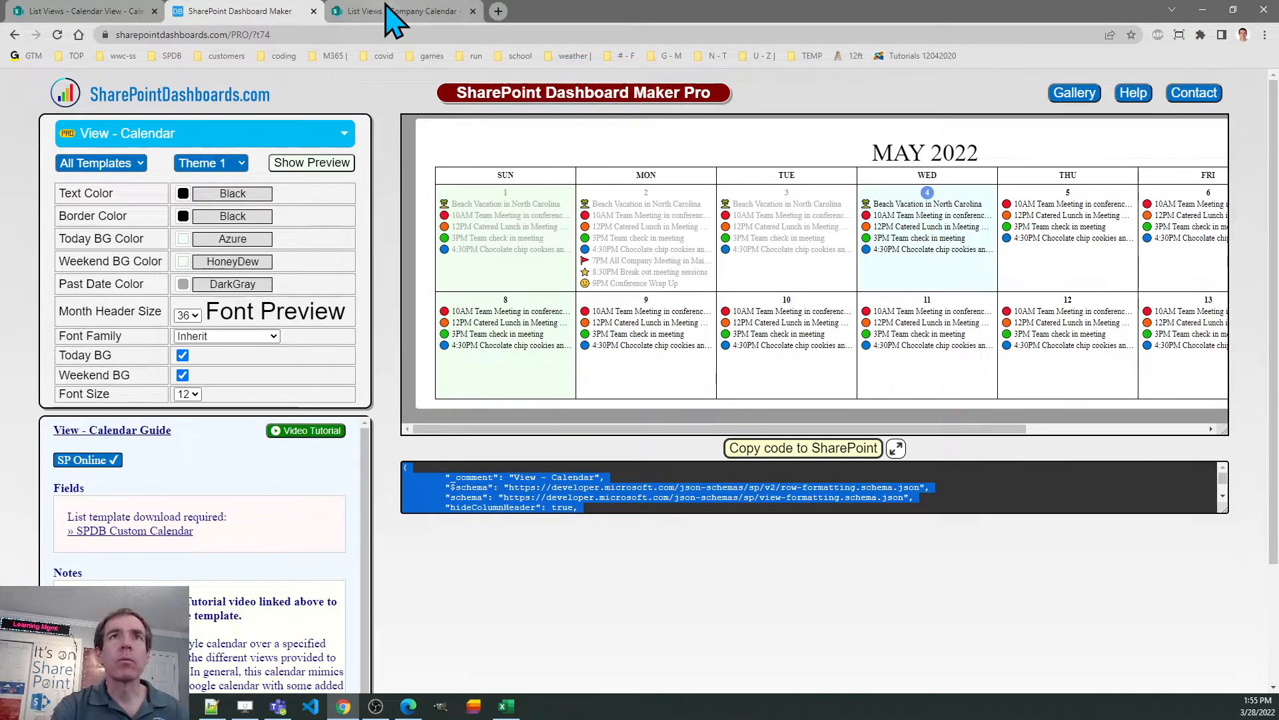
Open Format current view on the Company Calendar list with the calendar JSON pasted in.
click(400, 11)
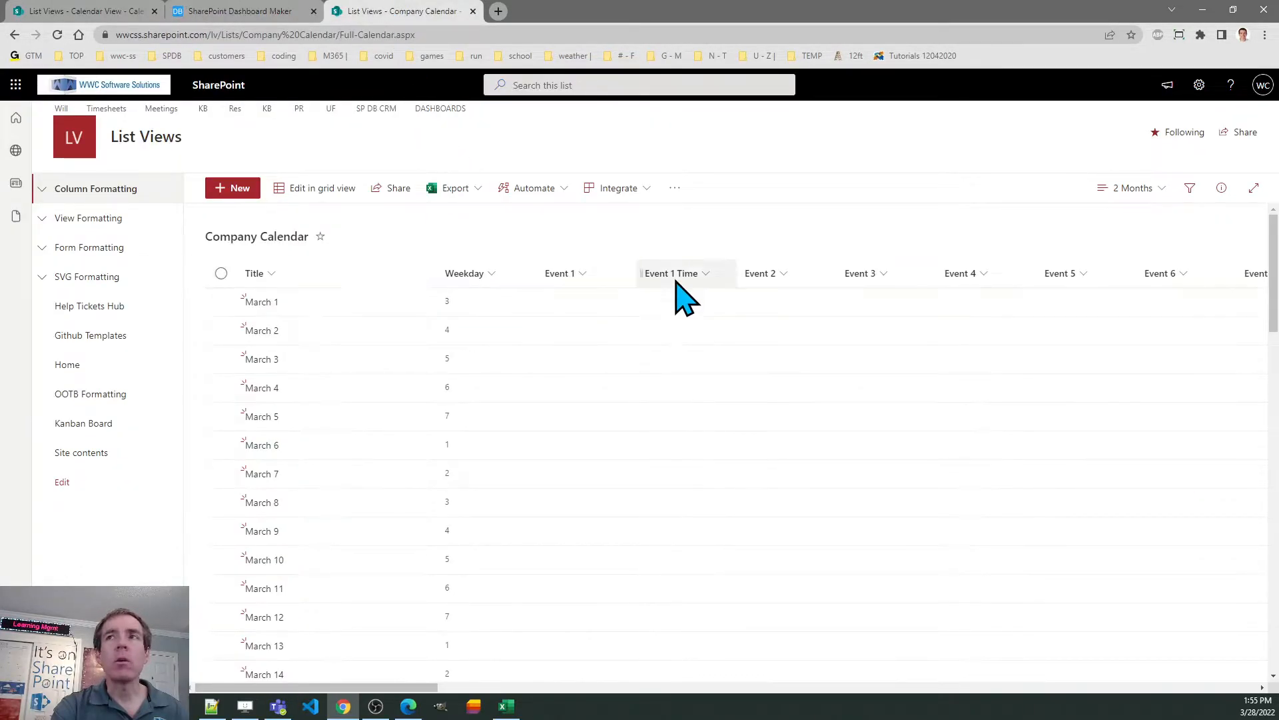
mouse_move(830, 261)
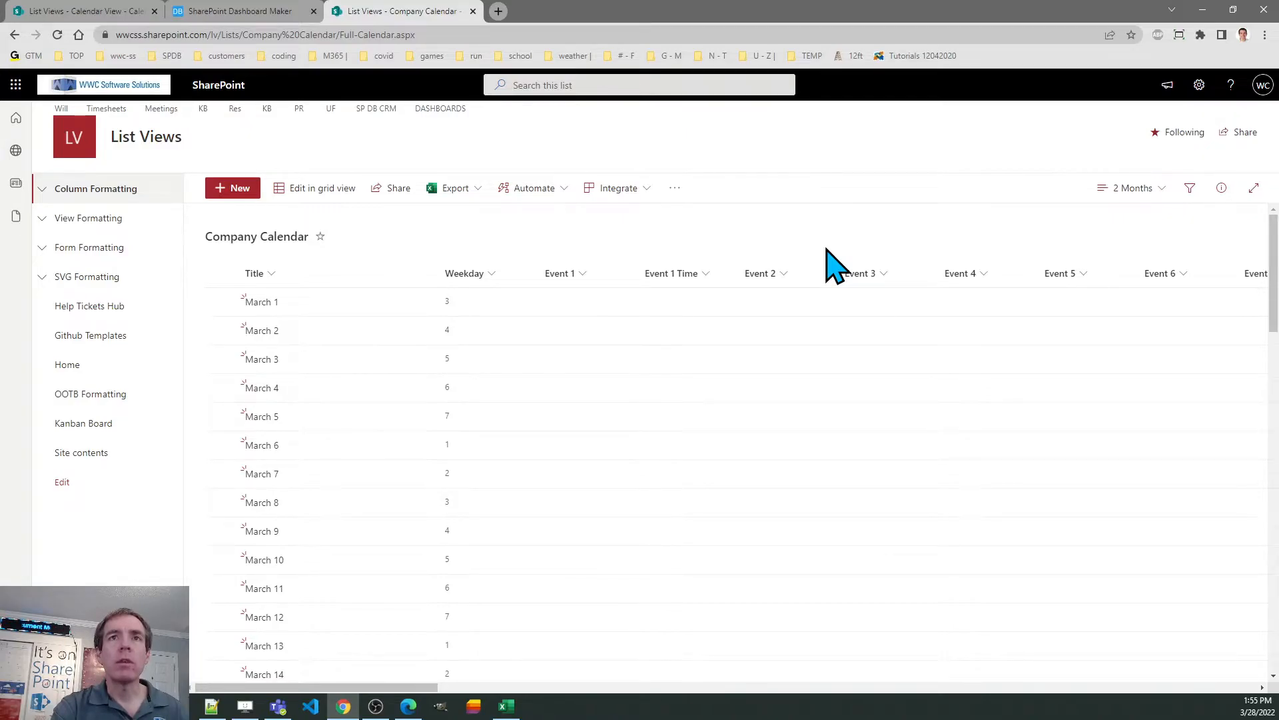
mouse_move(449, 693)
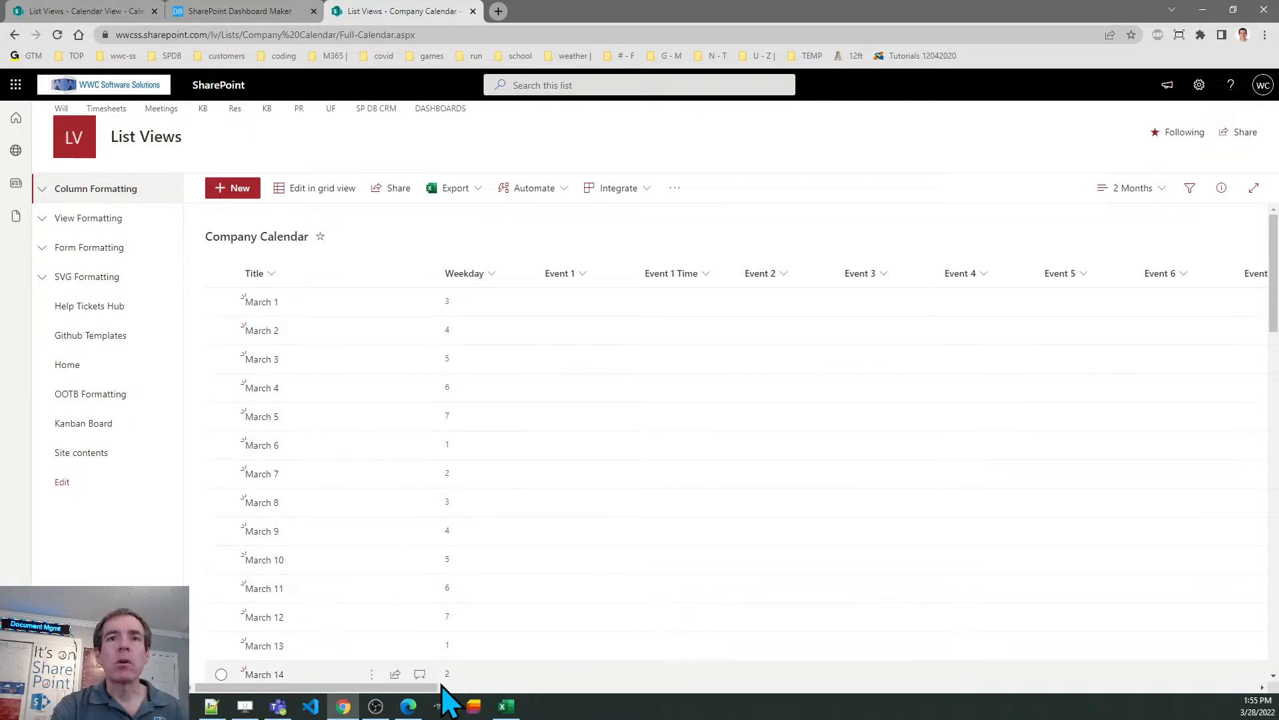
scroll(right, 3)
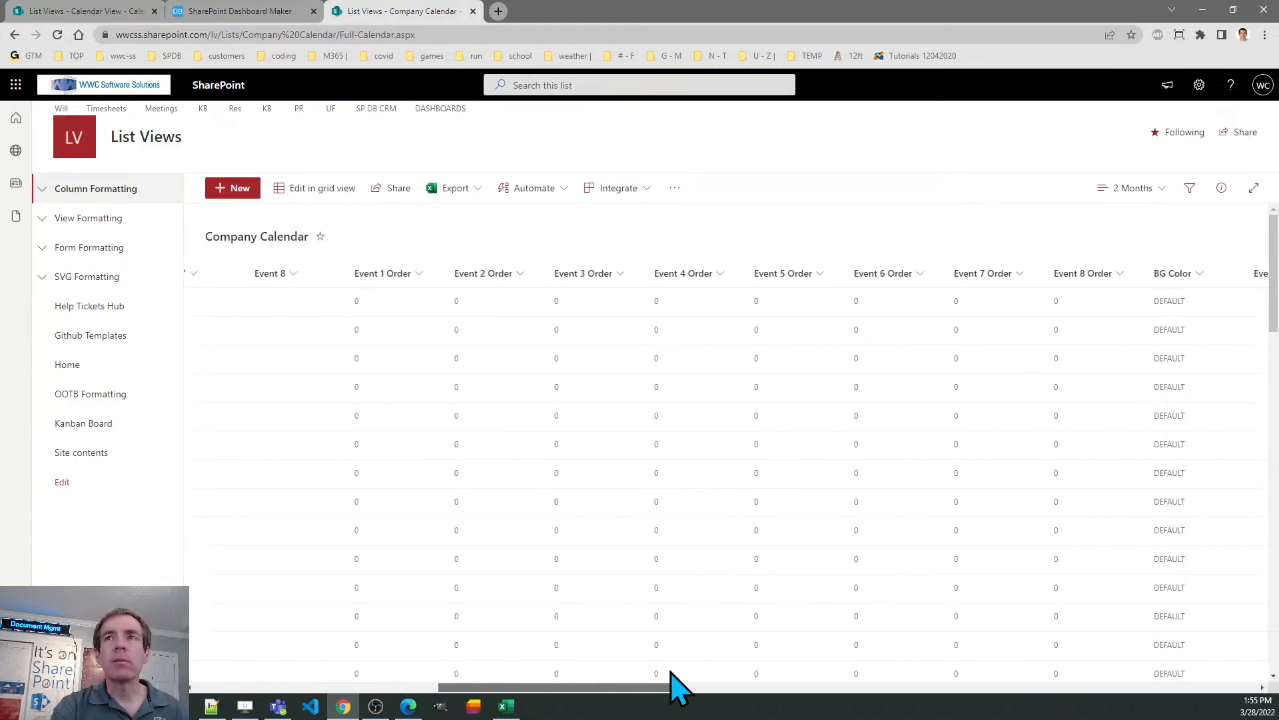
scroll(left, 3)
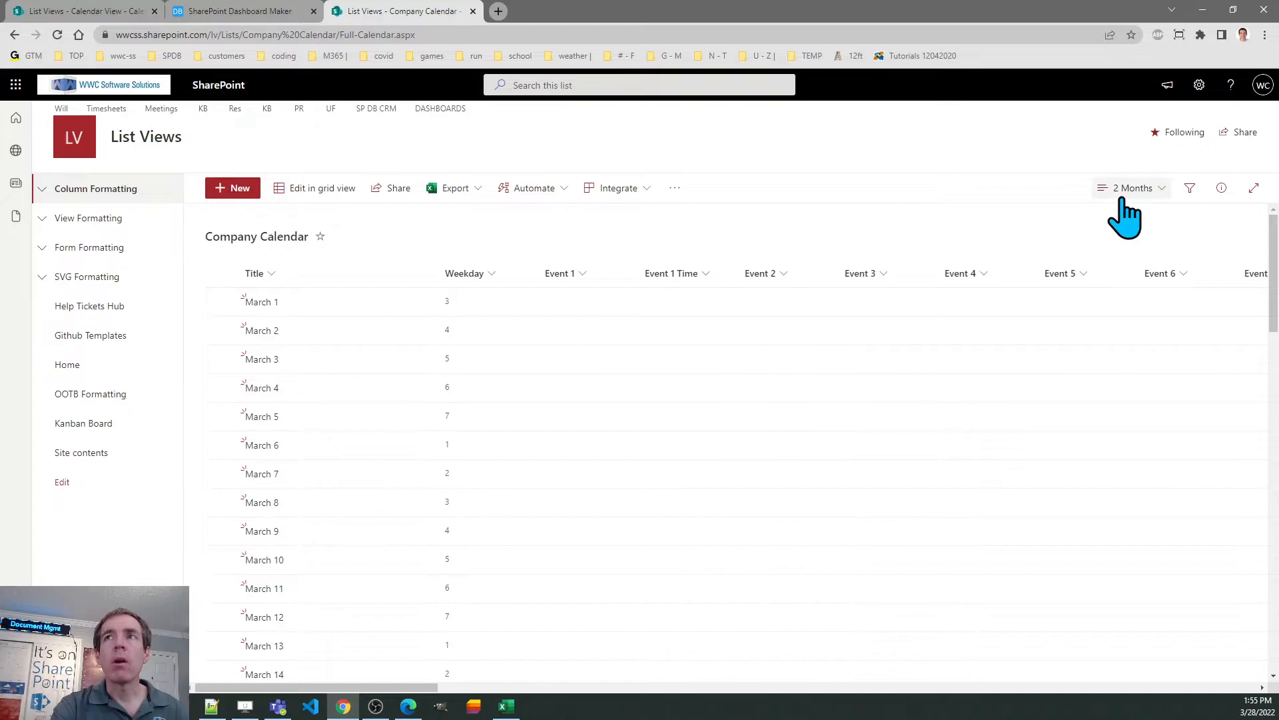
click(1132, 187)
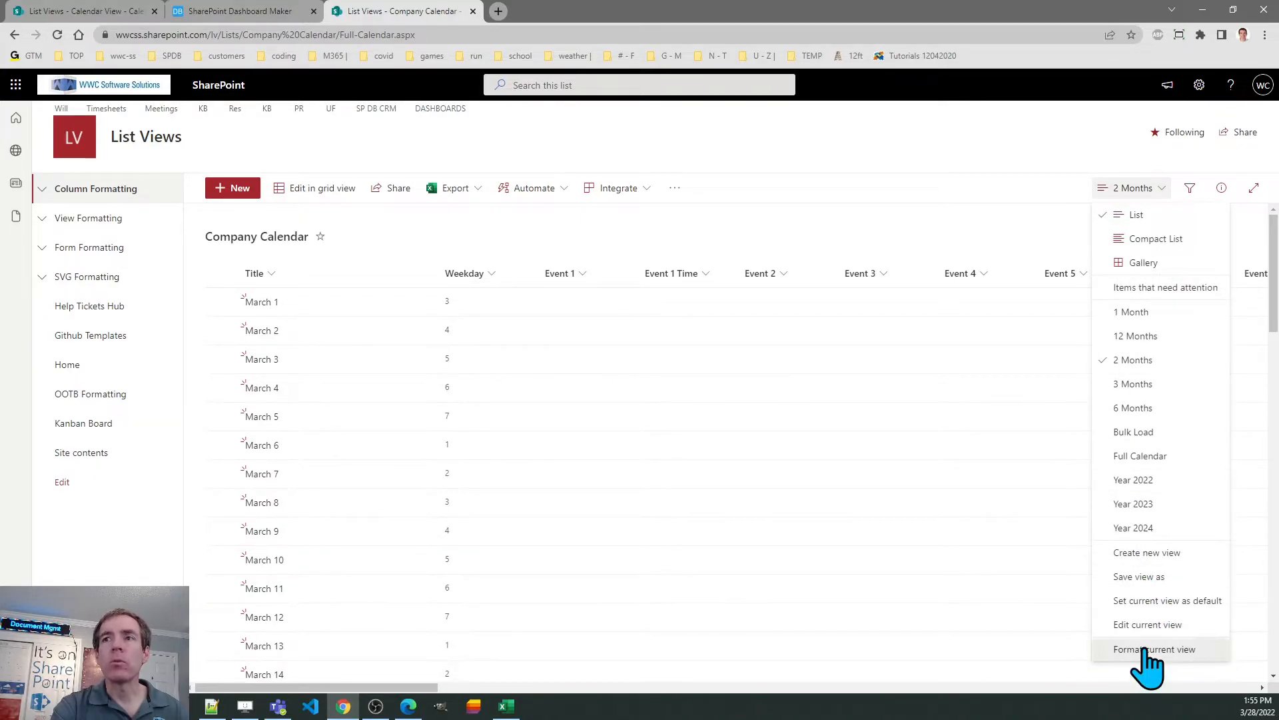
click(1152, 649)
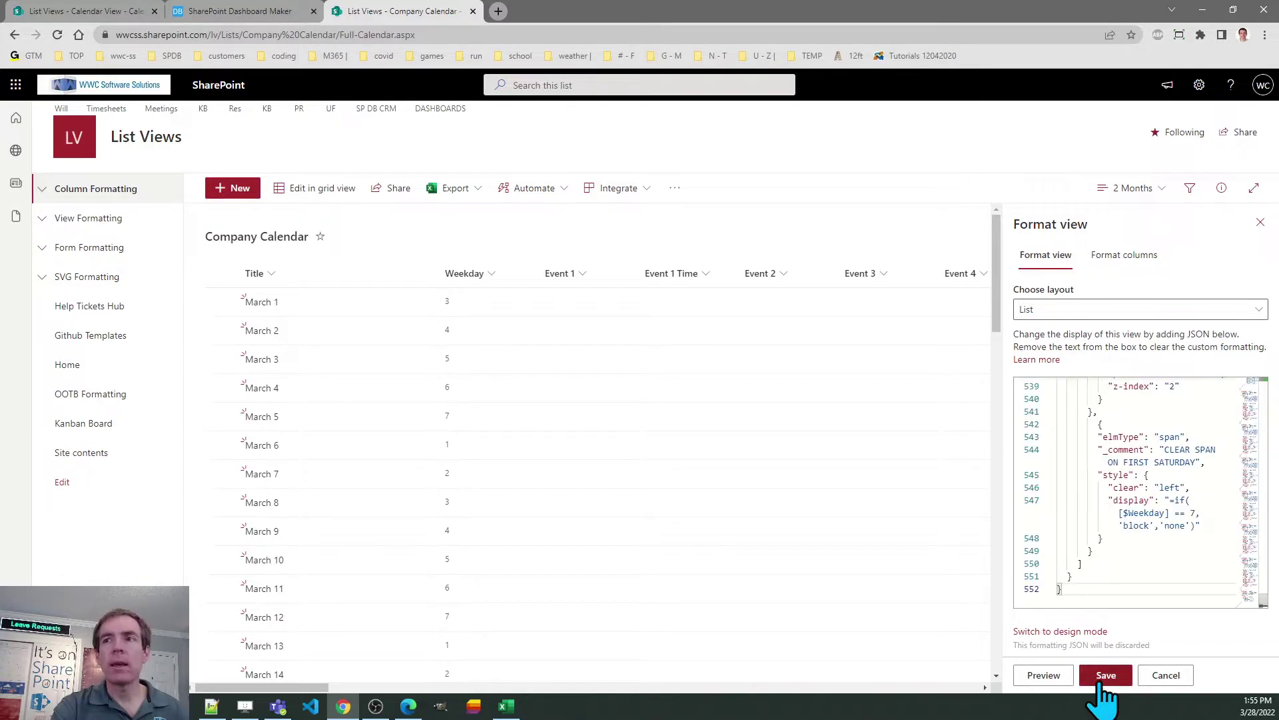
Save the view formatting so Company Calendar shows as a March 2022 month grid.
click(1105, 675)
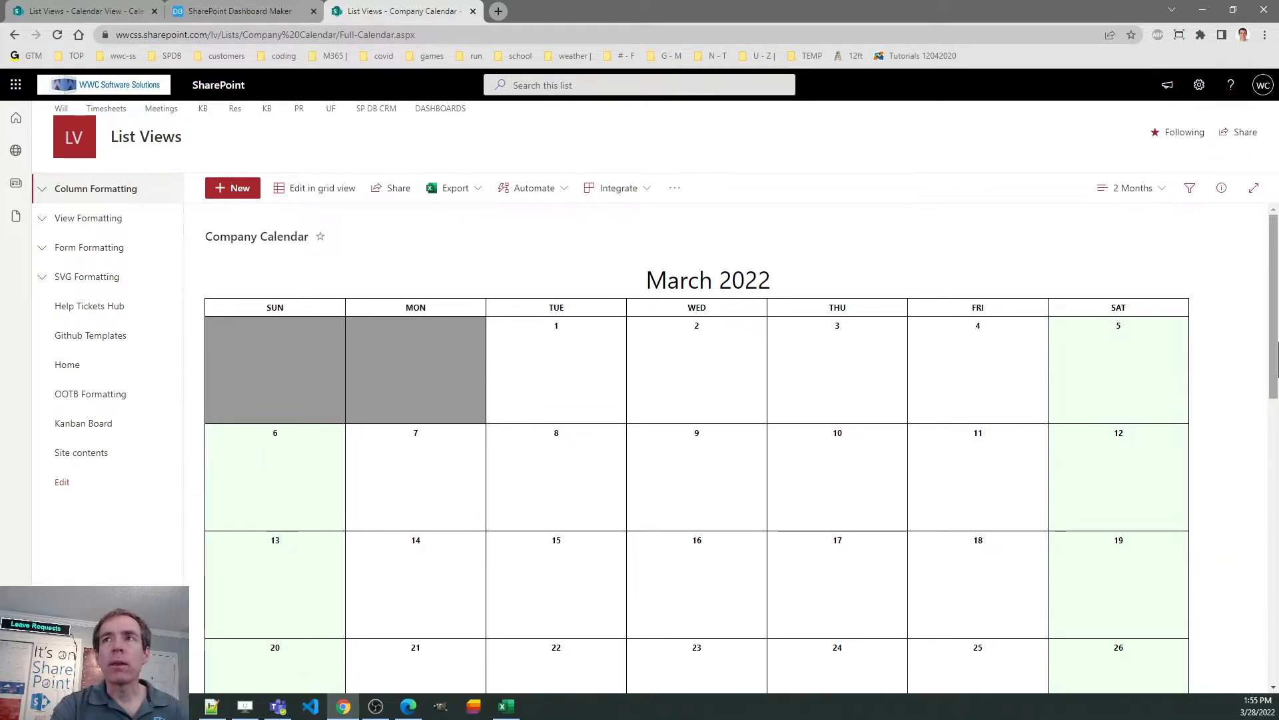
mouse_move(330, 111)
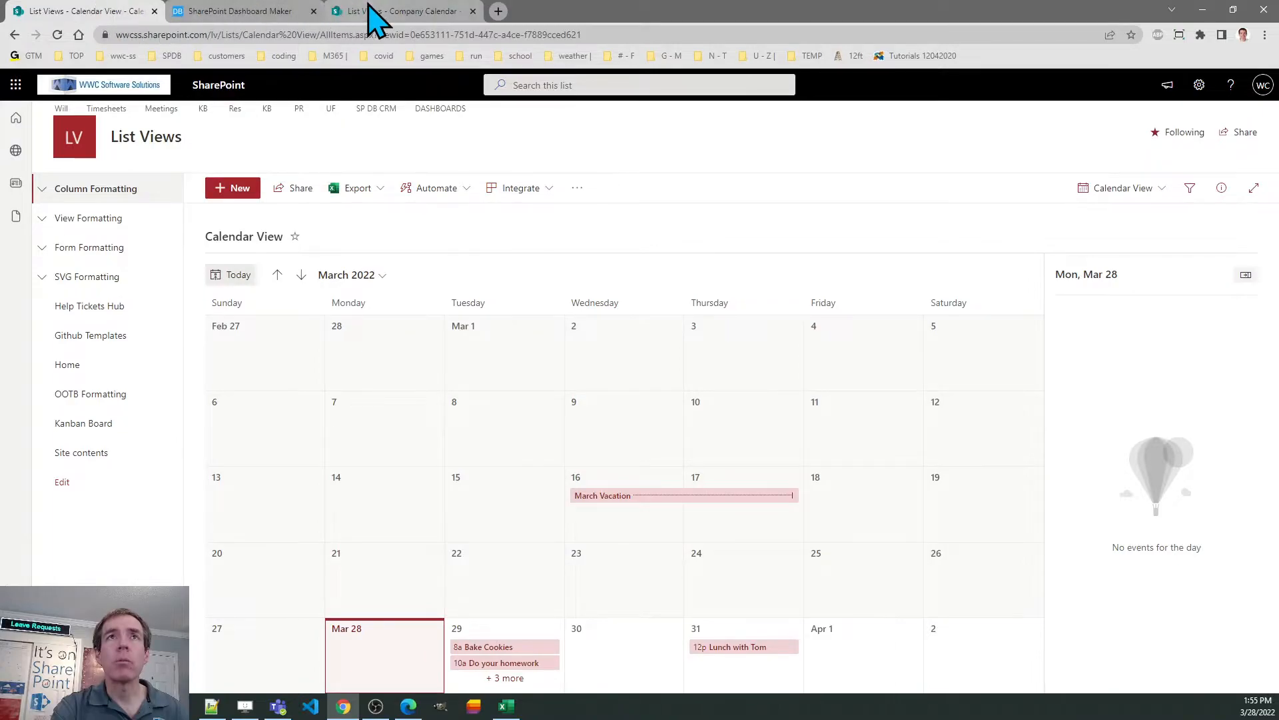
click(400, 10)
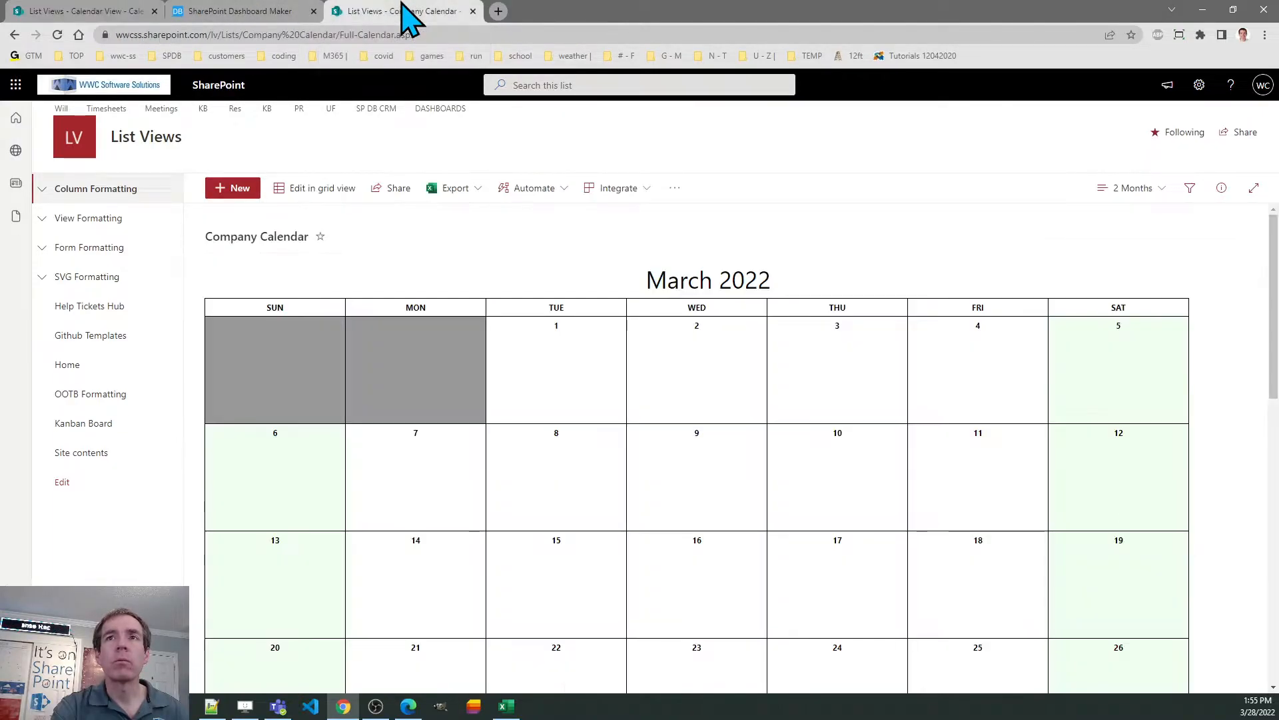
mouse_move(1261, 307)
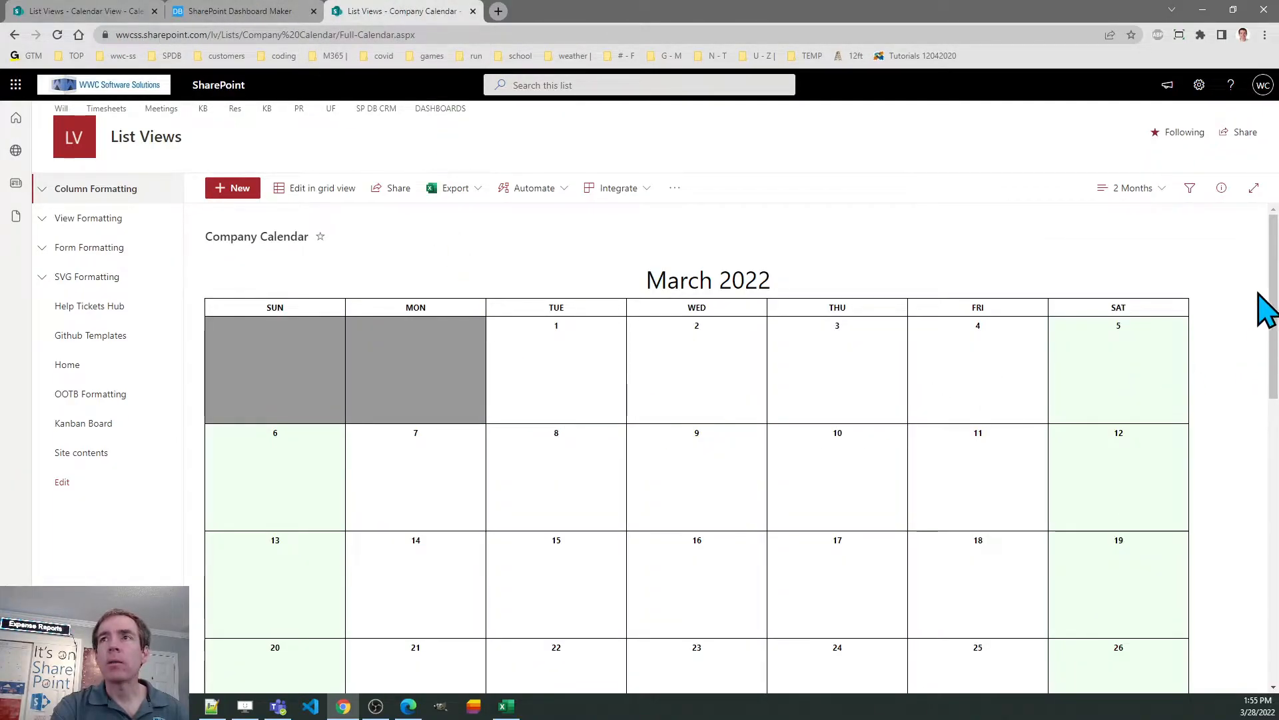
scroll(down, 3)
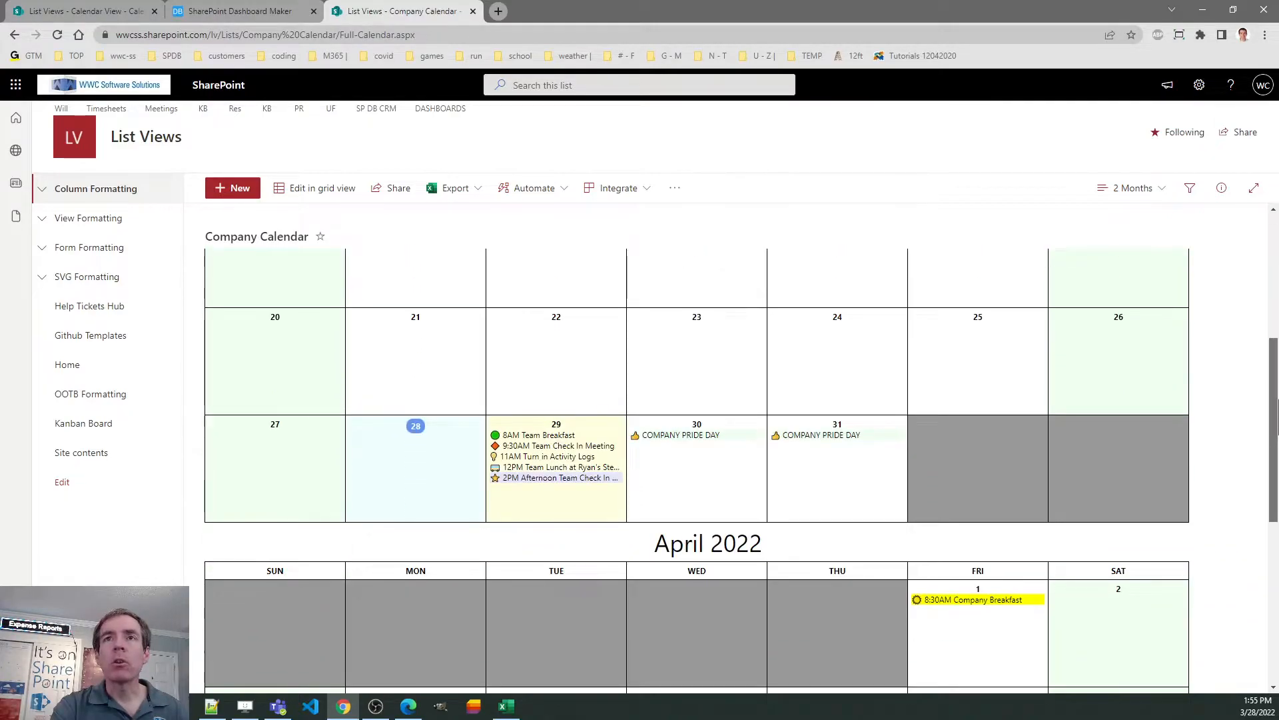
scroll(up, 3)
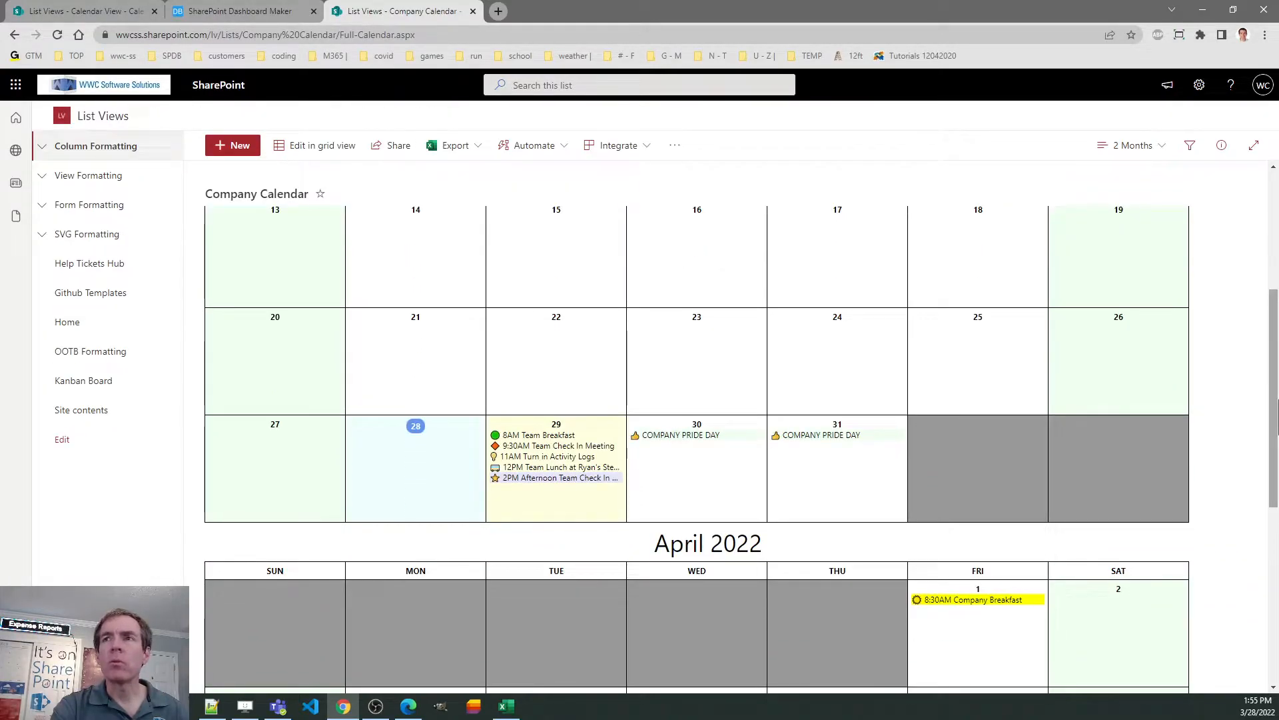
mouse_move(288, 403)
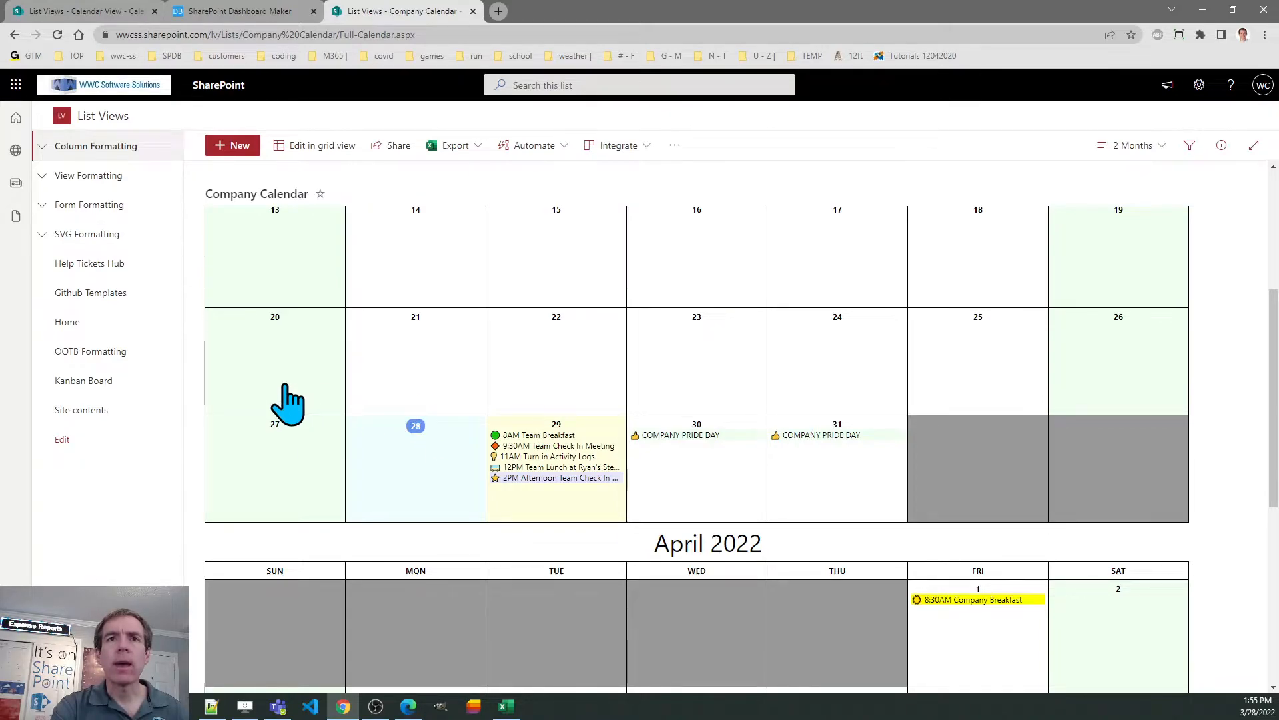
mouse_move(425, 482)
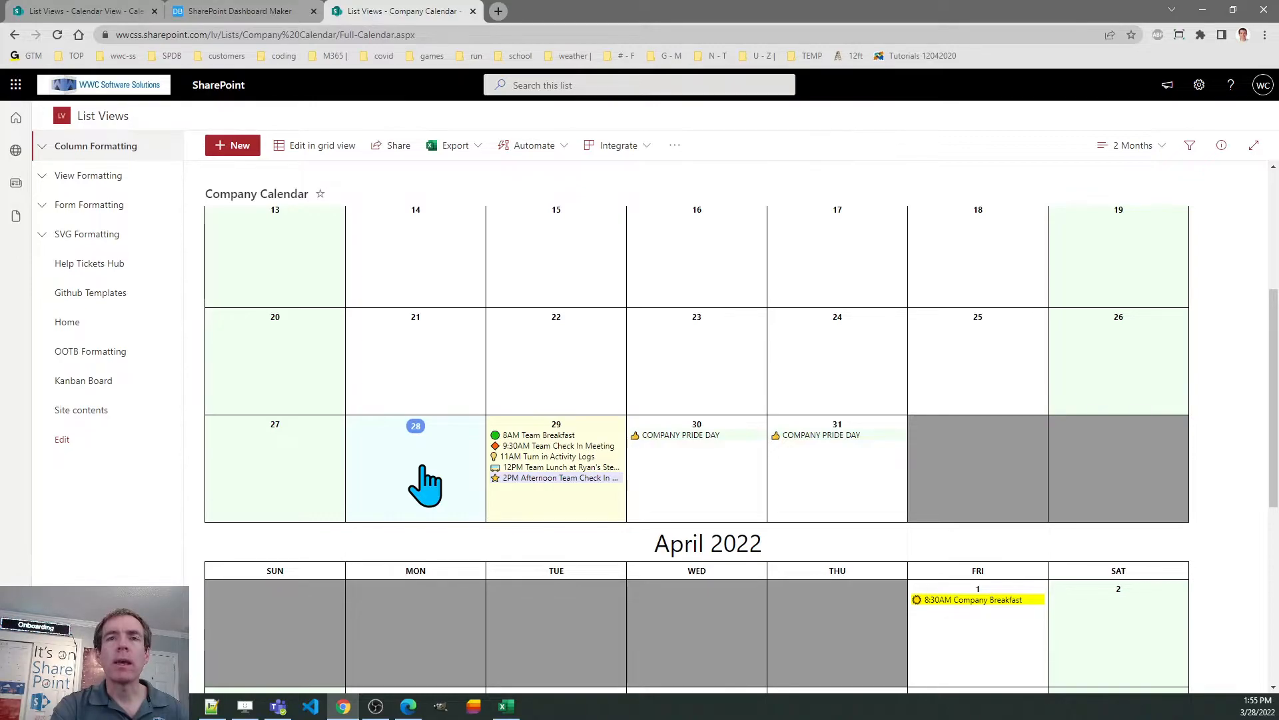
mouse_move(535, 450)
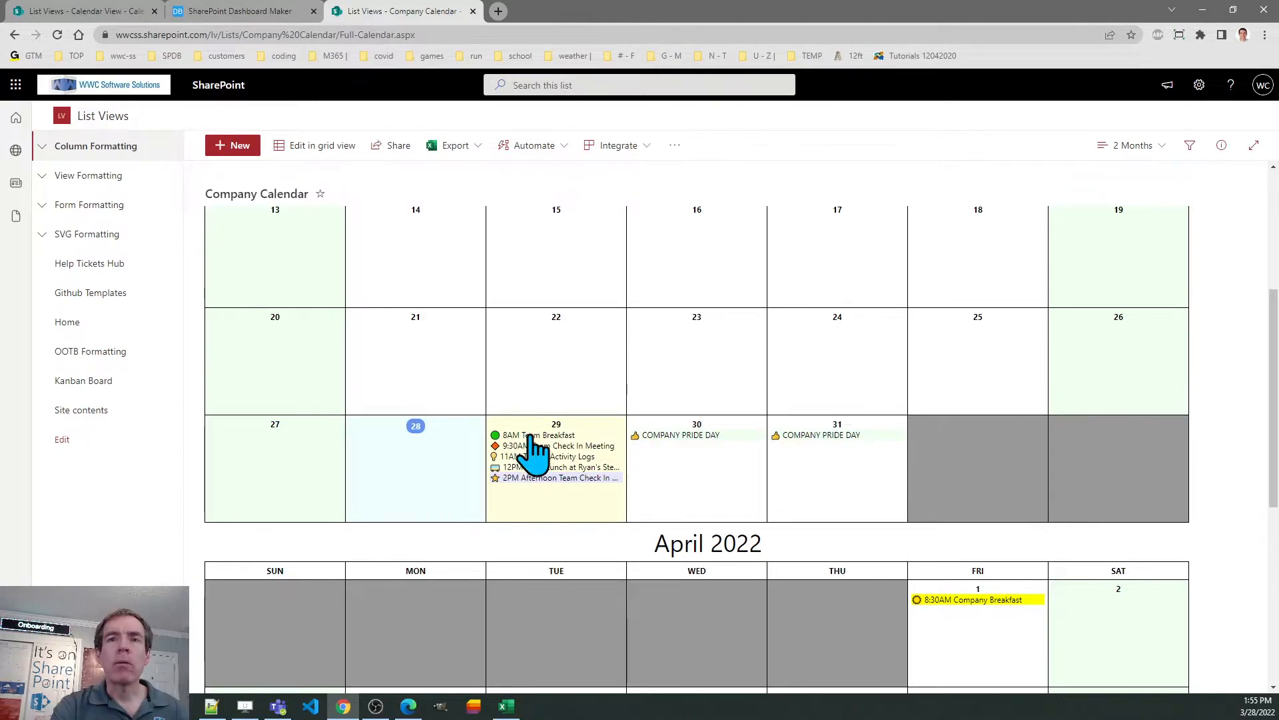
mouse_move(546, 489)
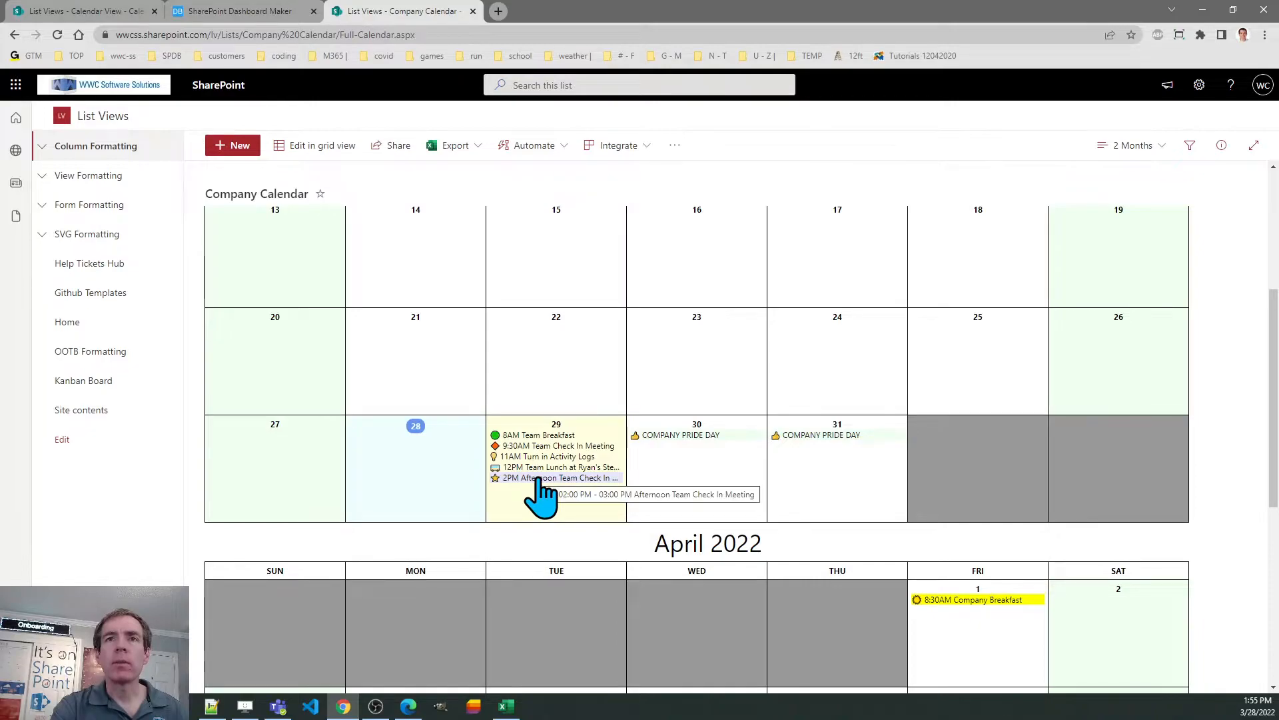
mouse_move(563, 572)
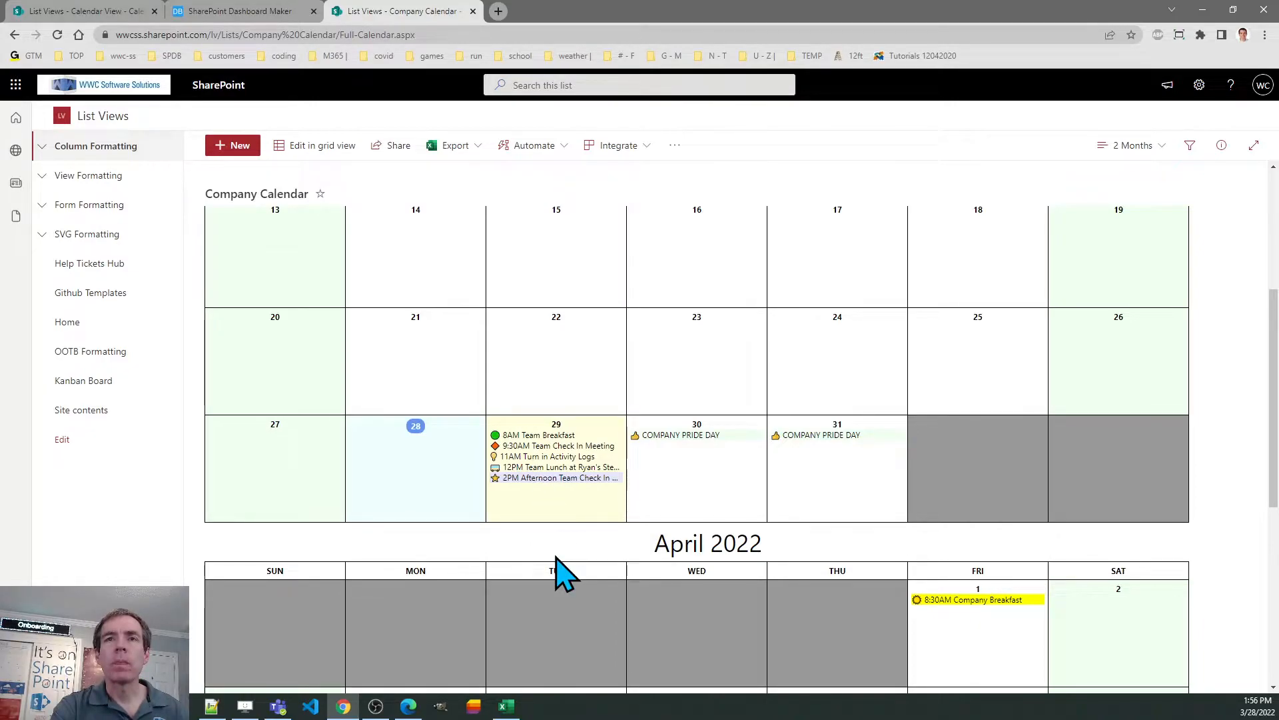
mouse_move(669, 531)
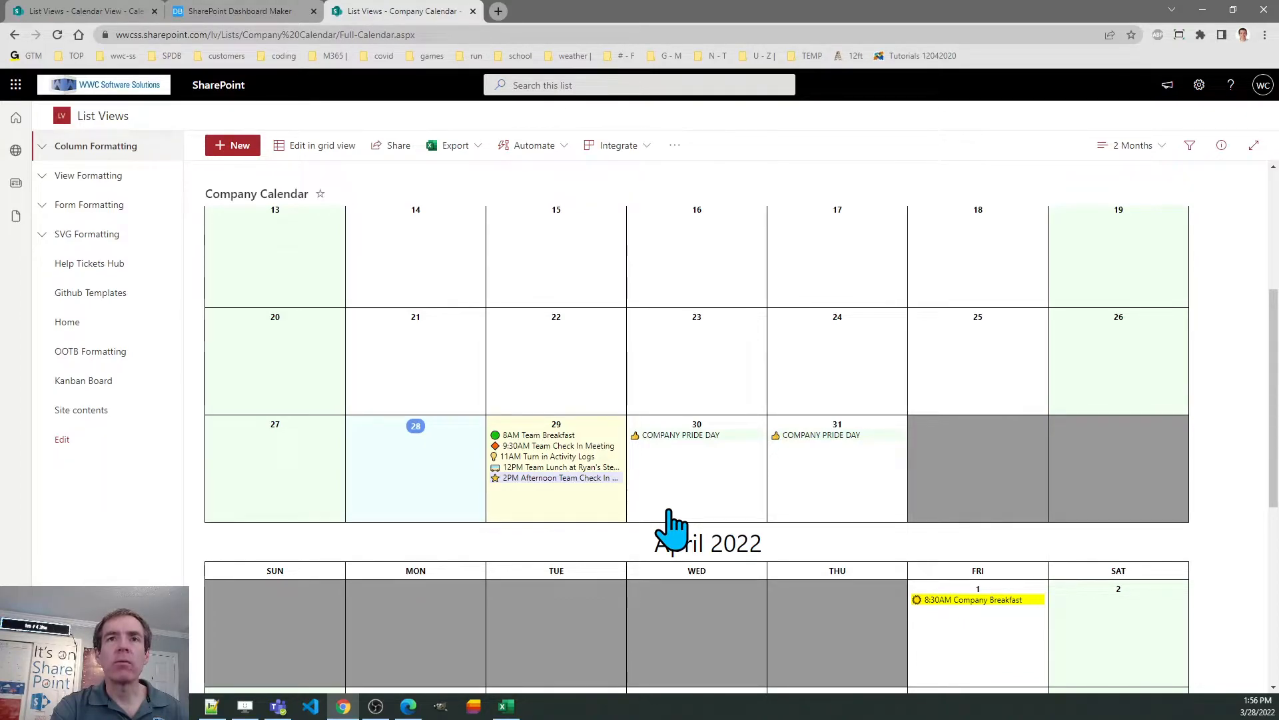
mouse_move(584, 527)
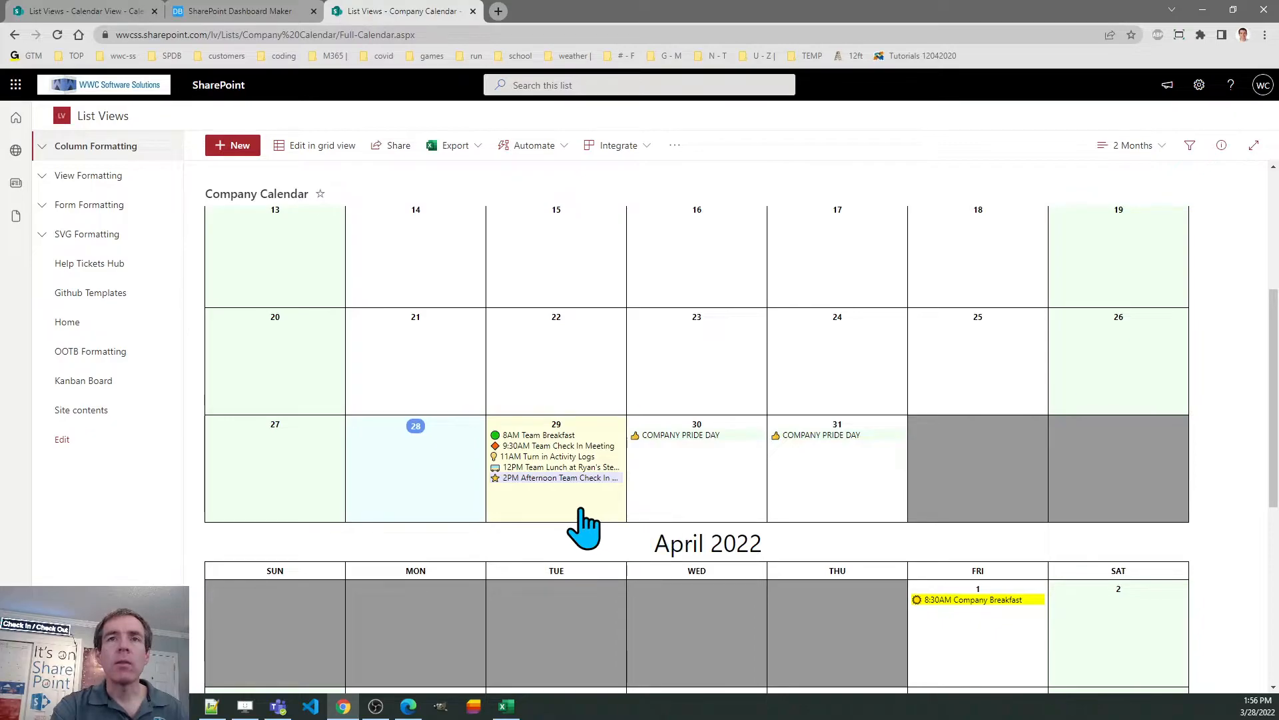
mouse_move(573, 518)
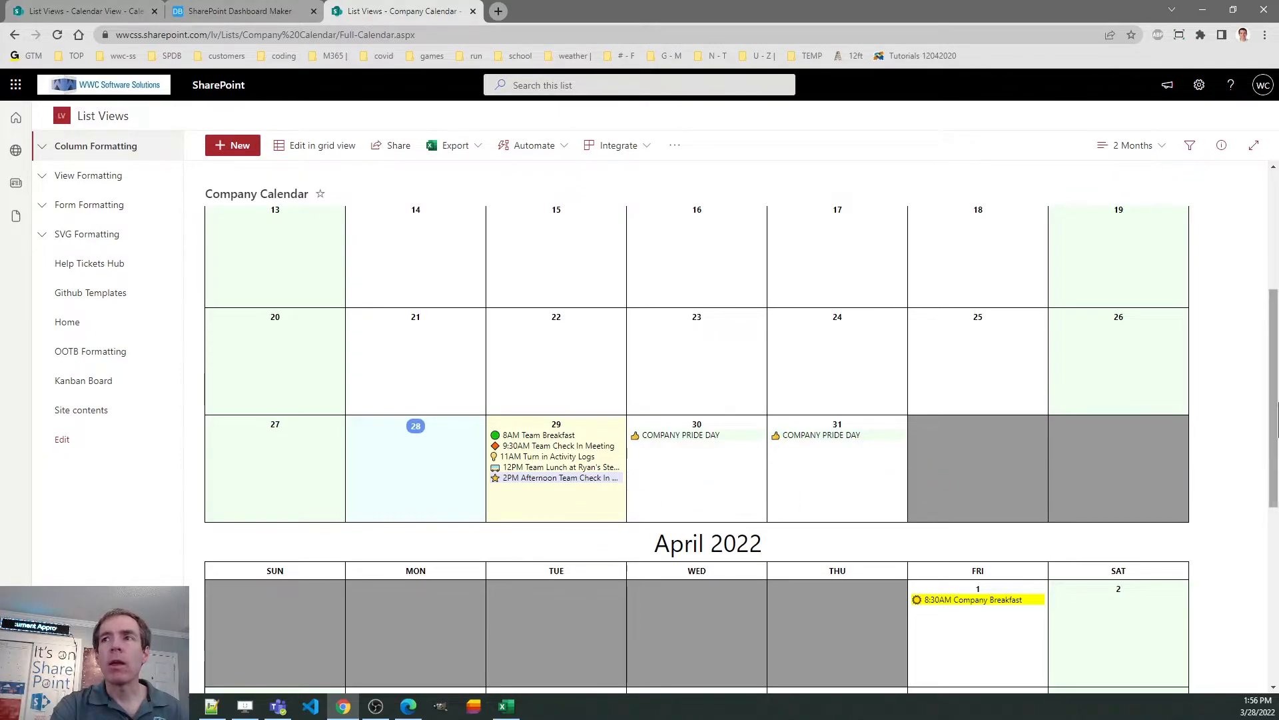
scroll(down, 3)
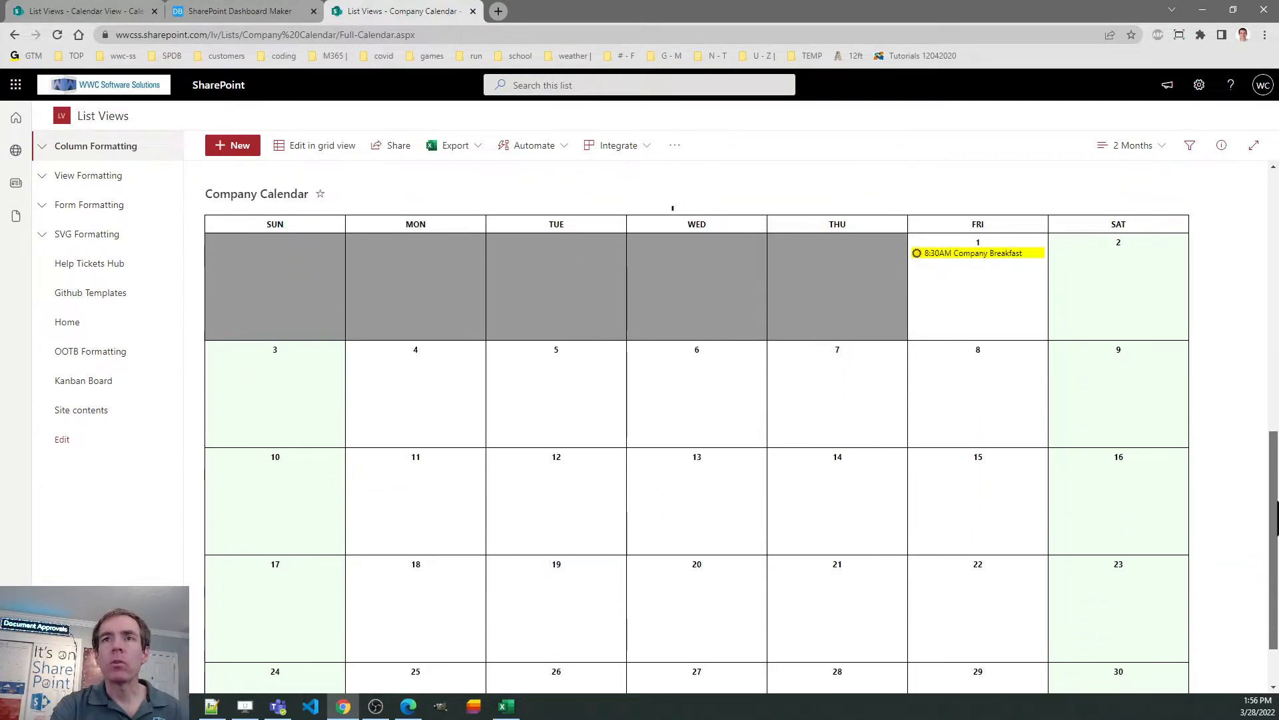
scroll(down, 3)
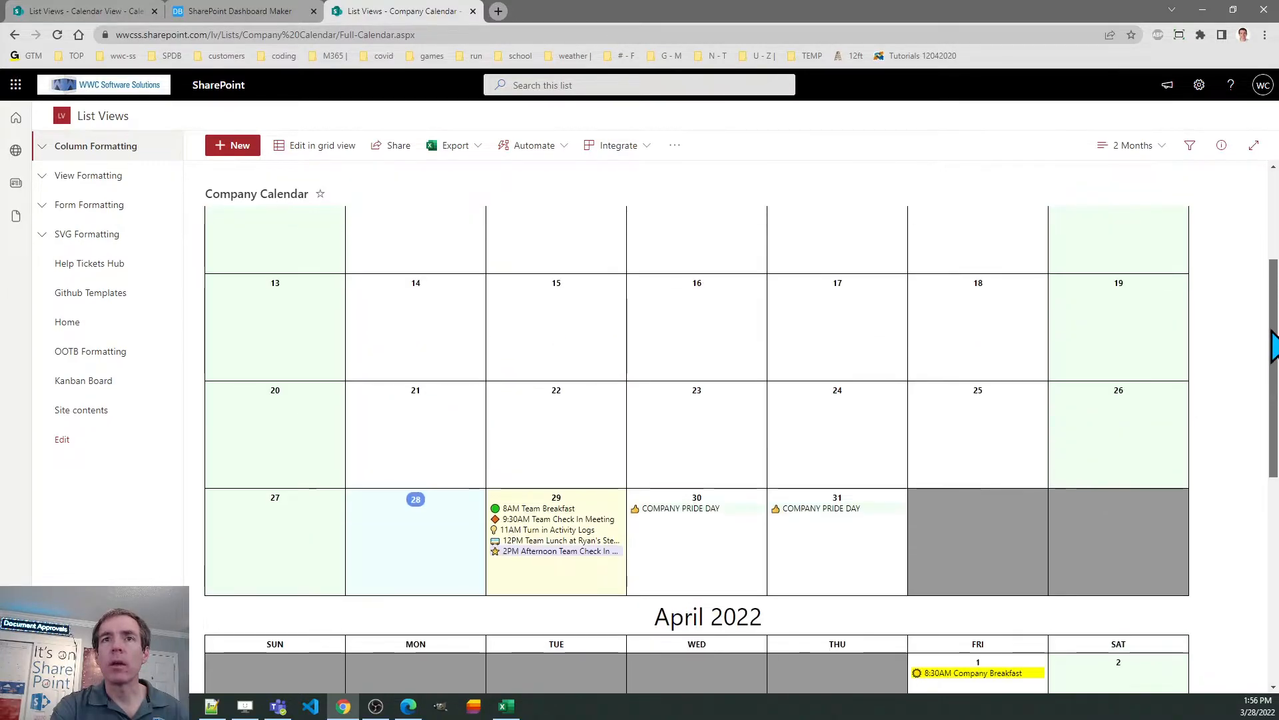
click(1133, 144)
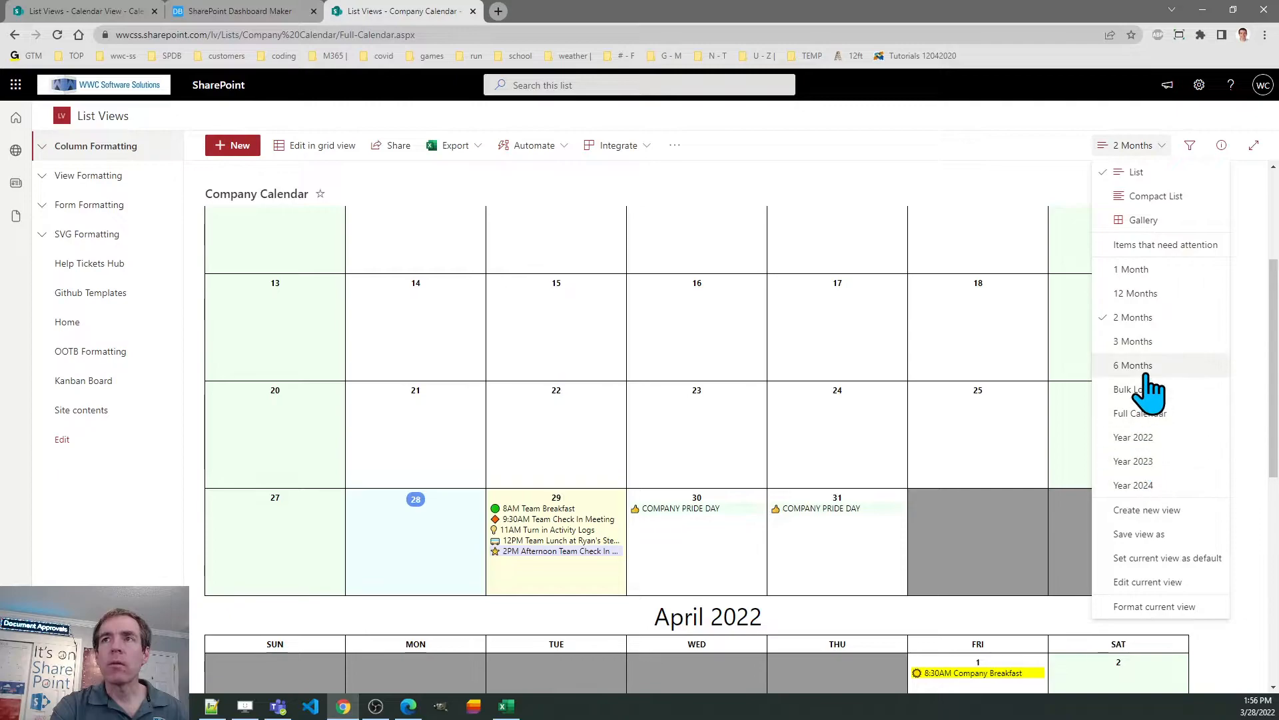
mouse_move(943, 552)
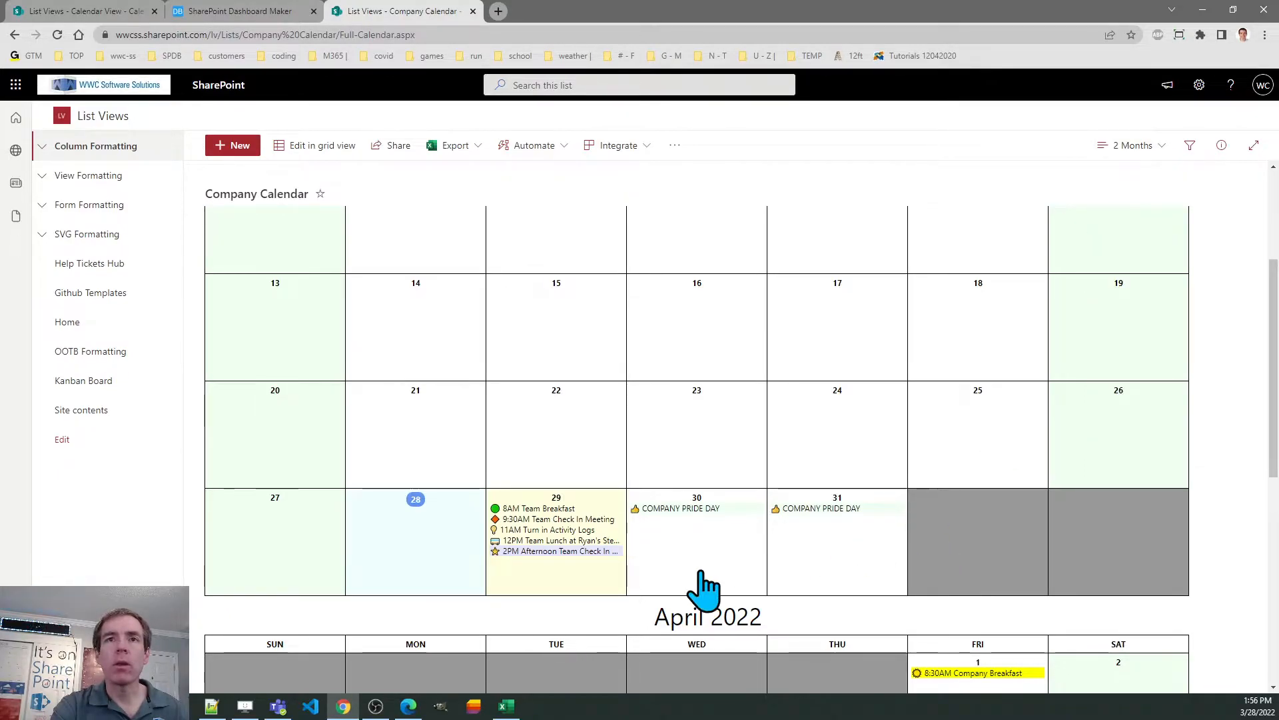
mouse_move(624, 603)
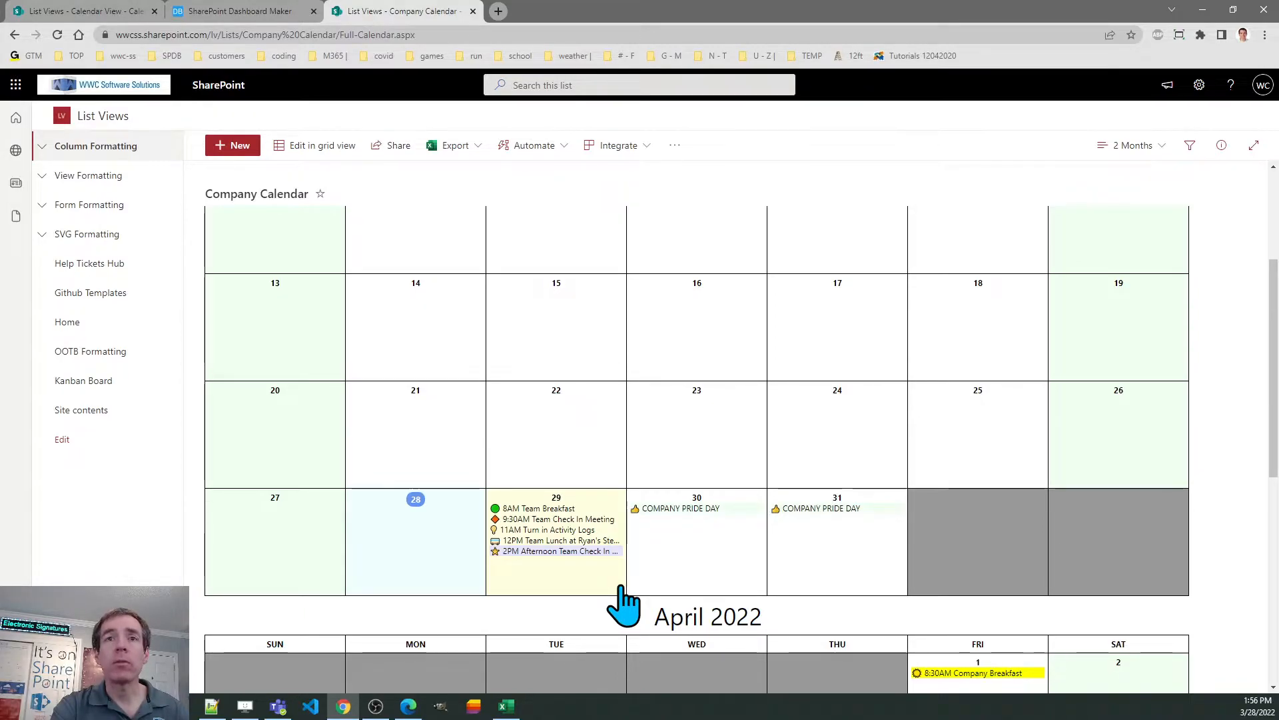
Open the March 29 day item and review its Day Settings and Event 1 fields.
click(556, 530)
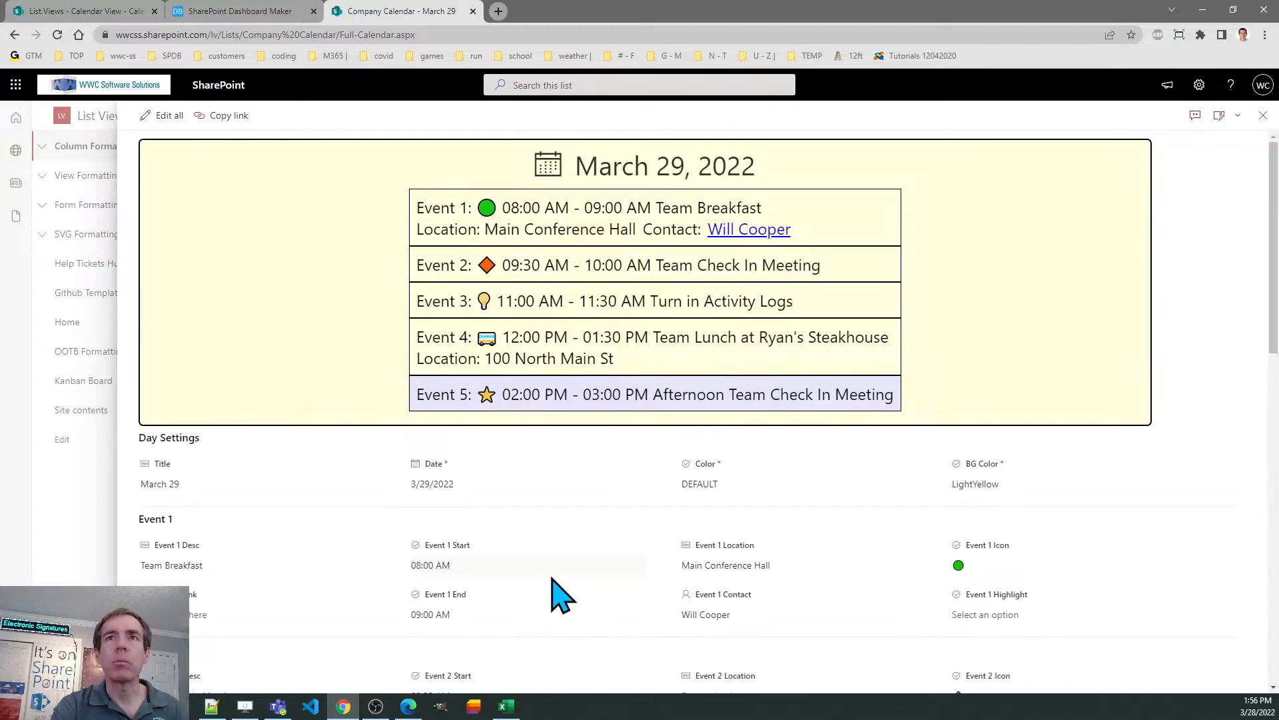
mouse_move(589, 473)
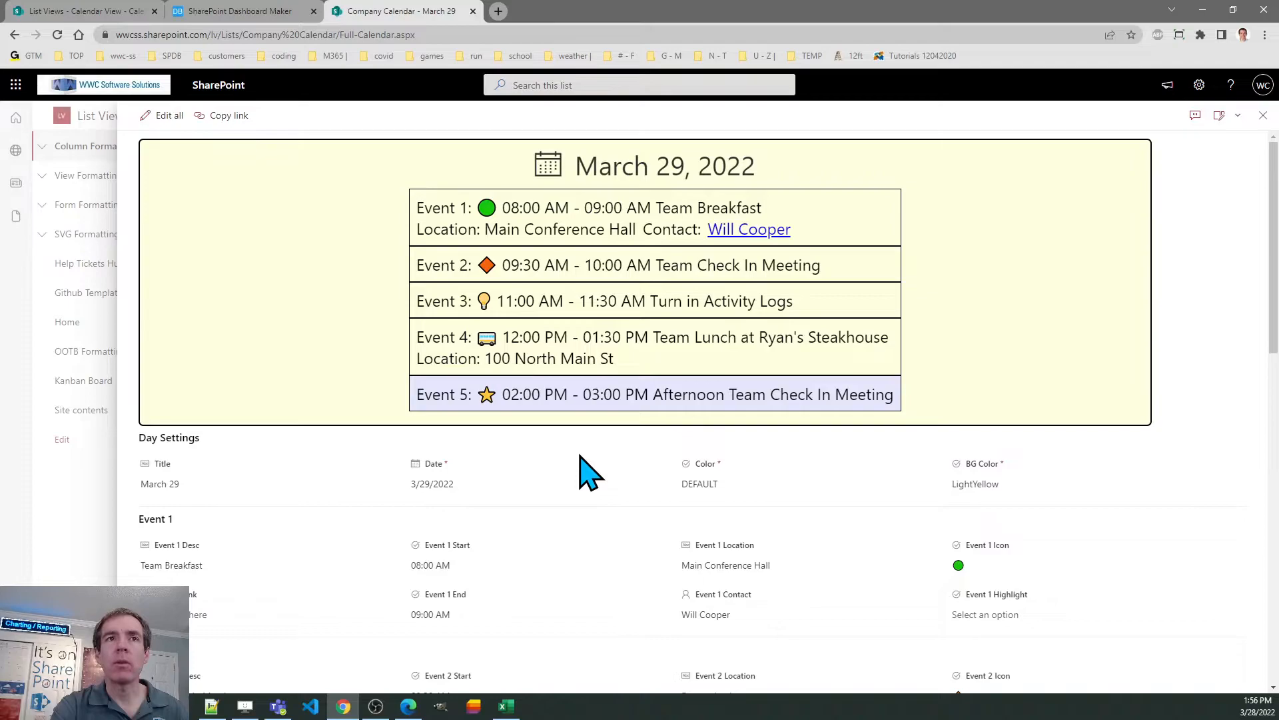
mouse_move(922, 404)
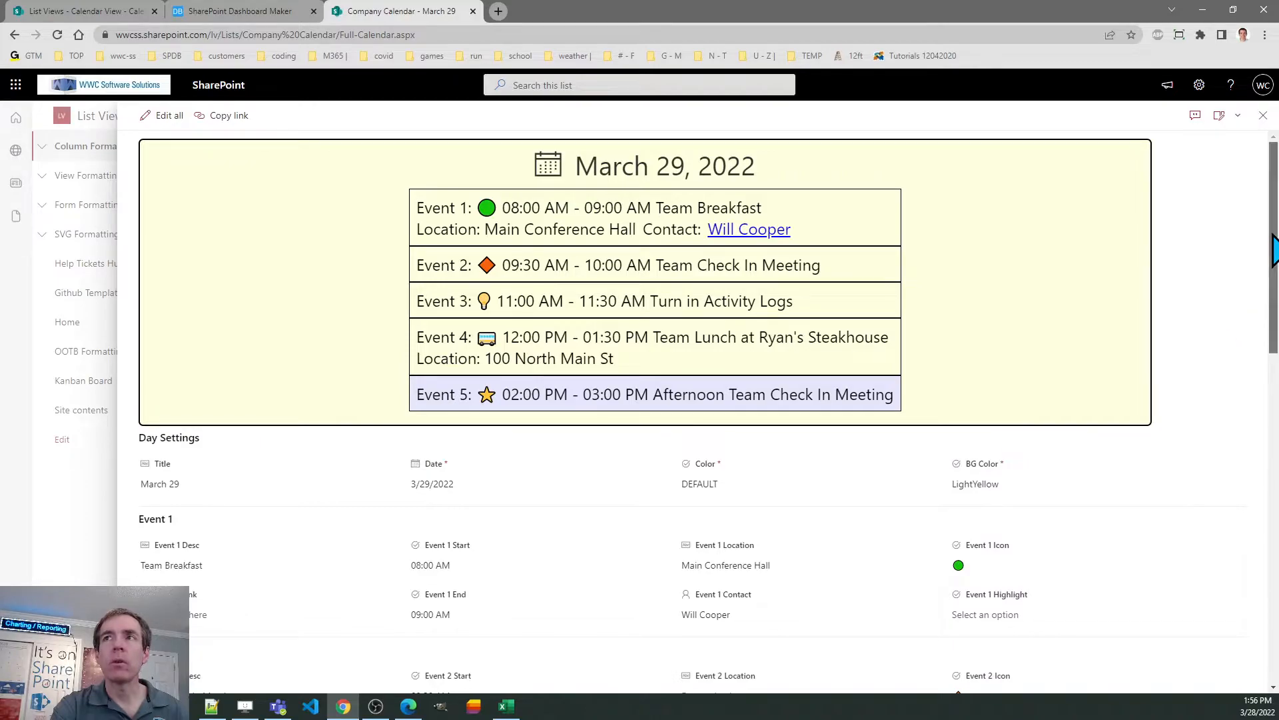
scroll(down, 3)
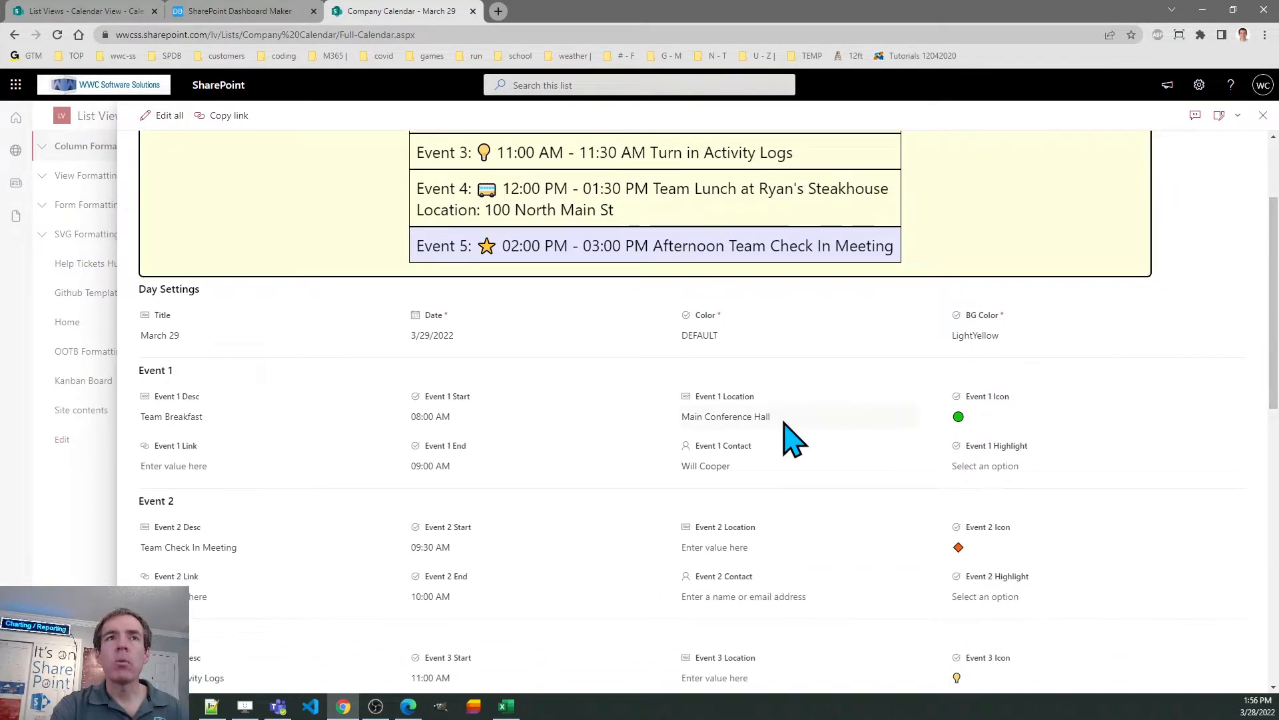
mouse_move(269, 427)
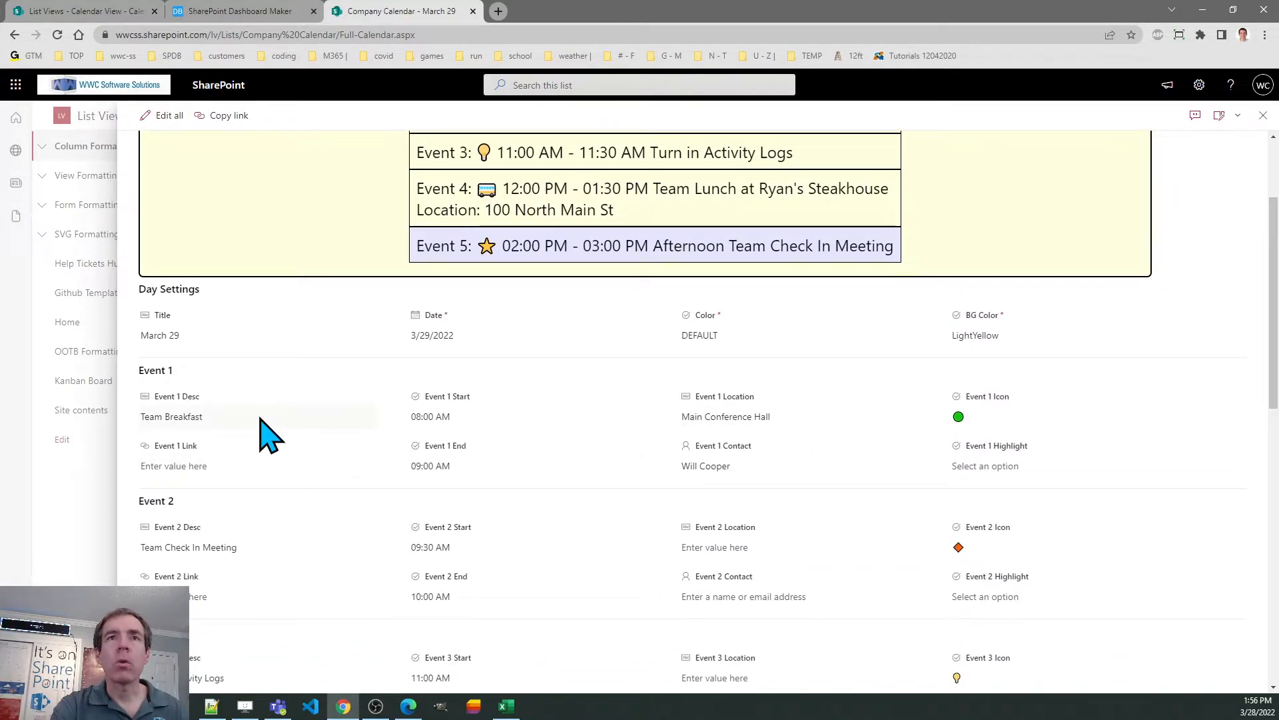
mouse_move(482, 424)
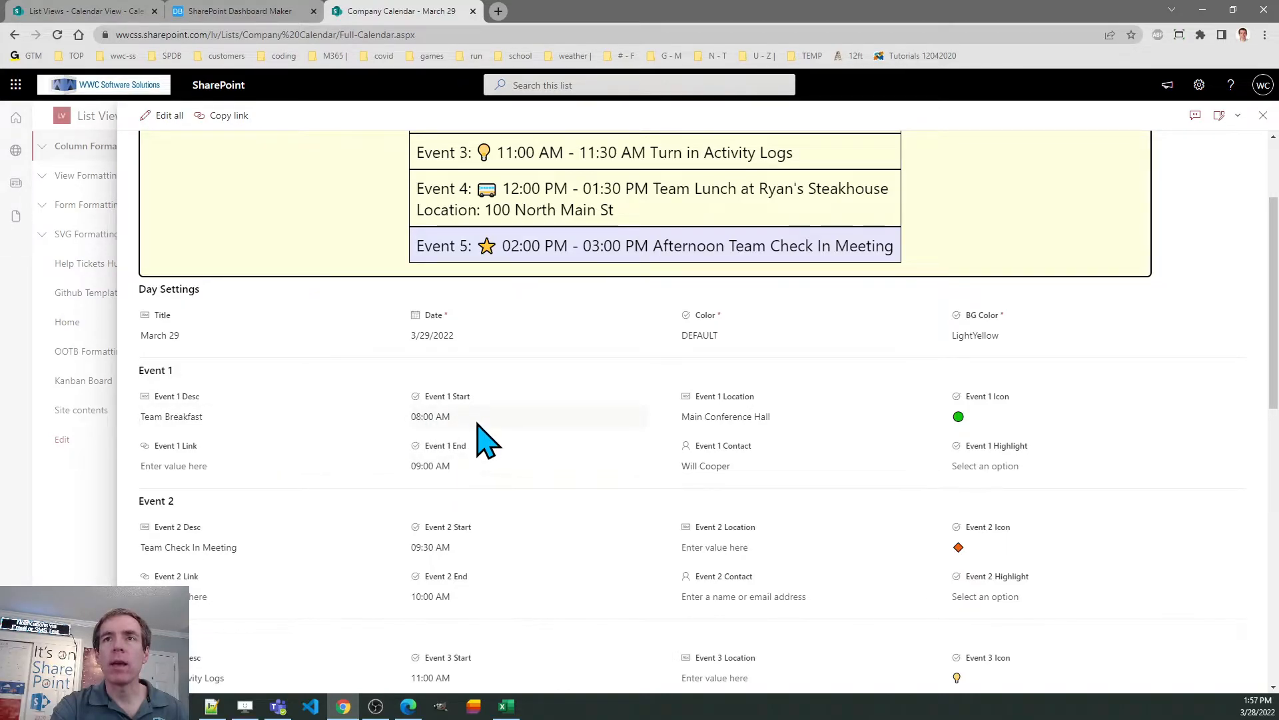
mouse_move(746, 441)
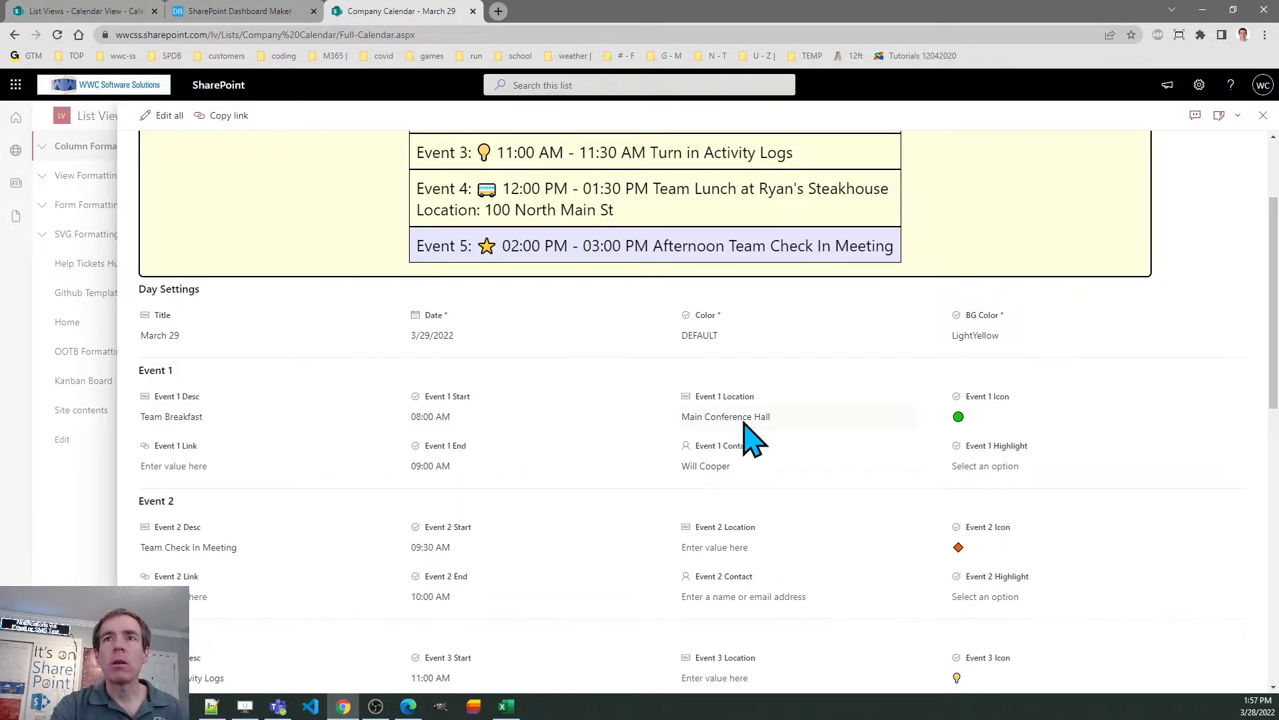
mouse_move(980, 416)
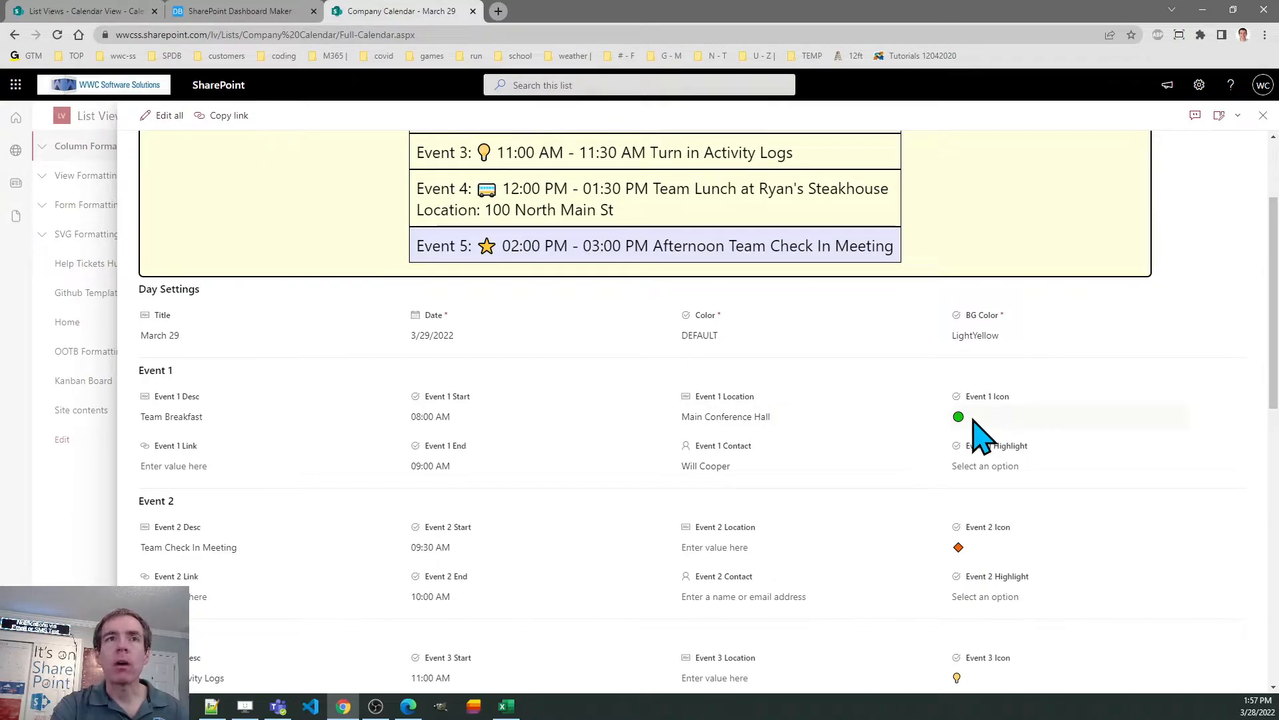
mouse_move(999, 476)
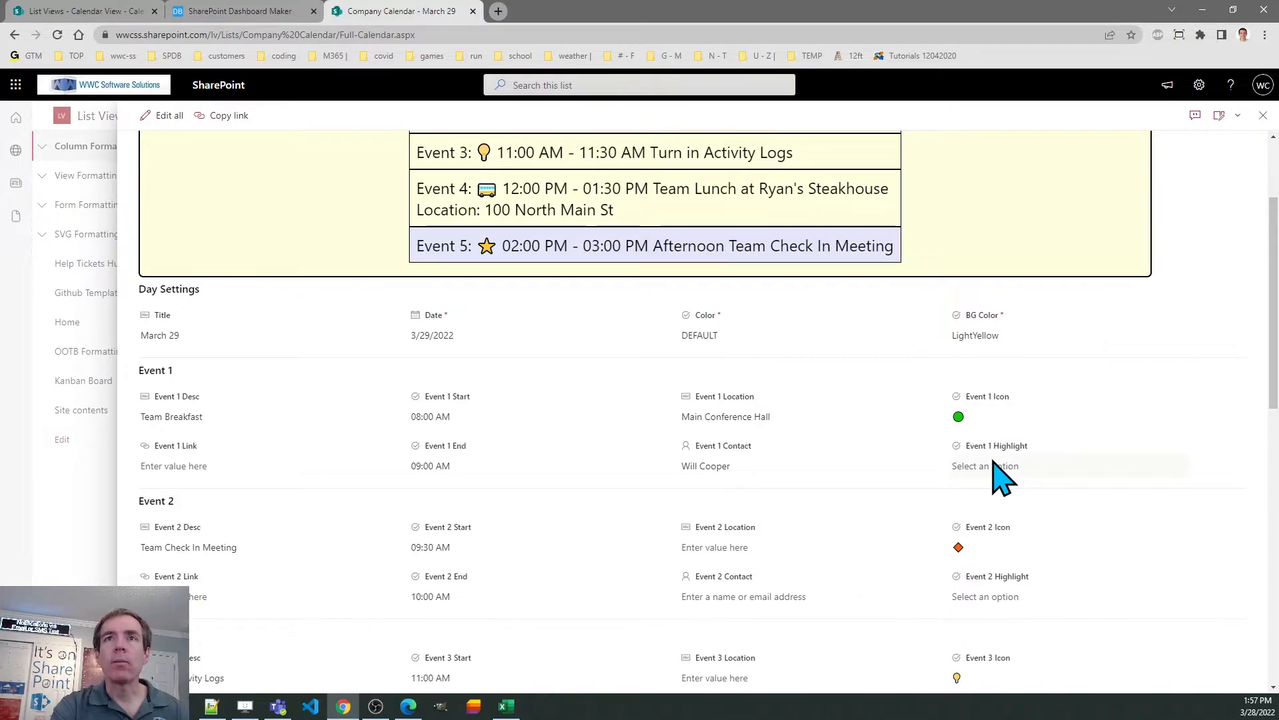
mouse_move(318, 503)
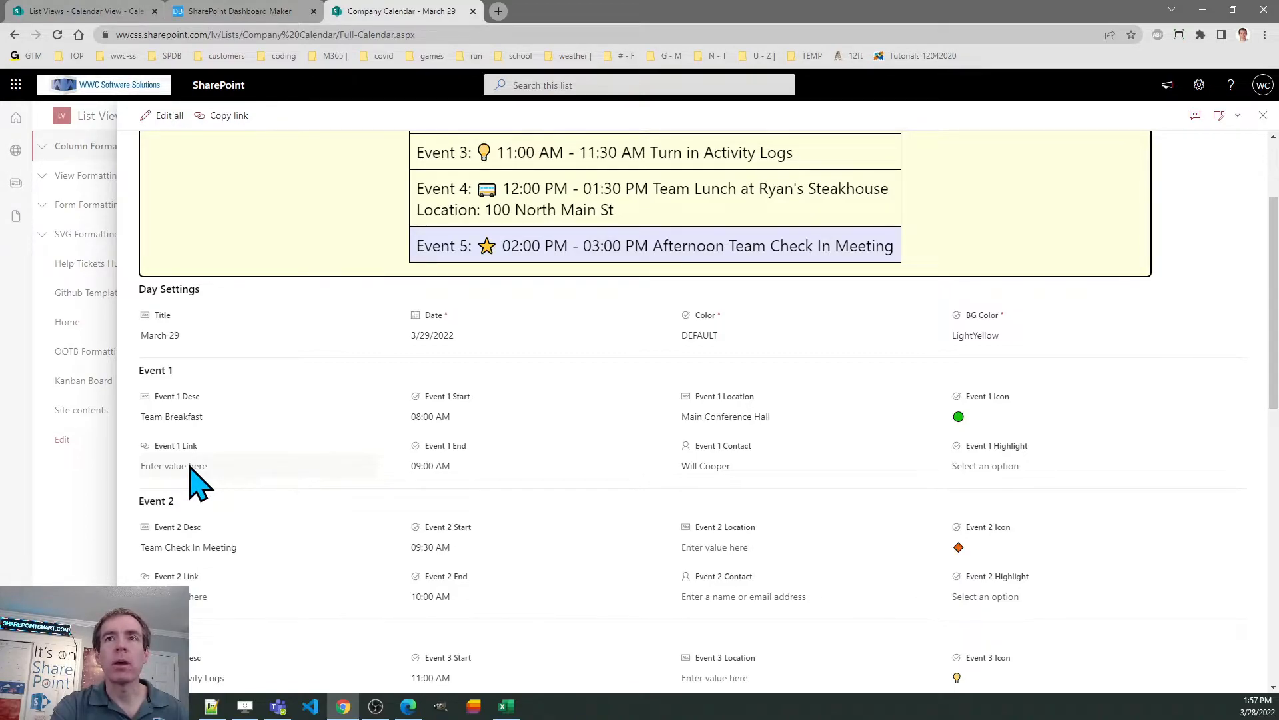
mouse_move(994, 472)
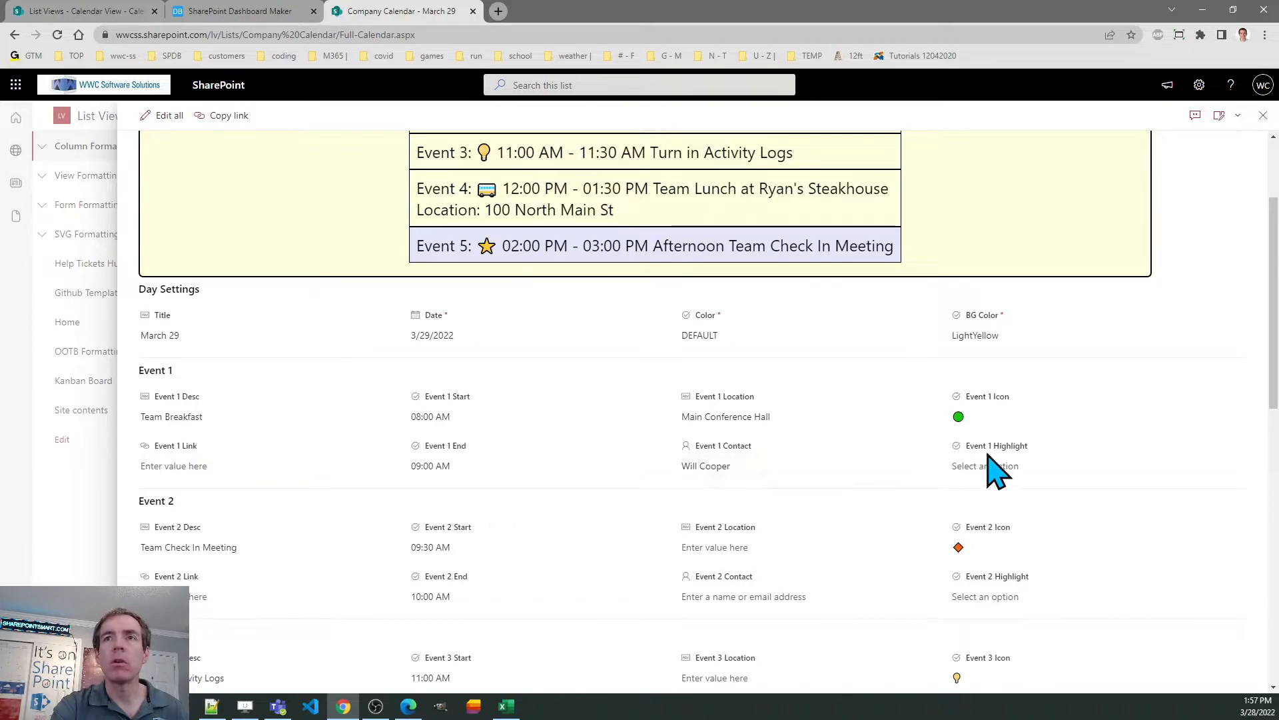
scroll(up, 3)
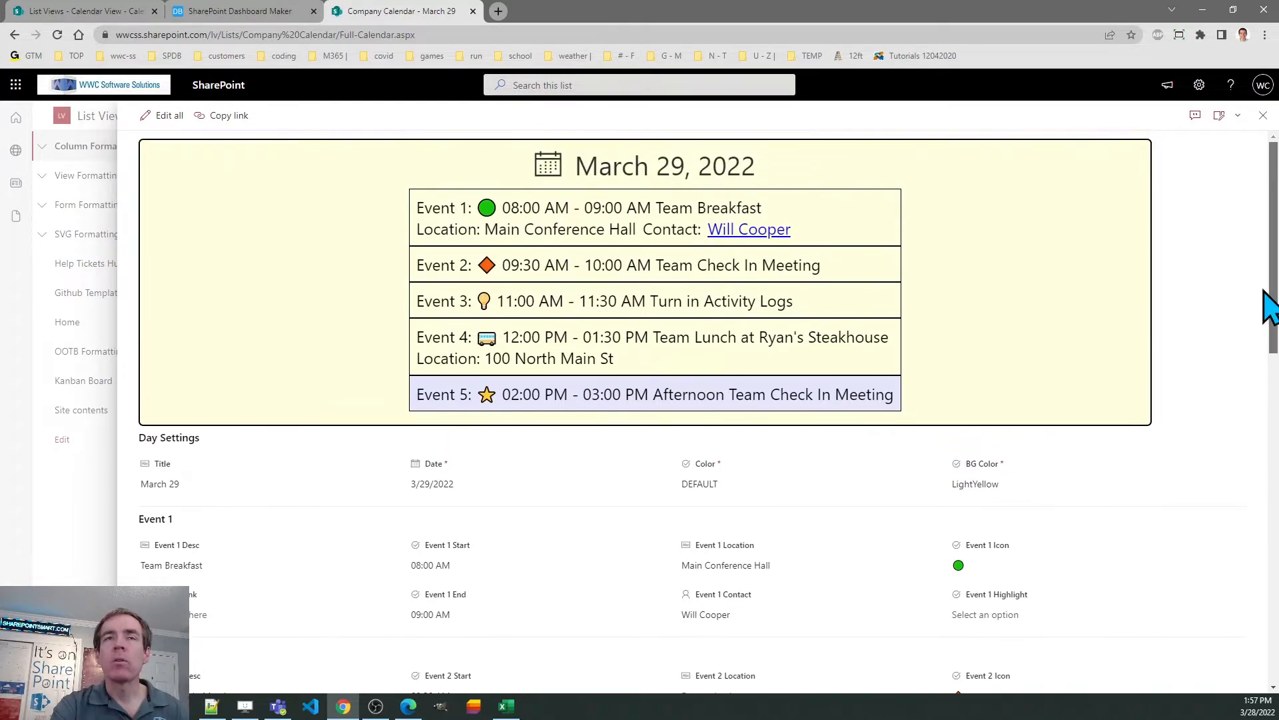
mouse_move(628, 400)
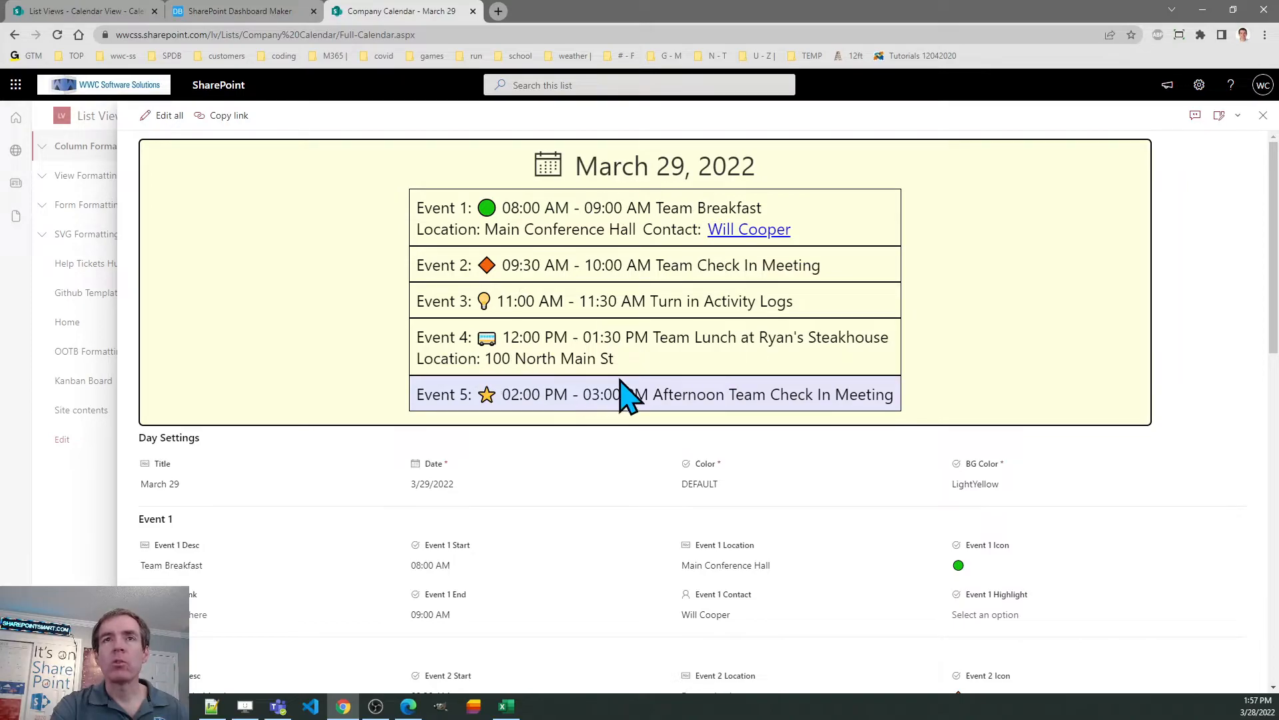
mouse_move(922, 420)
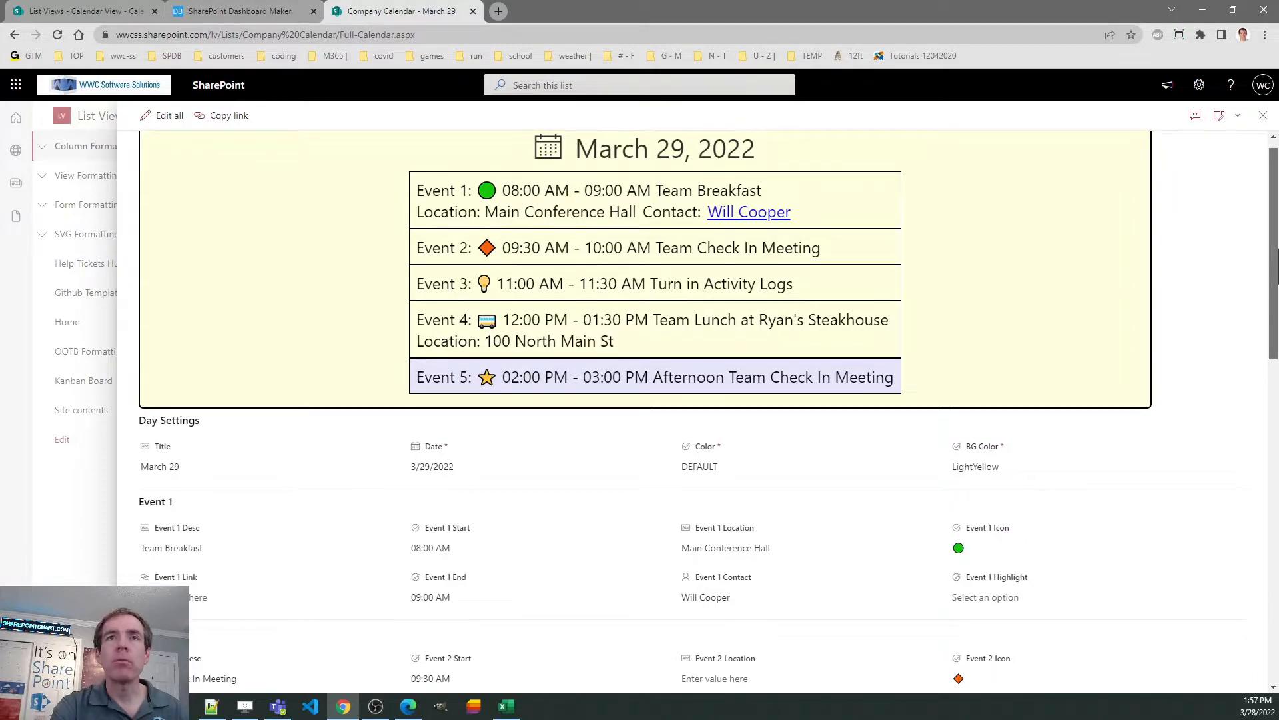
Enter 'Birthday Celebration Dinner' as the Event 6 description on March 29.
scroll(down, 3)
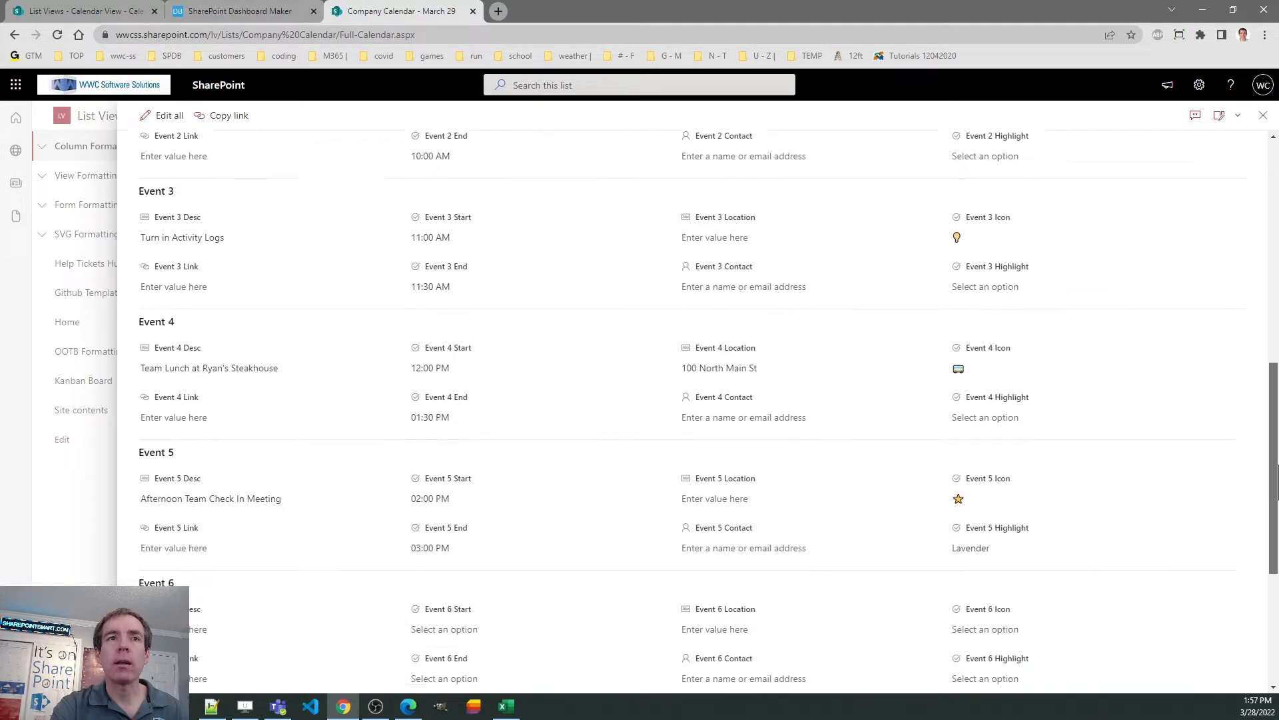
scroll(down, 3)
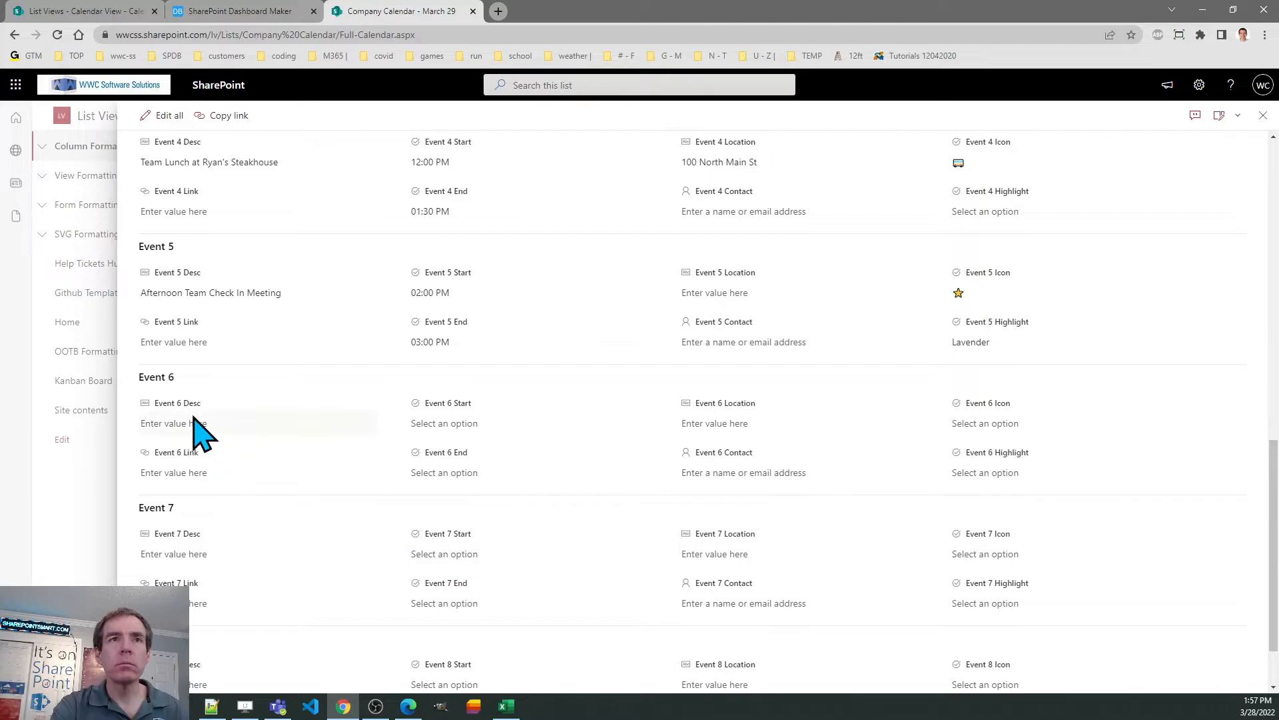
click(246, 422)
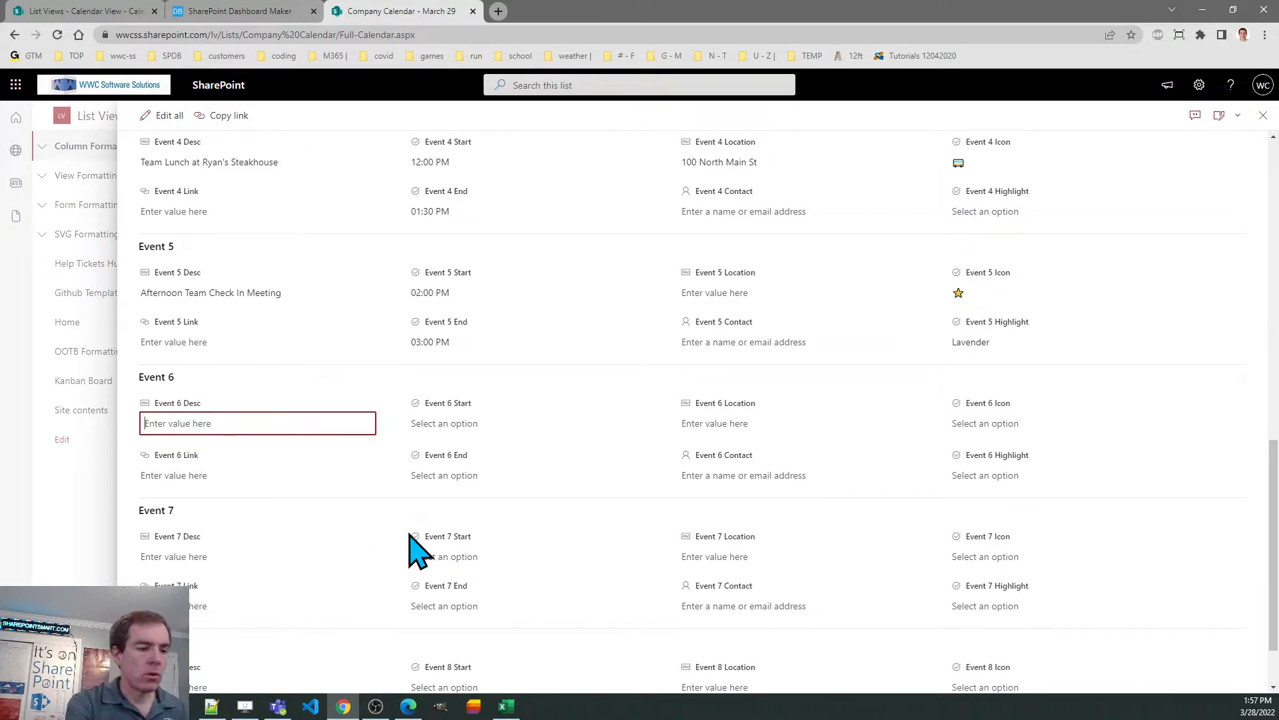
text(Birthday Ce)
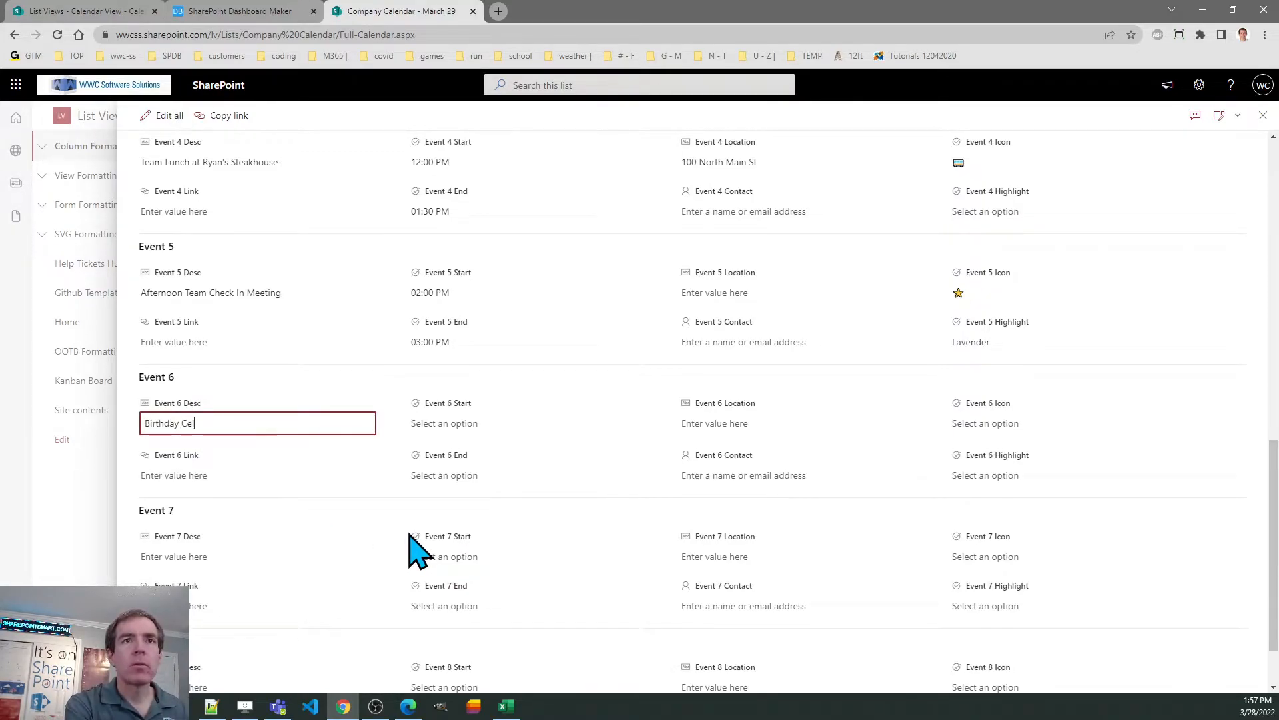
text(lebration D)
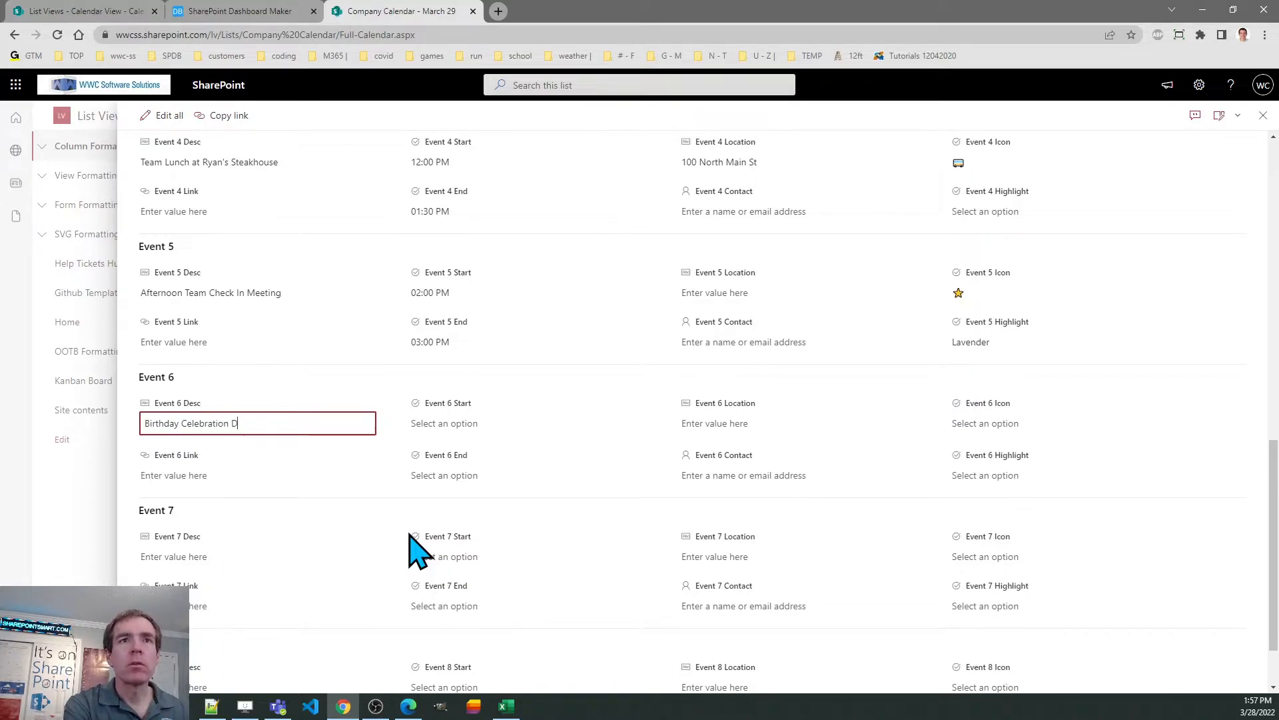
Set Event 6 to start at 06:00 PM and end at 08:00 PM.
click(444, 422)
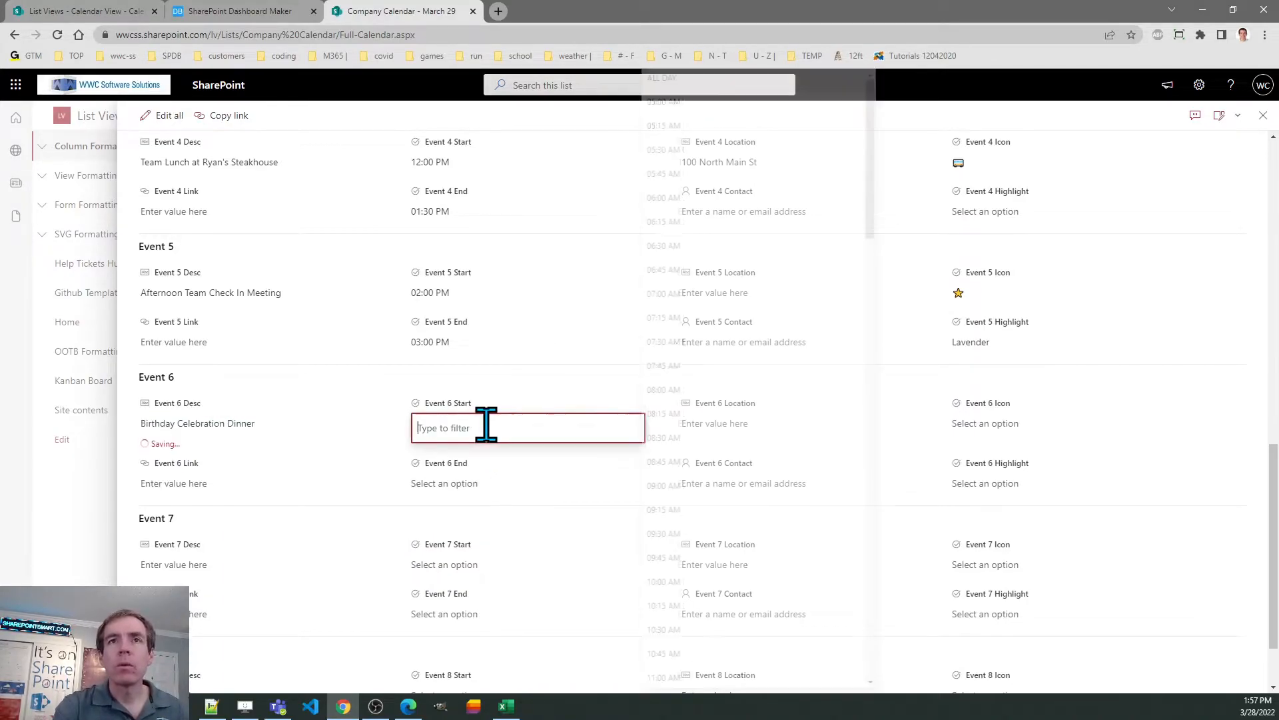
click(528, 426)
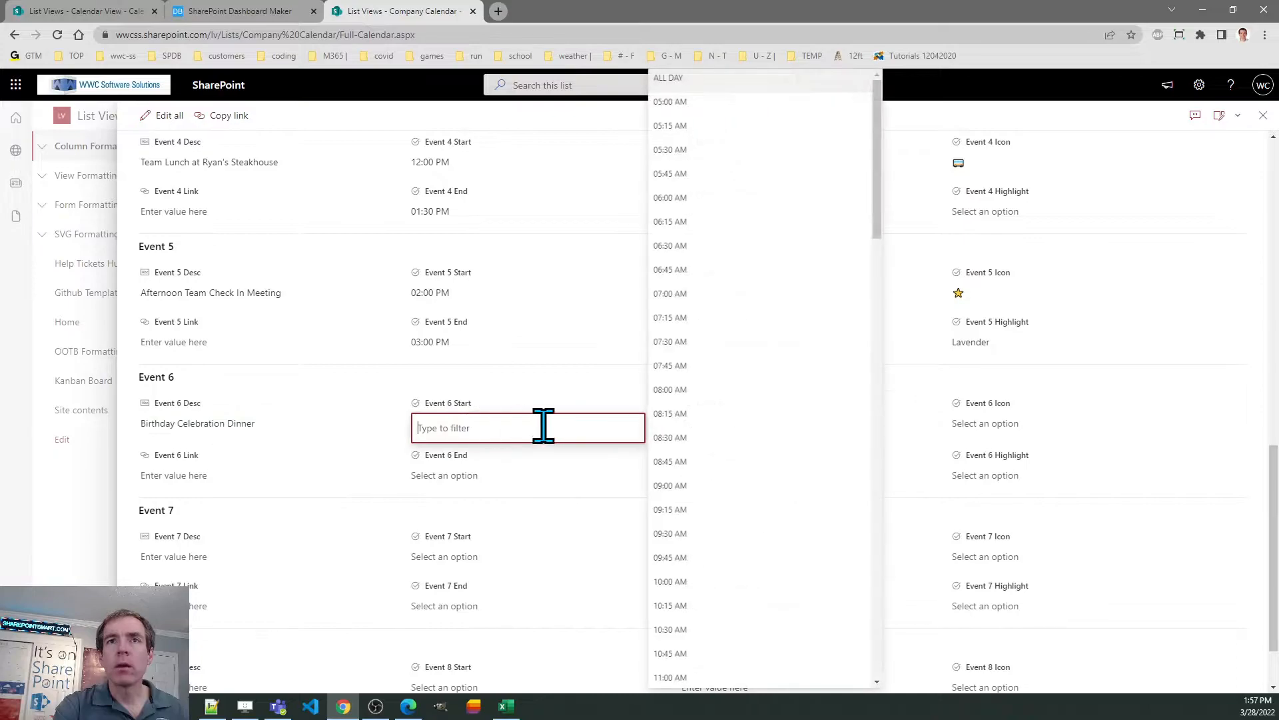
scroll(down, 3)
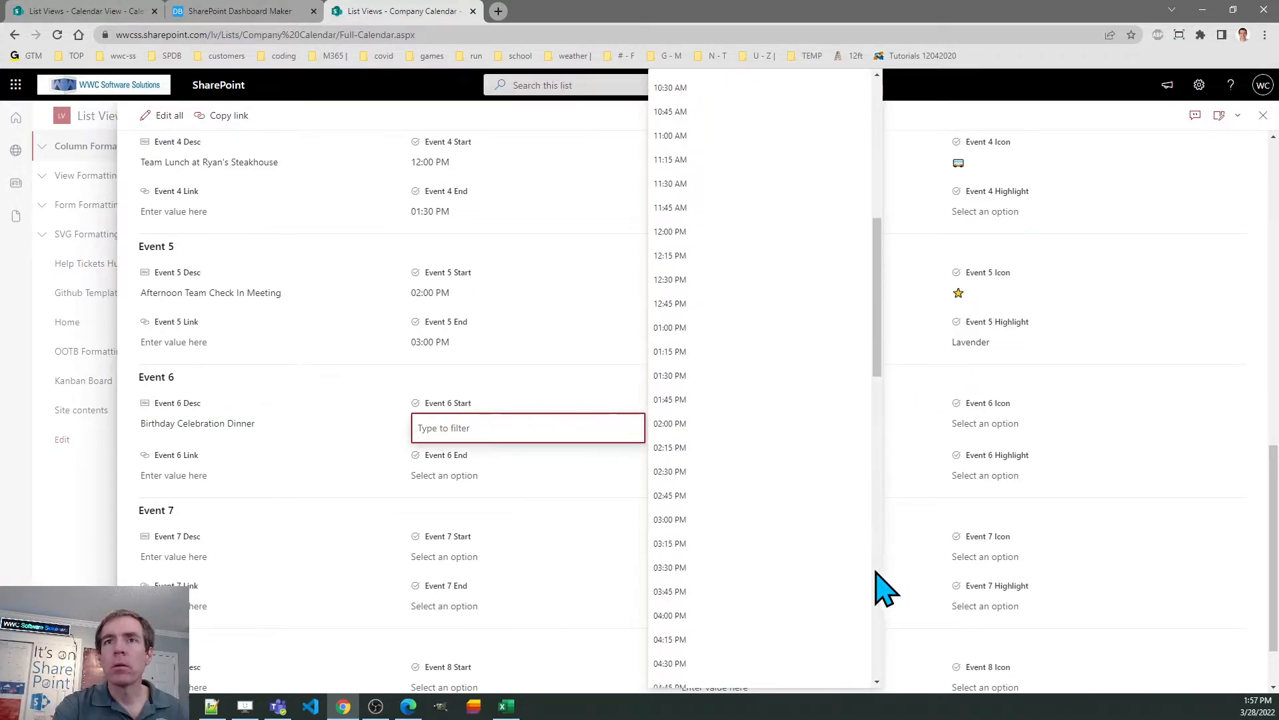
scroll(down, 3)
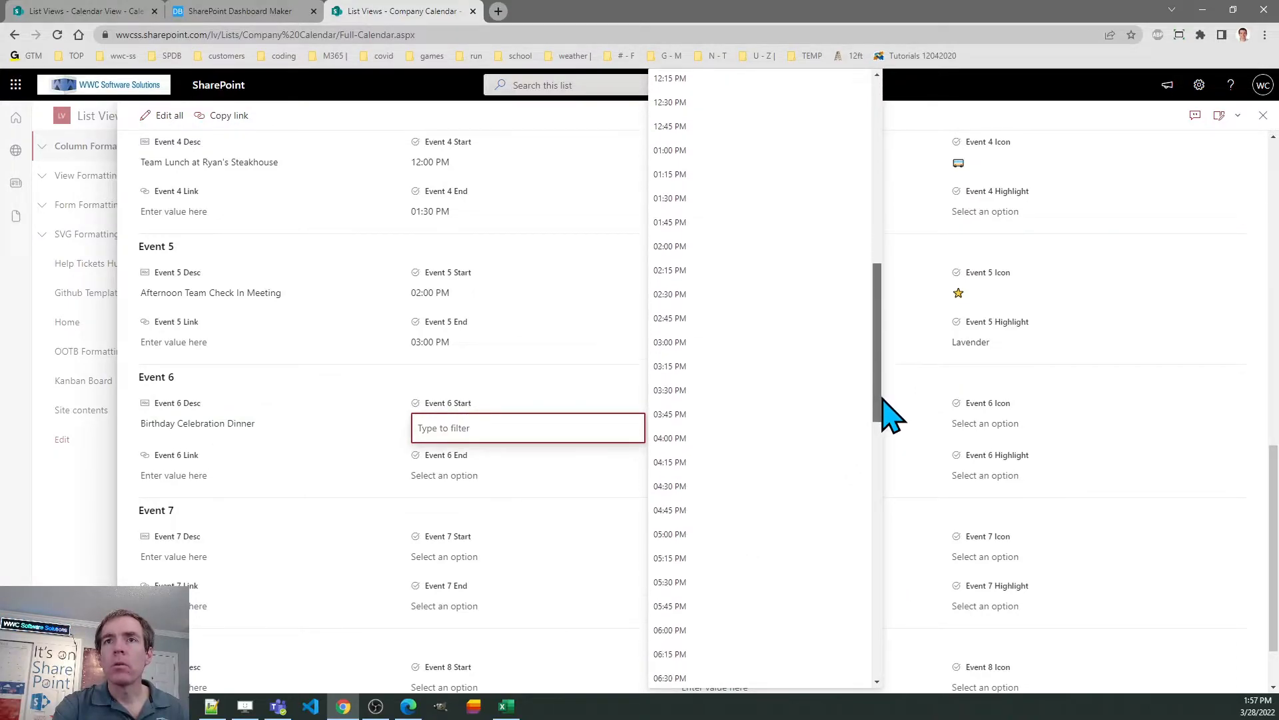
scroll(down, 3)
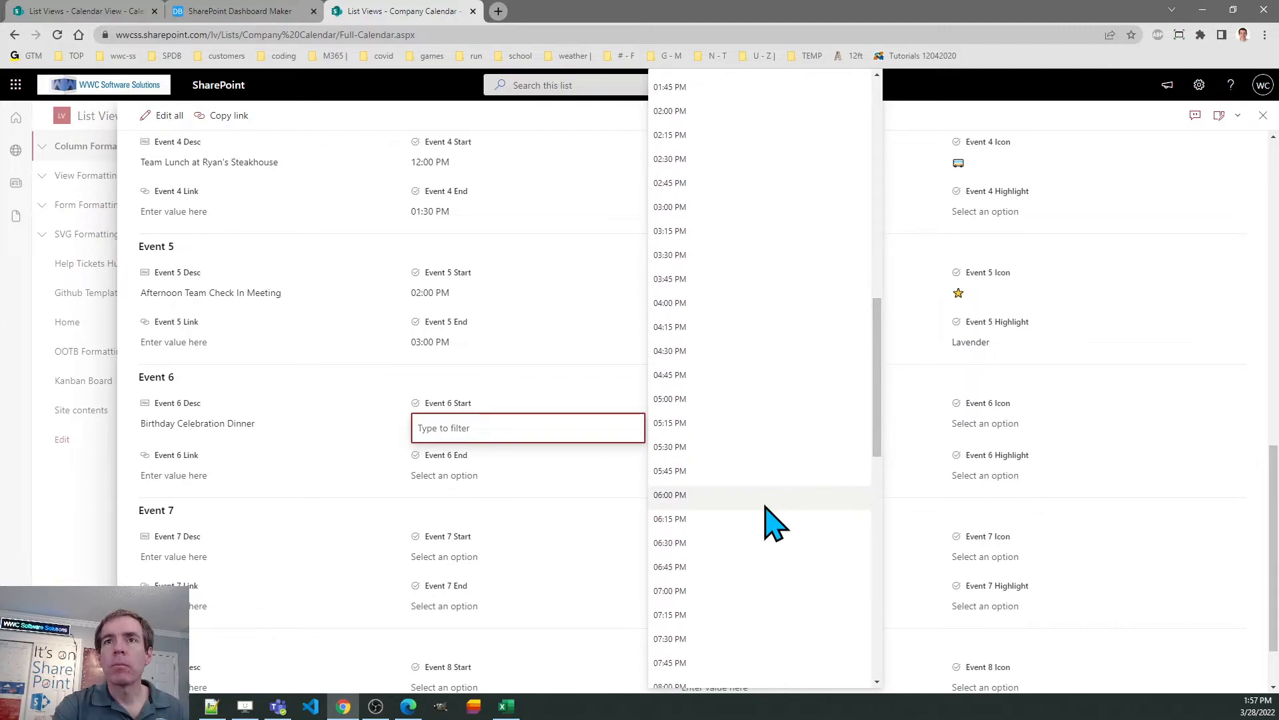
click(671, 495)
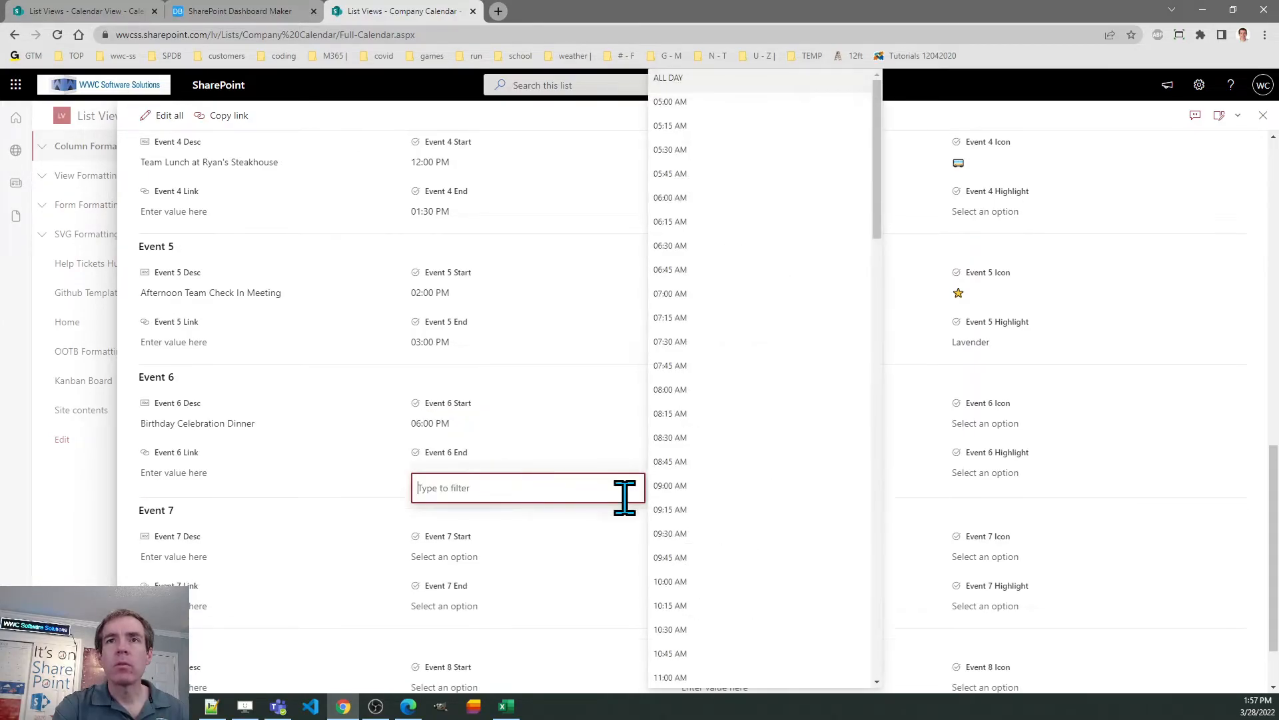
scroll(down, 3)
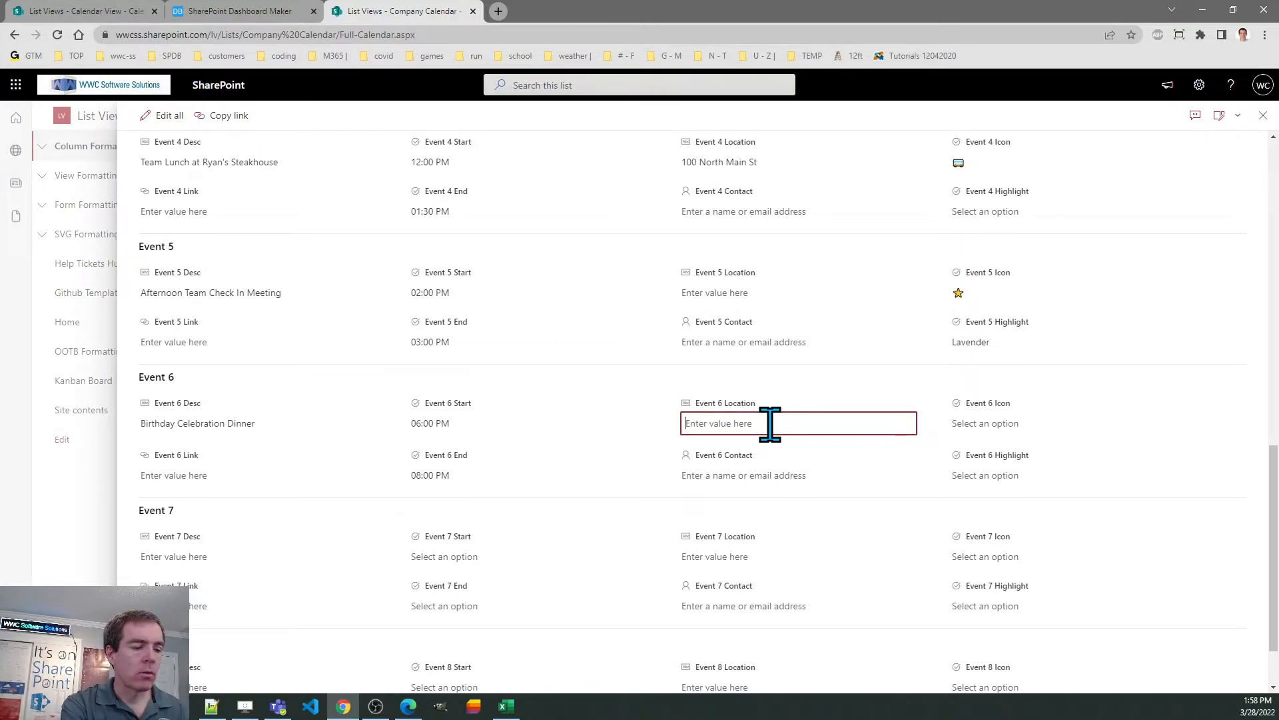
Give Event 6 the location Jimmy's Mexican Rest and the lightning bolt icon.
text(Jimmy)
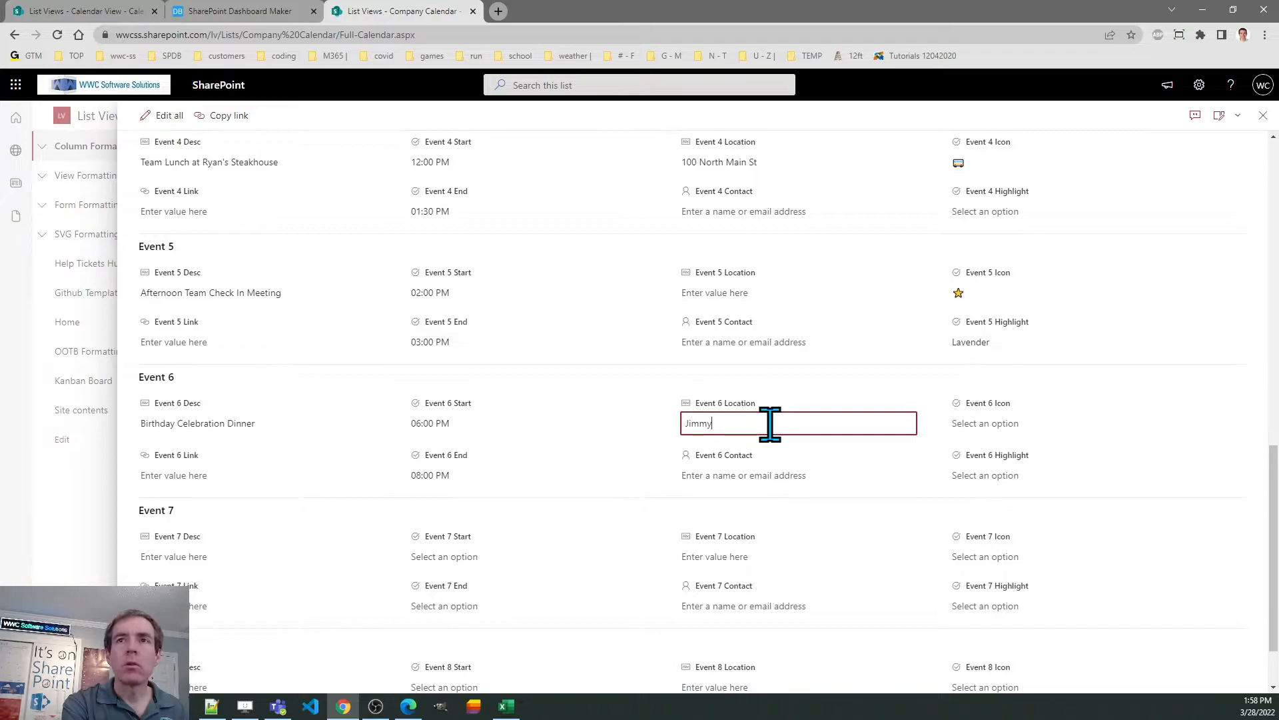
text('s Mexican Rest)
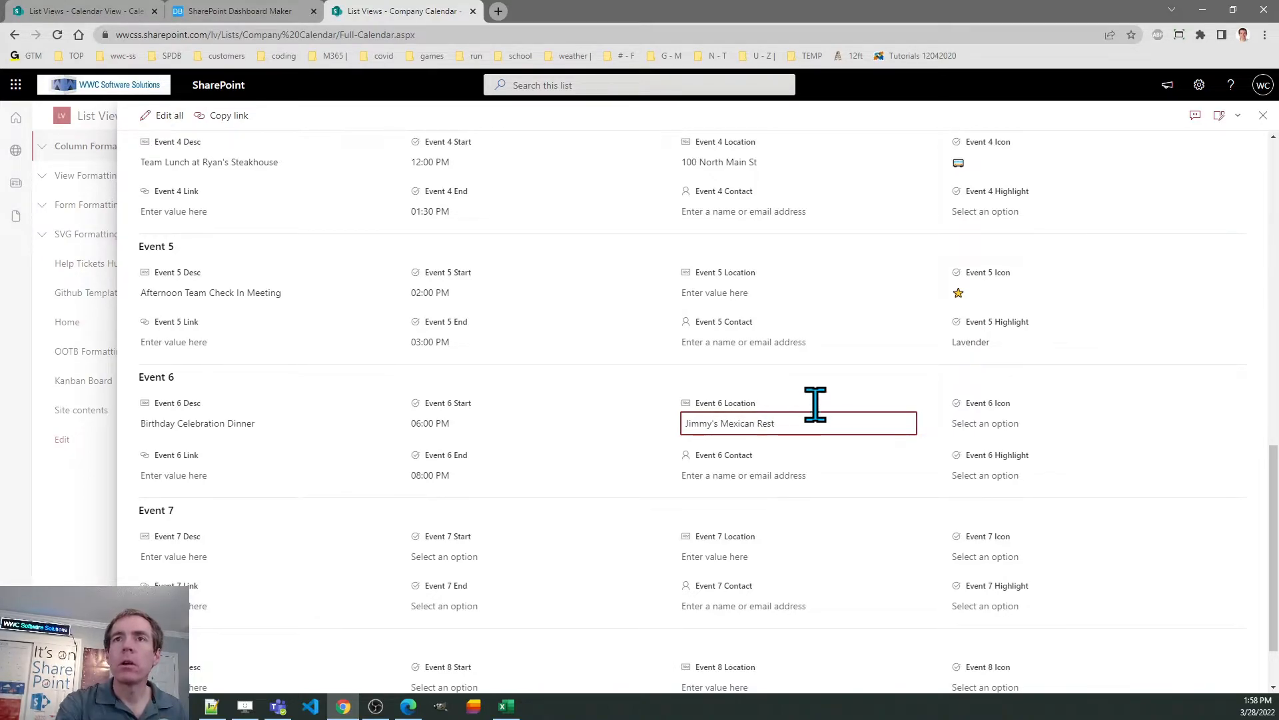
mouse_move(1076, 431)
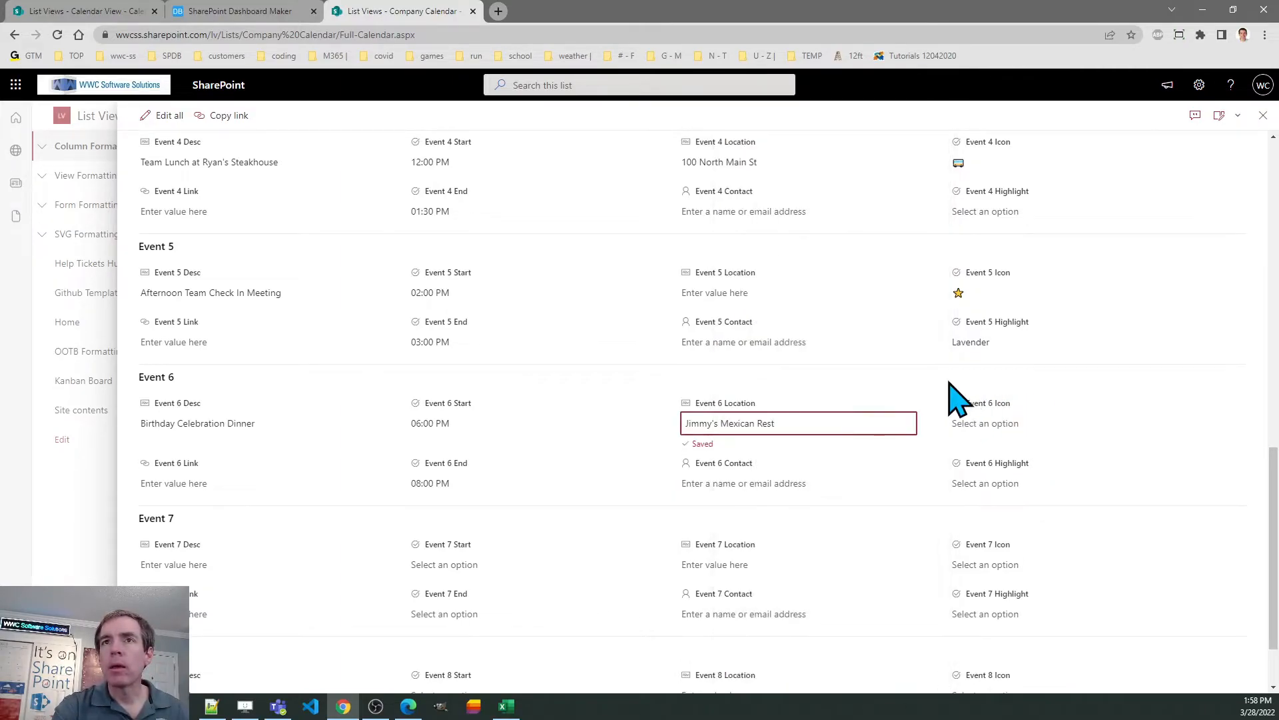
click(985, 422)
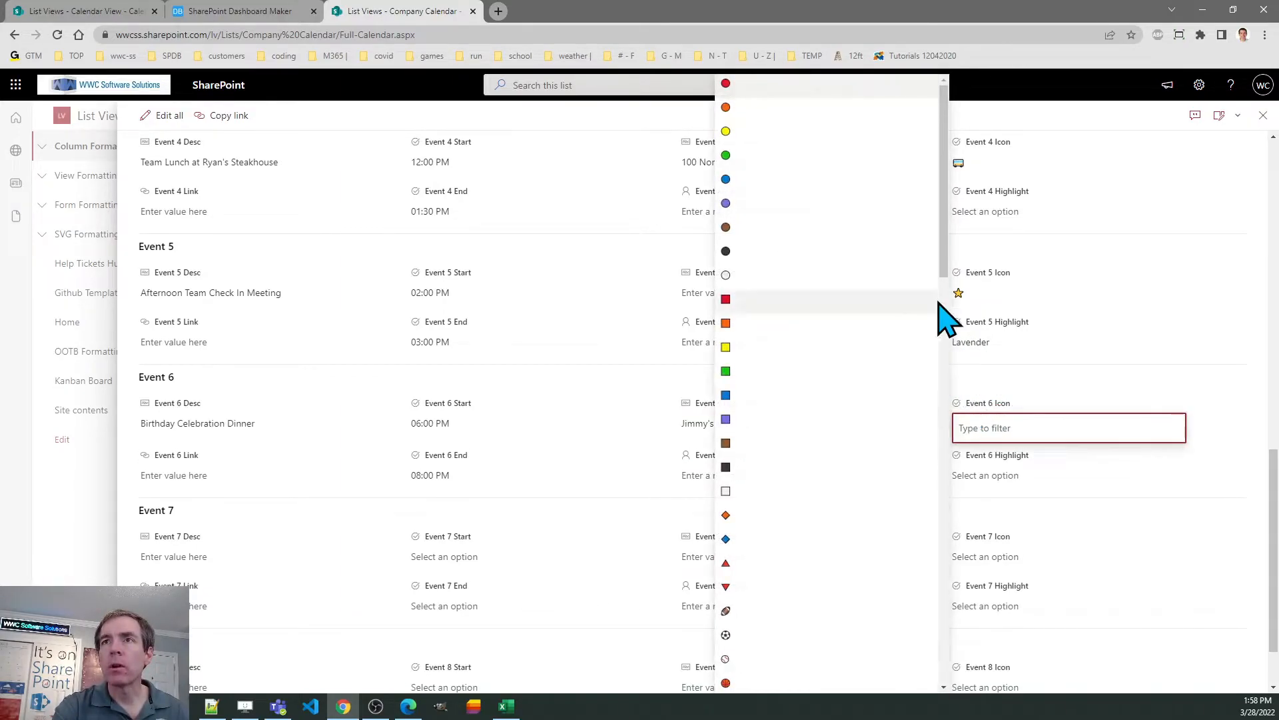
scroll(down, 3)
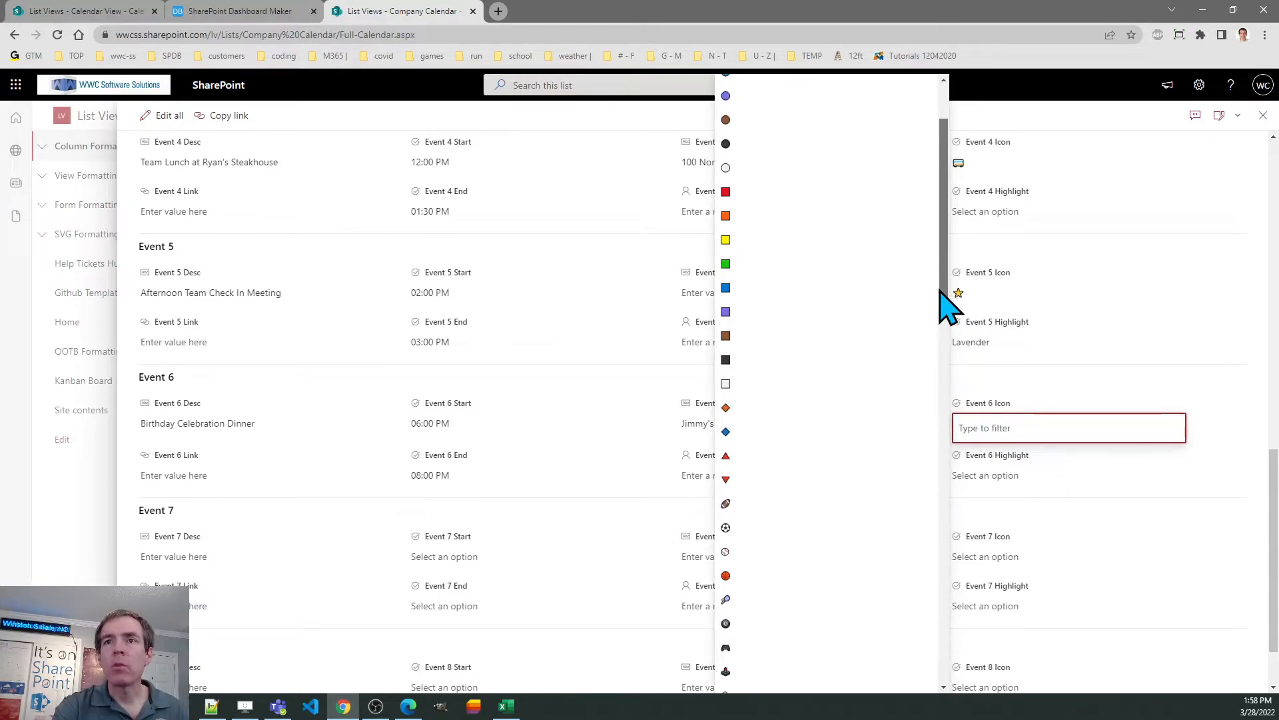
scroll(down, 3)
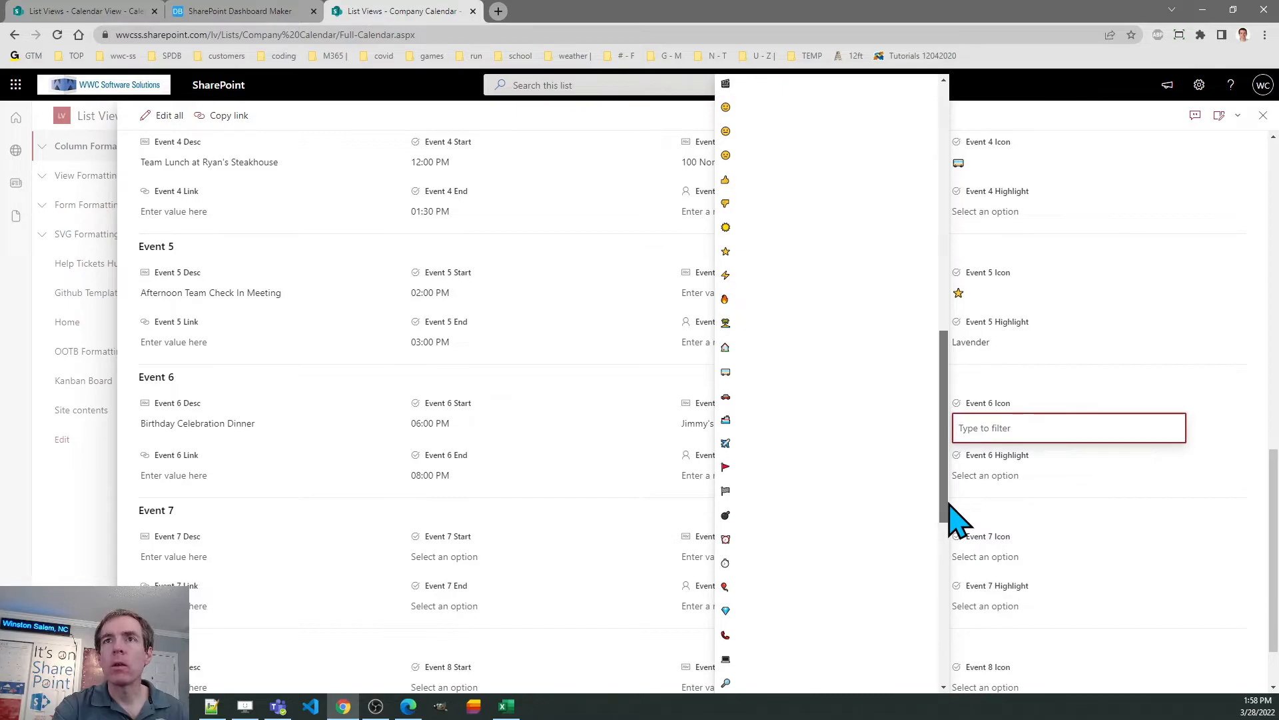
mouse_move(763, 289)
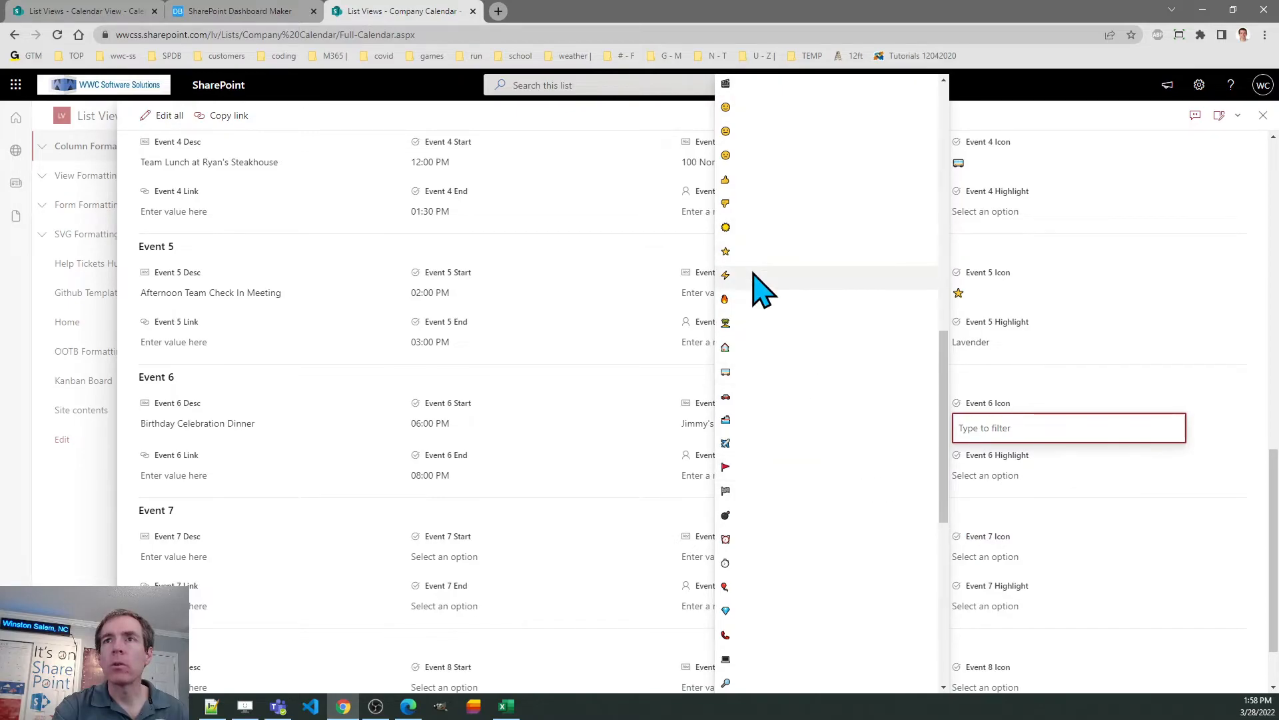
click(725, 275)
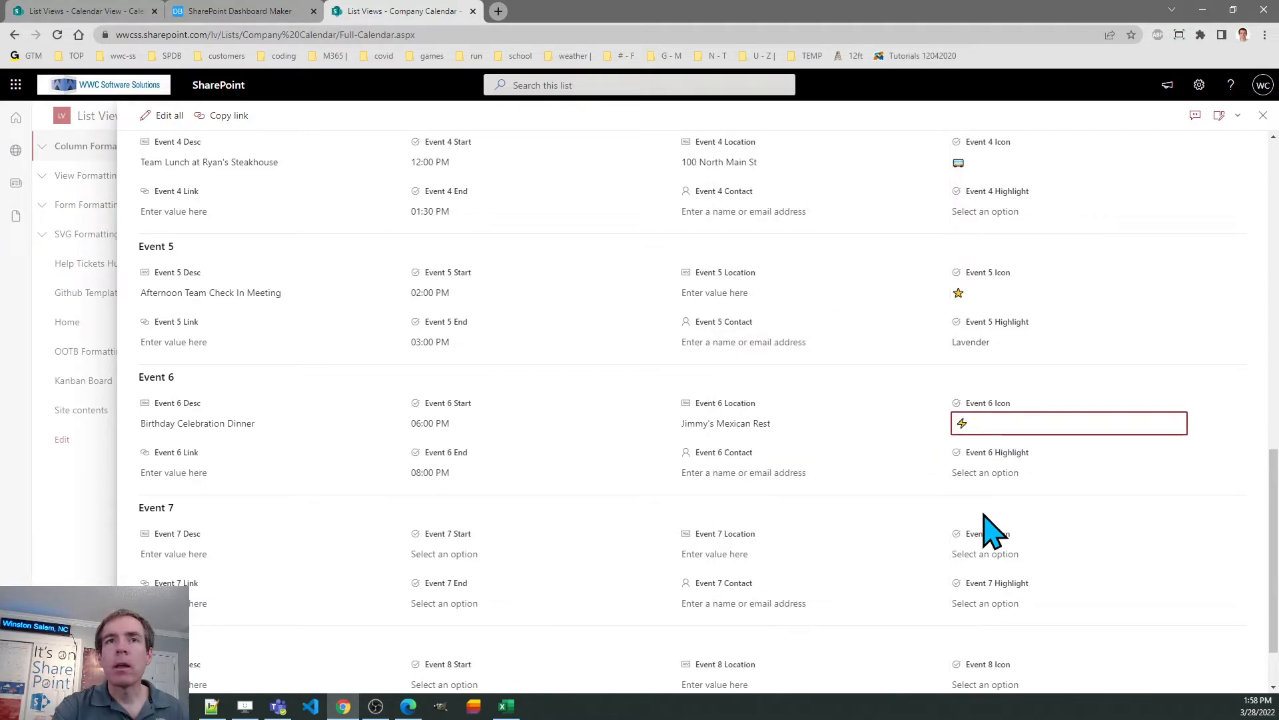
mouse_move(994, 493)
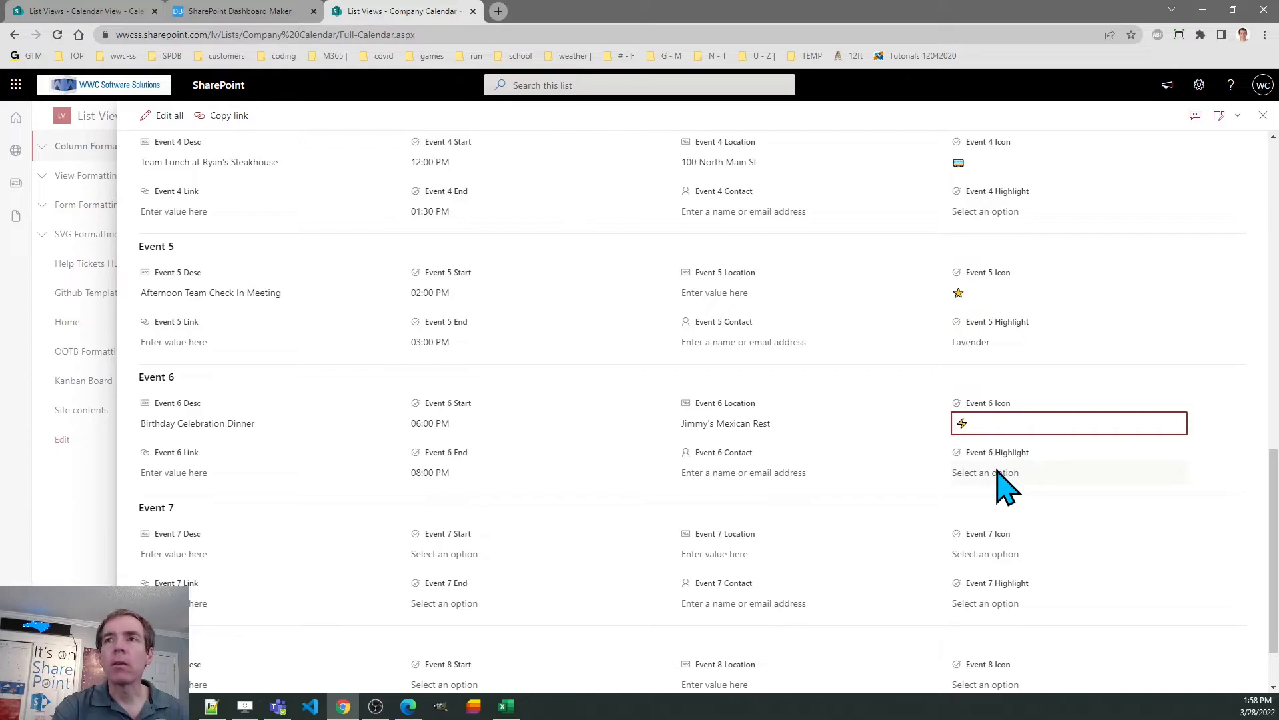
Set Event 6's highlight to FloralWhite and preview it in the day summary.
click(985, 471)
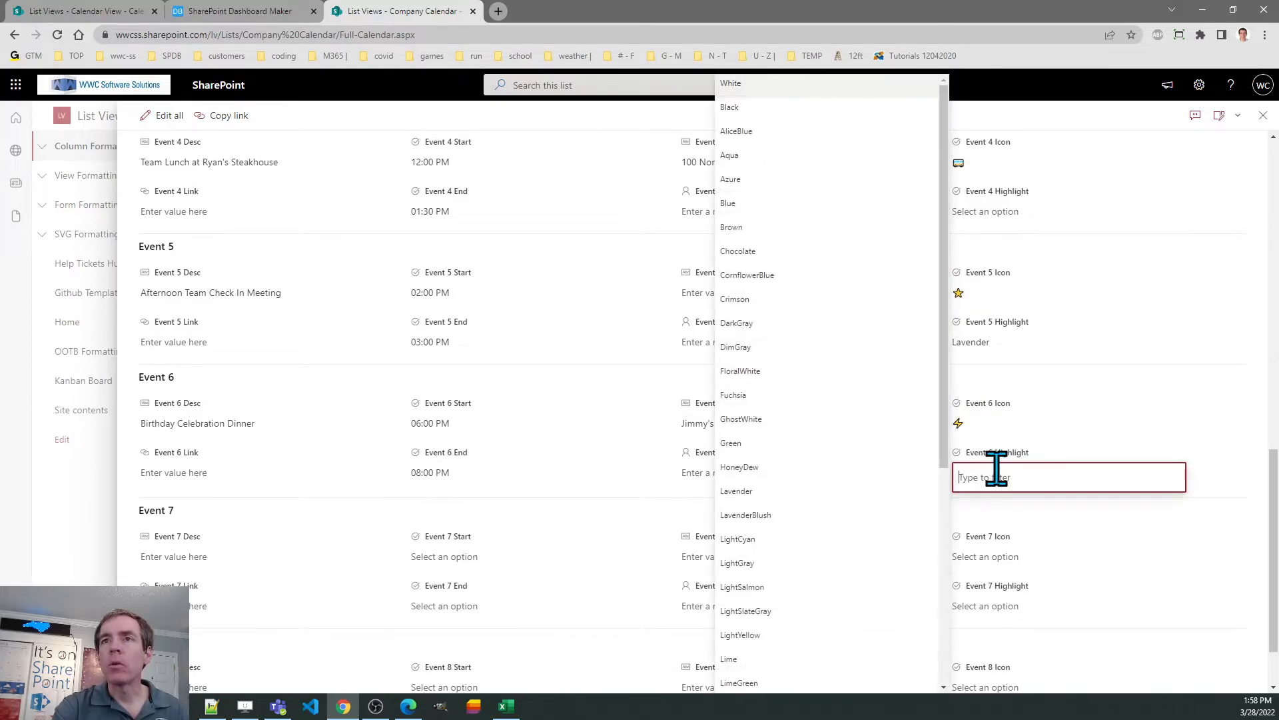
mouse_move(893, 461)
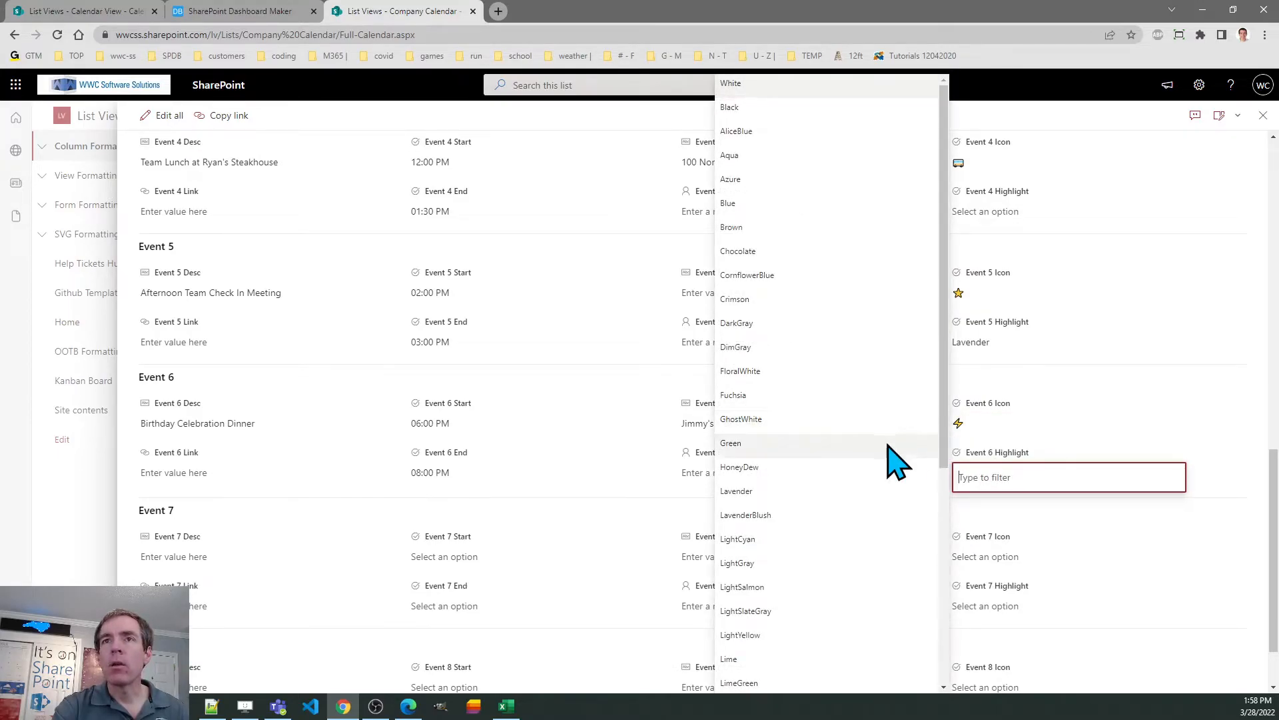
mouse_move(804, 387)
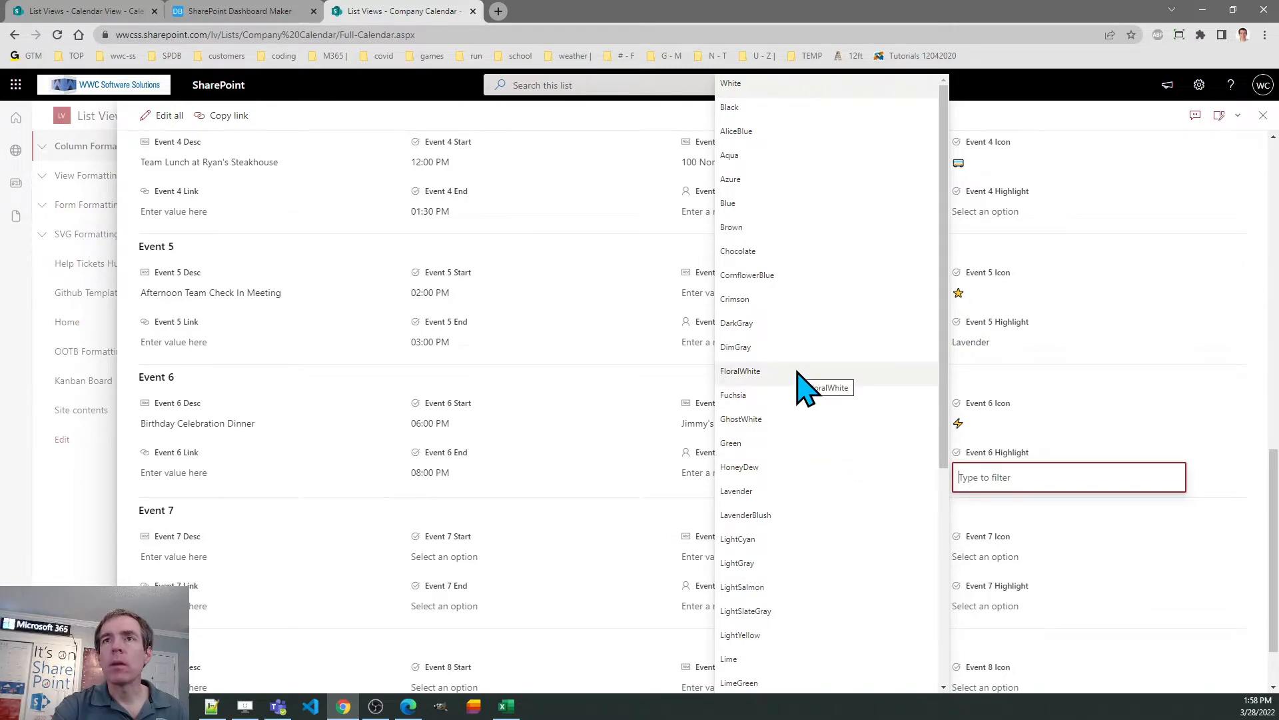
click(739, 372)
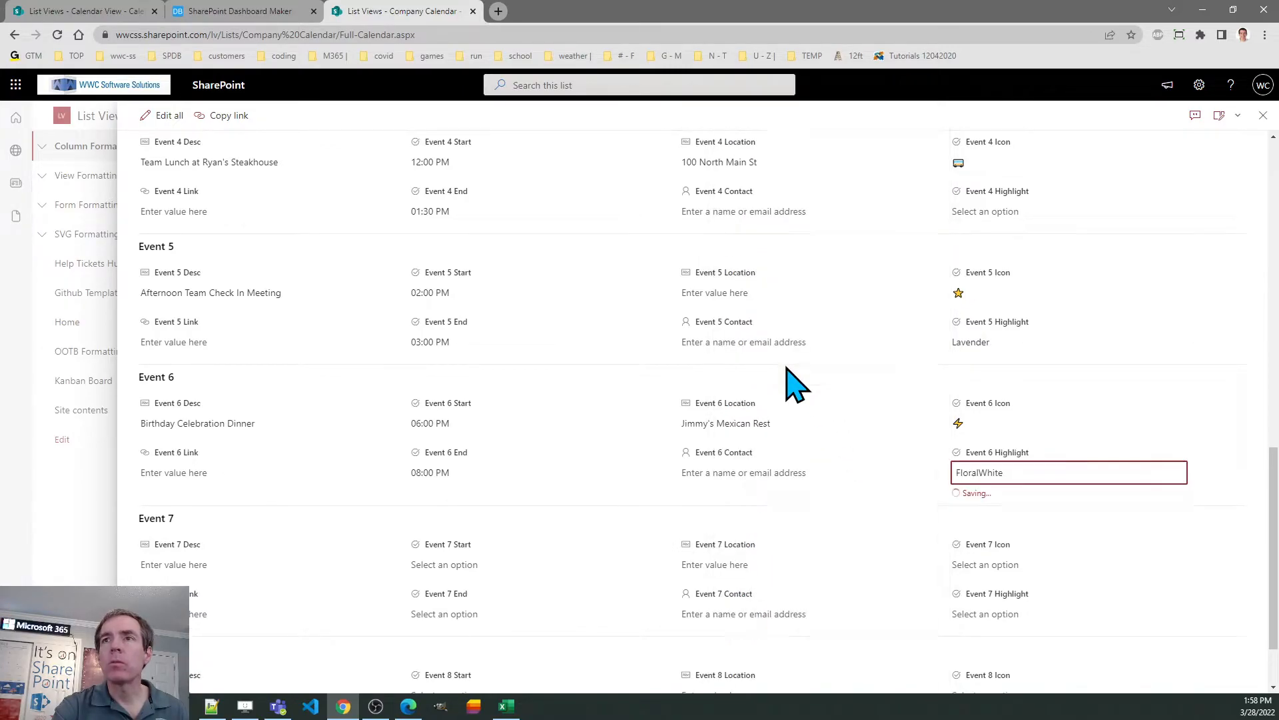
scroll(up, 3)
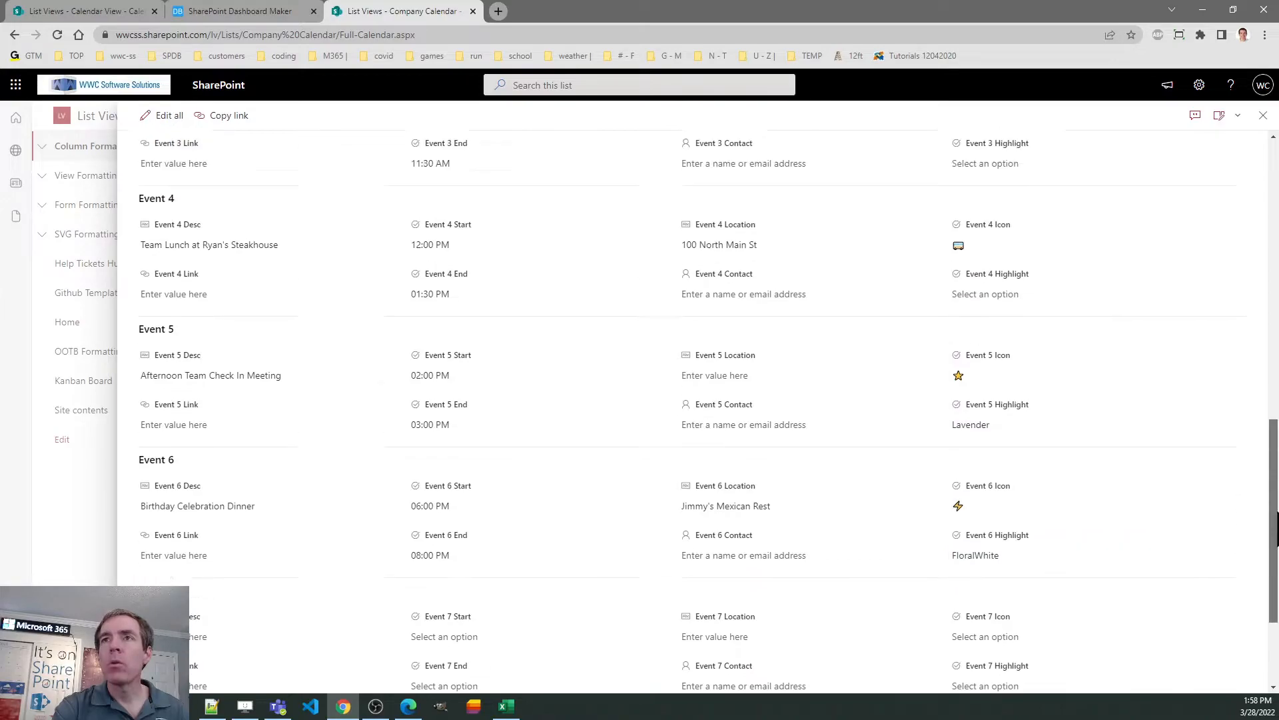
scroll(up, 3)
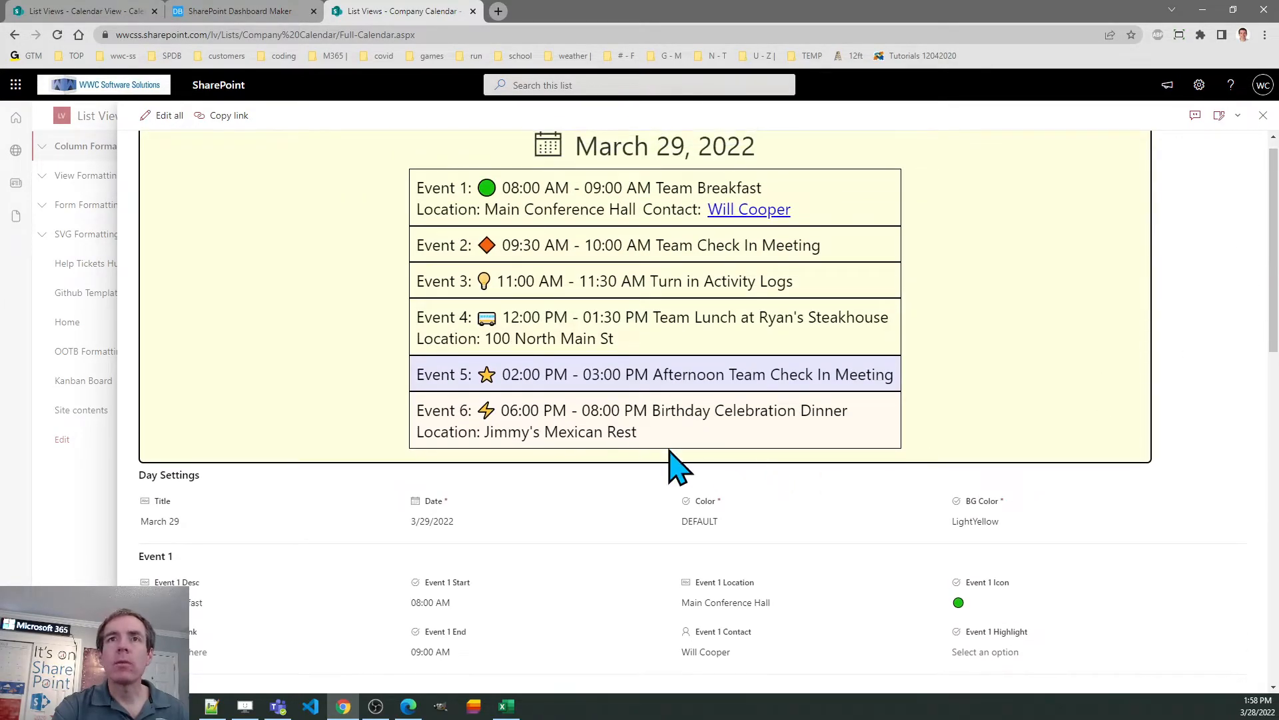
mouse_move(653, 441)
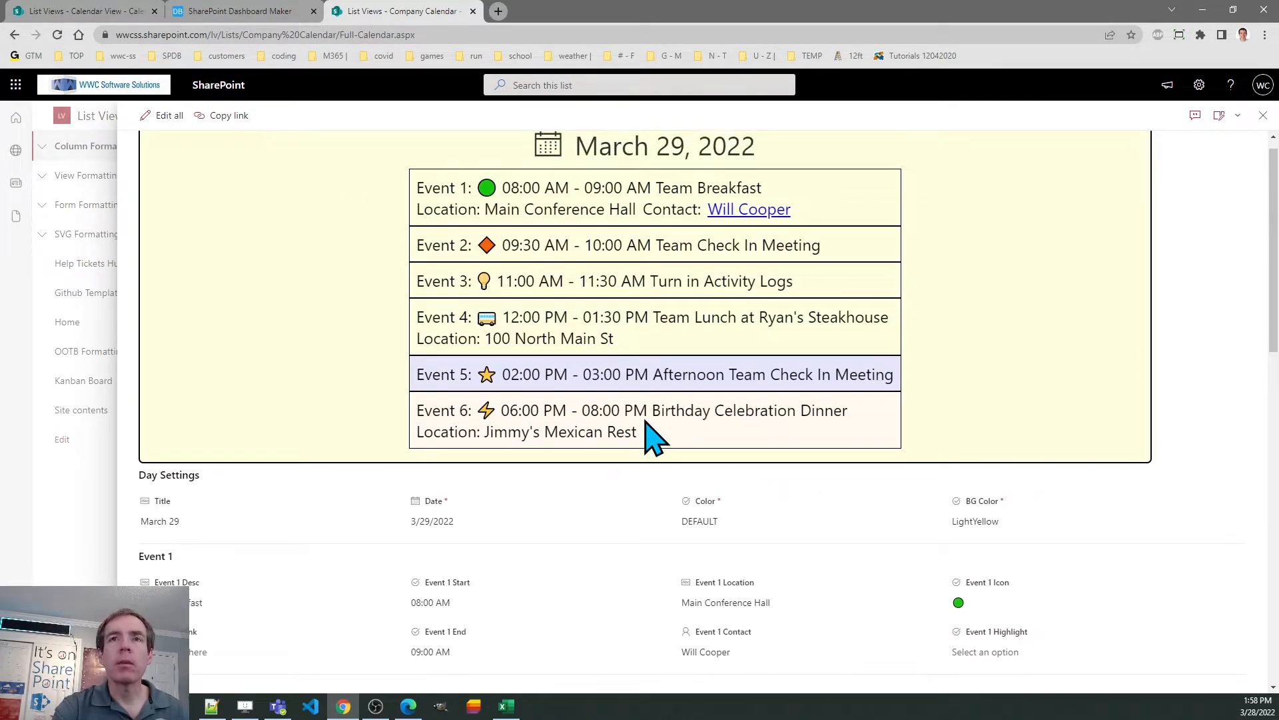
mouse_move(538, 449)
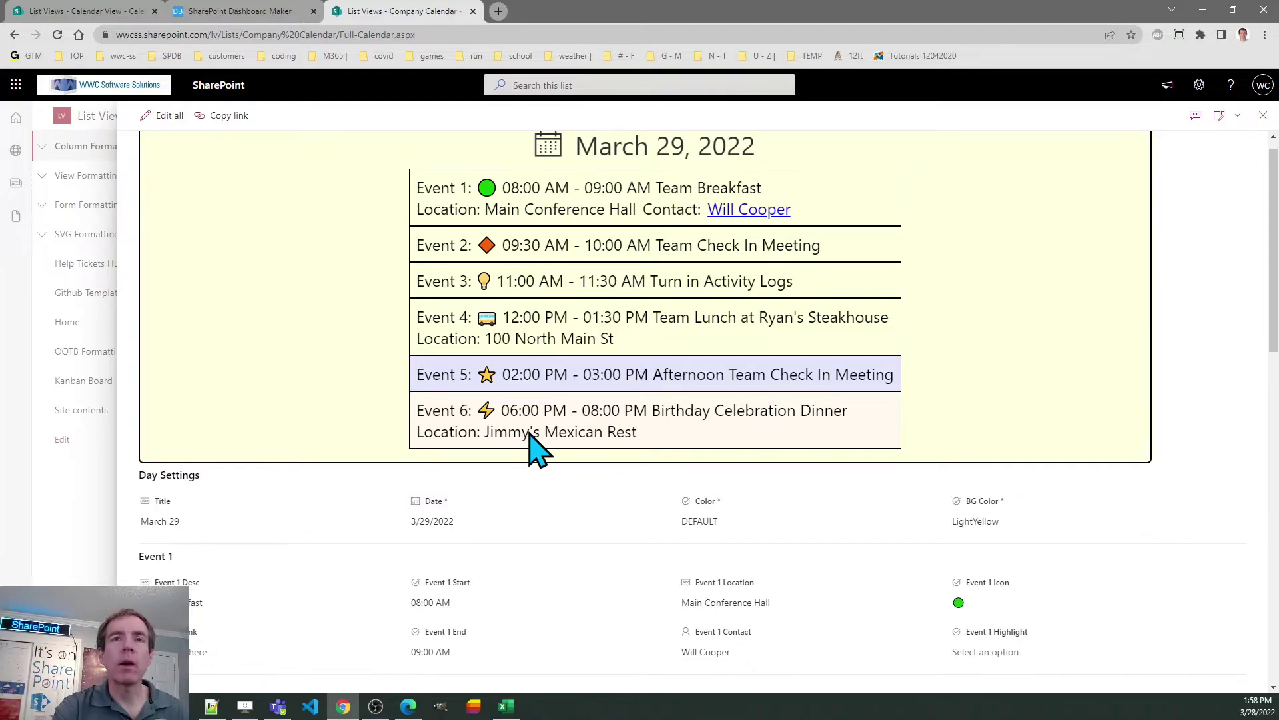
mouse_move(816, 453)
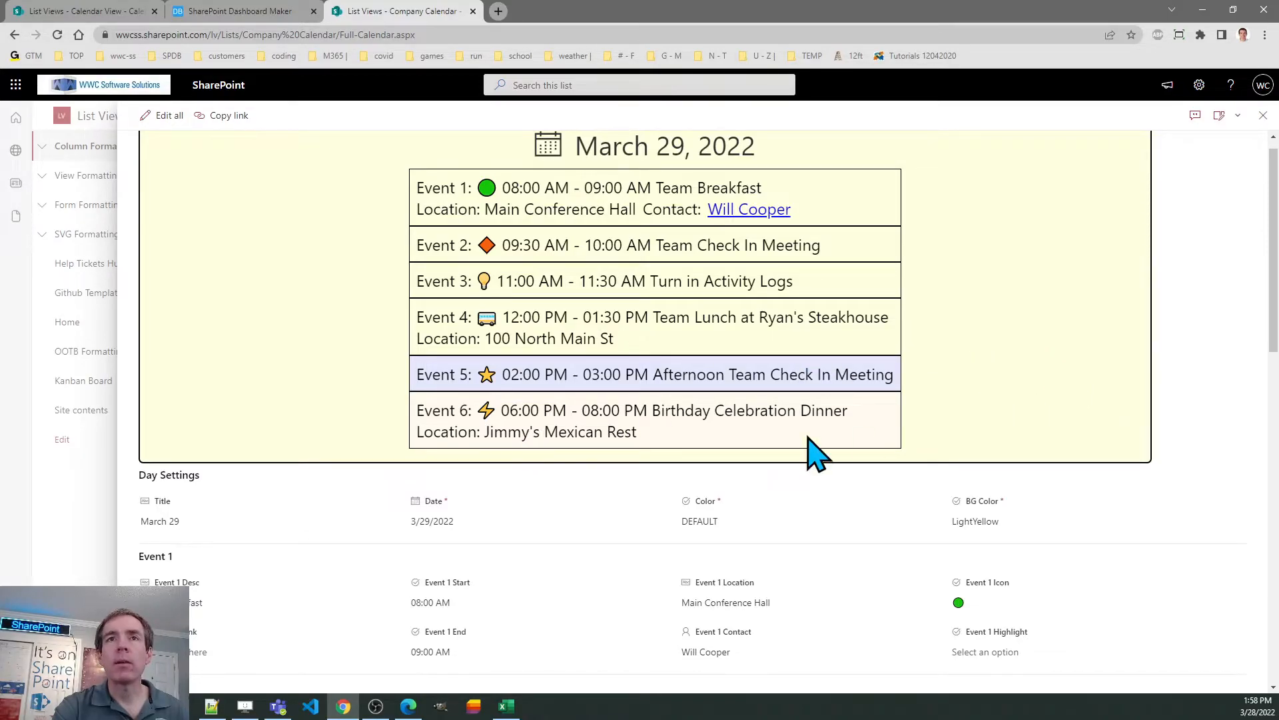
mouse_move(693, 449)
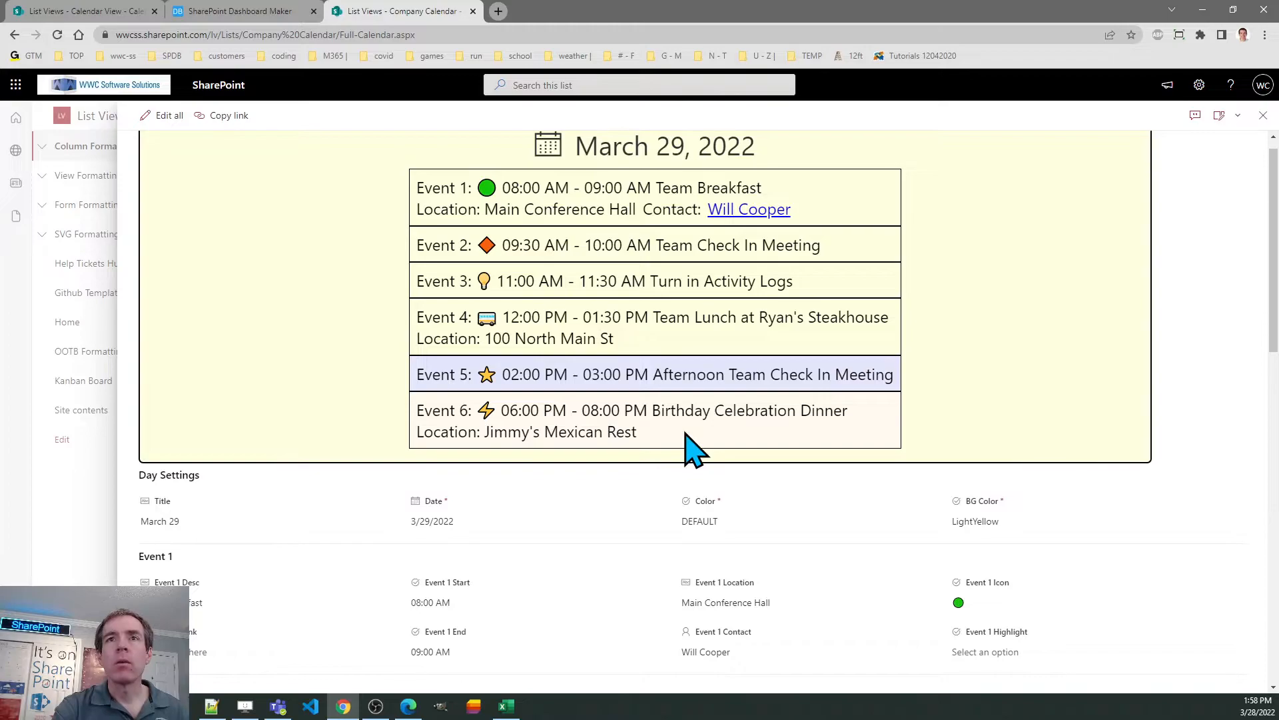
scroll(up, 3)
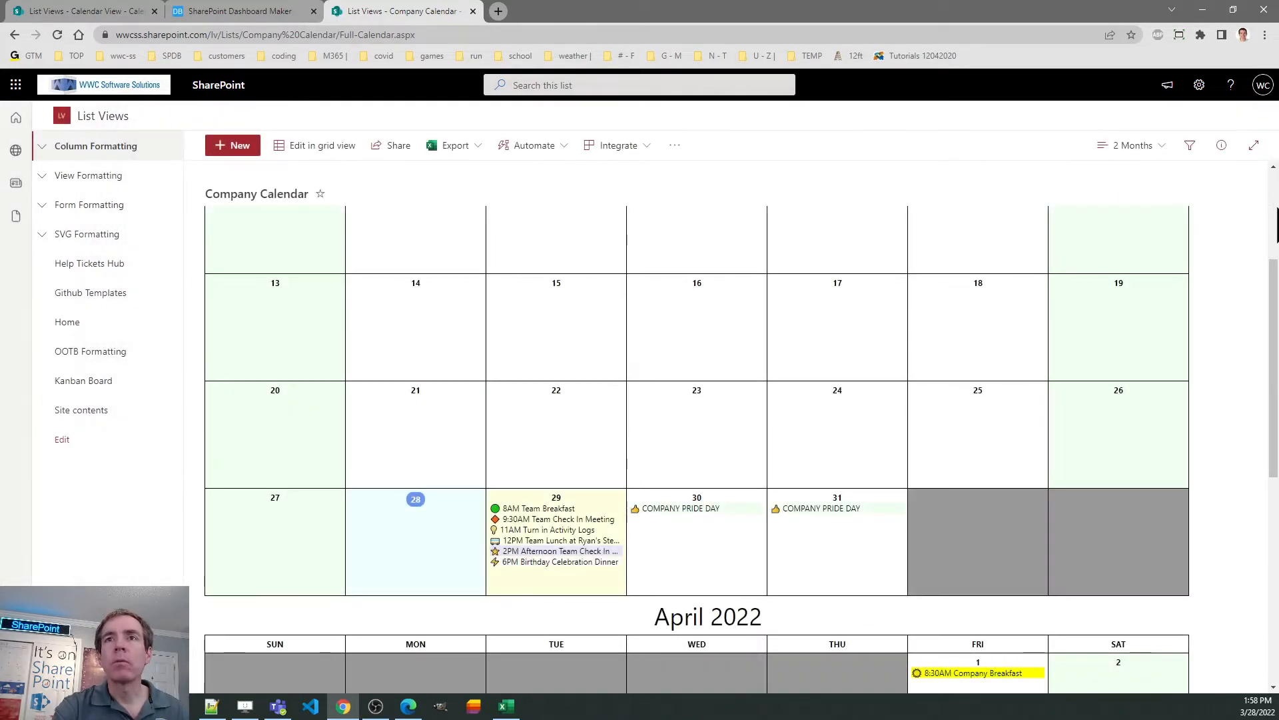
mouse_move(532, 518)
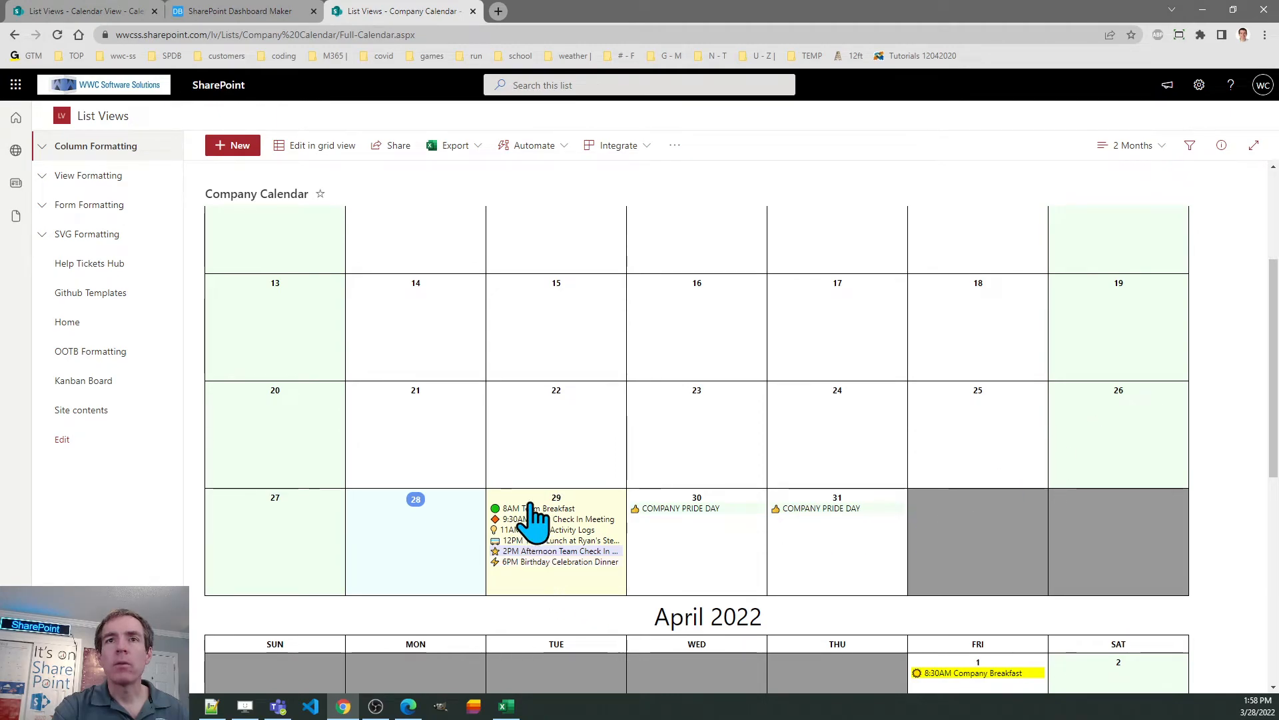
mouse_move(530, 575)
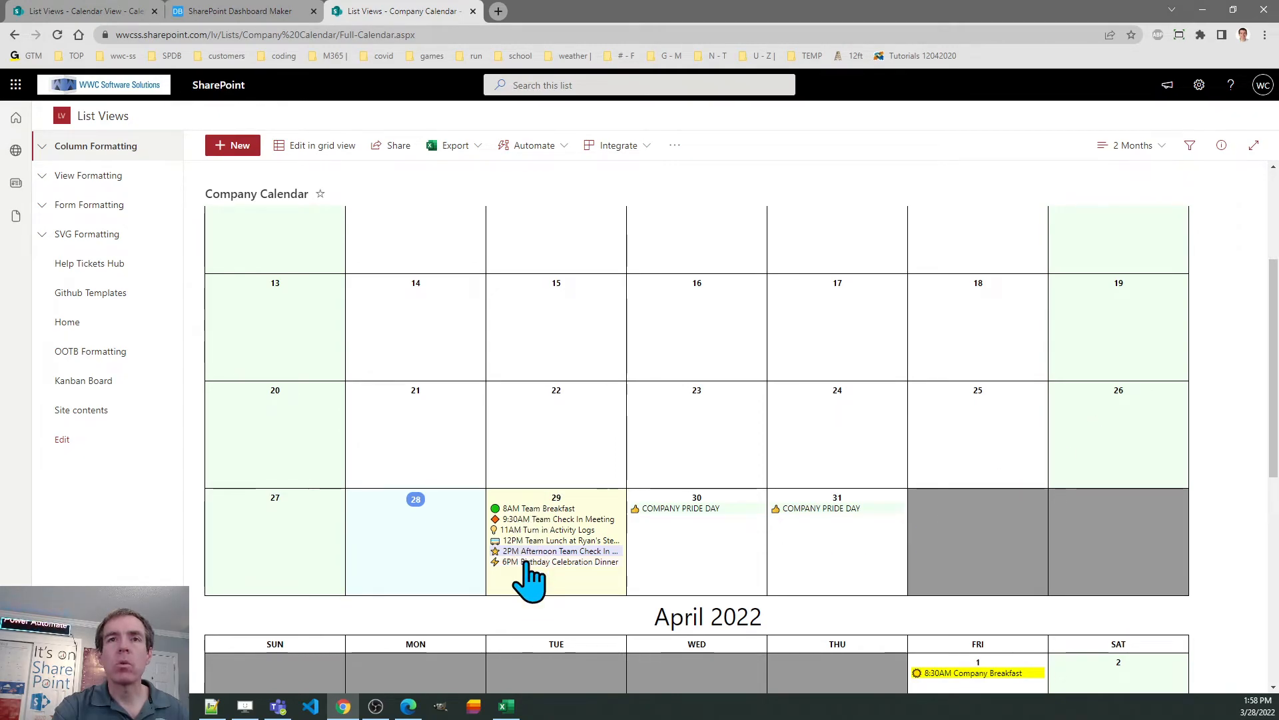
mouse_move(575, 628)
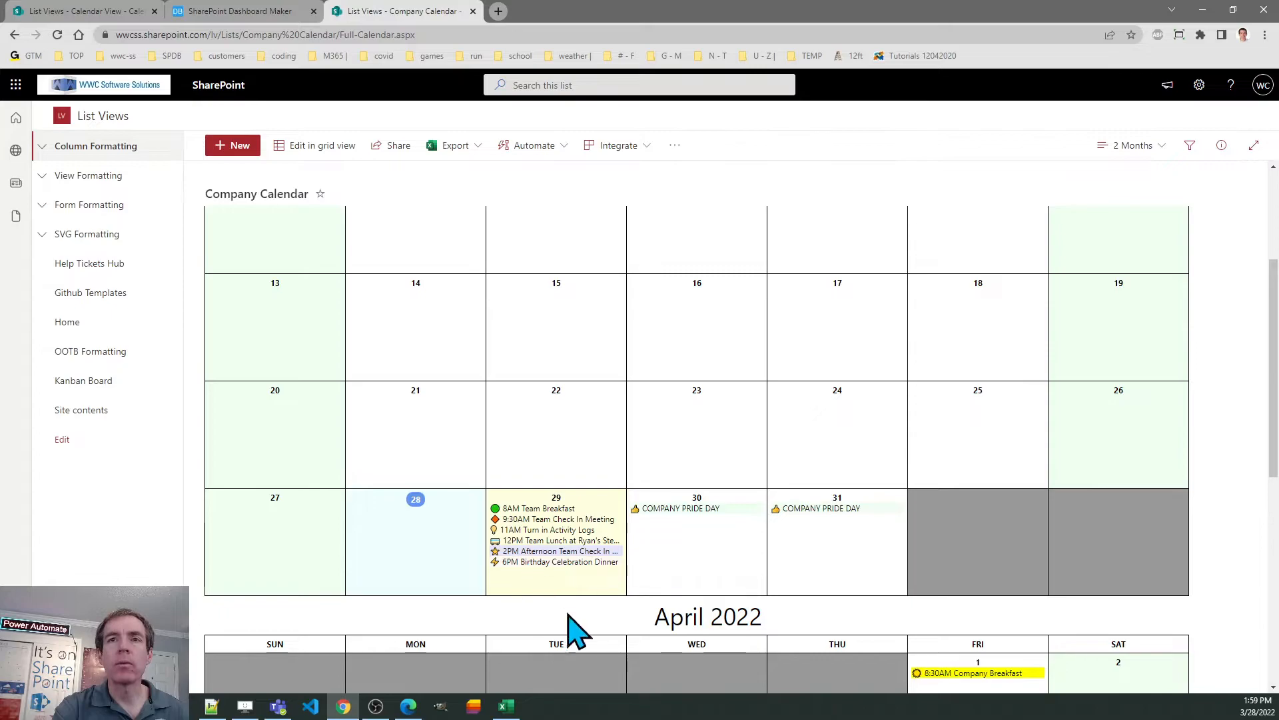
mouse_move(608, 637)
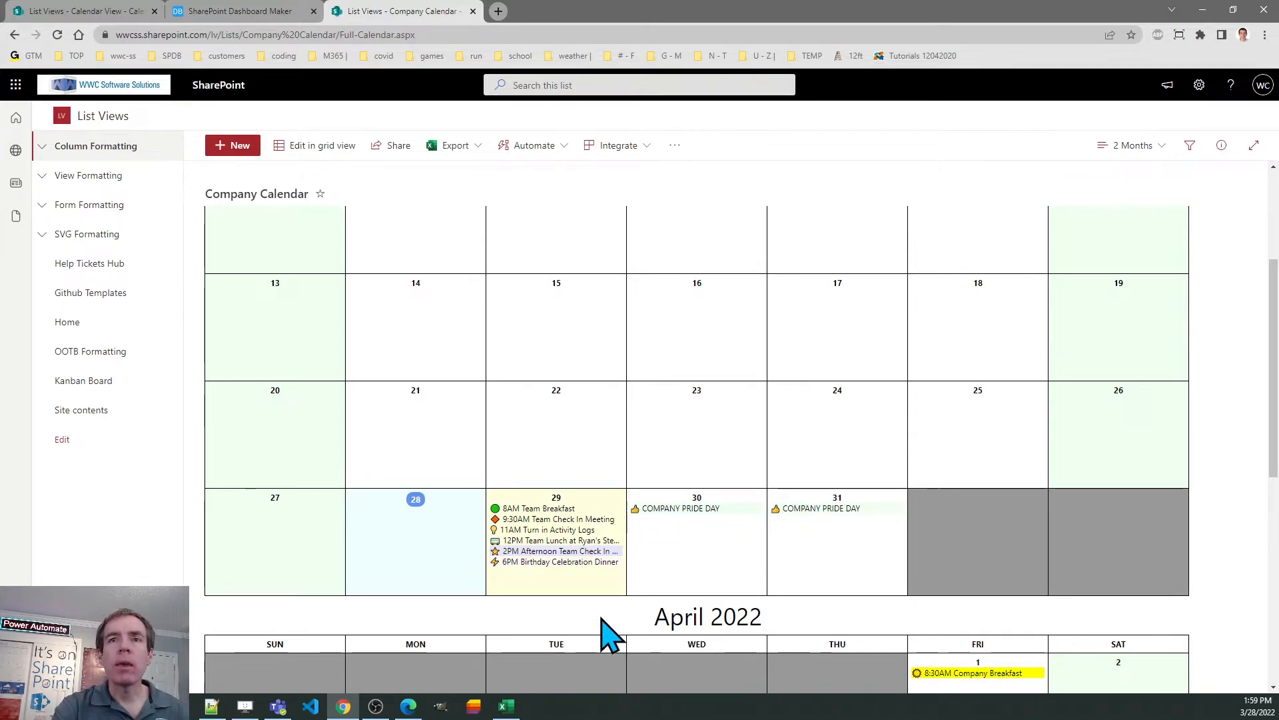
mouse_move(623, 568)
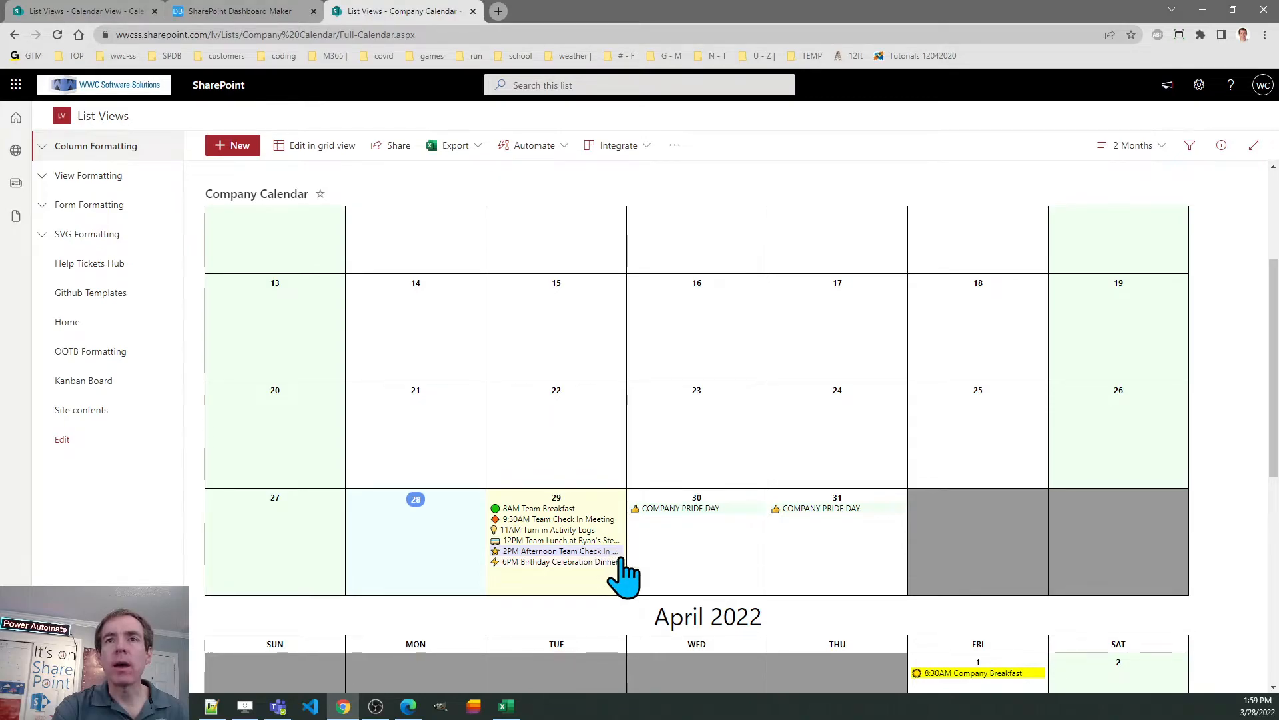
mouse_move(627, 604)
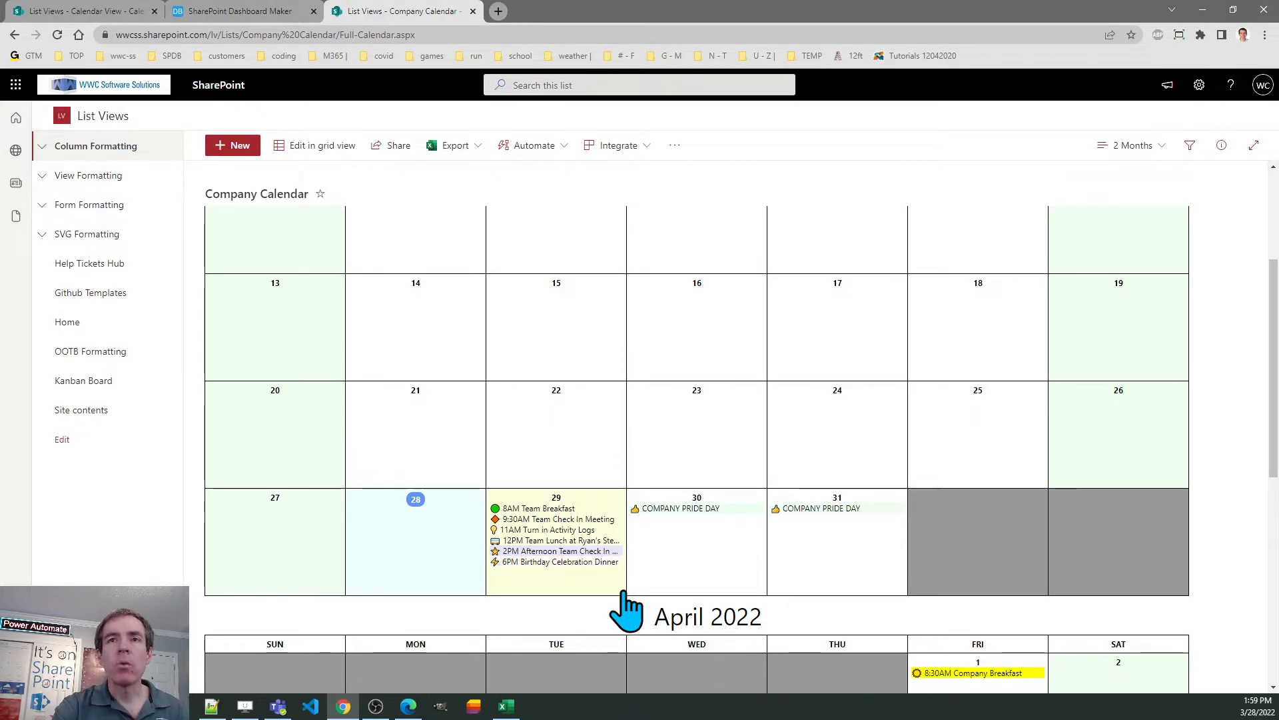
mouse_move(588, 576)
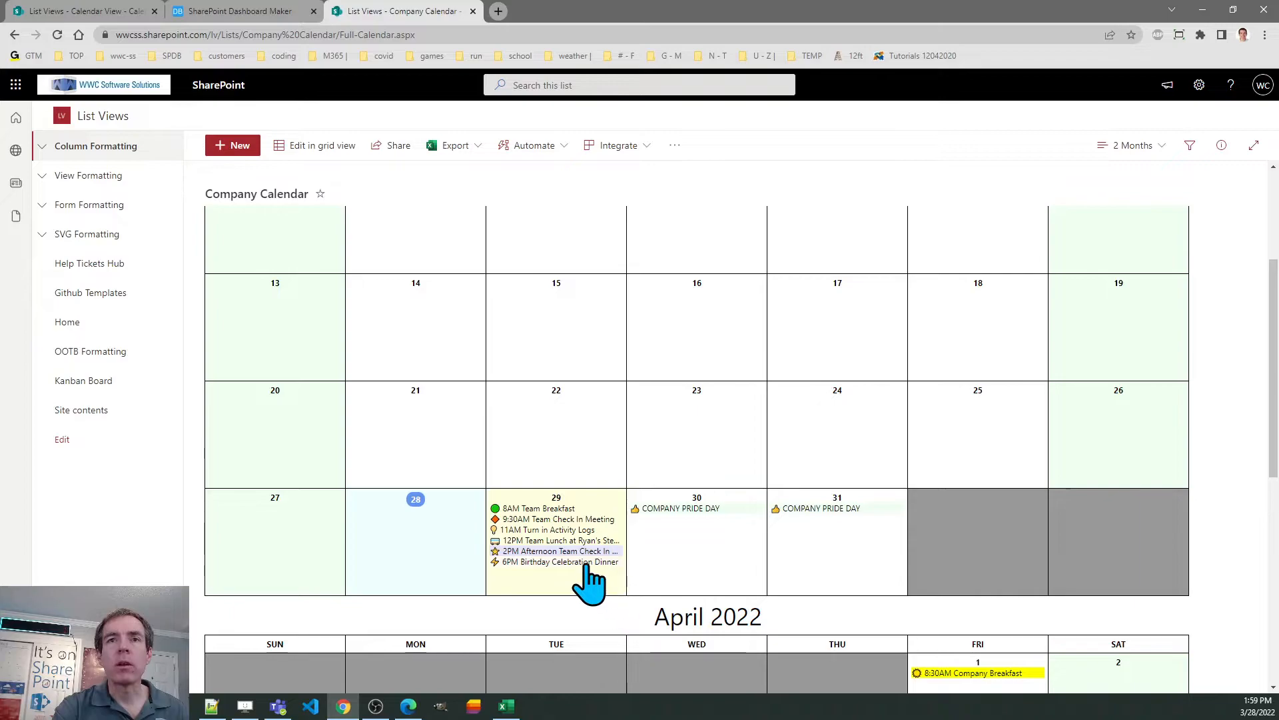
mouse_move(562, 551)
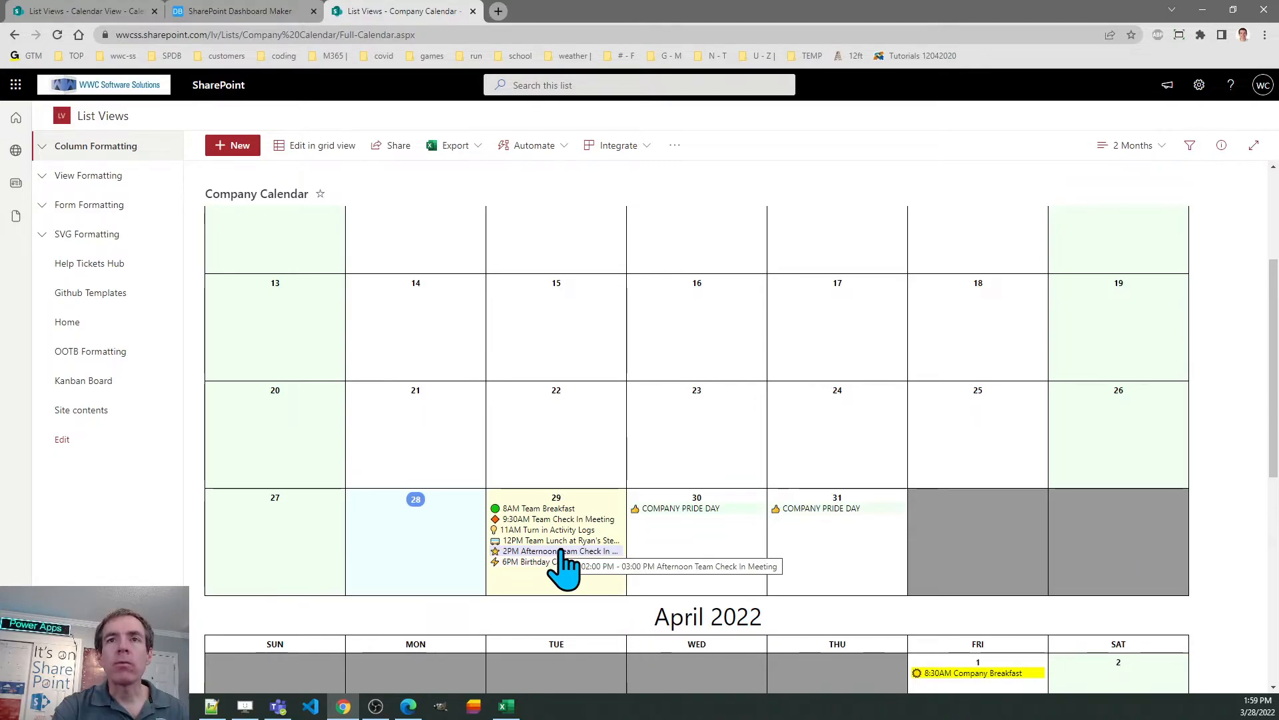
mouse_move(546, 567)
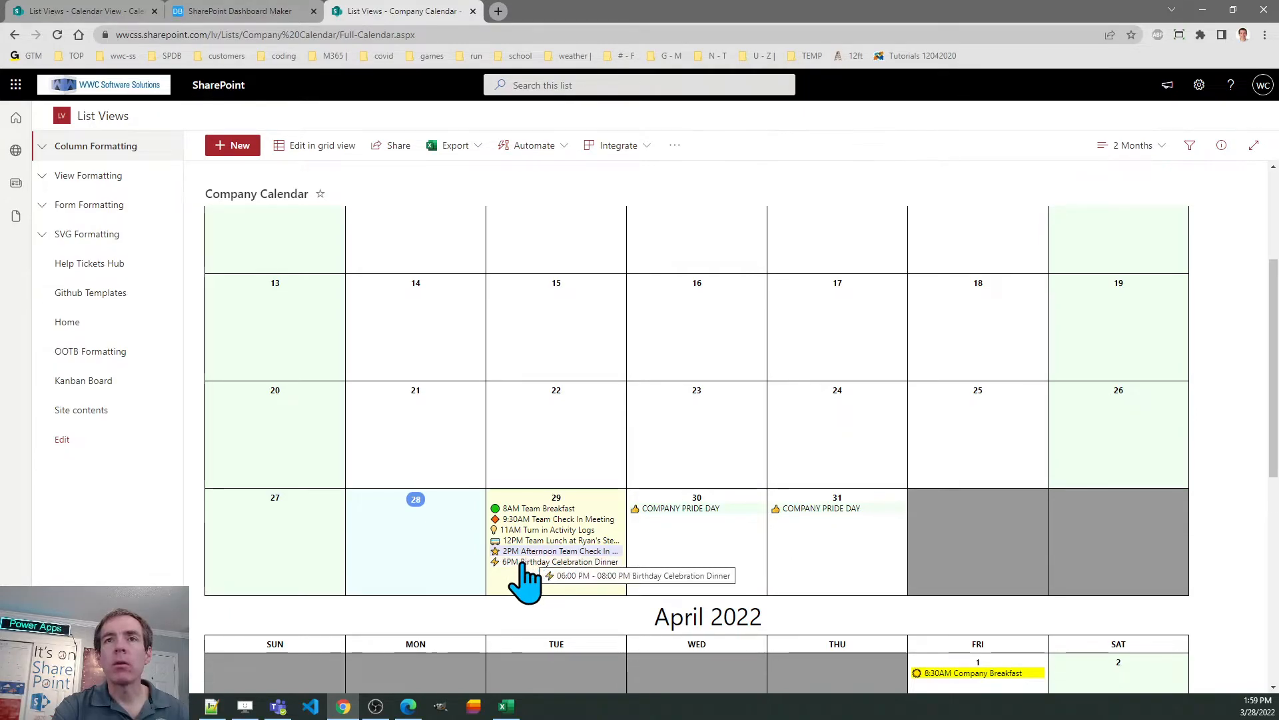
mouse_move(561, 551)
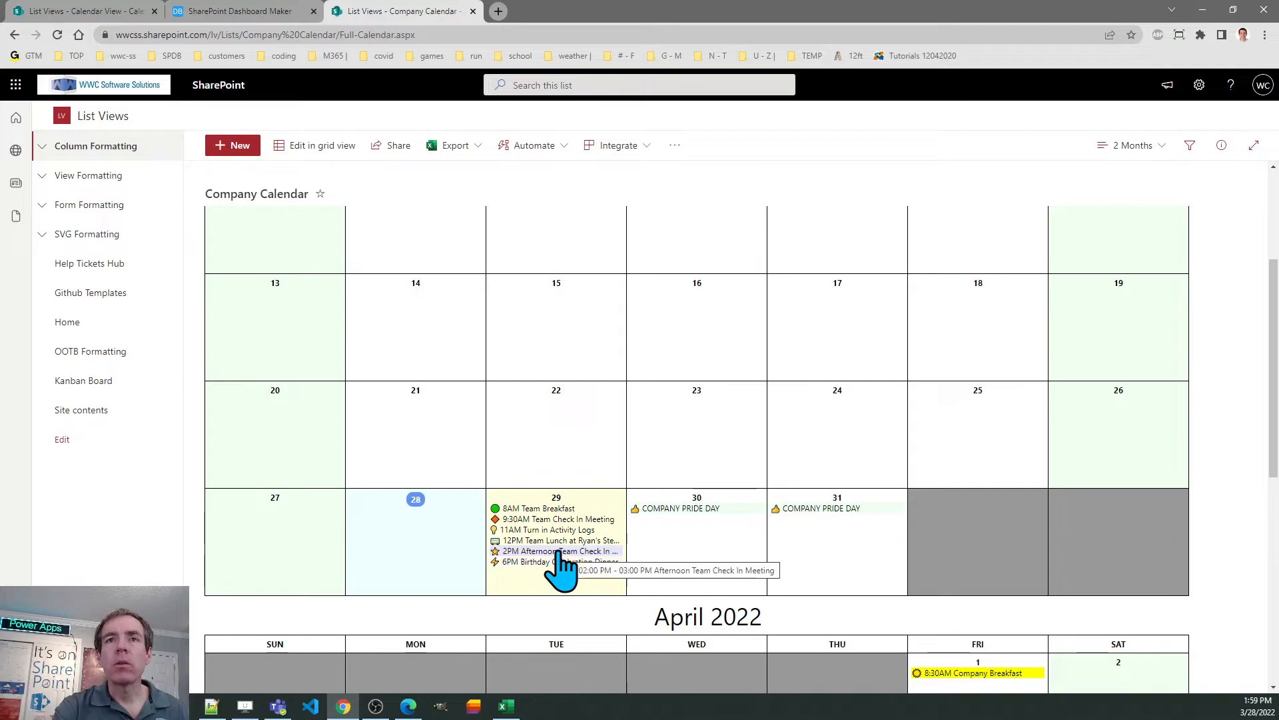
mouse_move(542, 565)
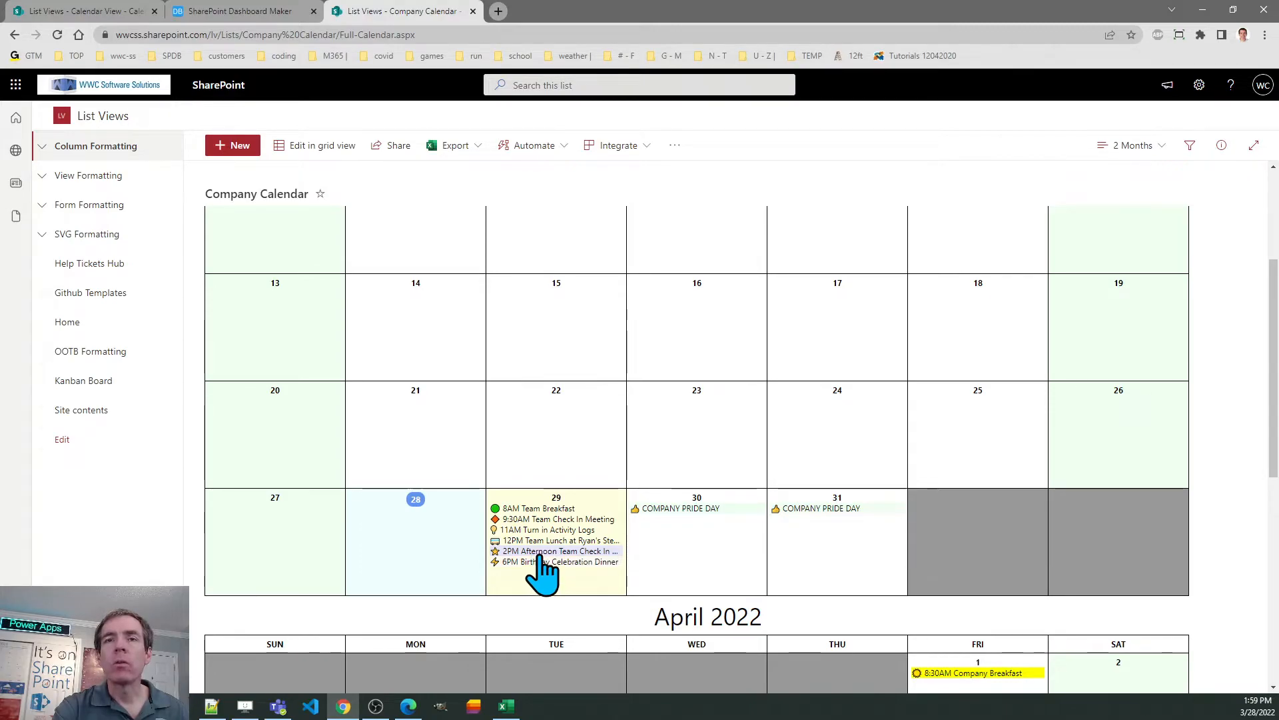
mouse_move(541, 549)
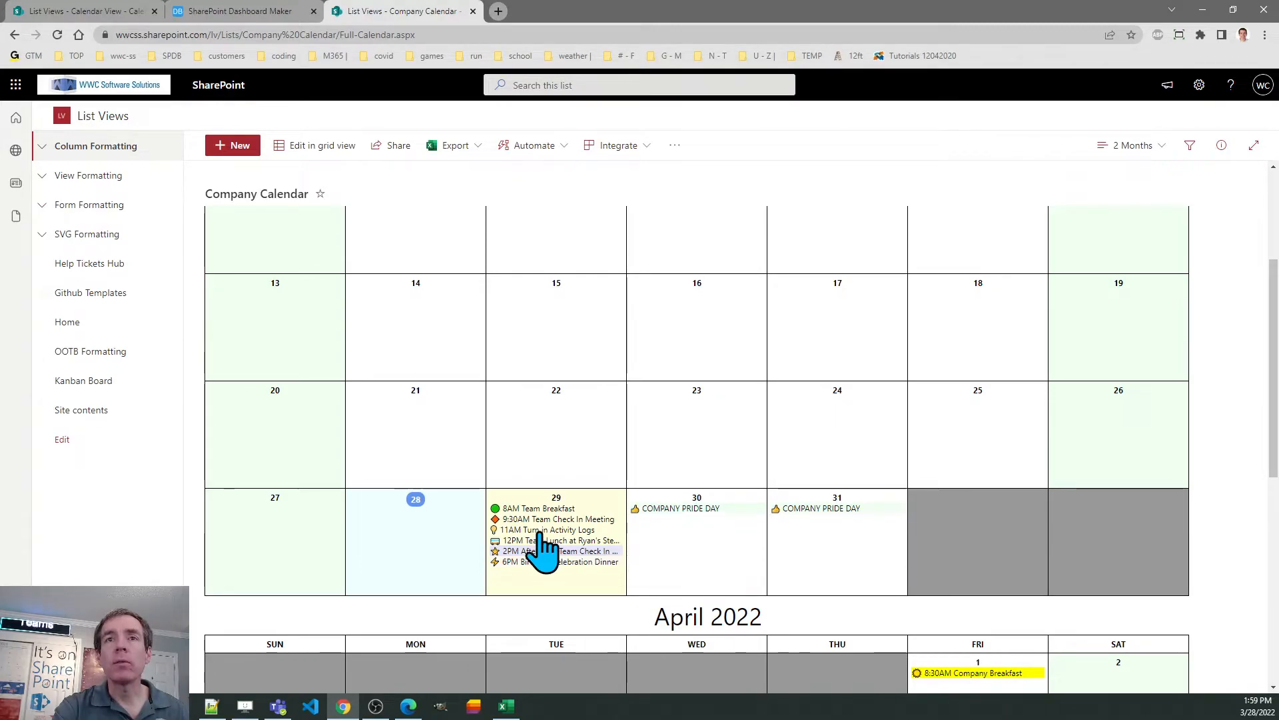
Close the March 29 item panel, returning to the month grid with all six events shown.
click(556, 542)
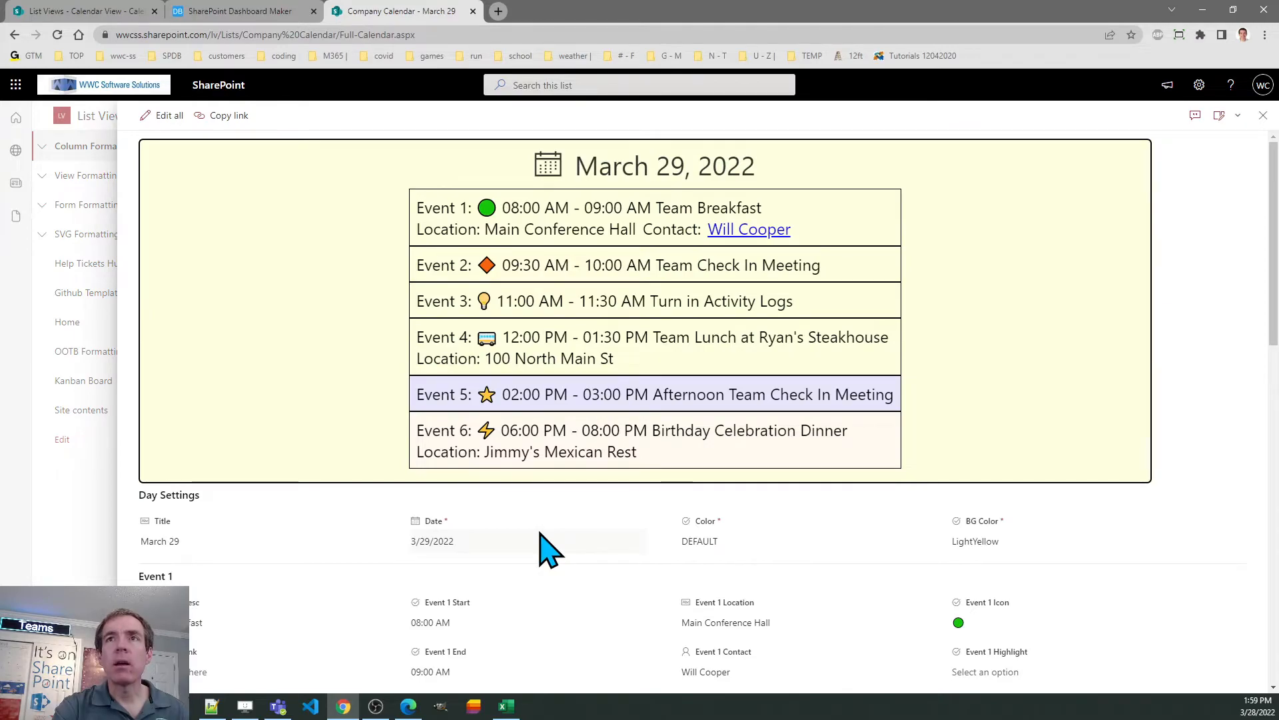
mouse_move(610, 250)
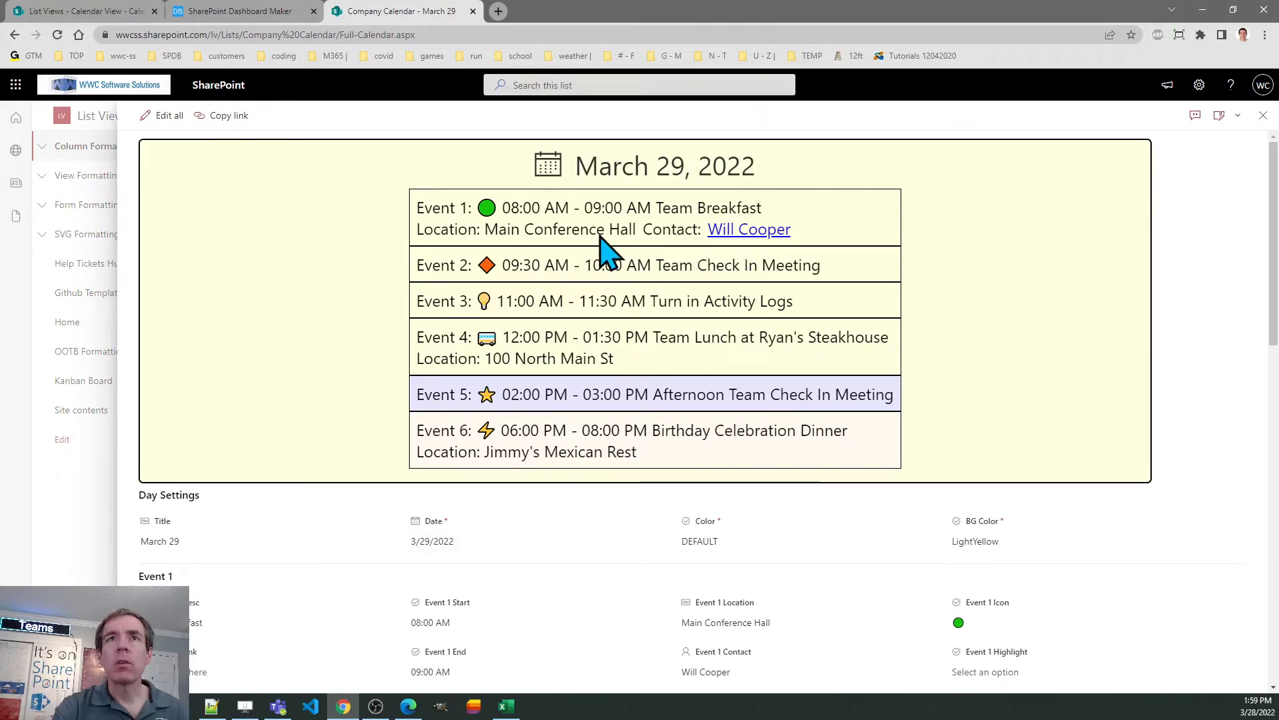
mouse_move(658, 281)
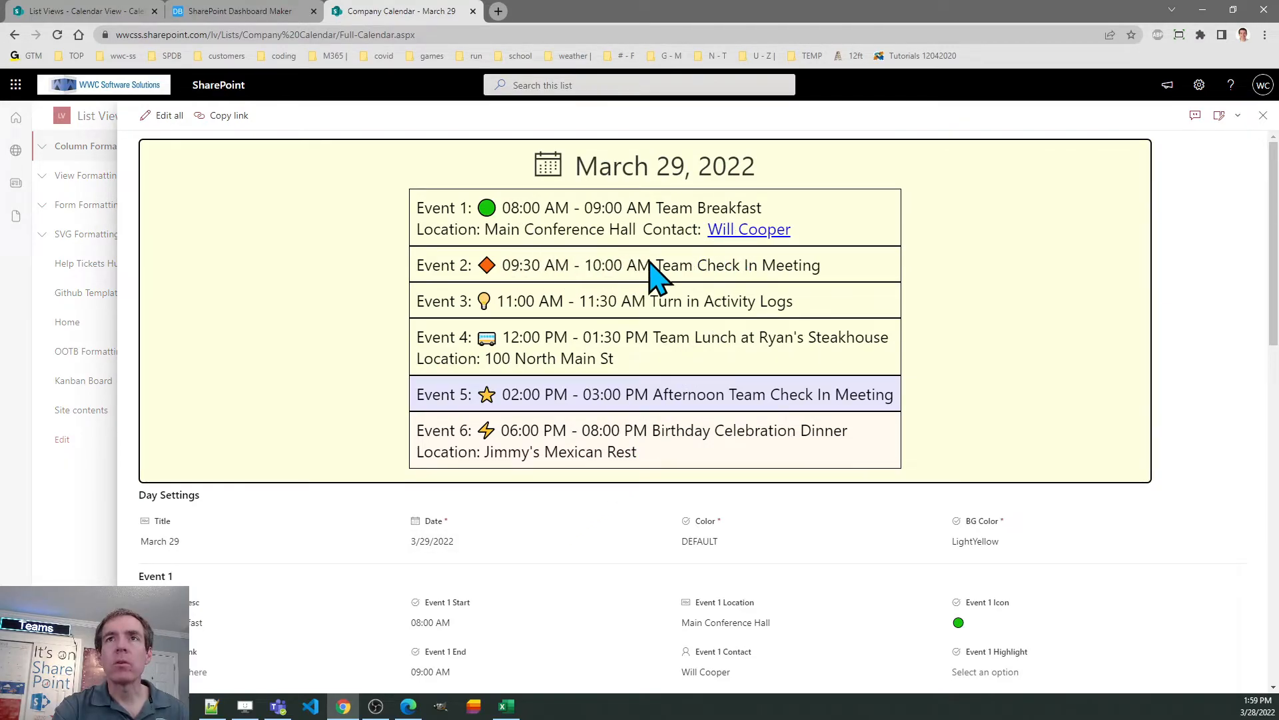
mouse_move(749, 229)
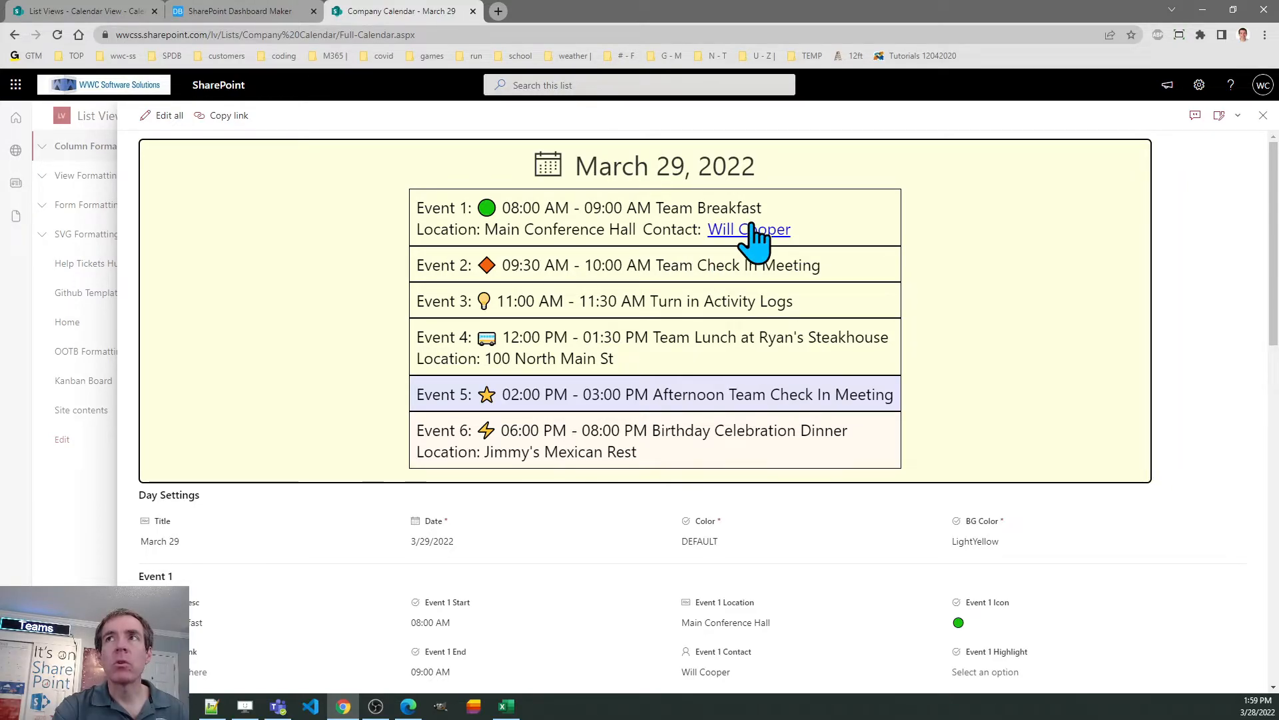
mouse_move(1261, 130)
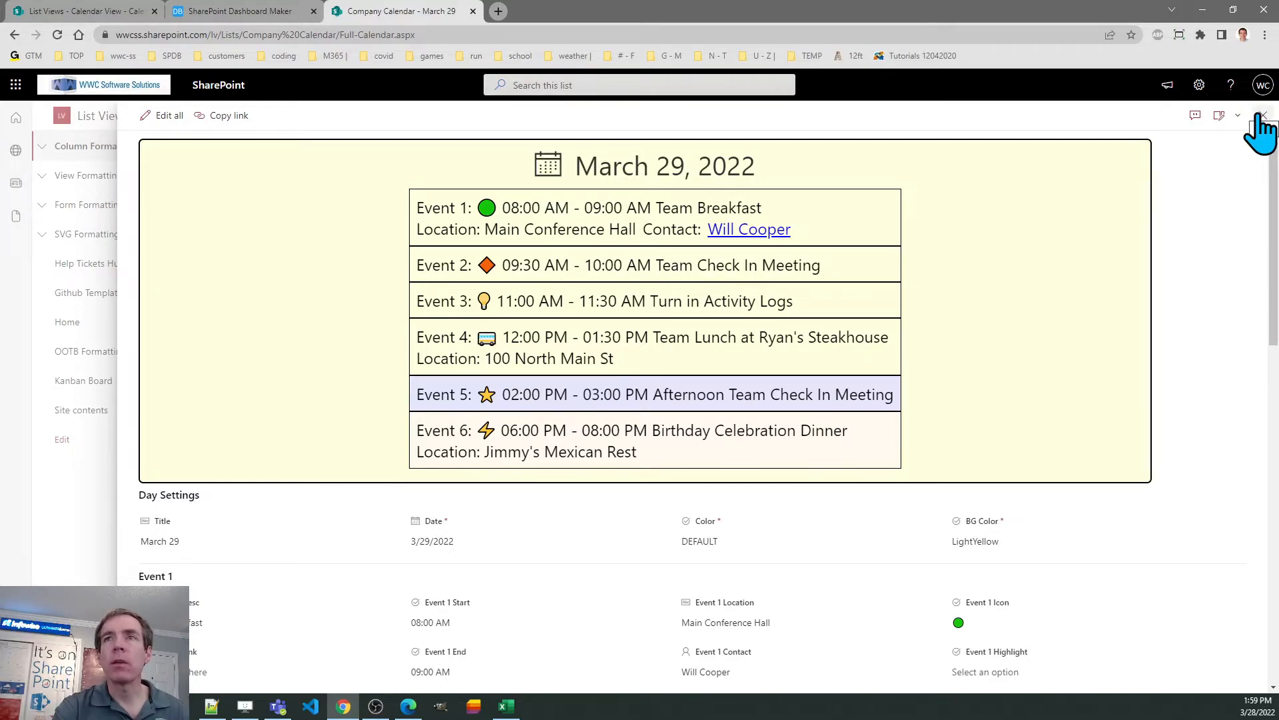
click(1261, 115)
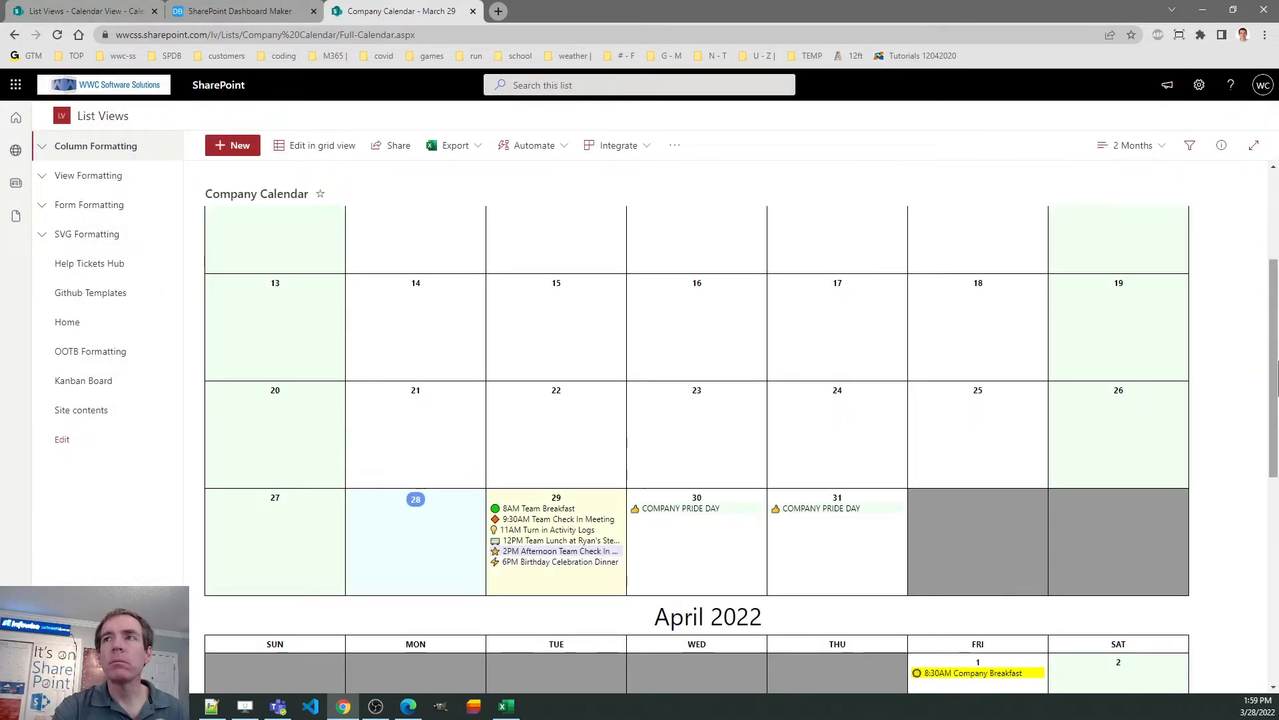
Scroll the calendar down to late March and April 2022 to reach the Pride Day event.
scroll(down, 3)
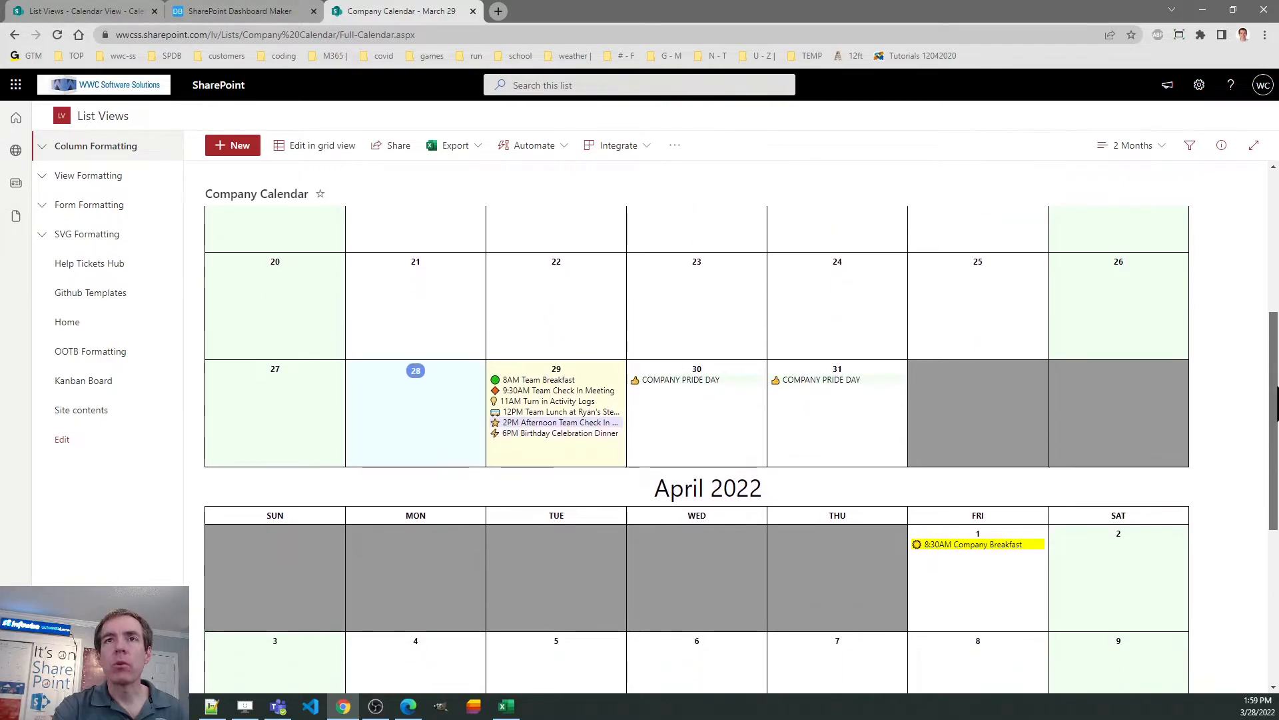
mouse_move(747, 452)
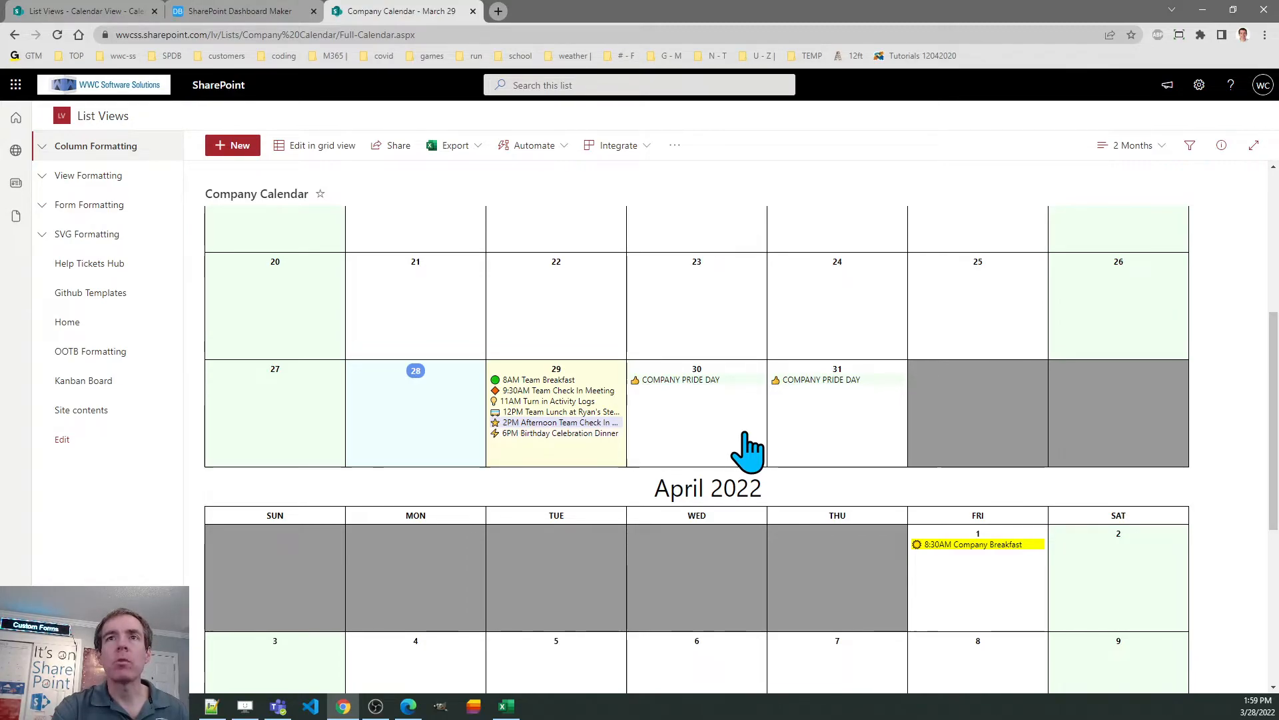
mouse_move(703, 431)
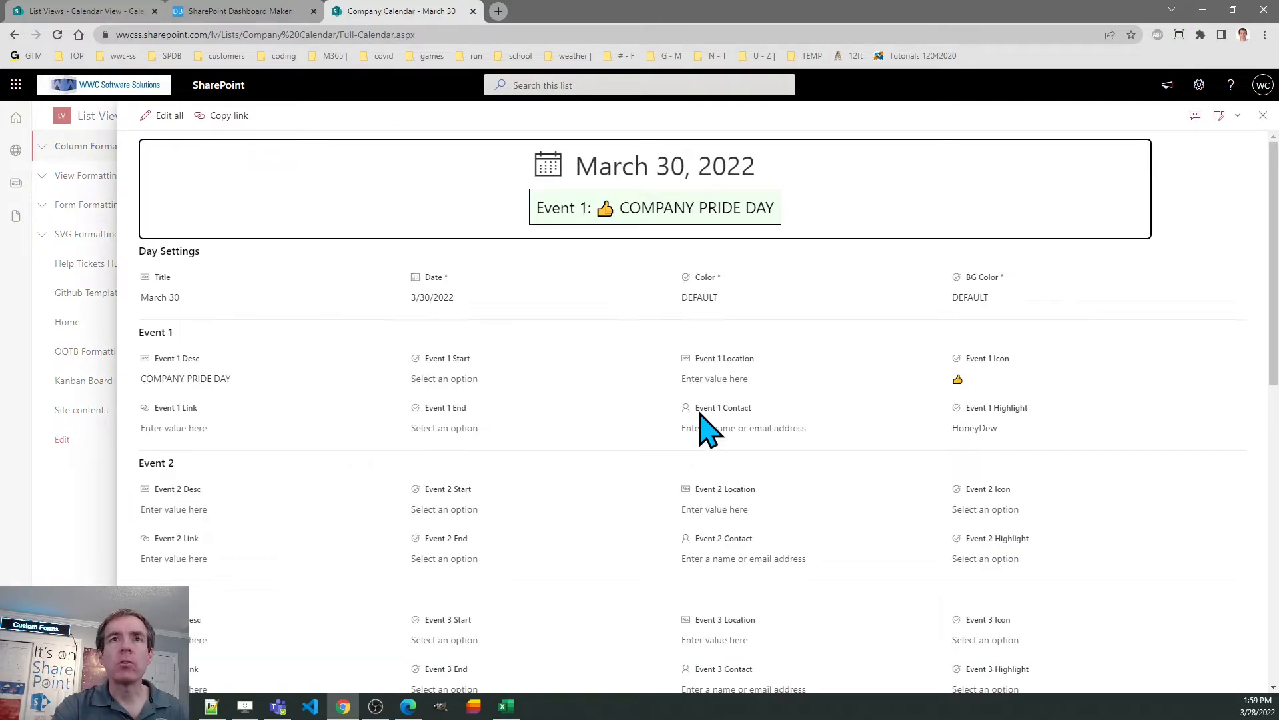
mouse_move(624, 424)
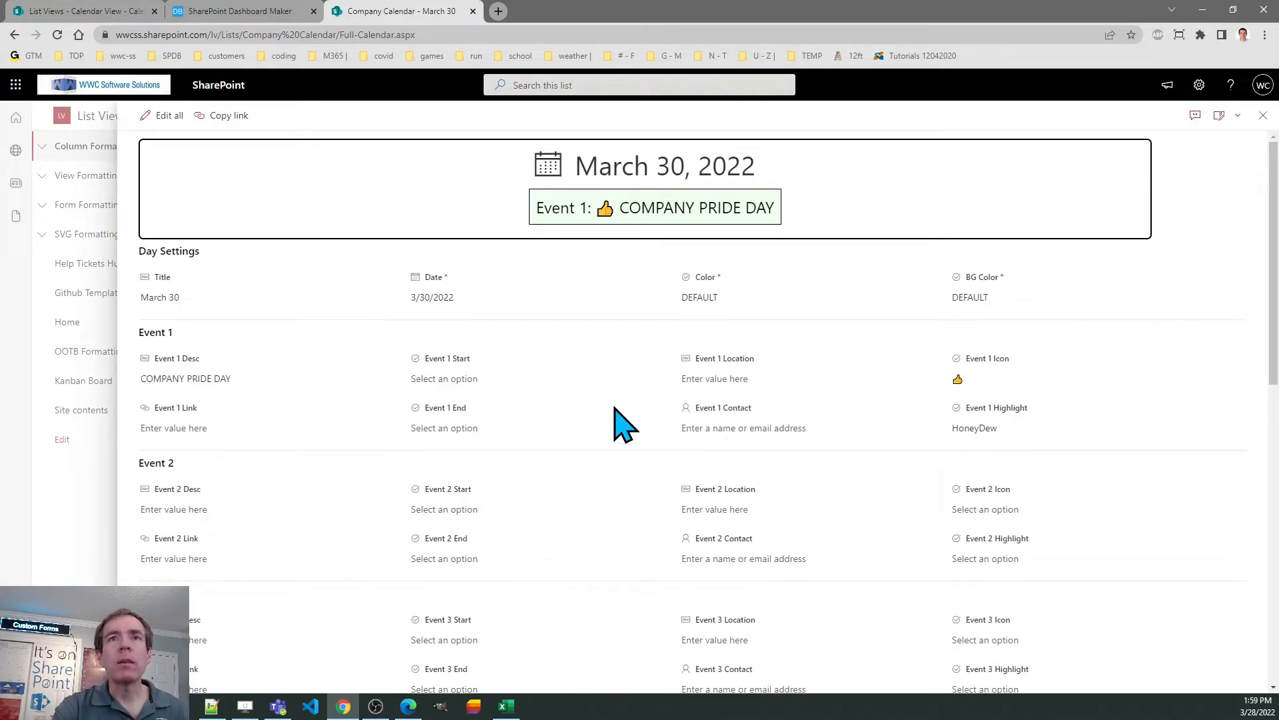
mouse_move(485, 375)
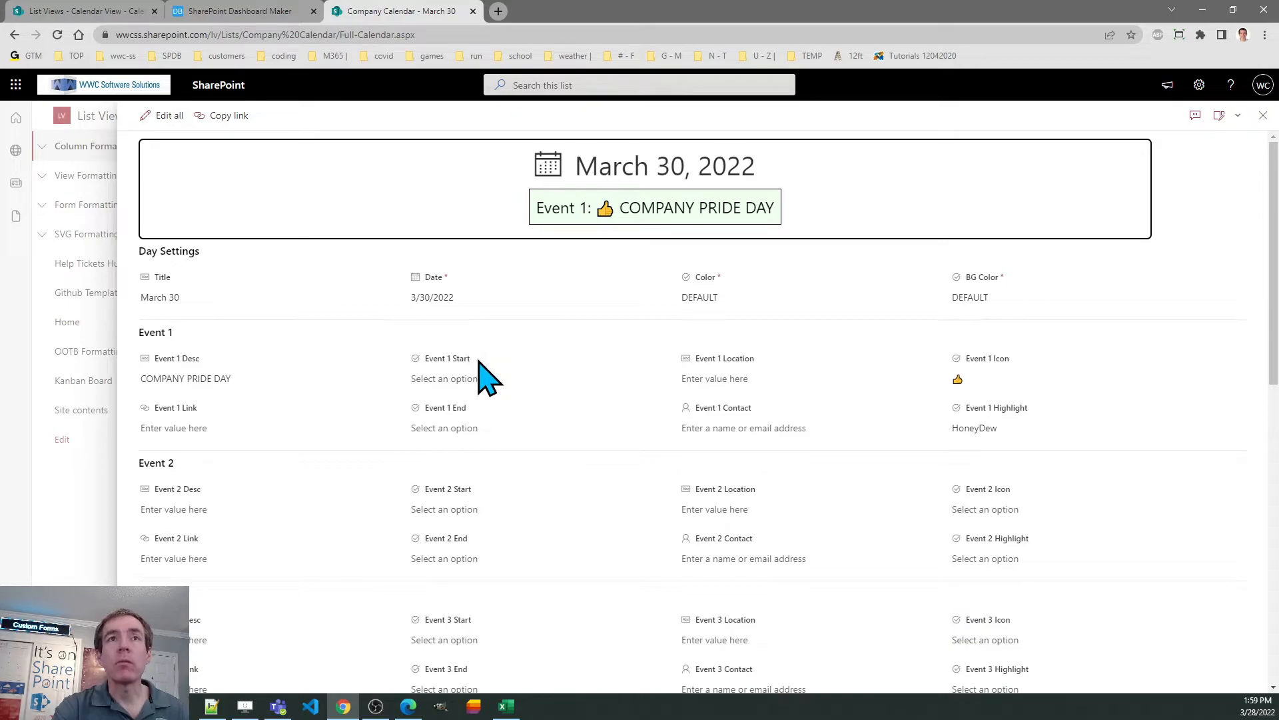
Set the Pride Day Event 1 start and end times to ALL DAY.
click(444, 377)
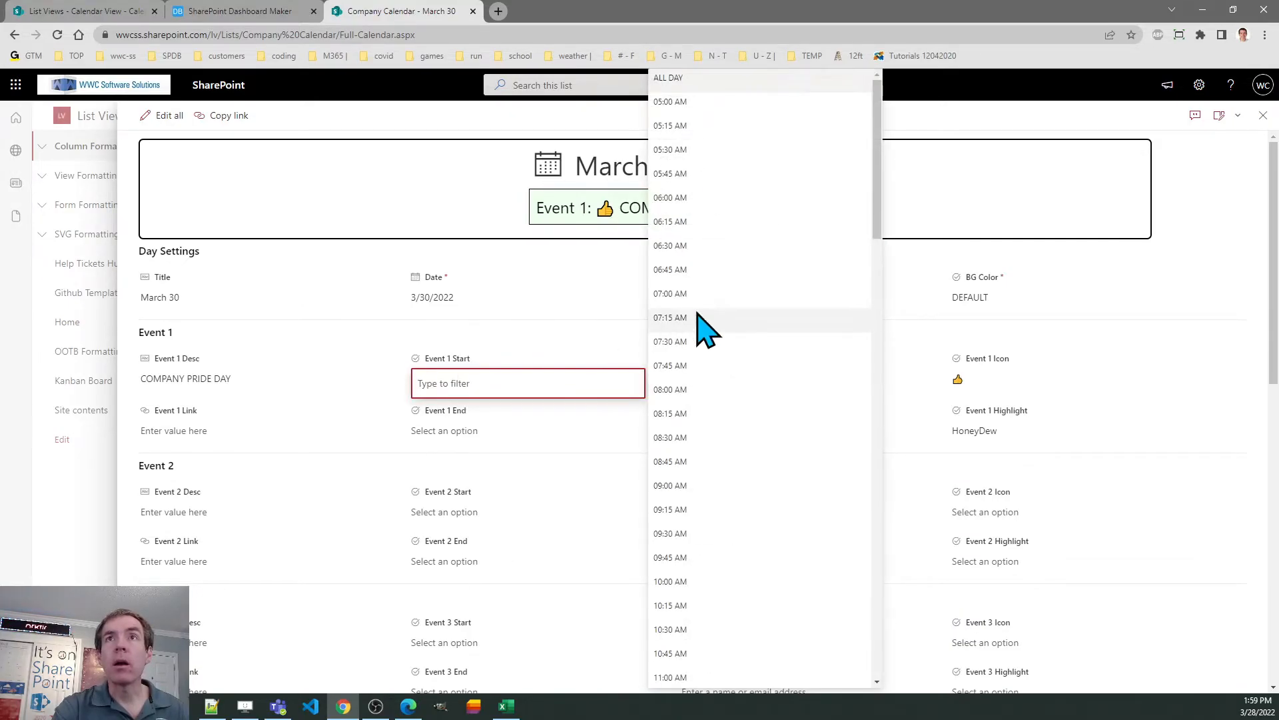
click(668, 77)
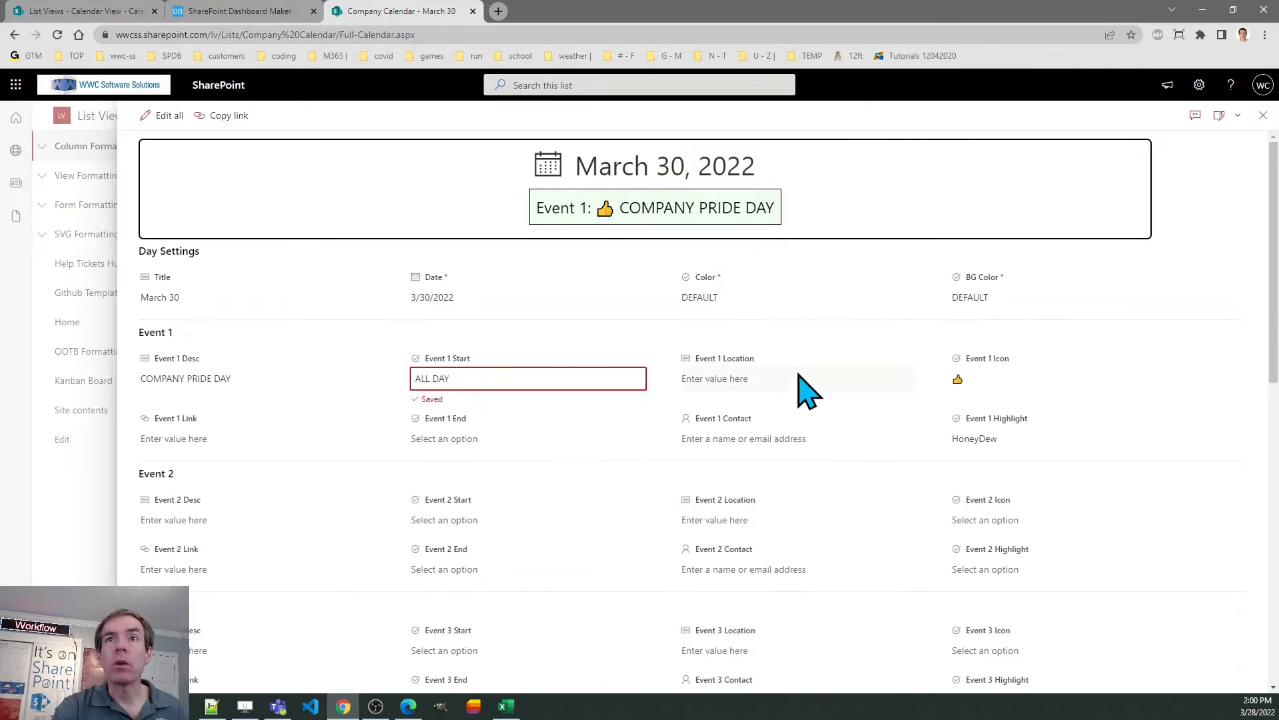
click(797, 377)
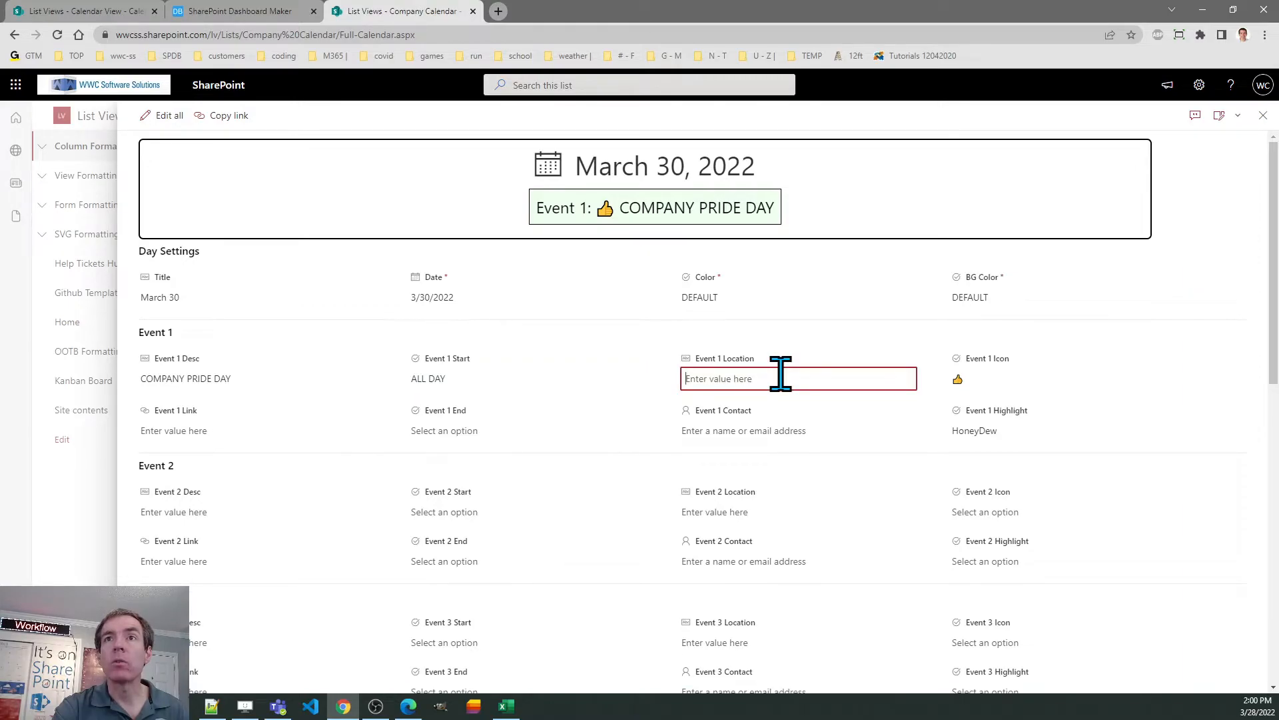
click(444, 430)
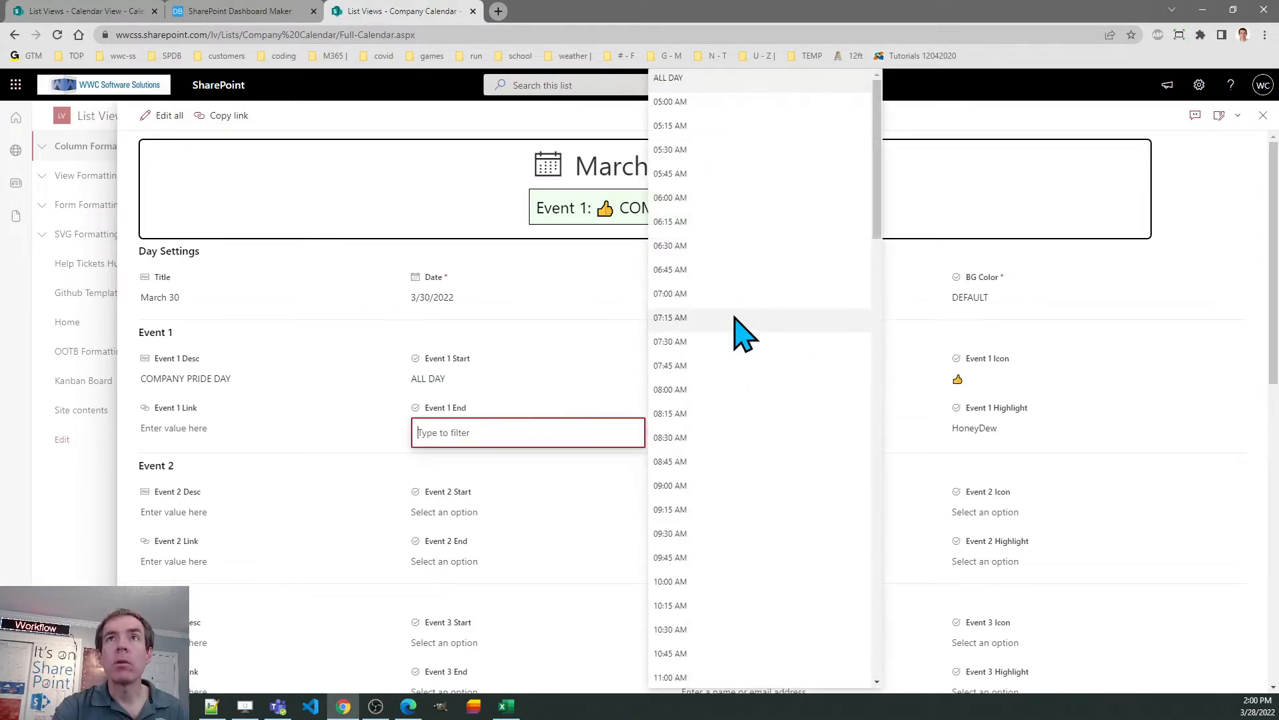
click(668, 78)
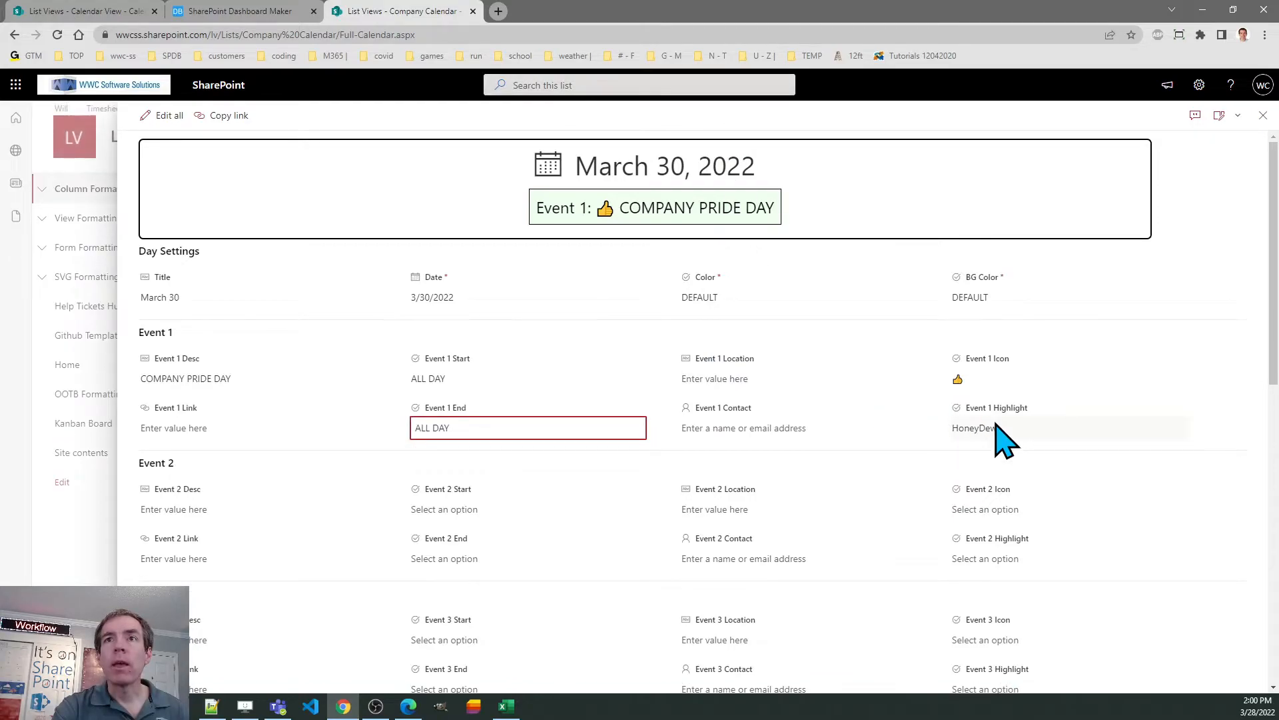
Add an http link labelled Event Information Page to Event 1 and close the item.
click(258, 428)
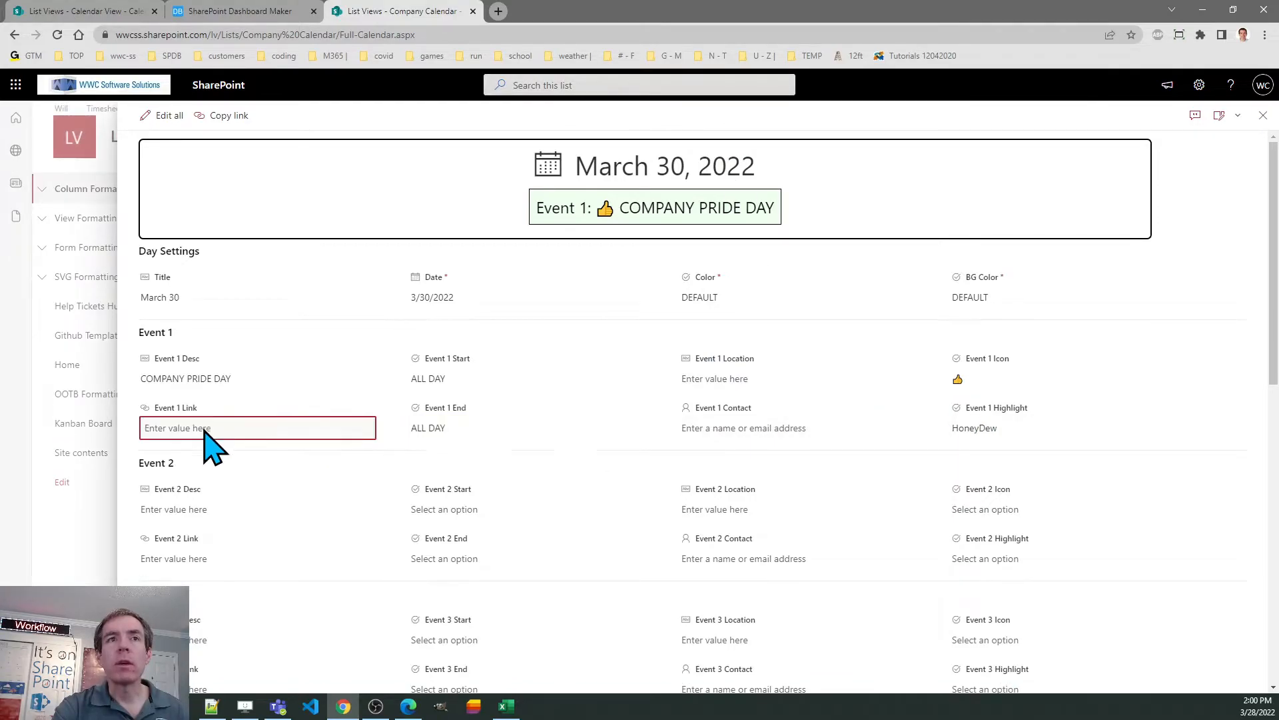
text(https://google.com)
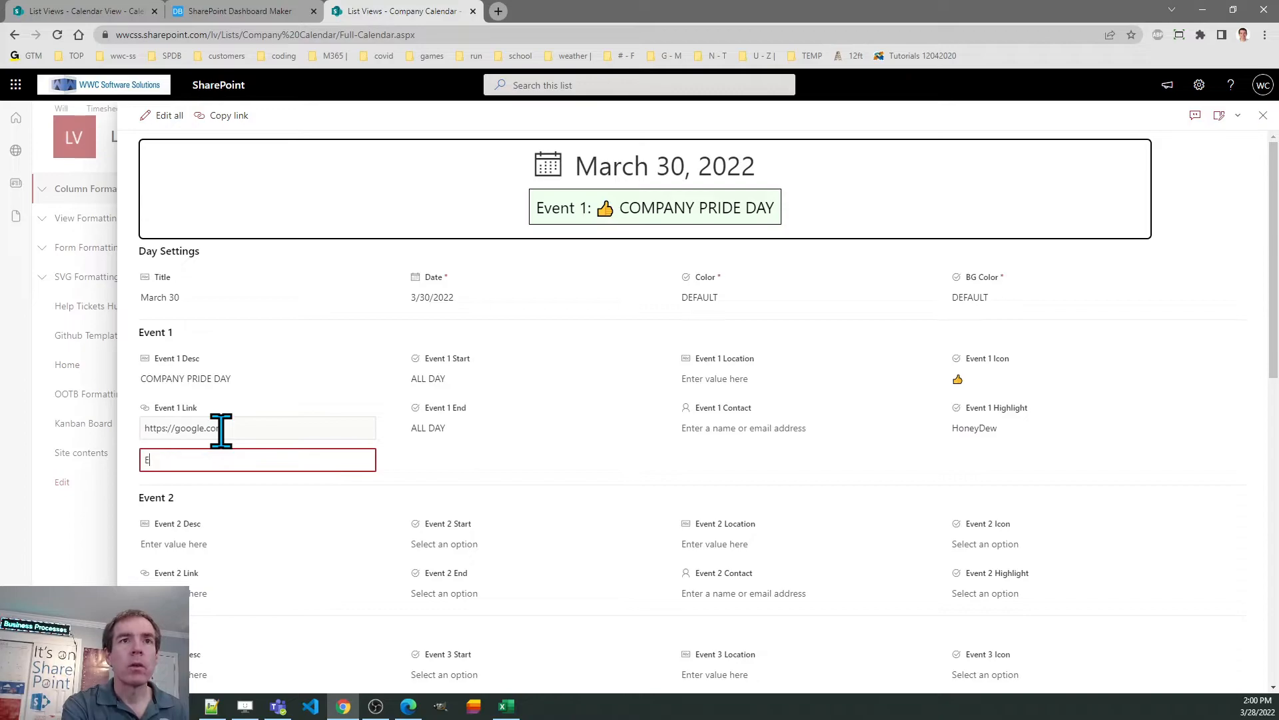
text(Event Information Page)
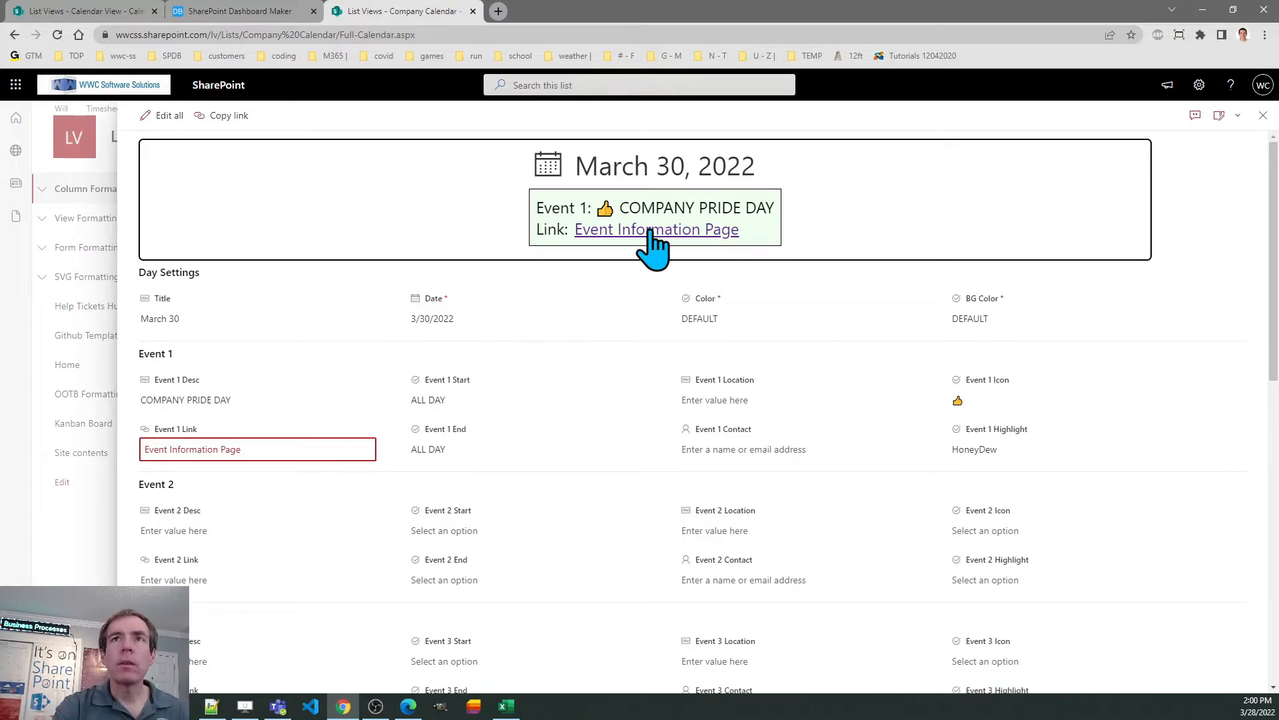
mouse_move(689, 241)
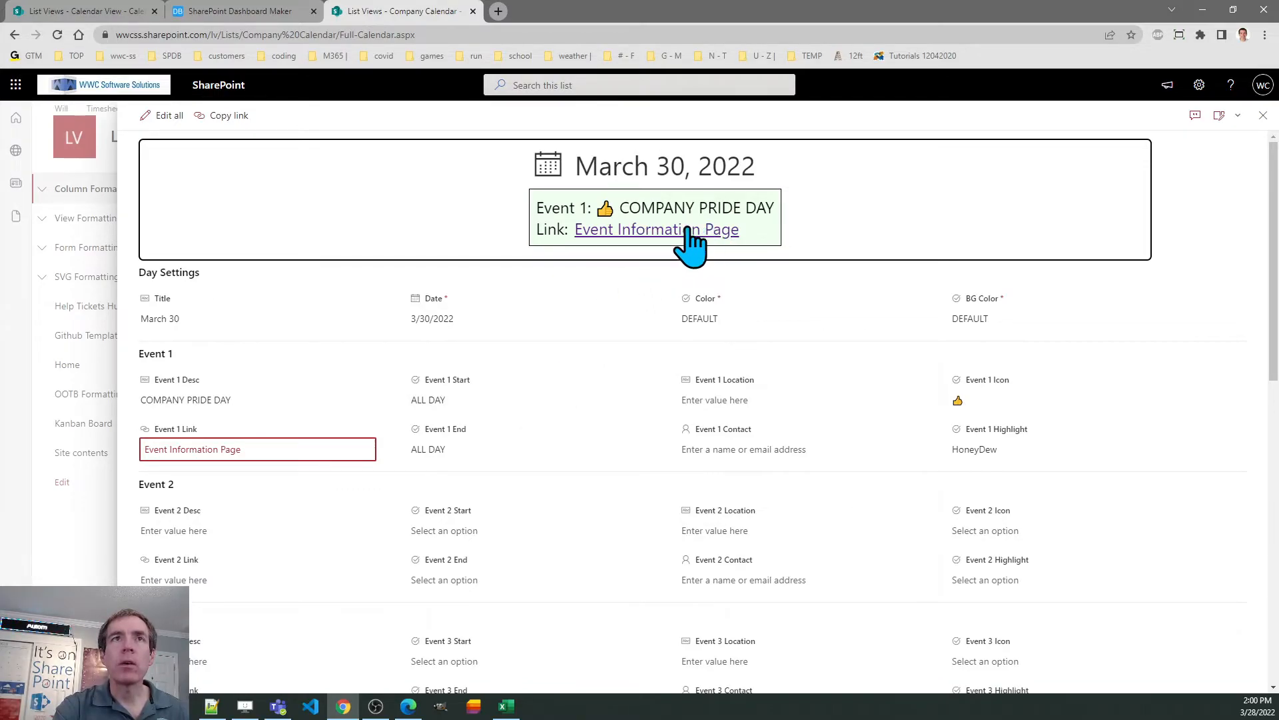
mouse_move(1237, 182)
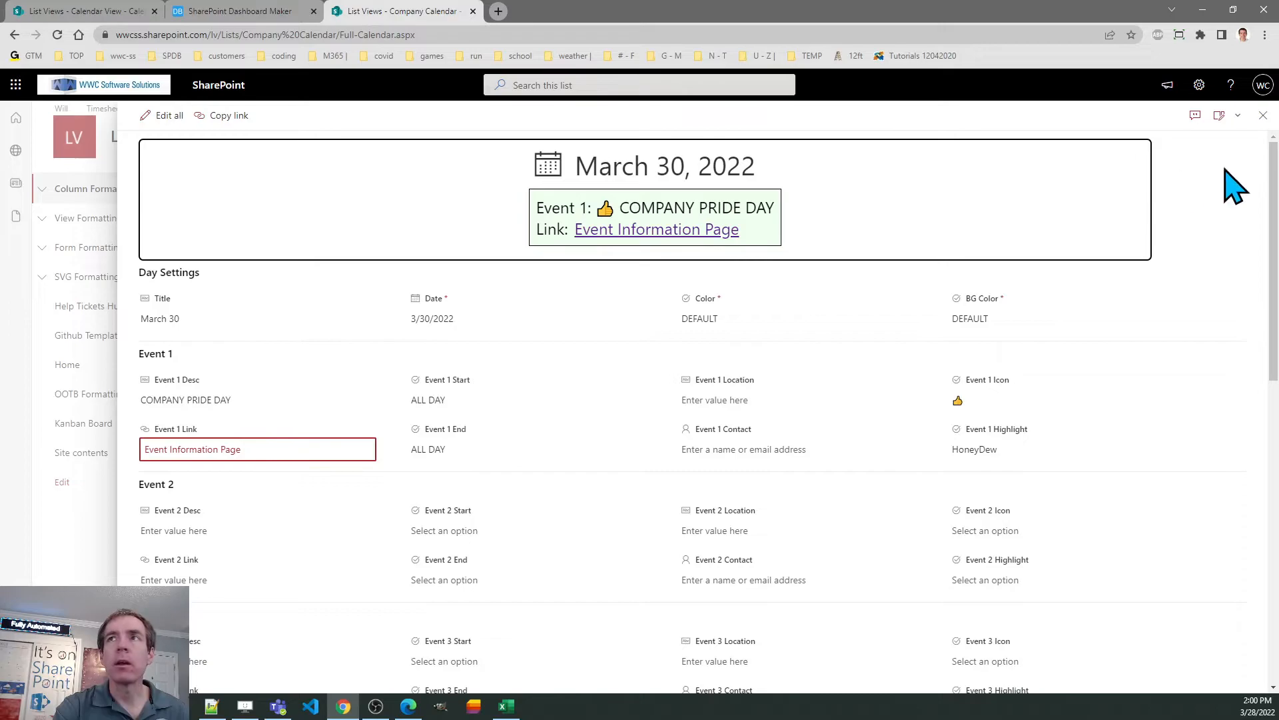
click(1264, 115)
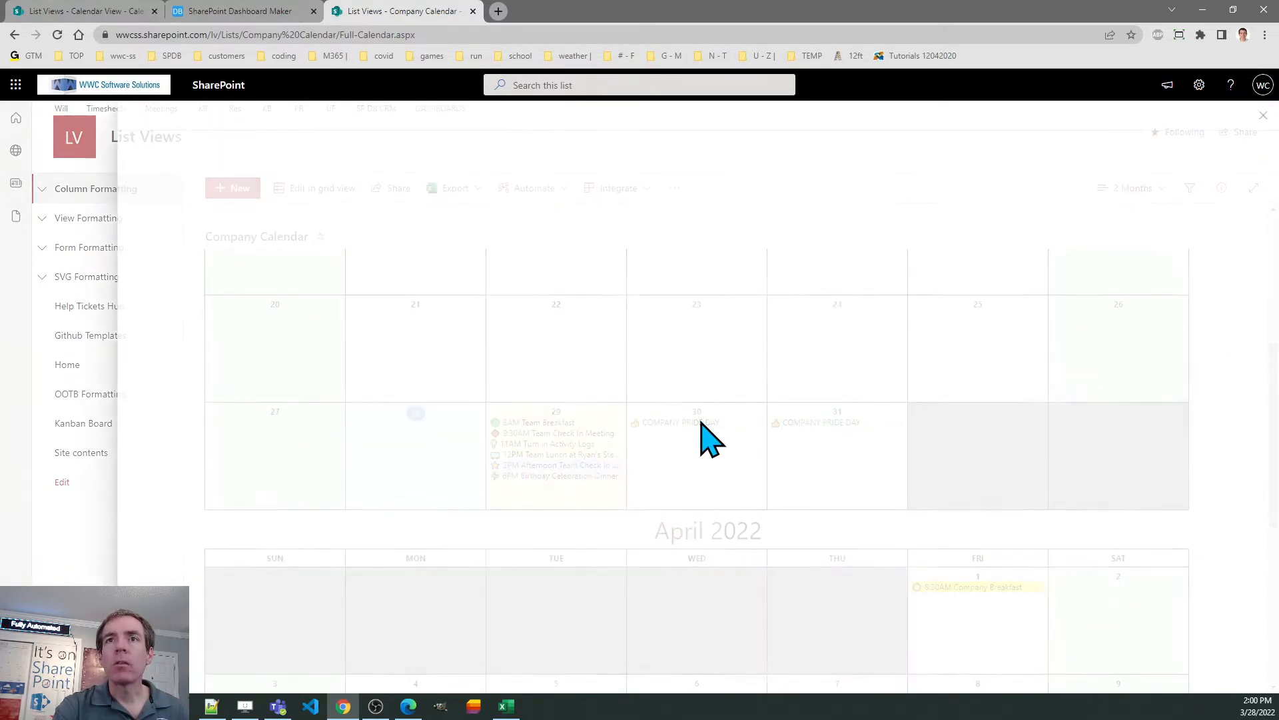
Reopen the March 30 Pride Day item and pick the suggested person as Event 1 Contact.
click(696, 422)
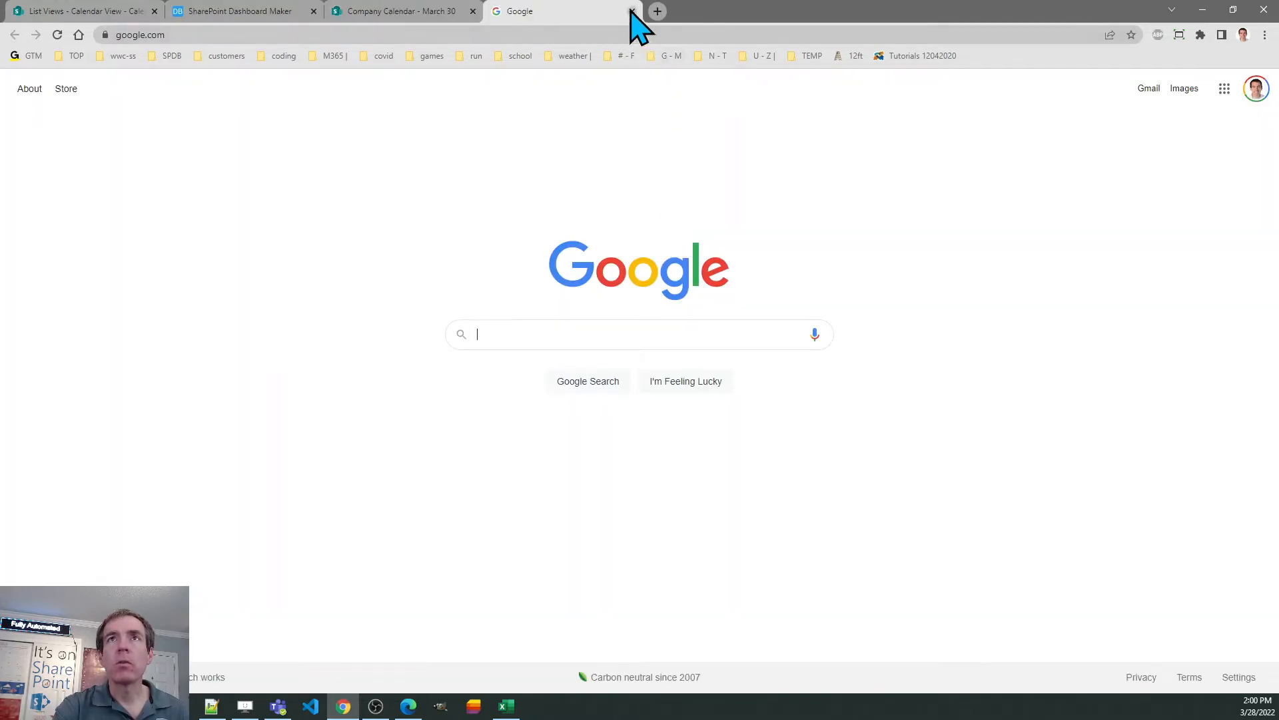
click(635, 11)
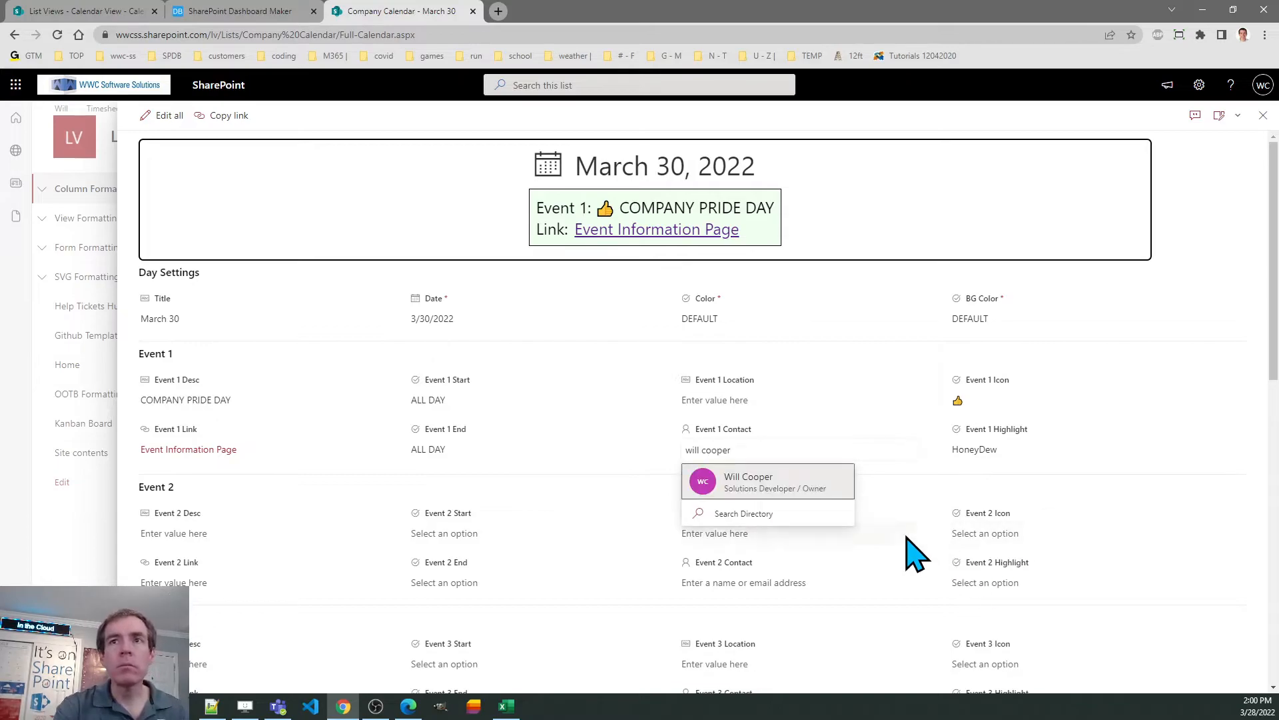
click(748, 482)
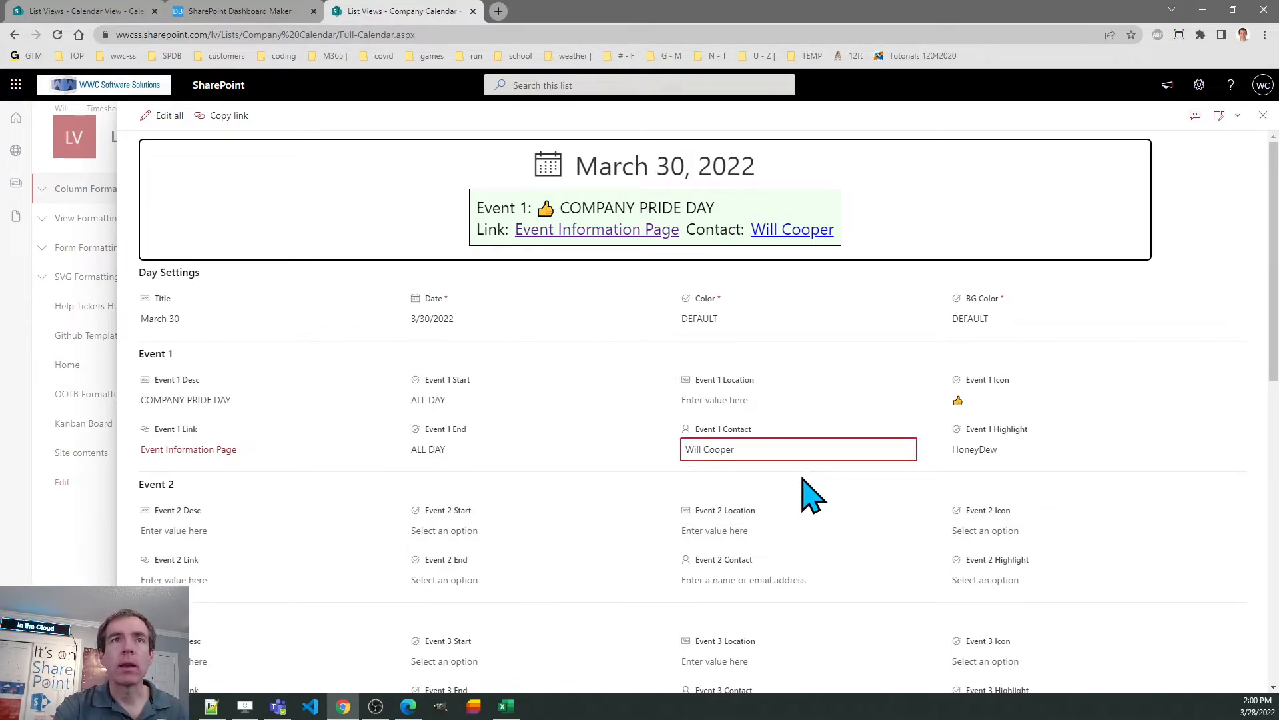
mouse_move(780, 262)
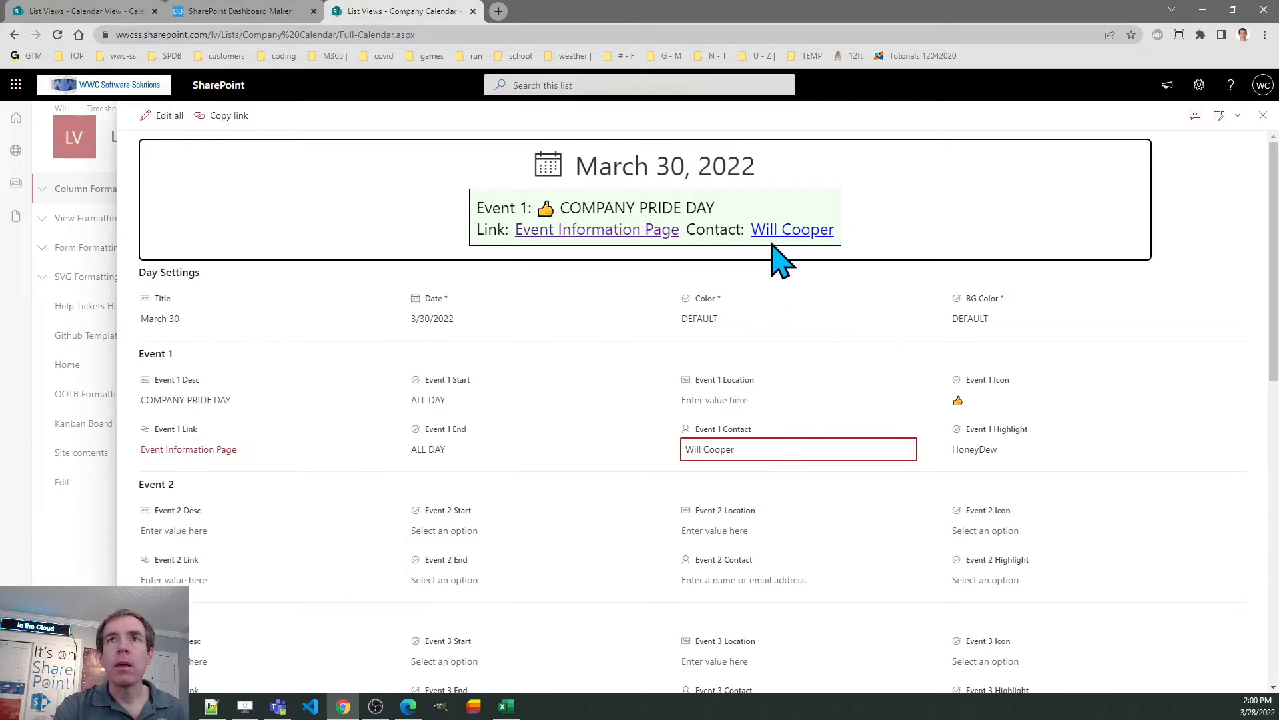
mouse_move(788, 242)
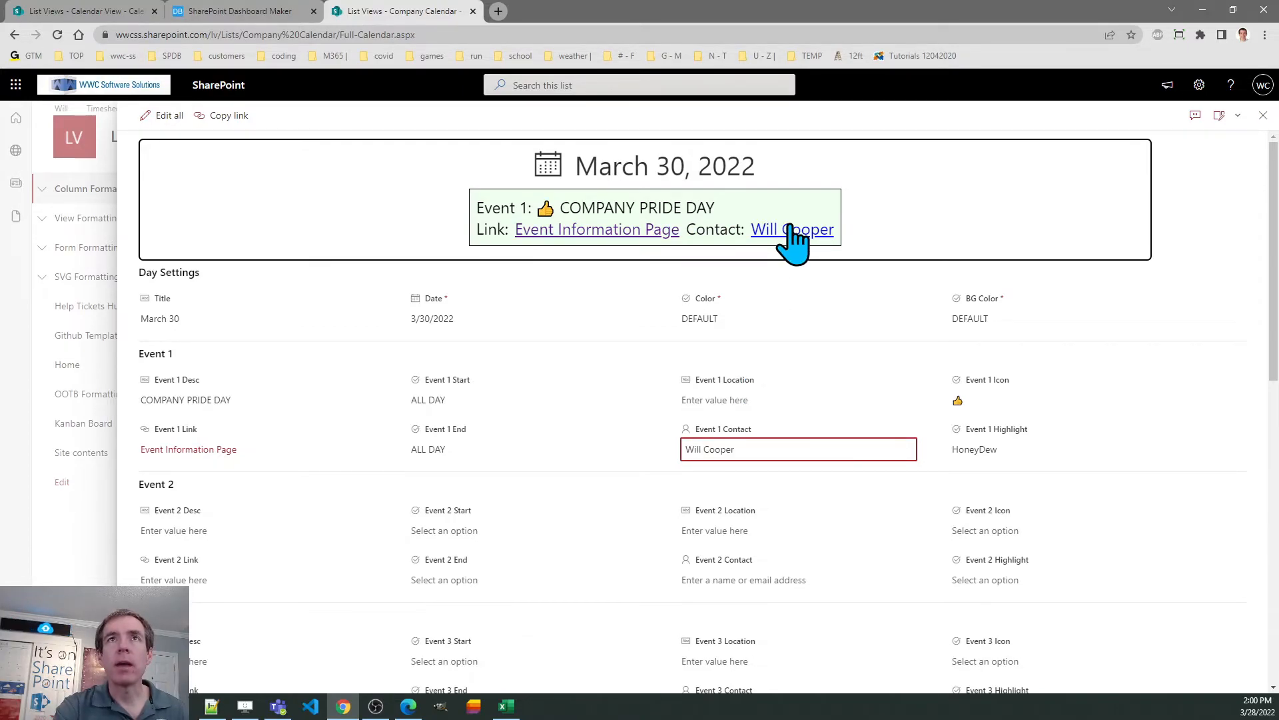
Test the contact email link in the preview, dismiss the mail draft and return to the calendar.
click(792, 229)
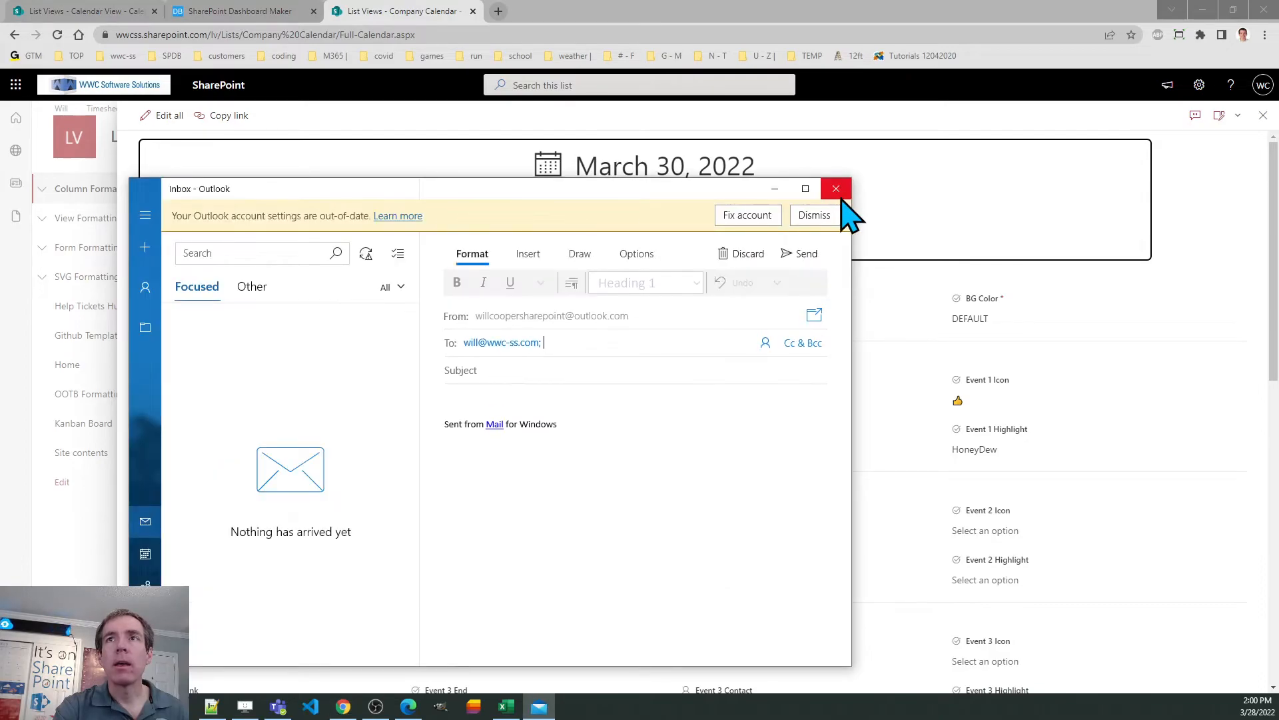
click(836, 188)
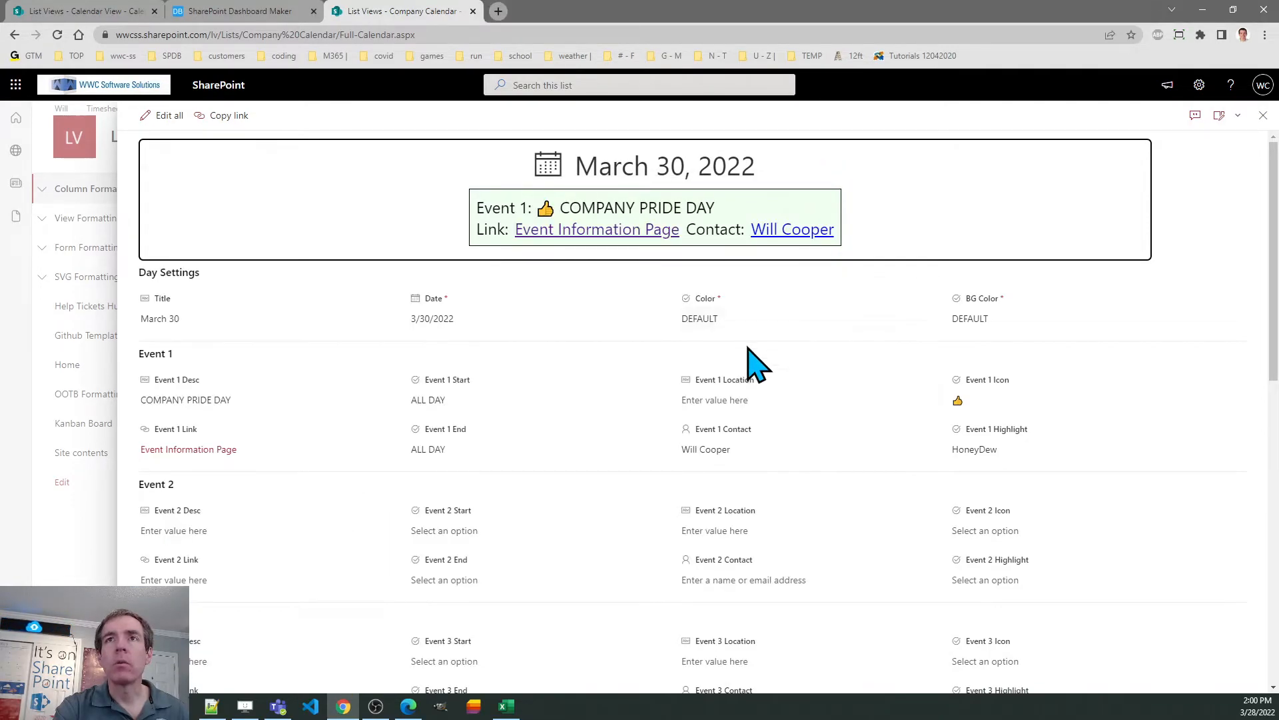
mouse_move(841, 441)
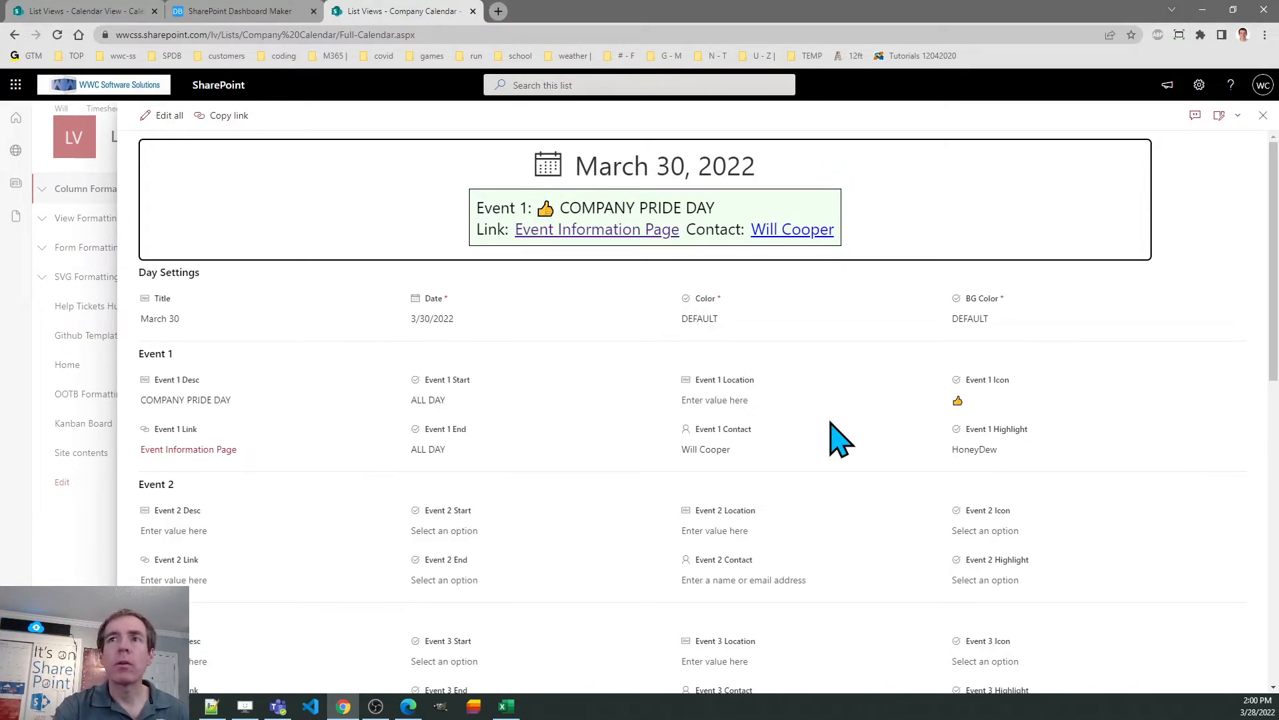
mouse_move(612, 351)
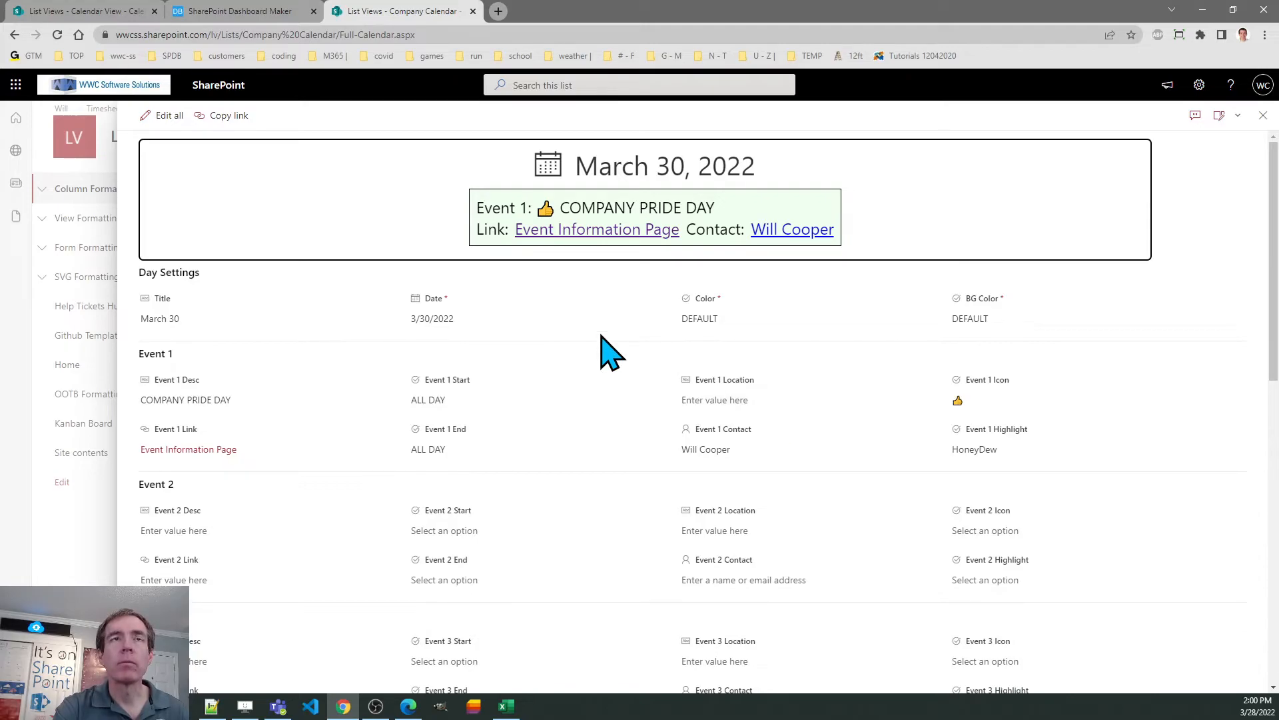
click(1263, 115)
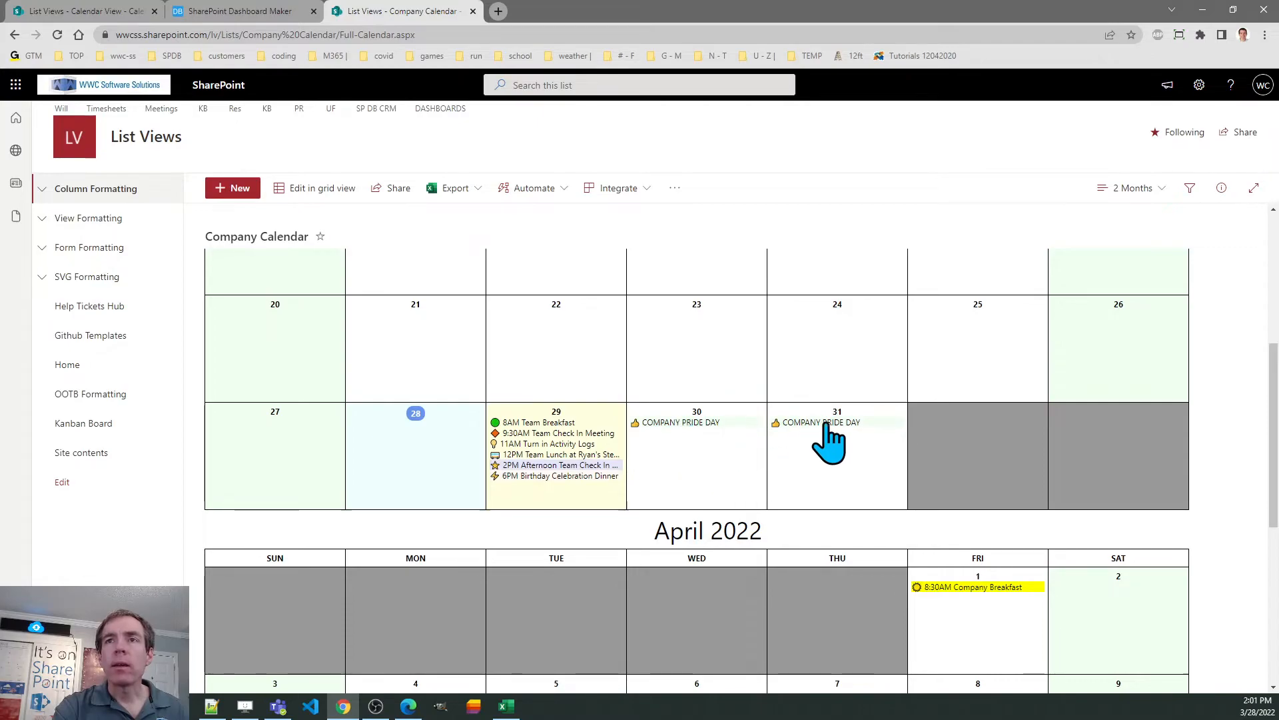
mouse_move(1008, 412)
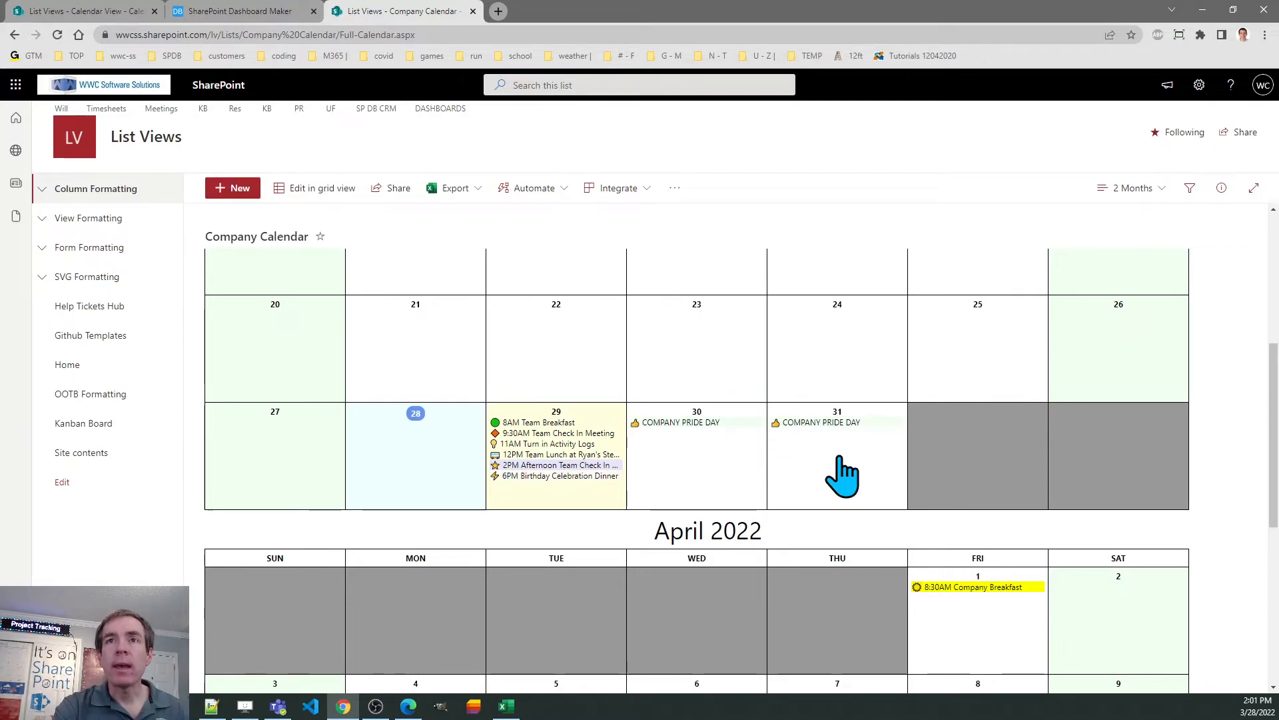
mouse_move(707, 476)
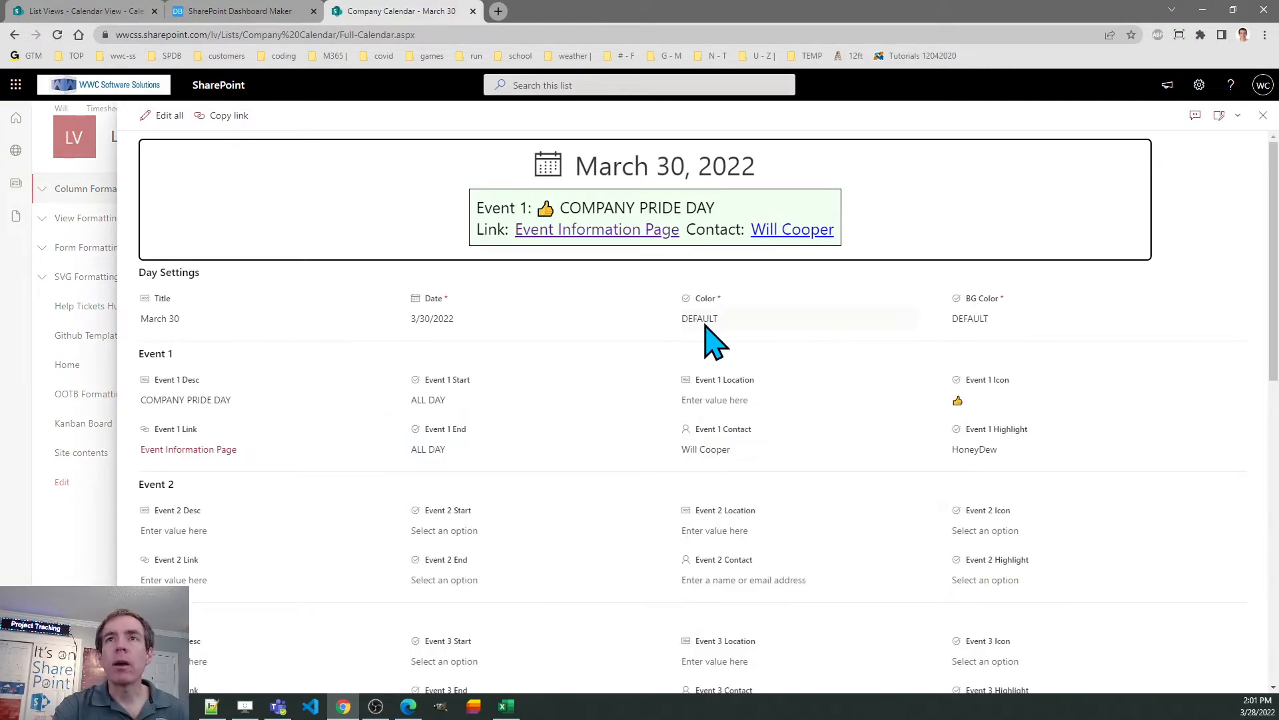
mouse_move(988, 335)
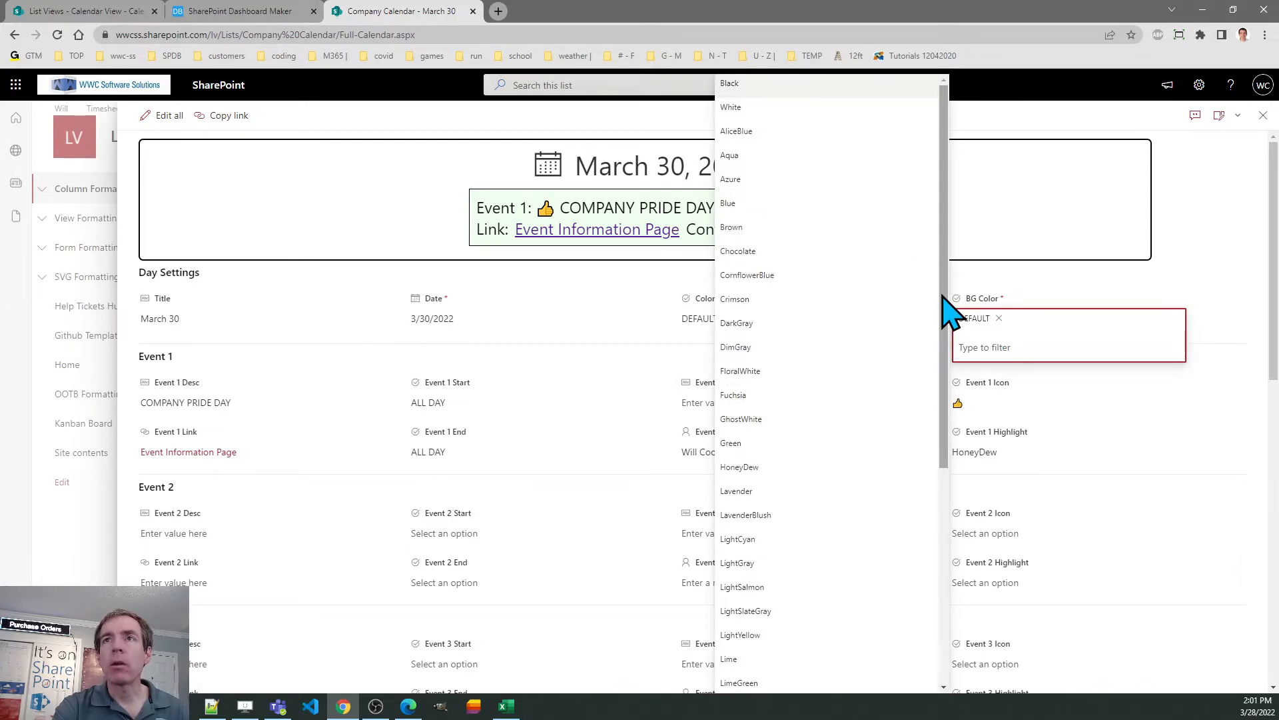
Set March 30's item to Navy background, White text and Green Event 1 highlight.
click(729, 155)
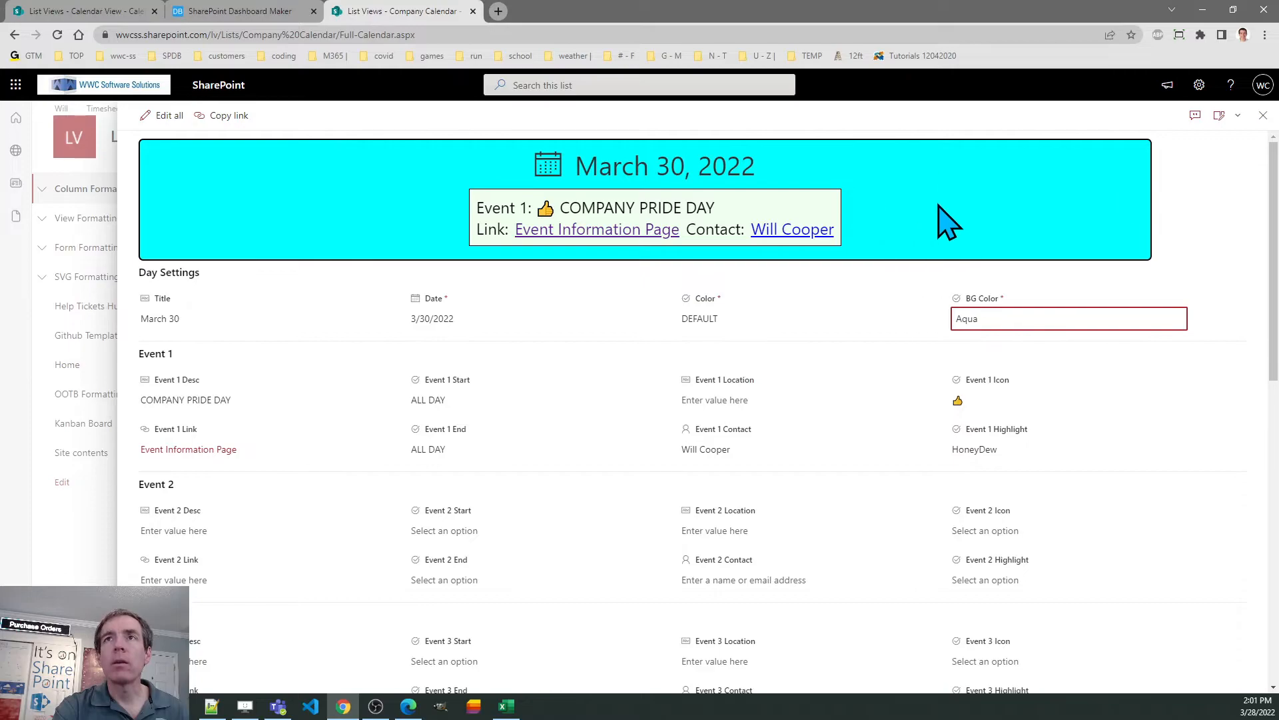
mouse_move(912, 226)
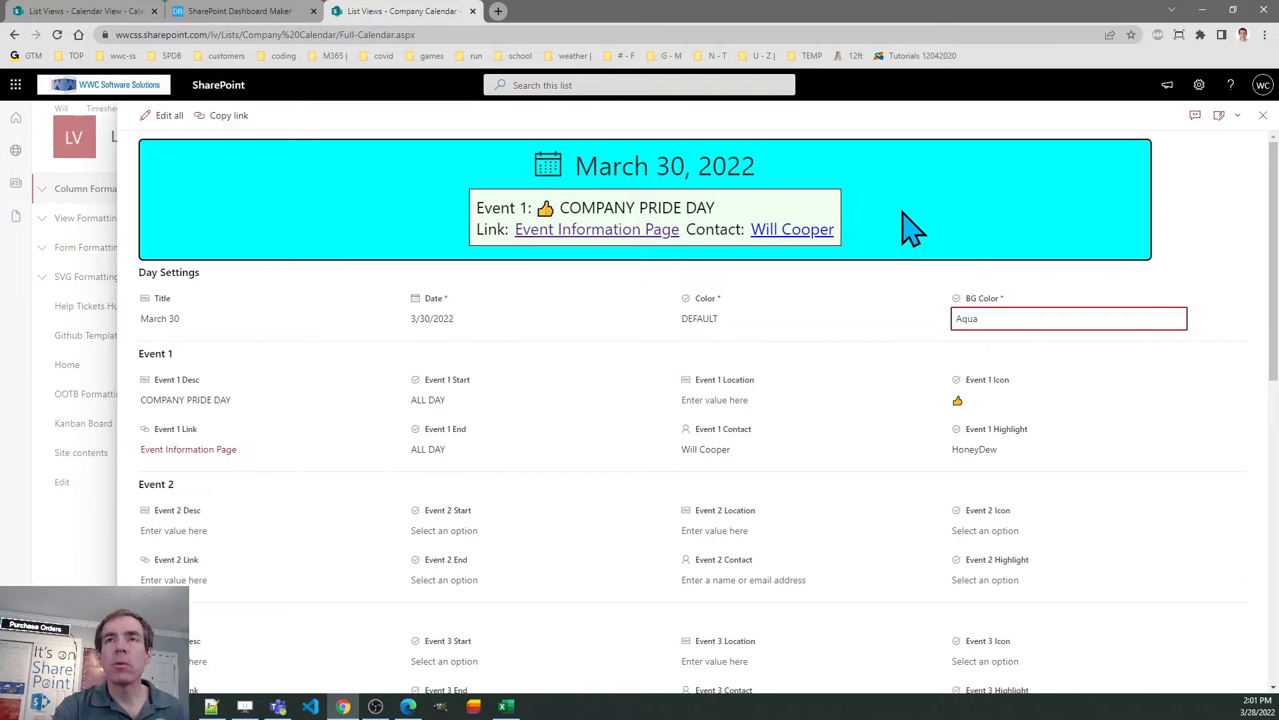
mouse_move(731, 334)
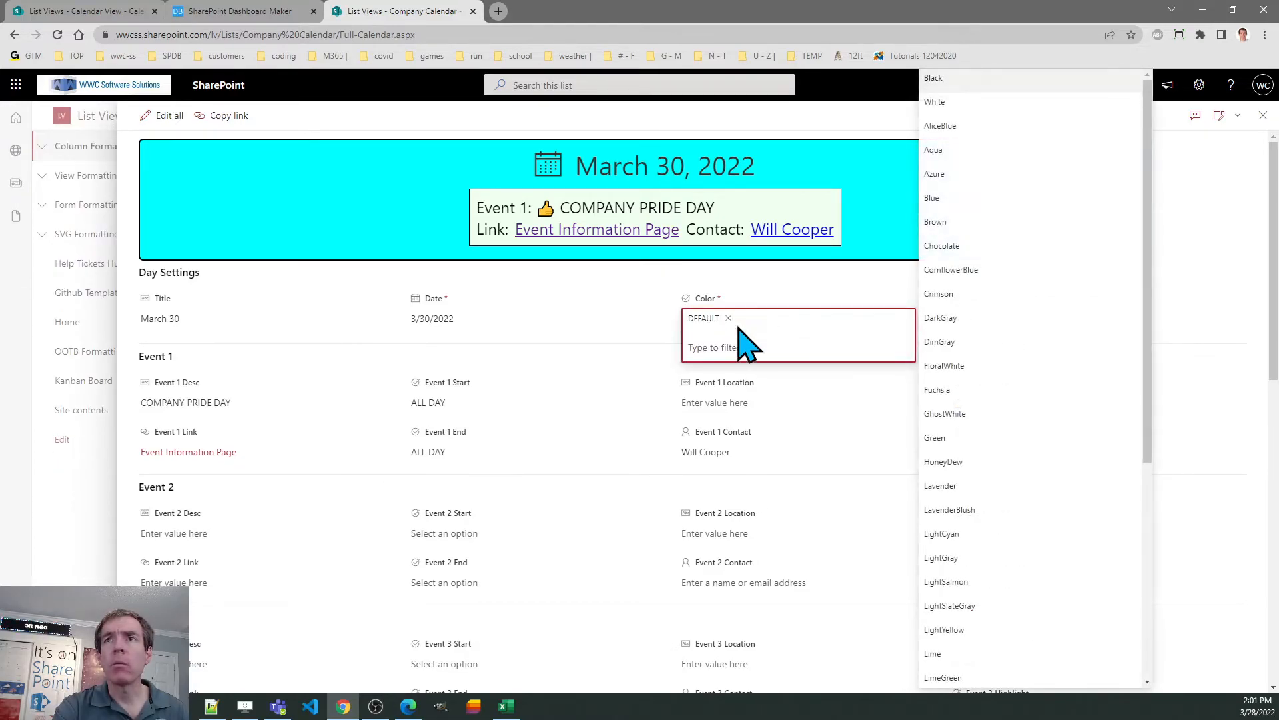
click(934, 101)
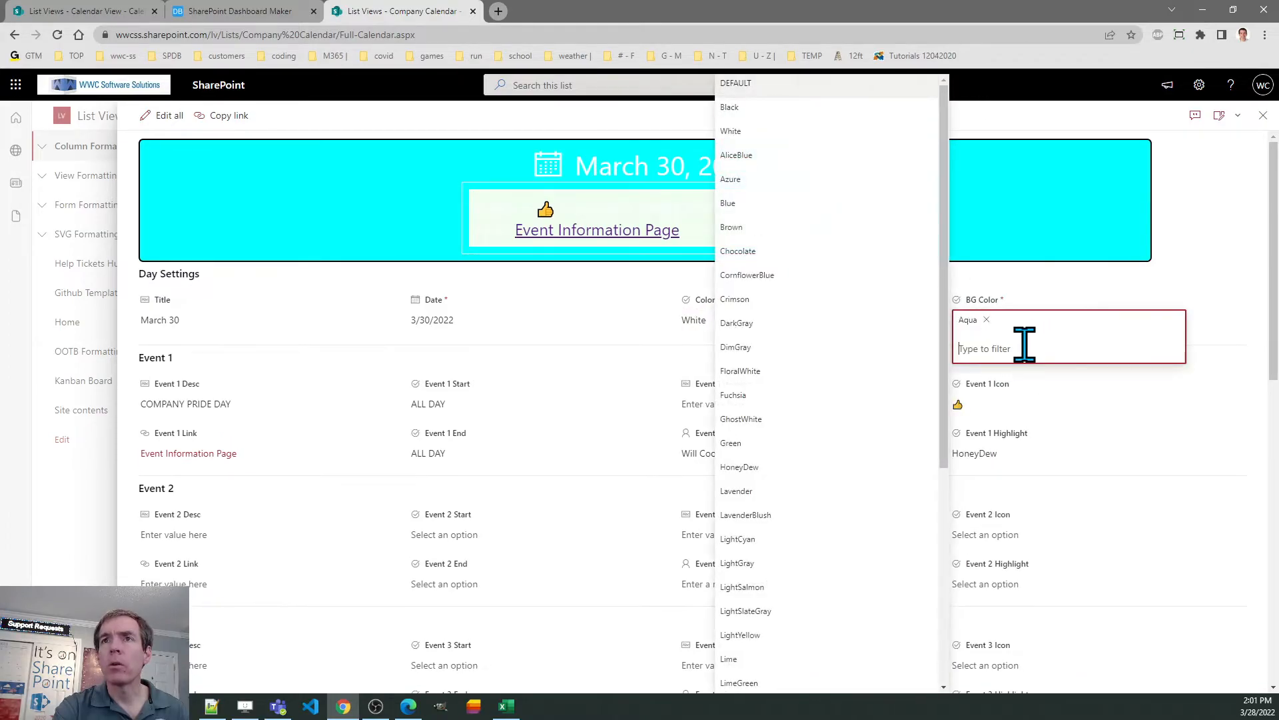
mouse_move(950, 403)
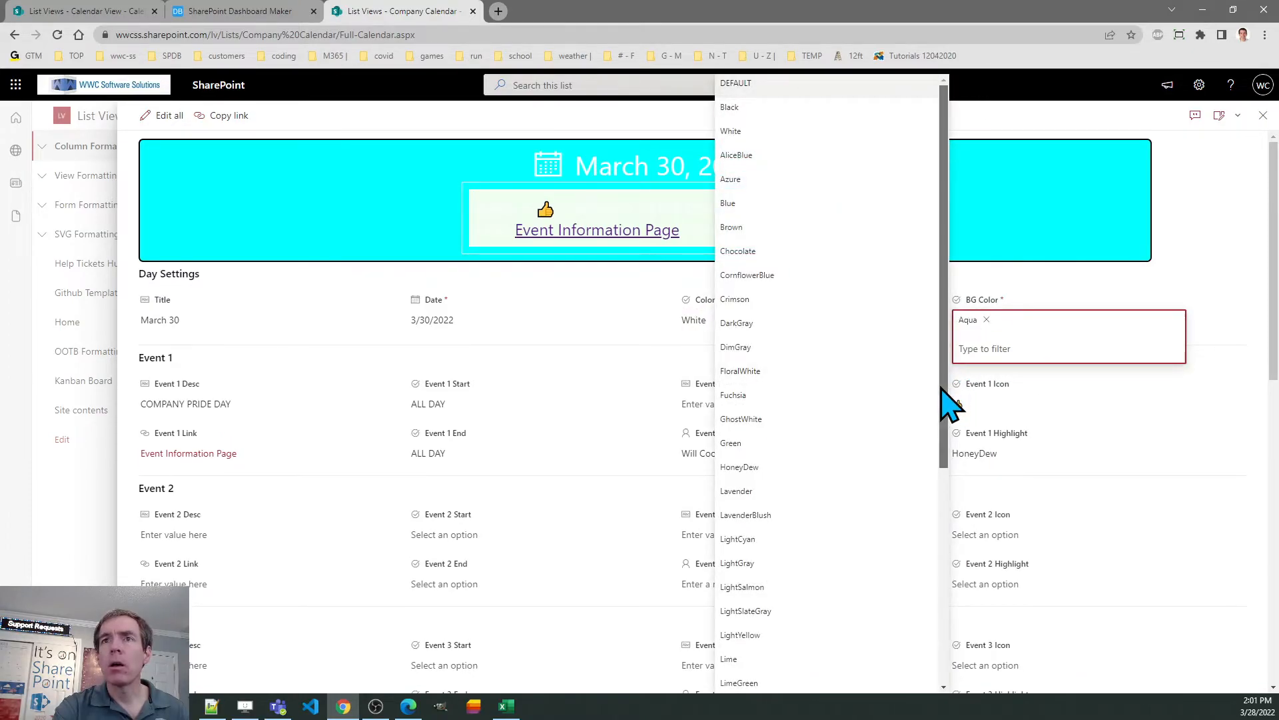
scroll(down, 3)
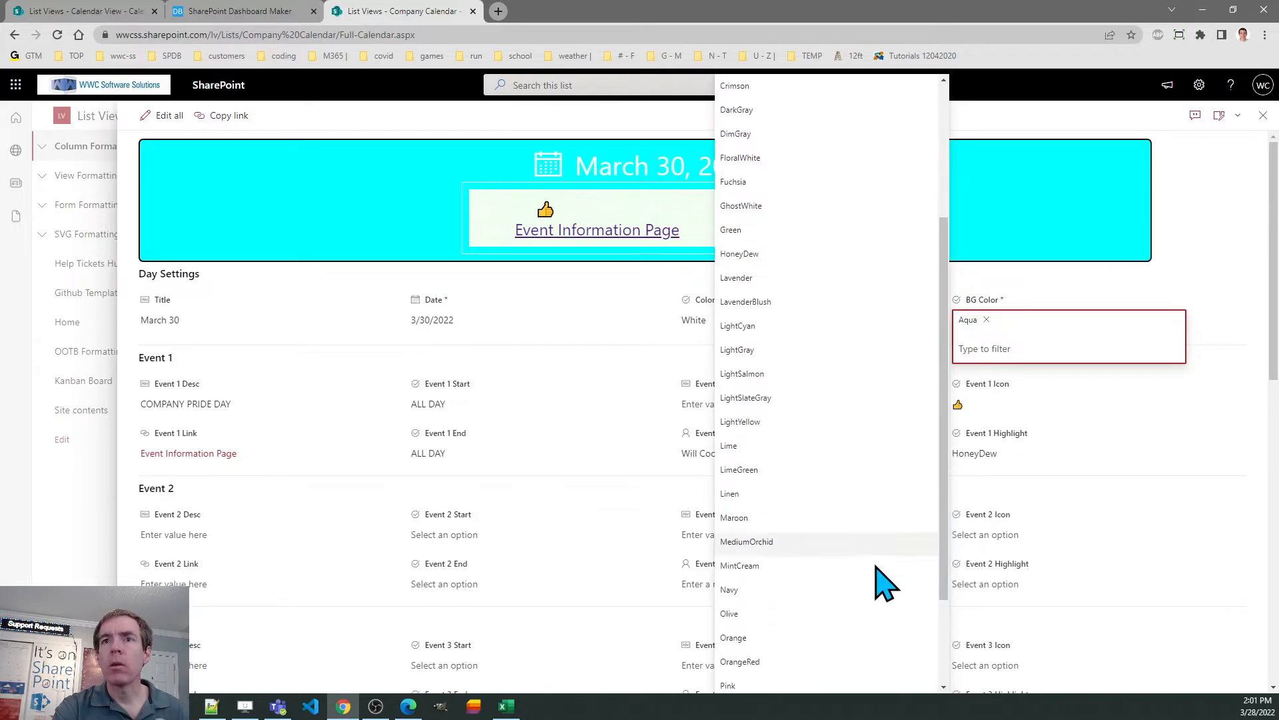
click(729, 589)
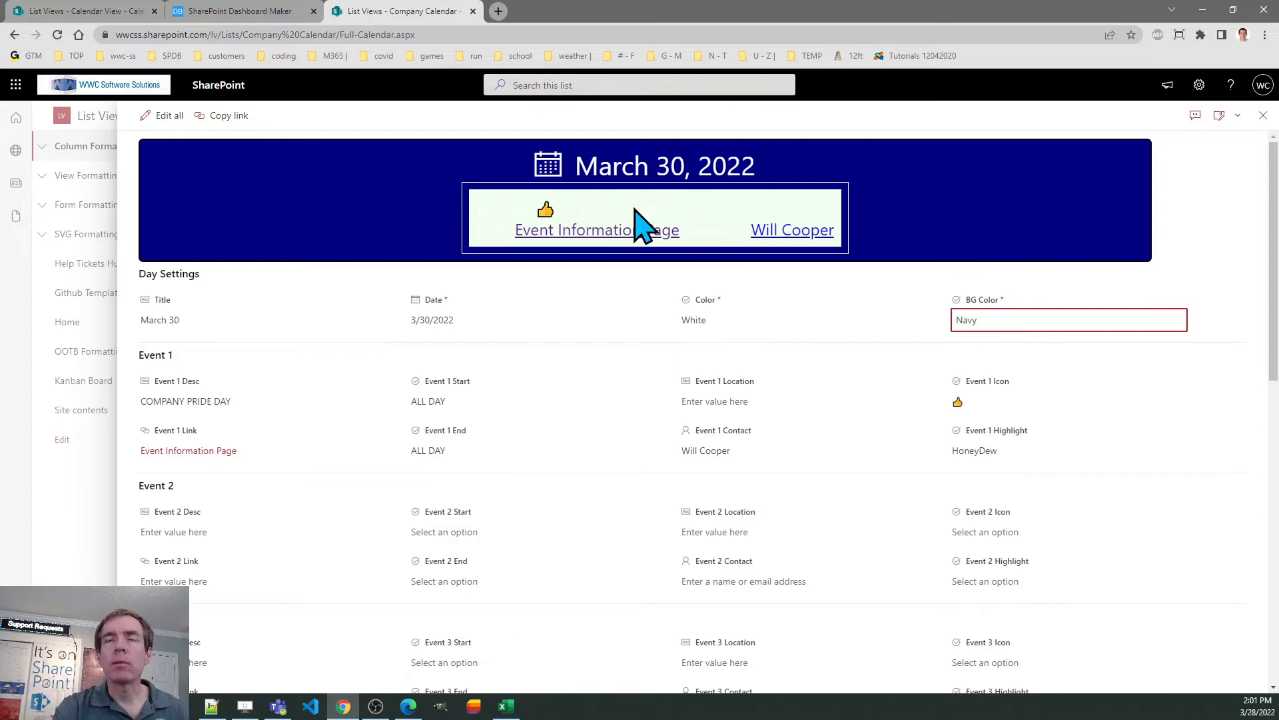
mouse_move(1019, 343)
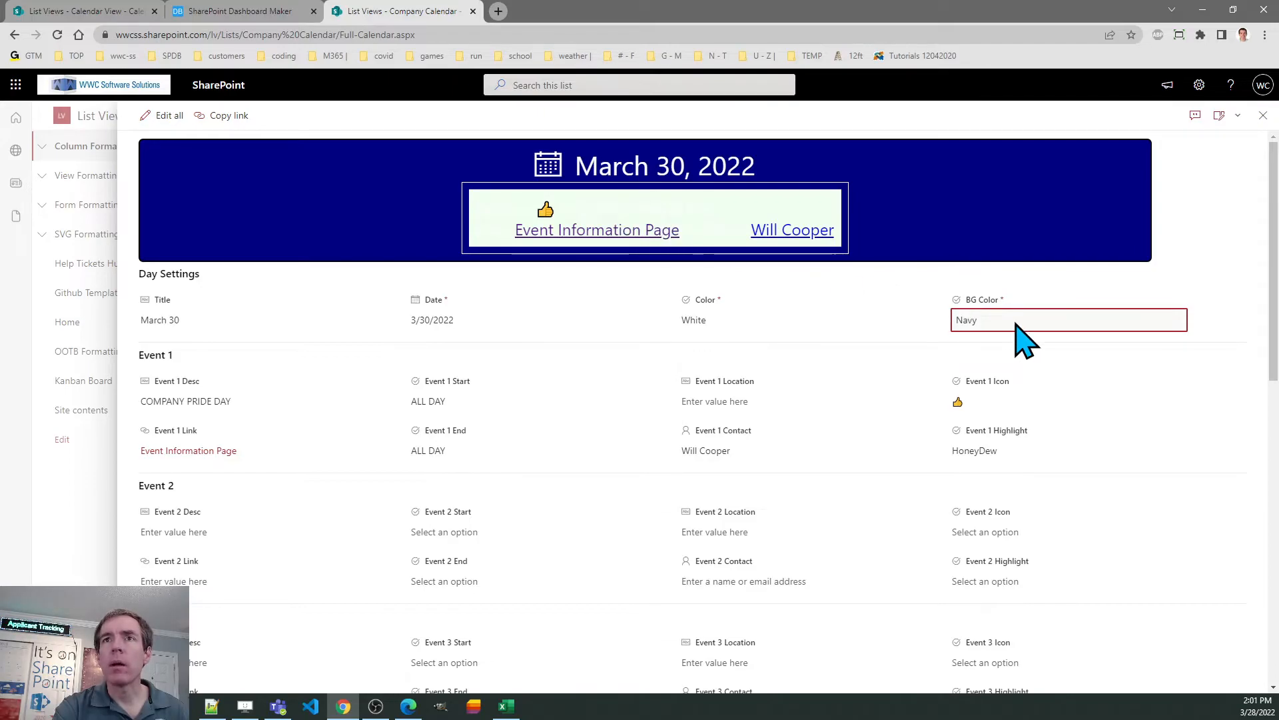
mouse_move(950, 289)
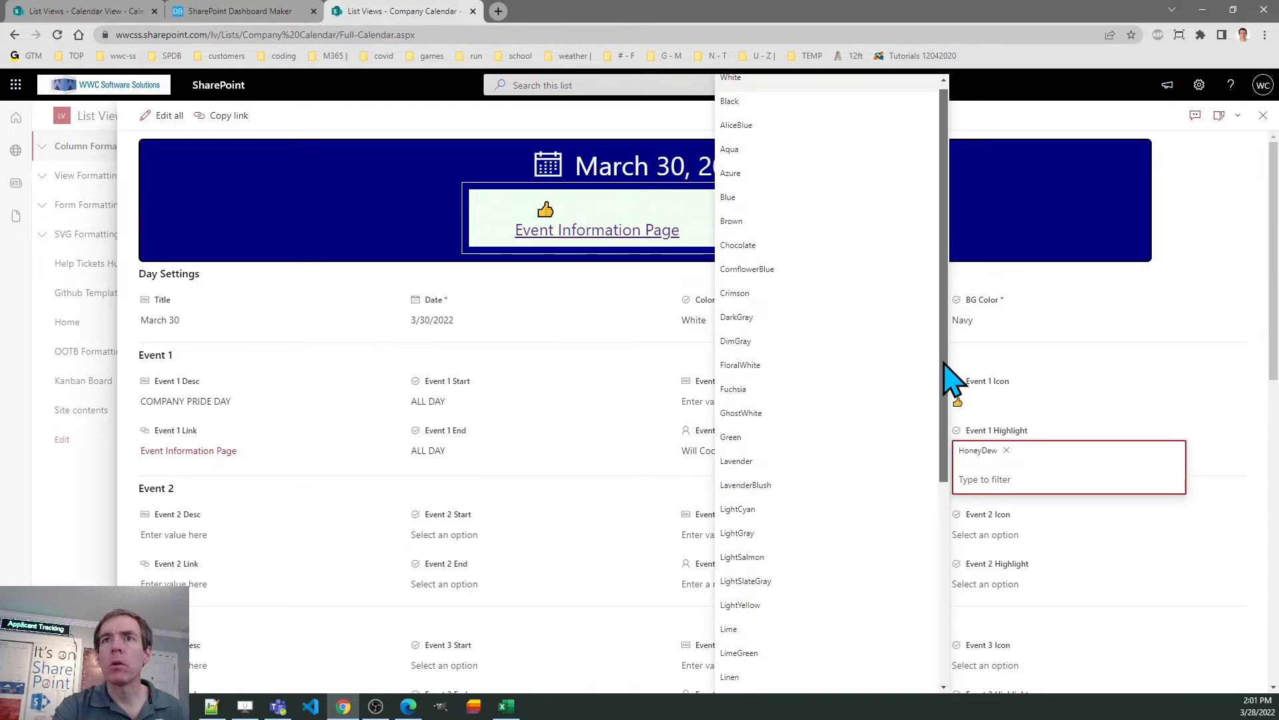
click(730, 437)
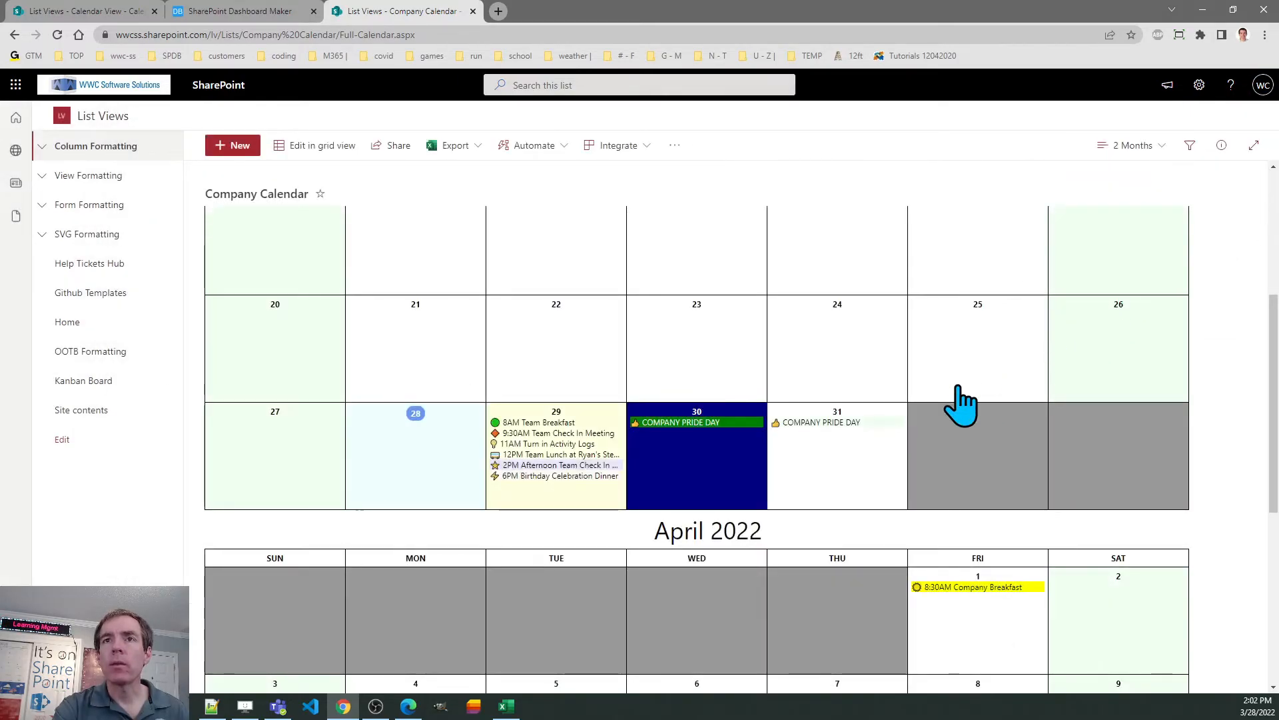
mouse_move(703, 454)
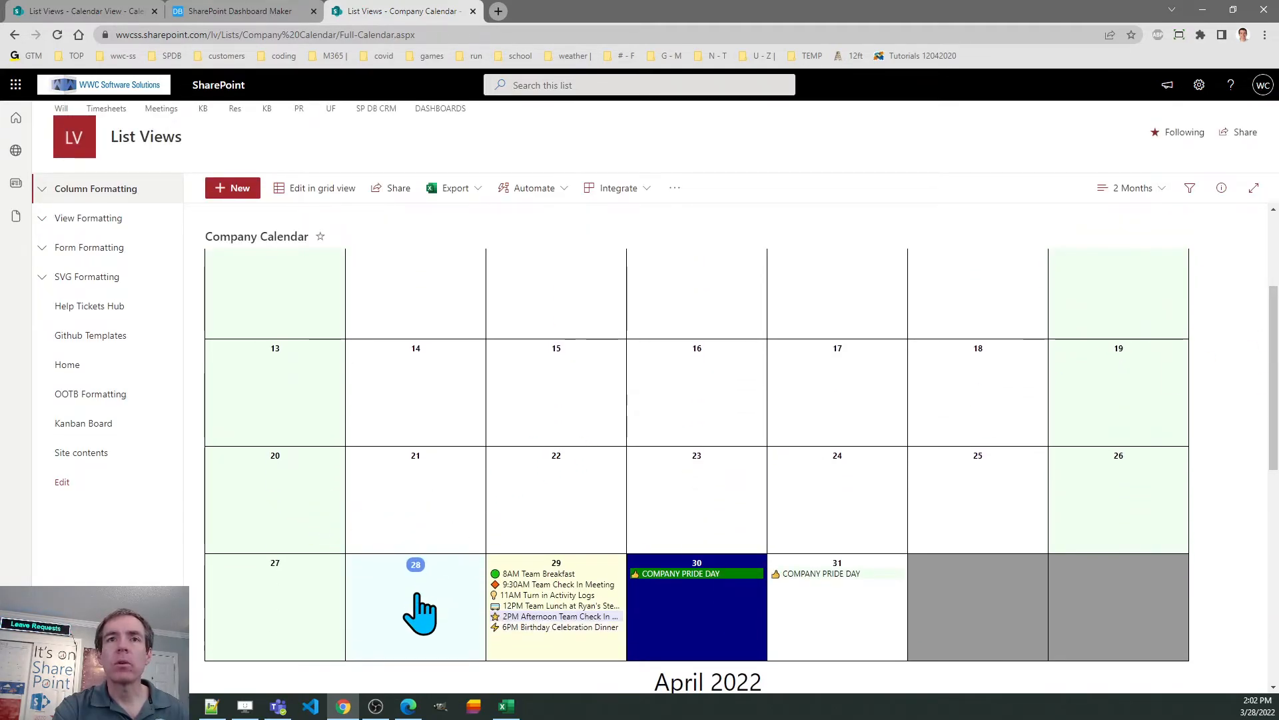
mouse_move(530, 623)
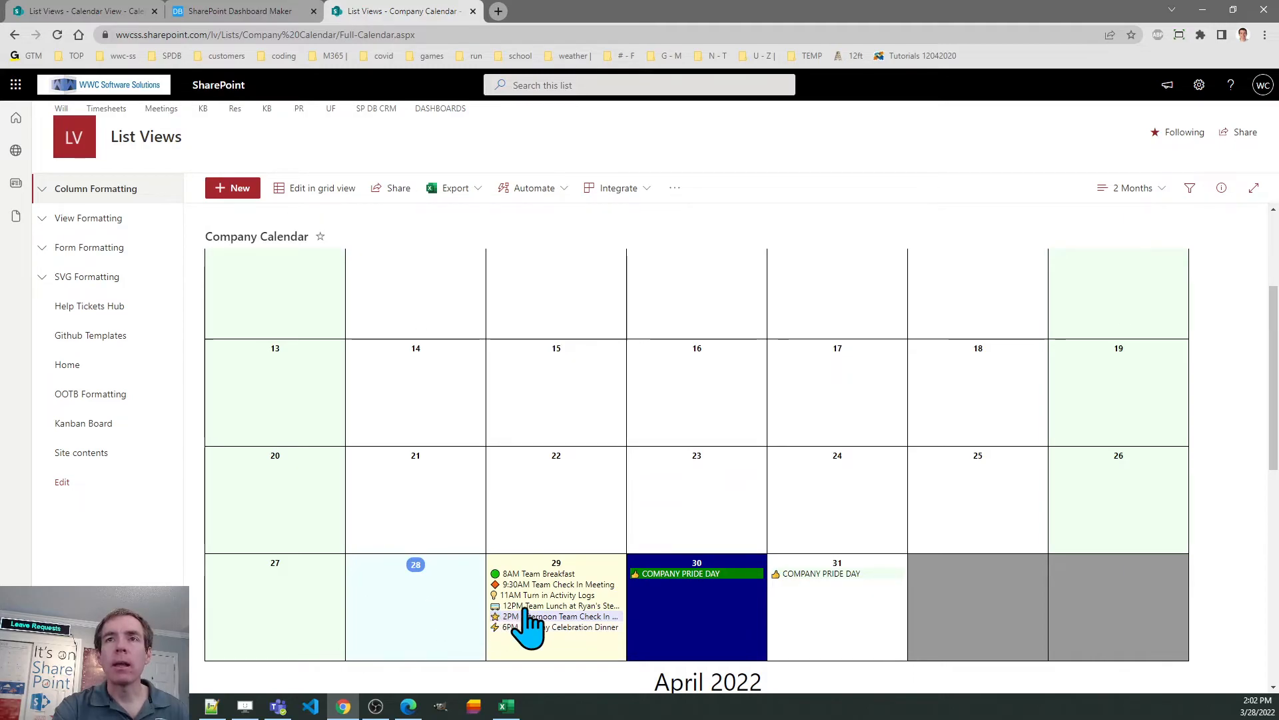
mouse_move(547, 616)
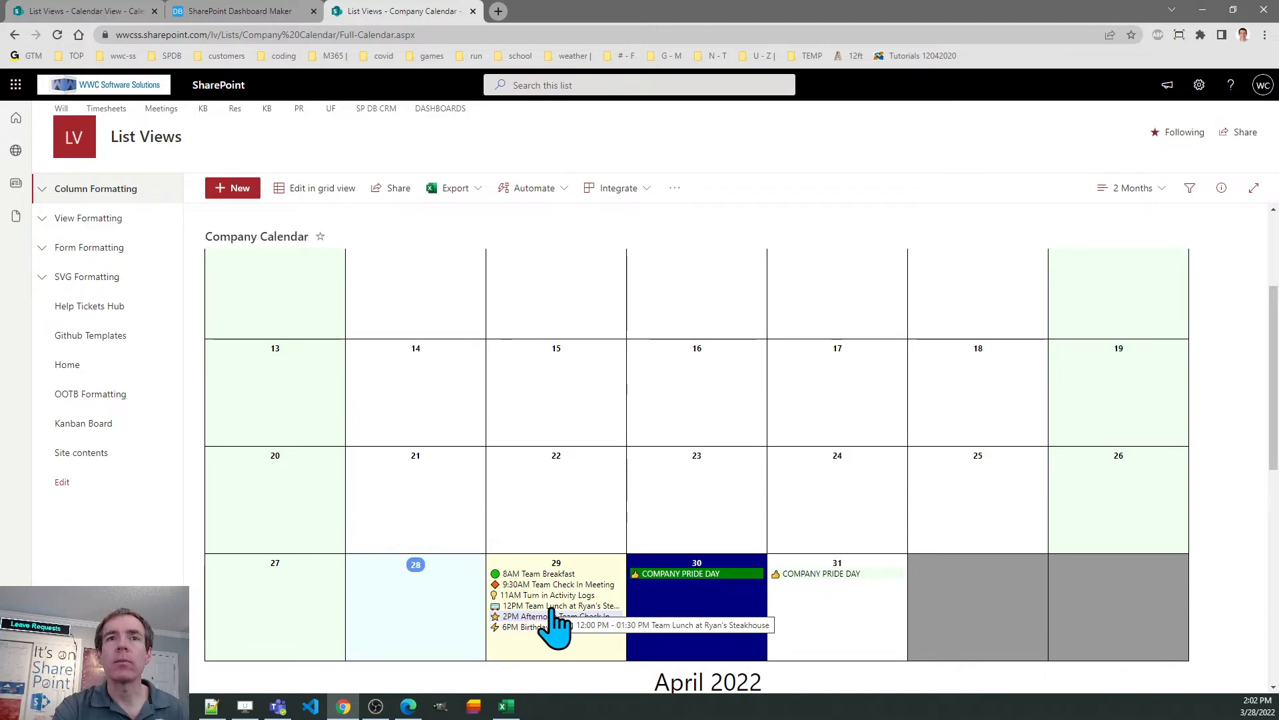
mouse_move(397, 408)
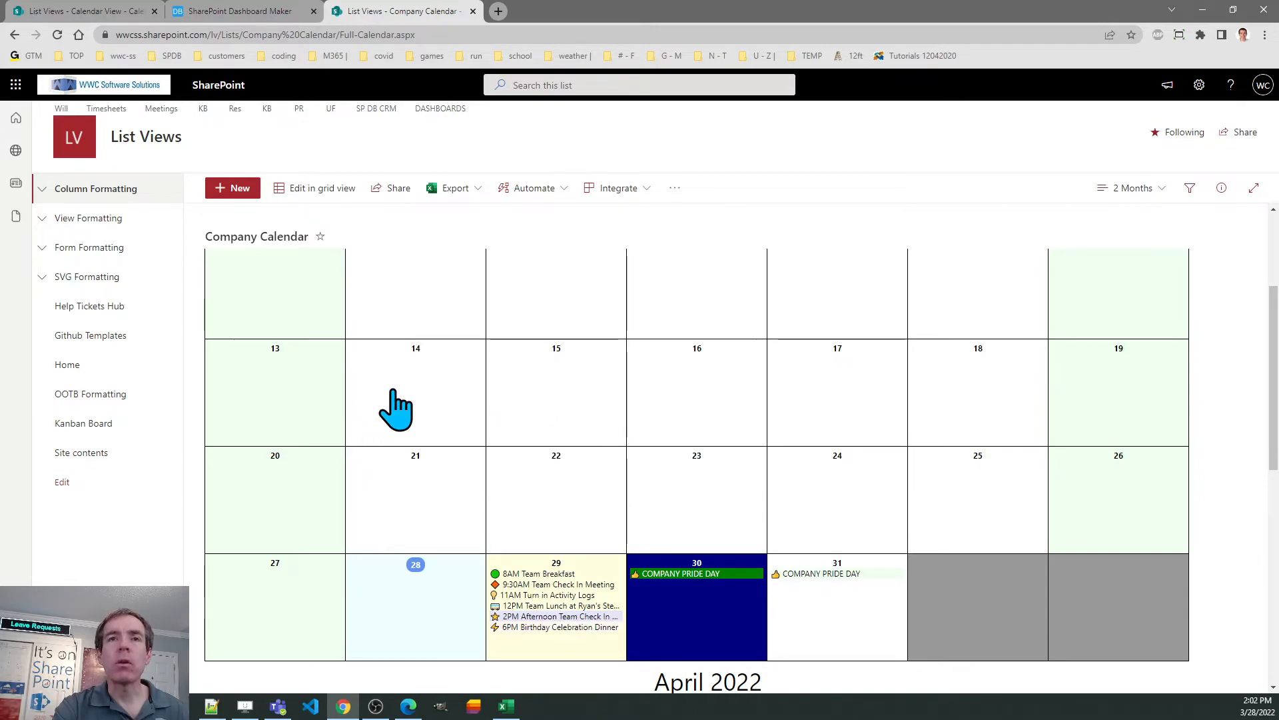
mouse_move(327, 69)
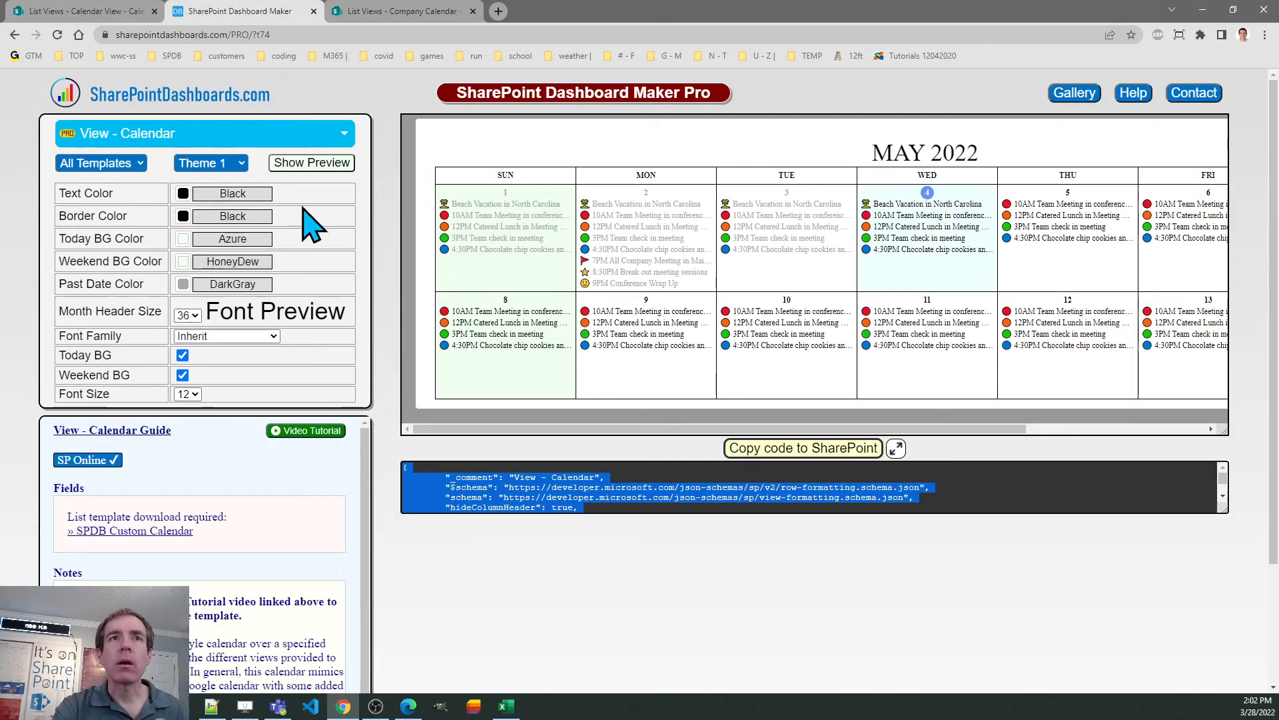
mouse_move(307, 311)
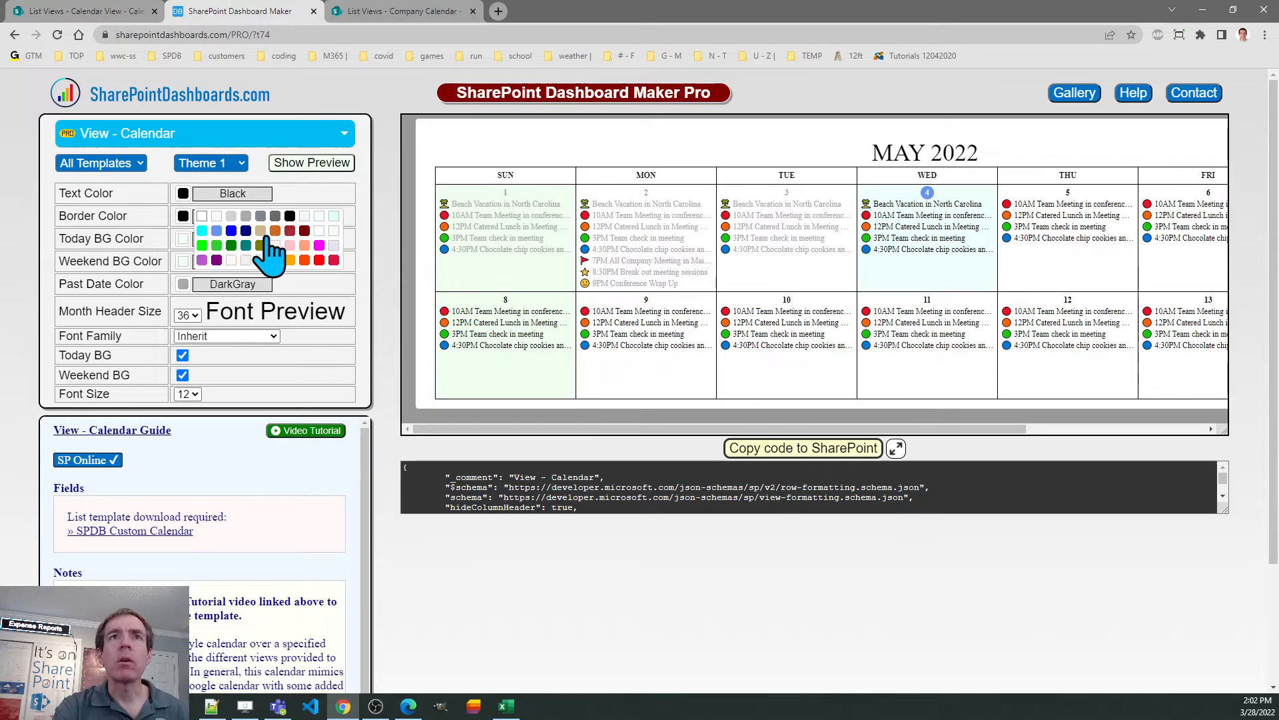
mouse_move(257, 246)
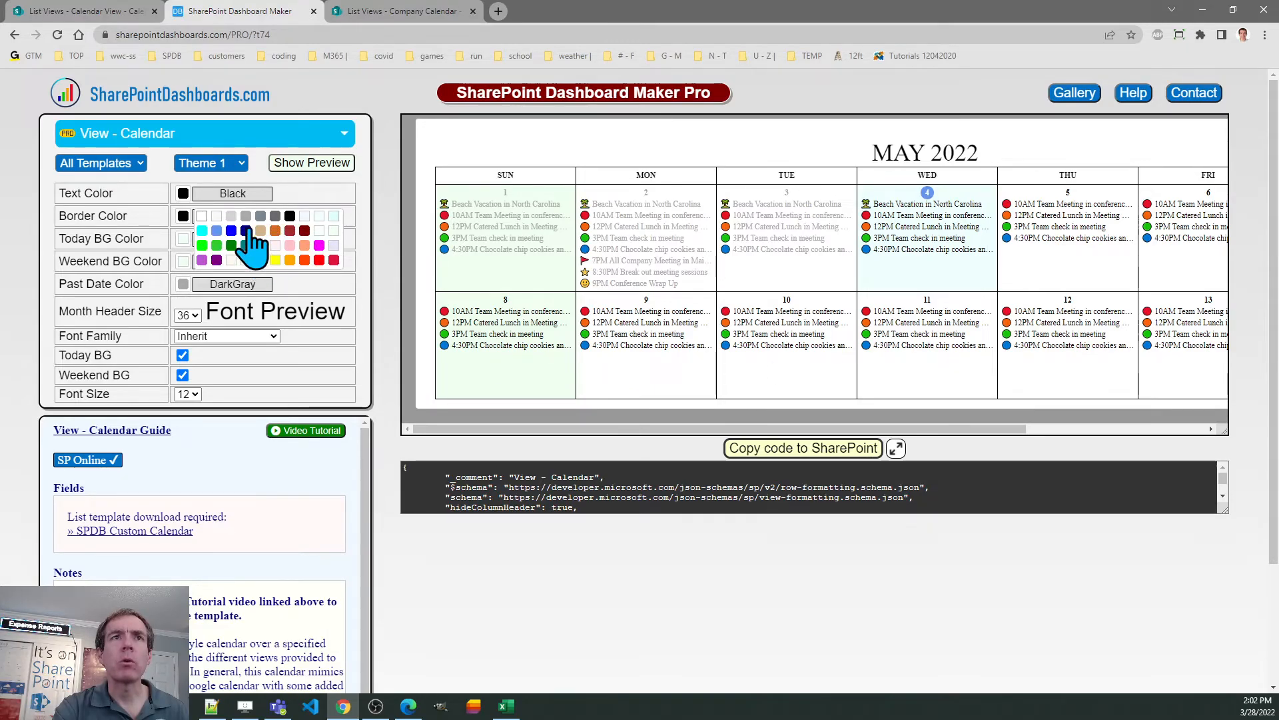
Set the calendar Border Color to Navy and copy the formatting code to SharePoint.
click(230, 231)
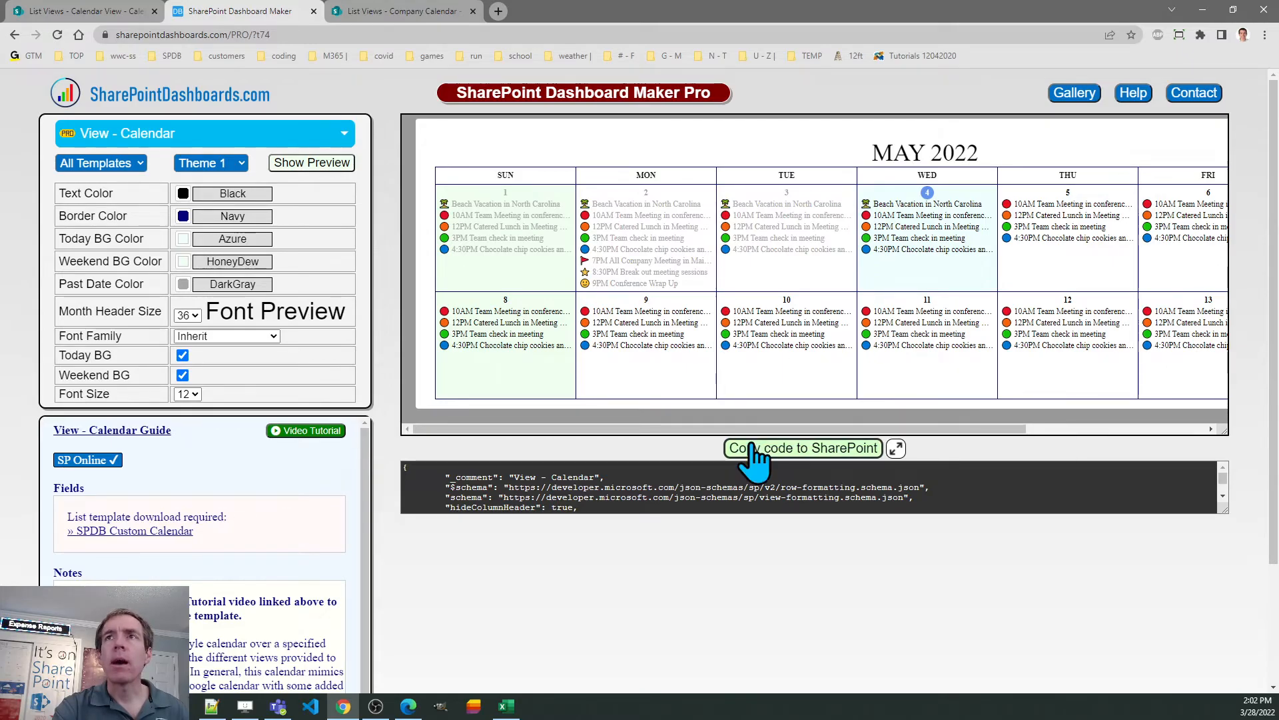
click(400, 10)
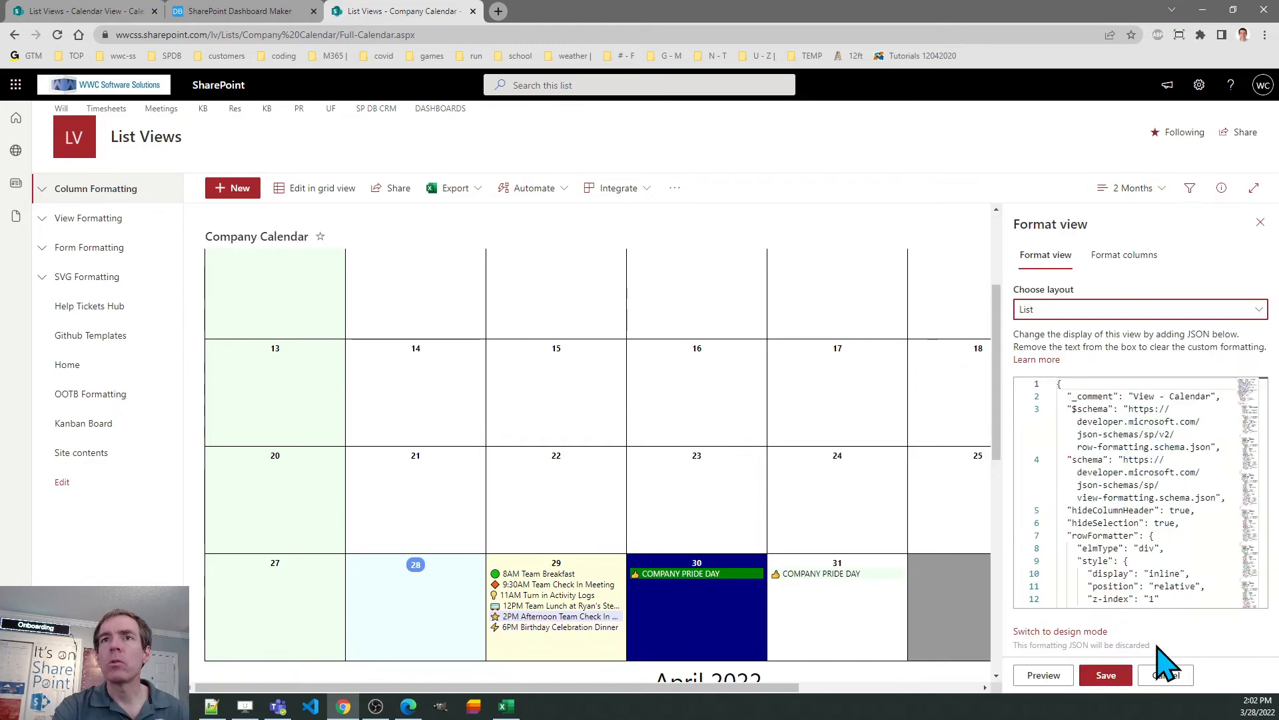
Save the pasted view formatting JSON so the Company Calendar grid shows navy borders.
scroll(down, 3)
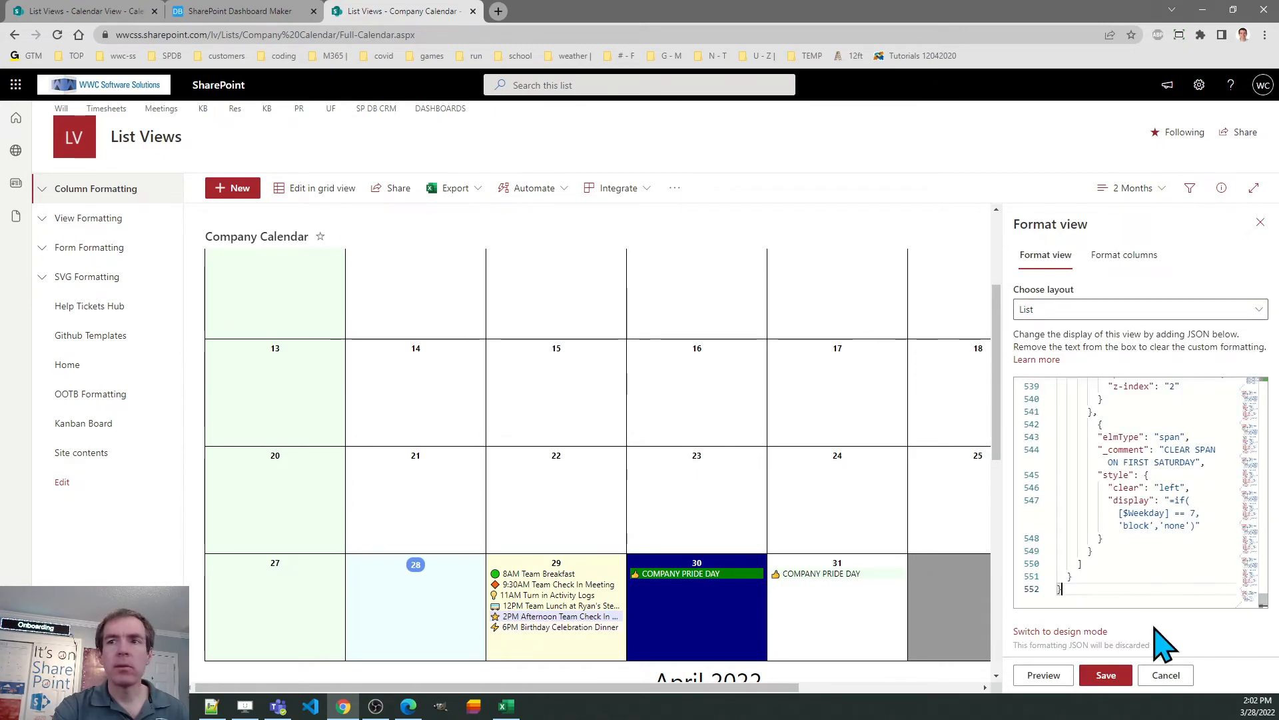
click(1106, 675)
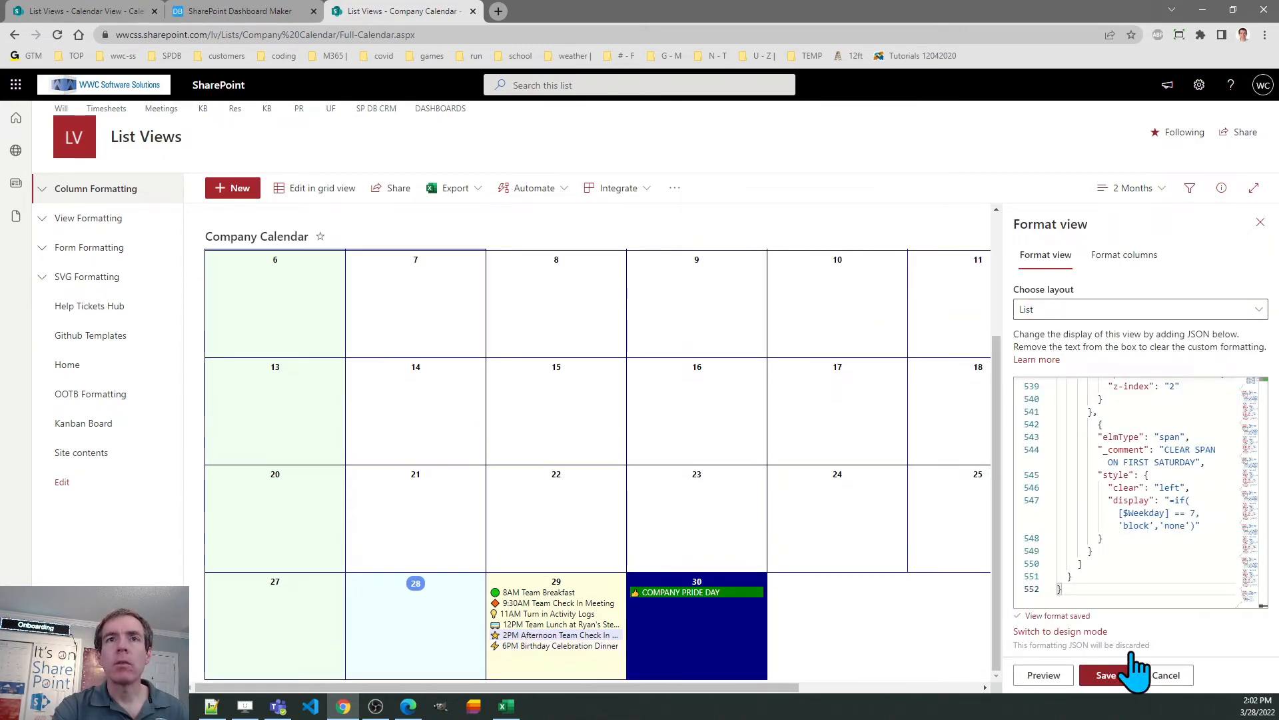
click(1106, 674)
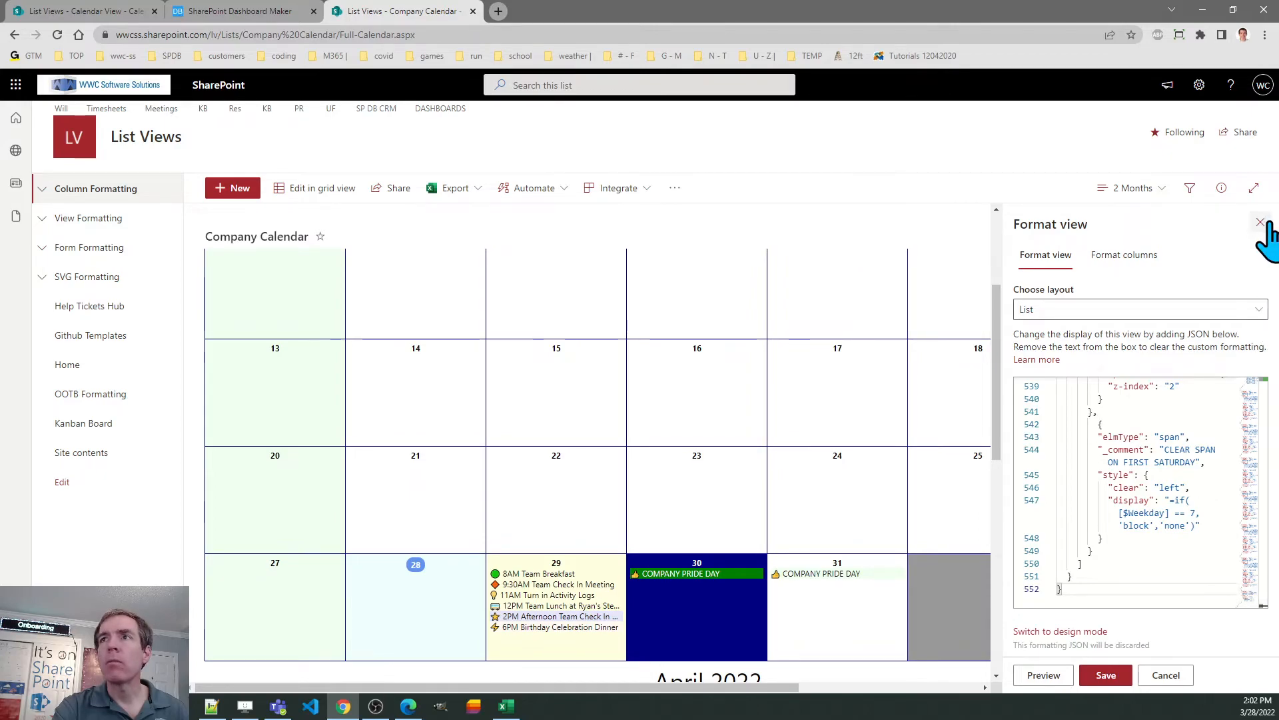
click(1261, 223)
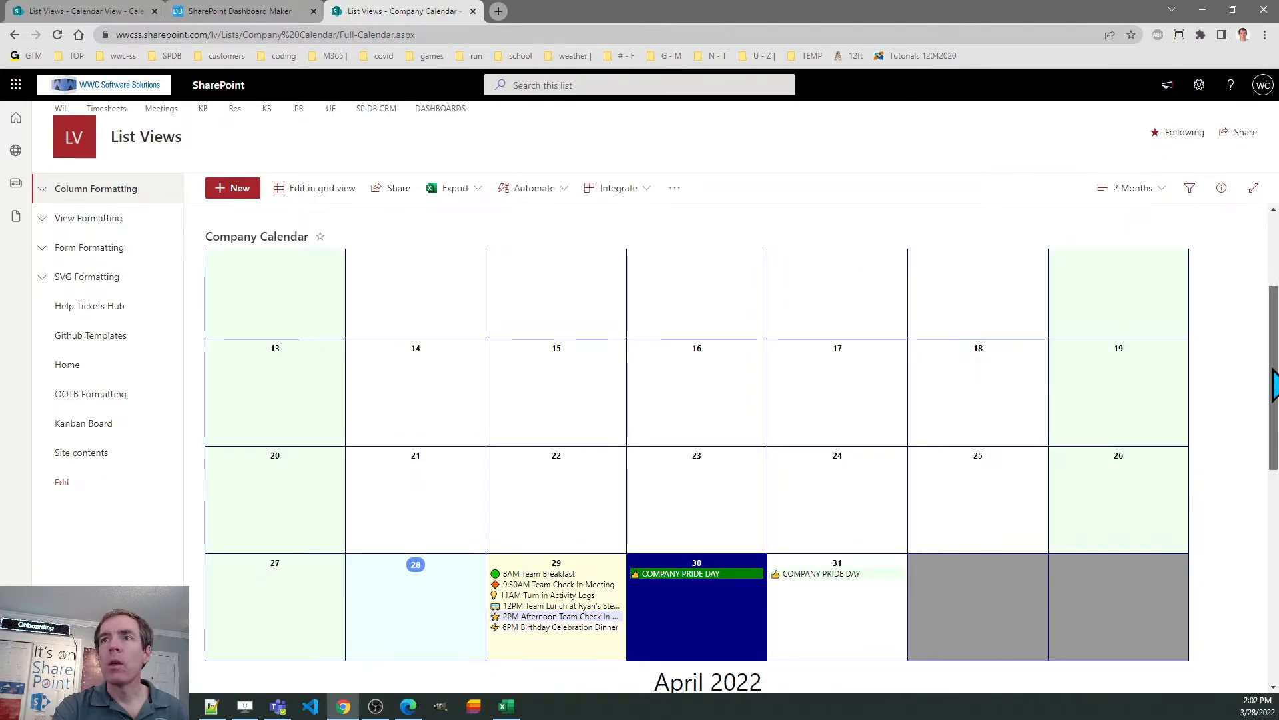
scroll(up, 3)
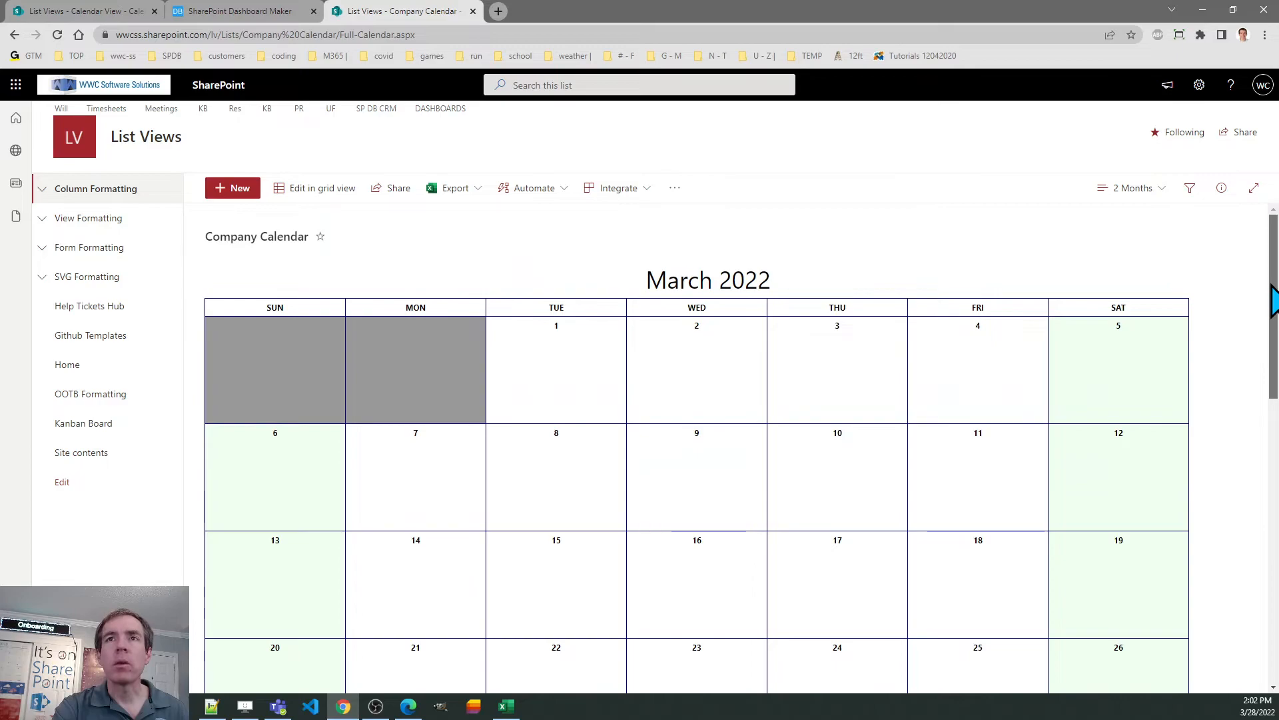
scroll(down, 3)
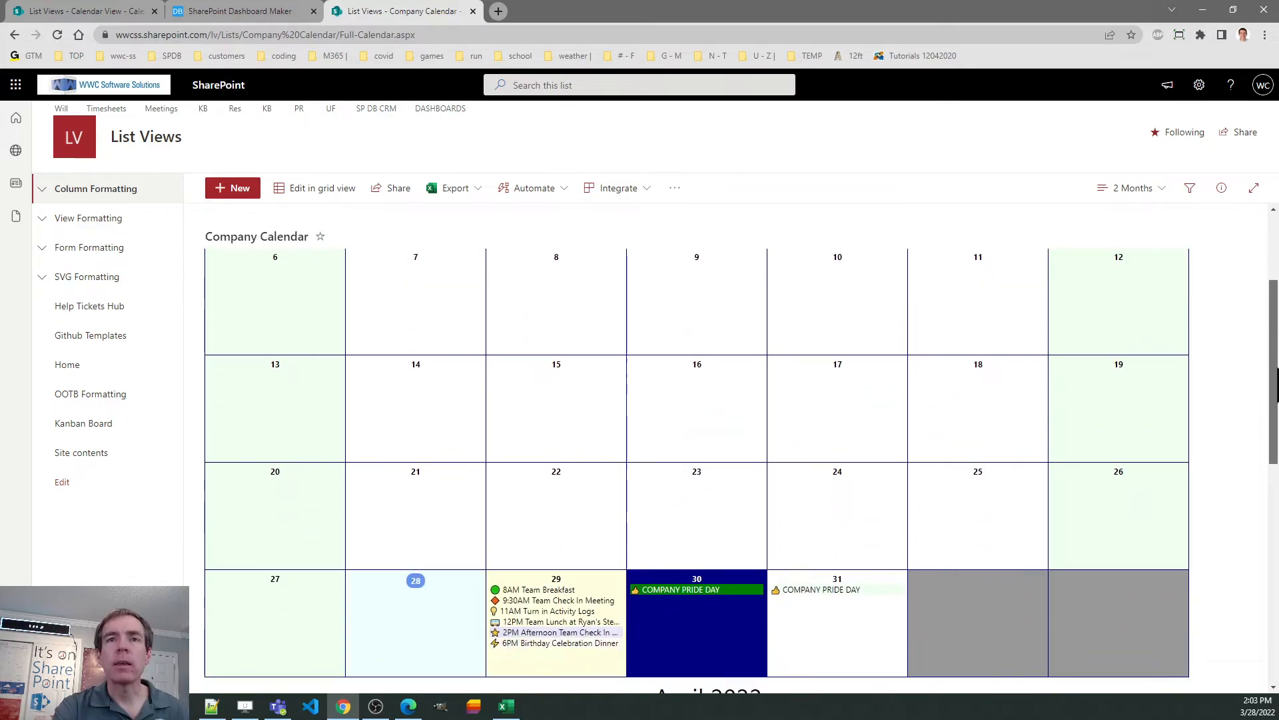
scroll(down, 3)
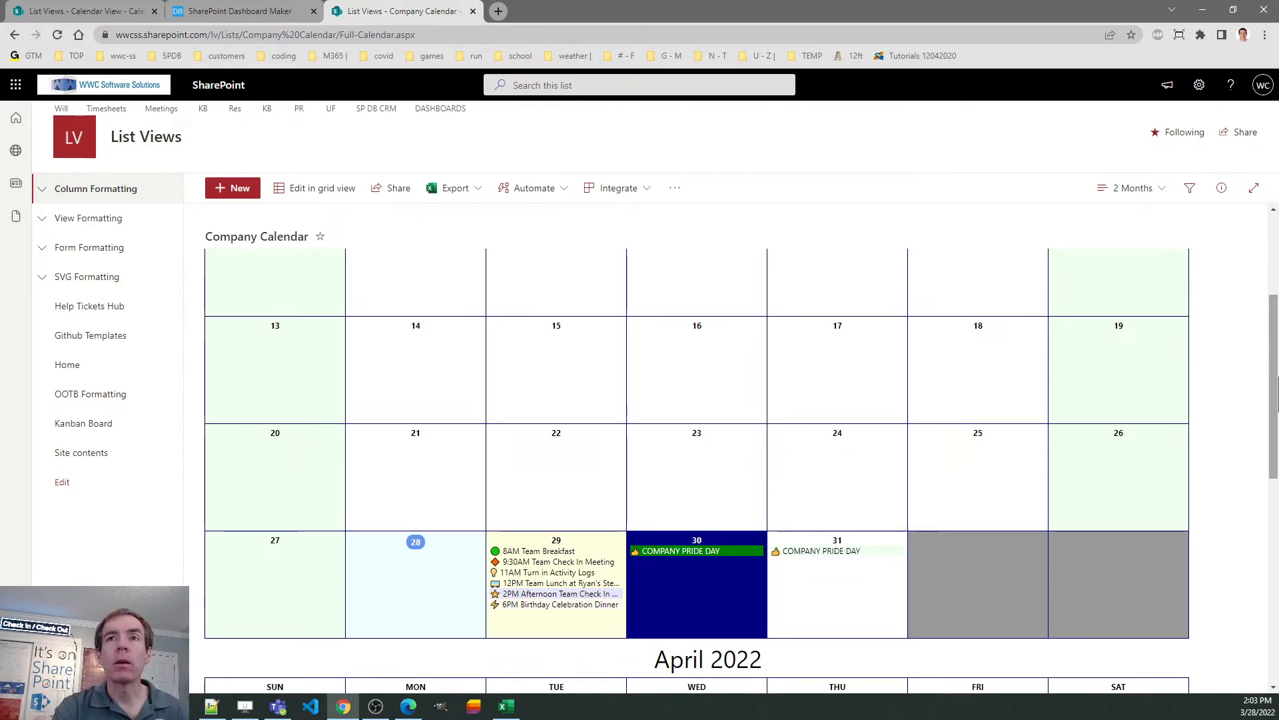
mouse_move(837, 441)
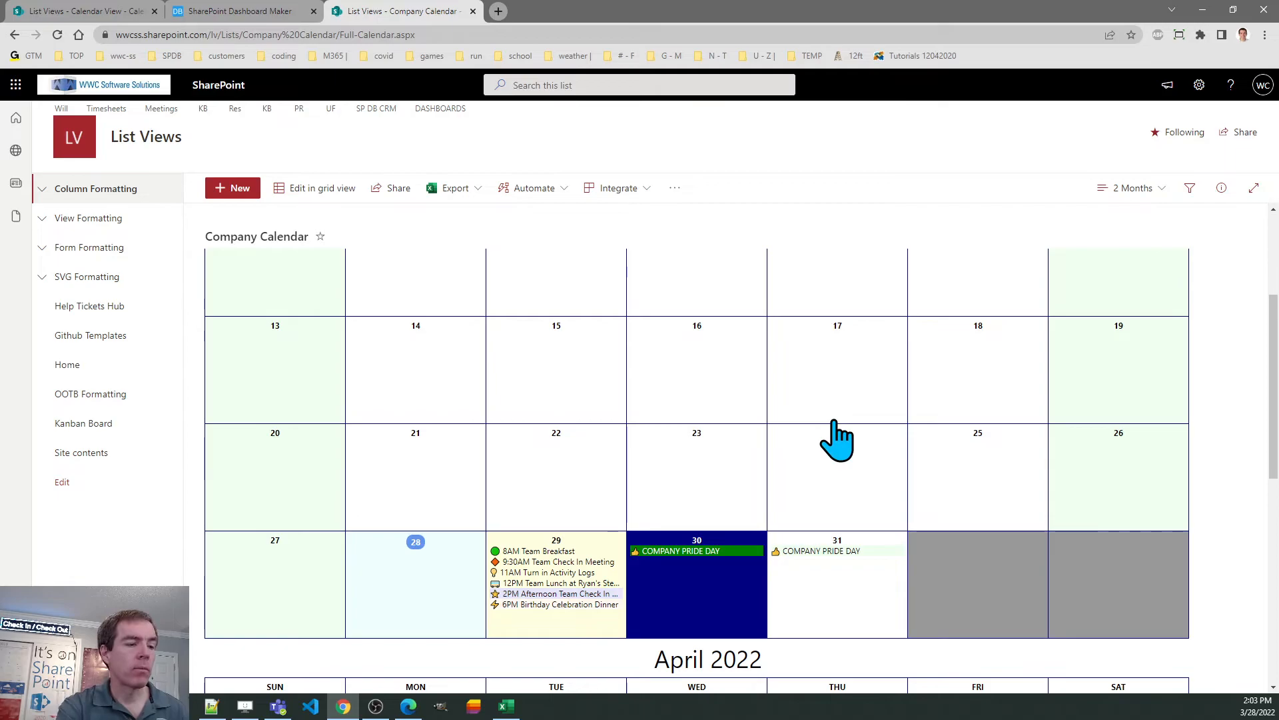